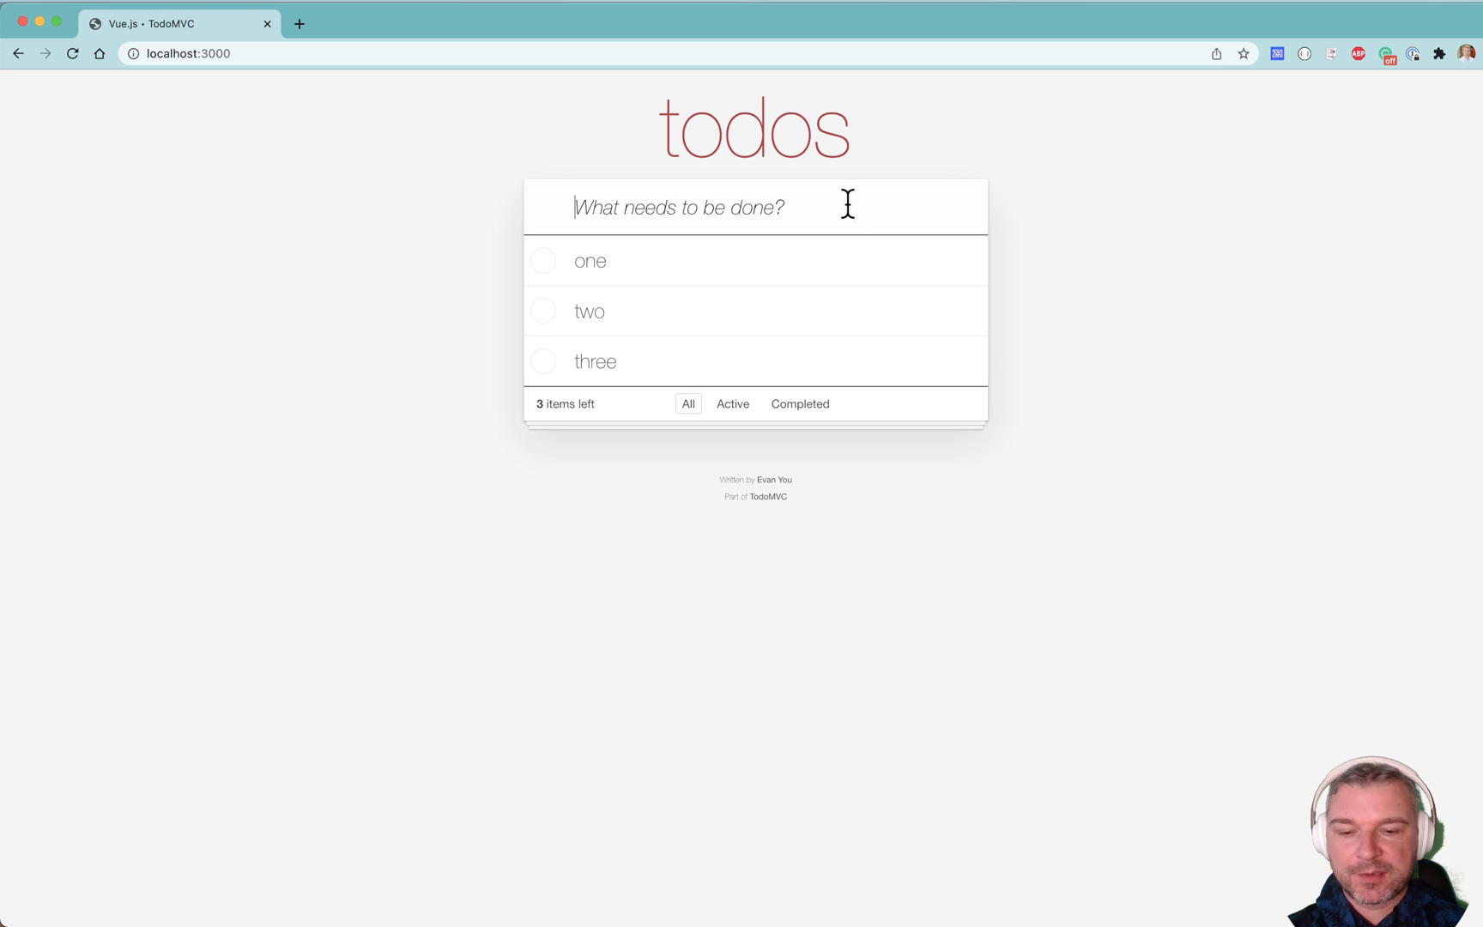
Add a 'write tests' todo and toggle the 'two' checkbox on and off again
text(write tests)
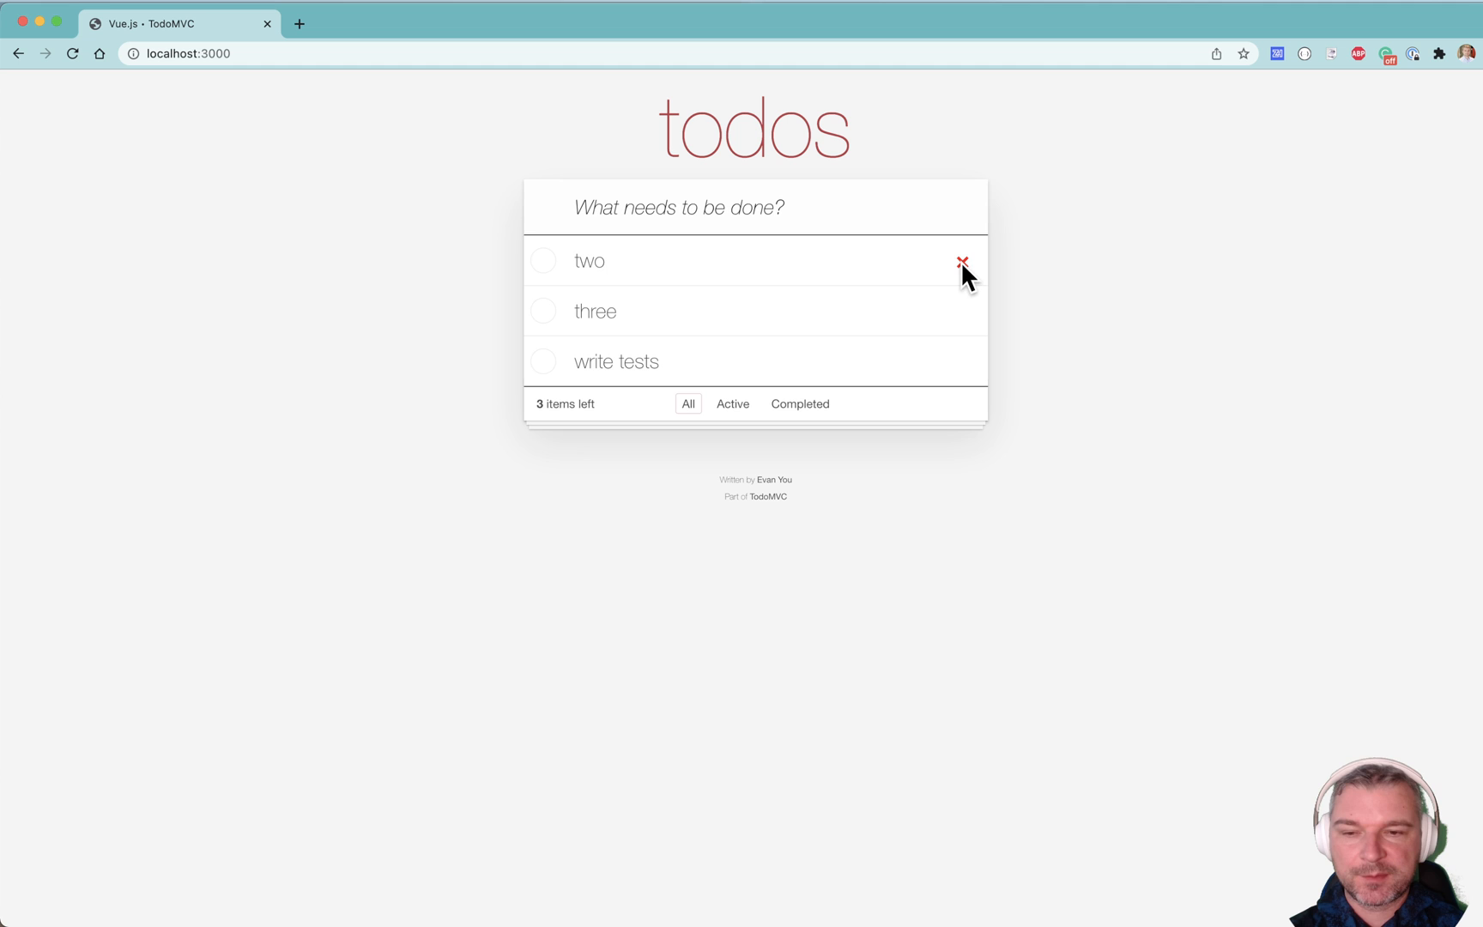
click(542, 261)
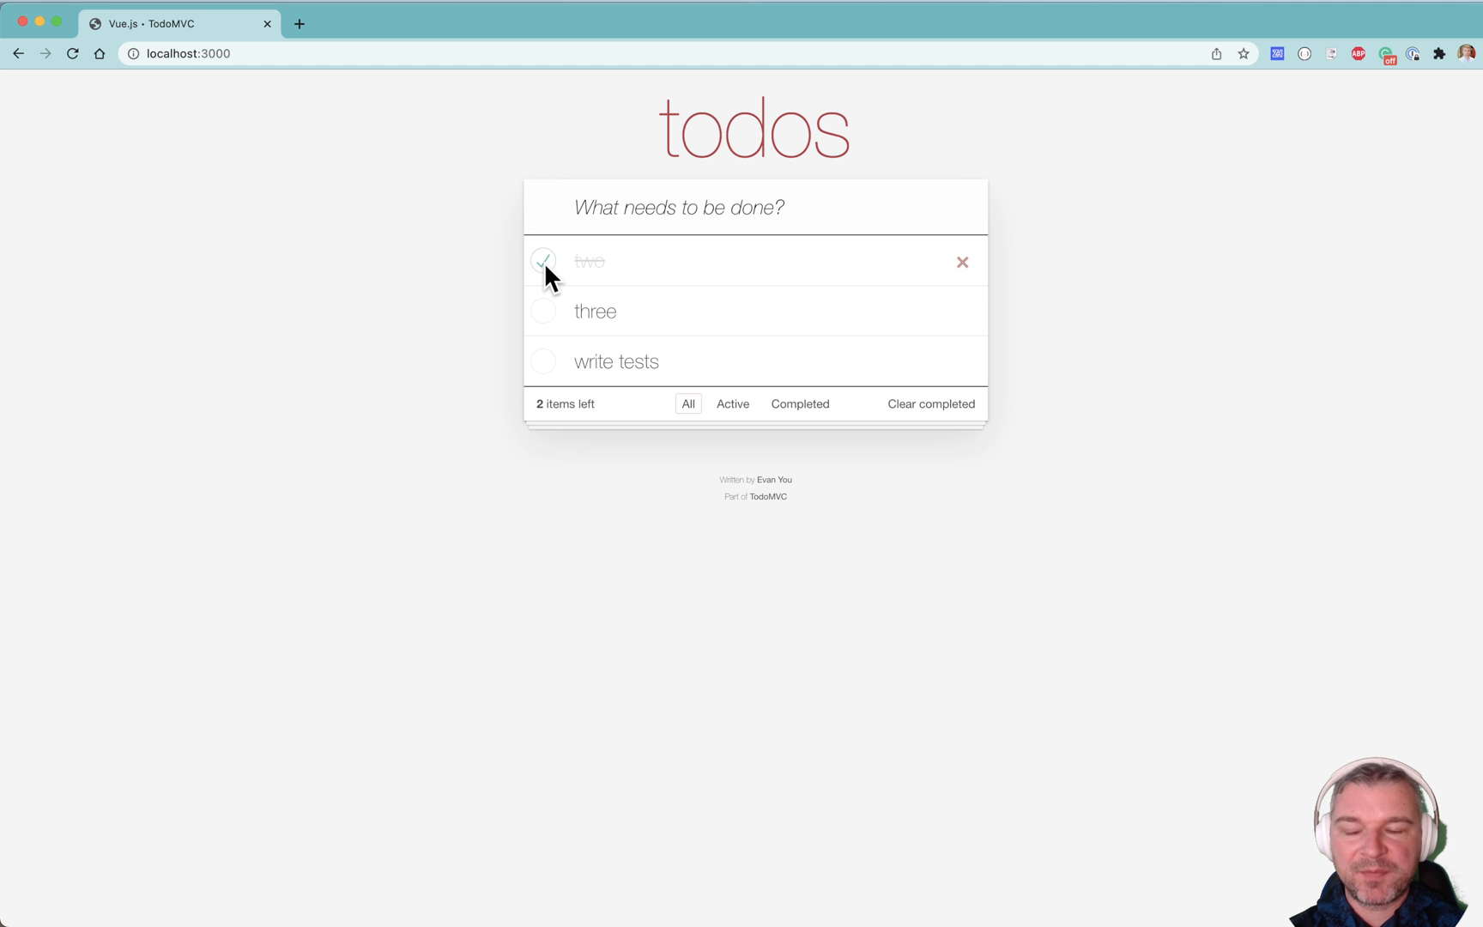
mouse_move(415, 298)
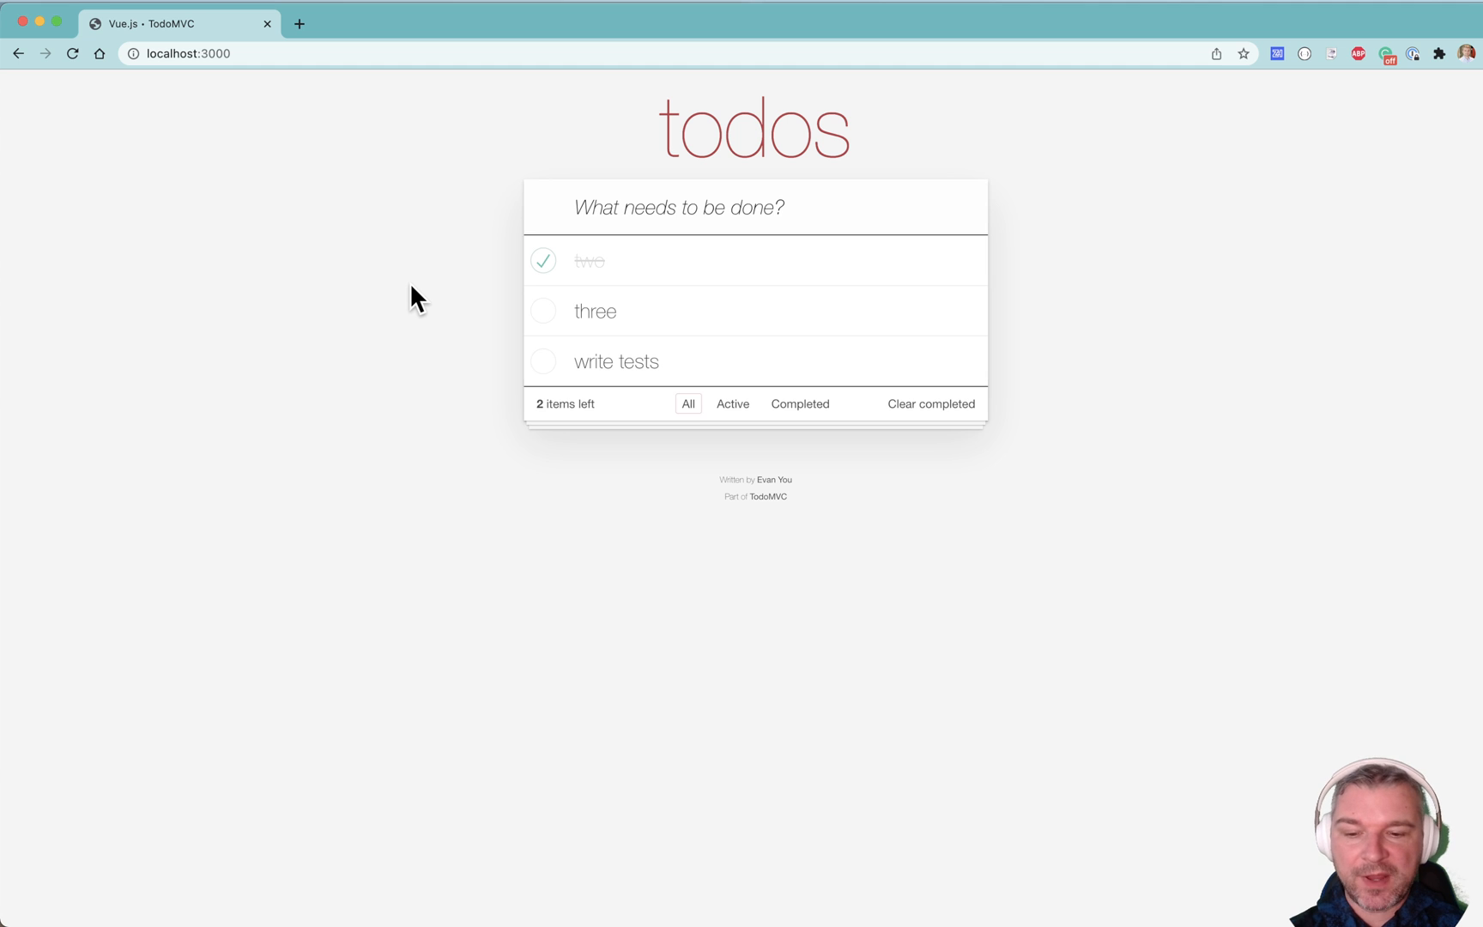
click(542, 261)
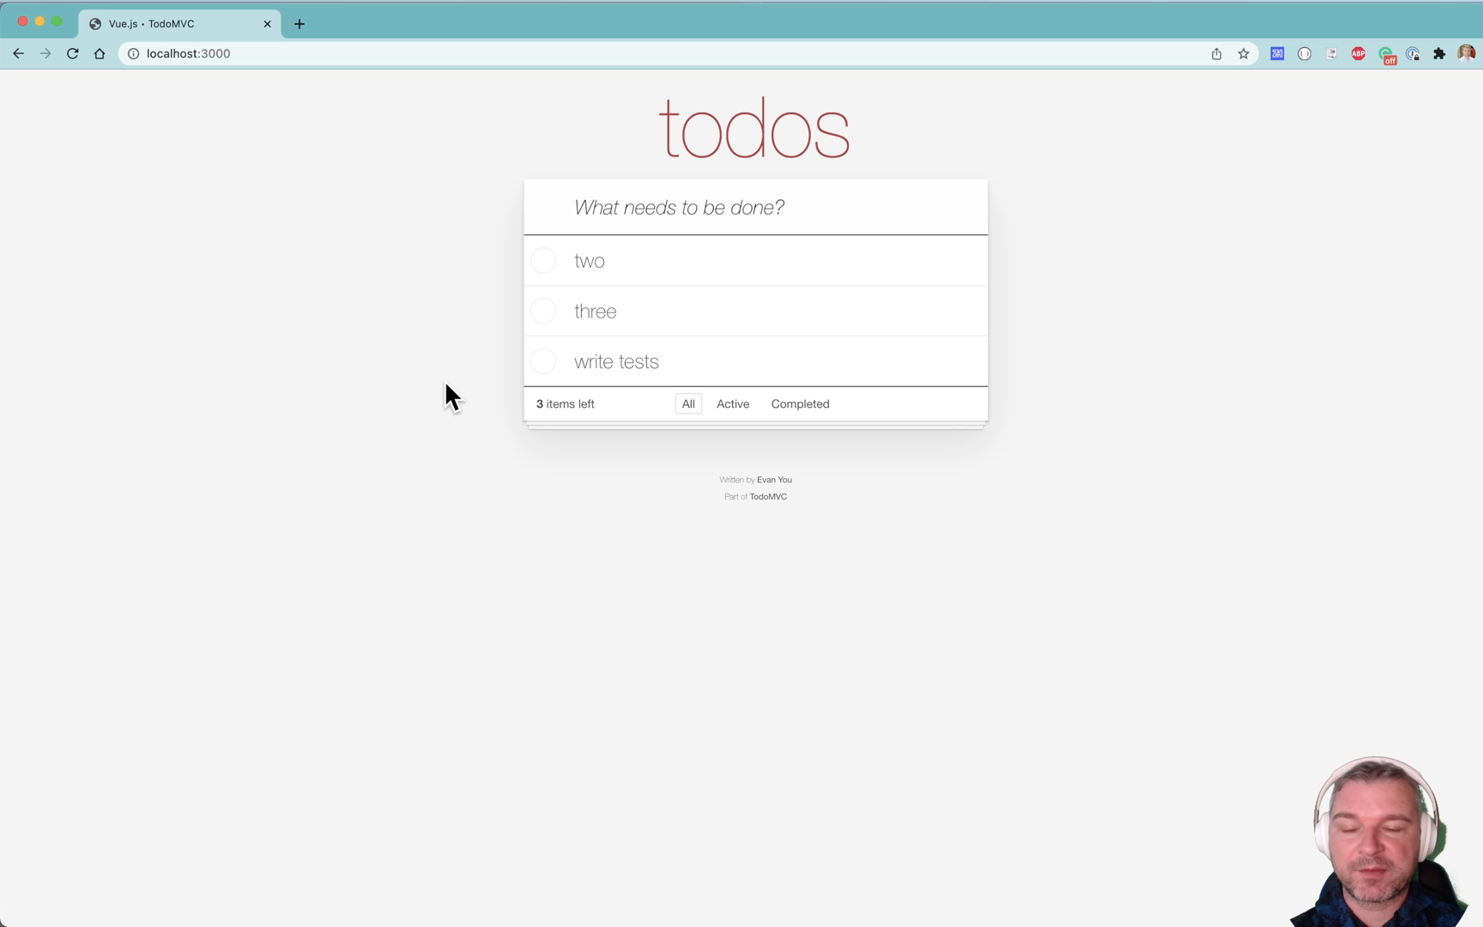
Show the Network panel, add a 'hello' todo, reload and inspect the delete request for 'two'
key(F12)
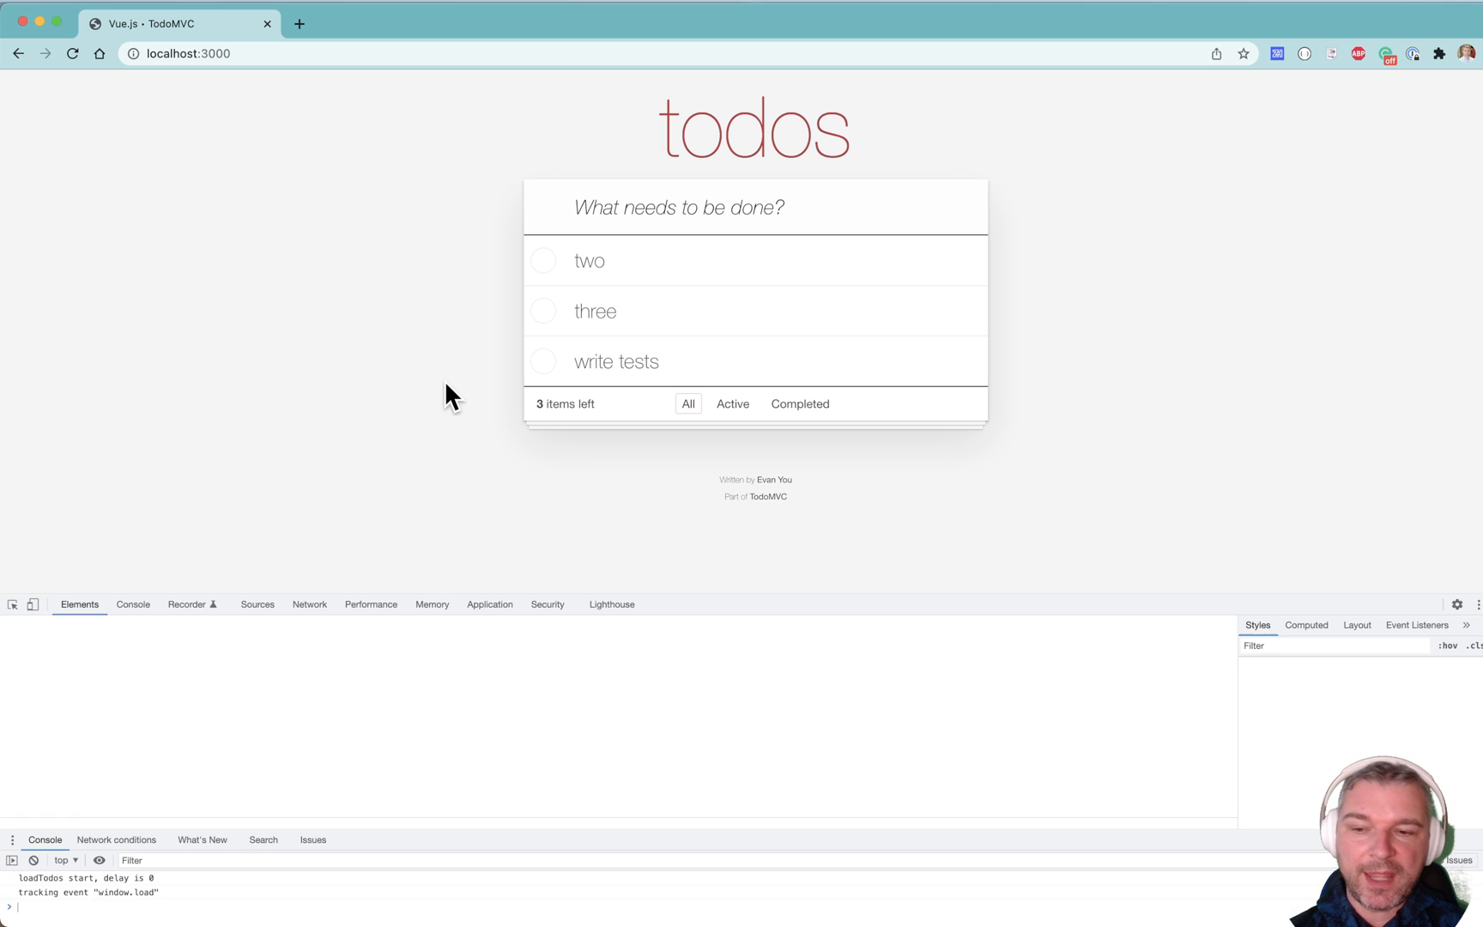
click(309, 604)
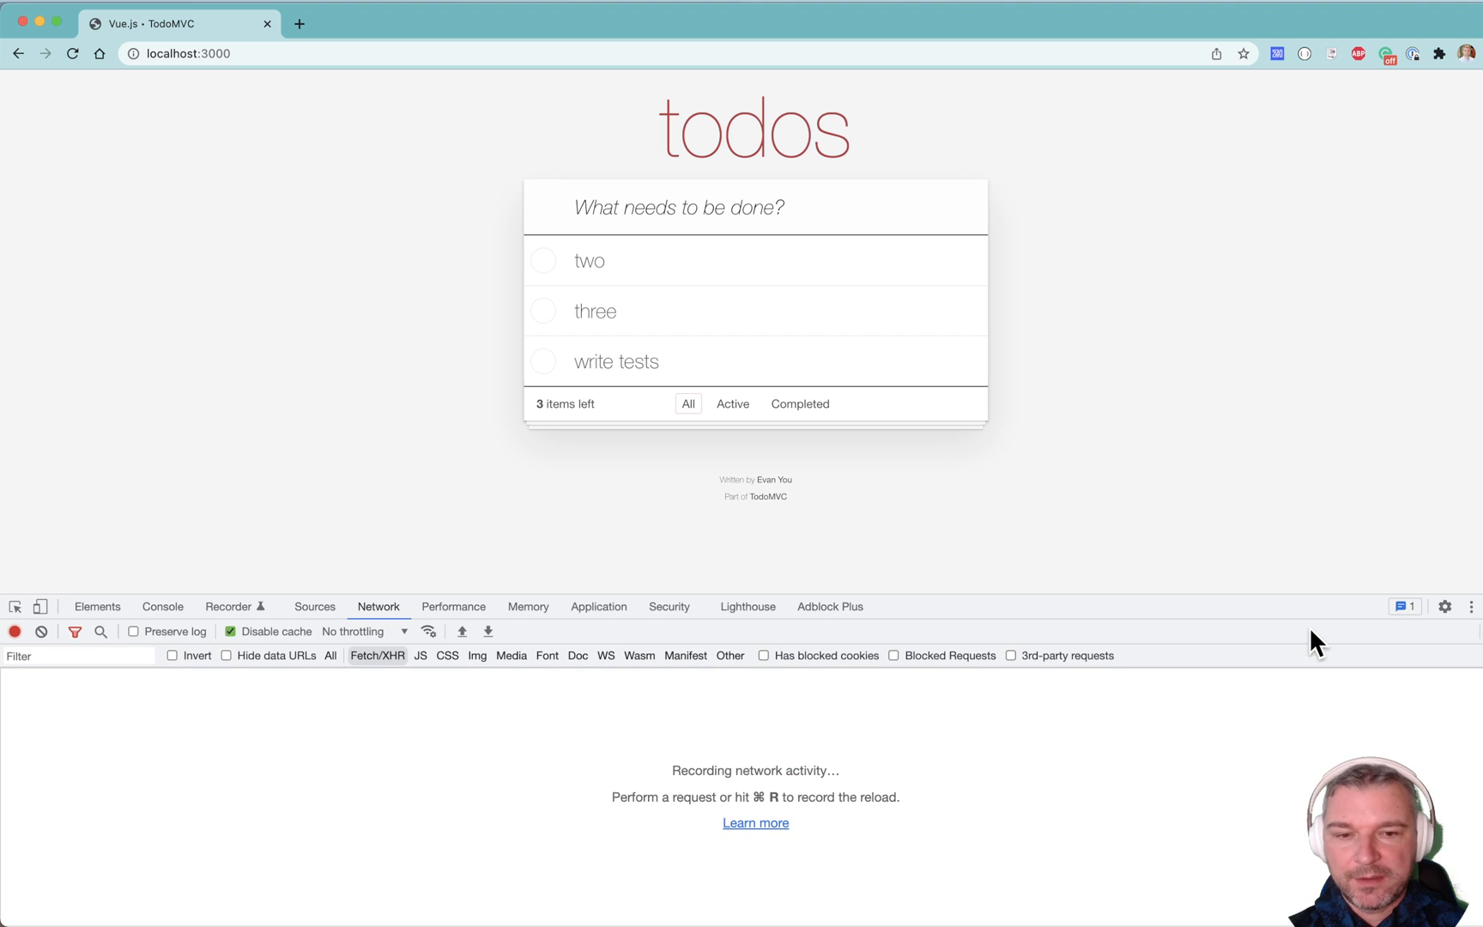
click(678, 208)
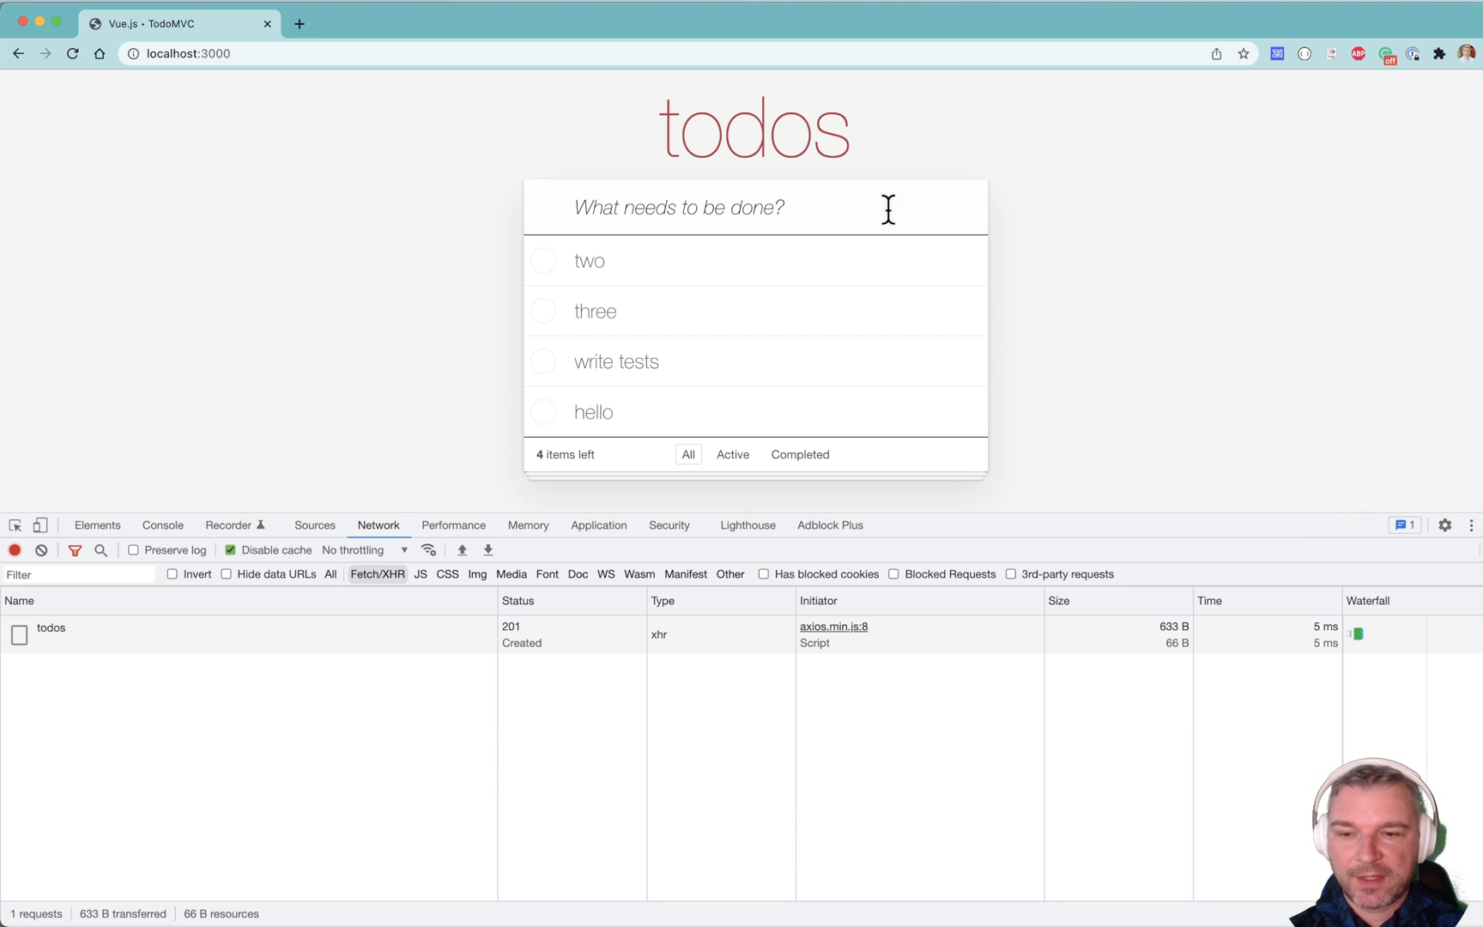
mouse_move(405, 328)
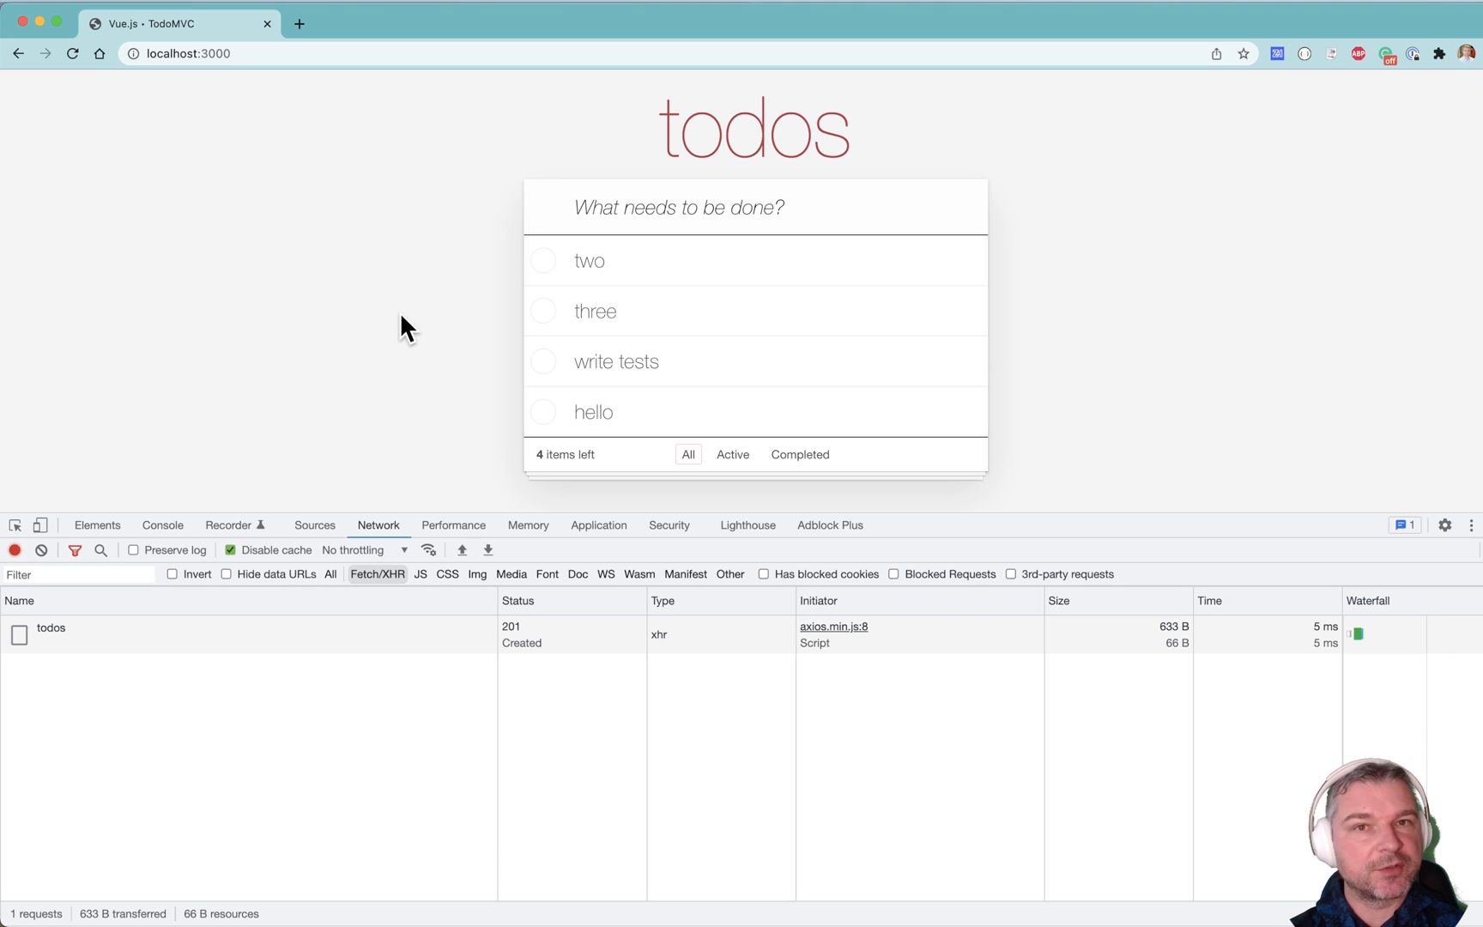
click(72, 53)
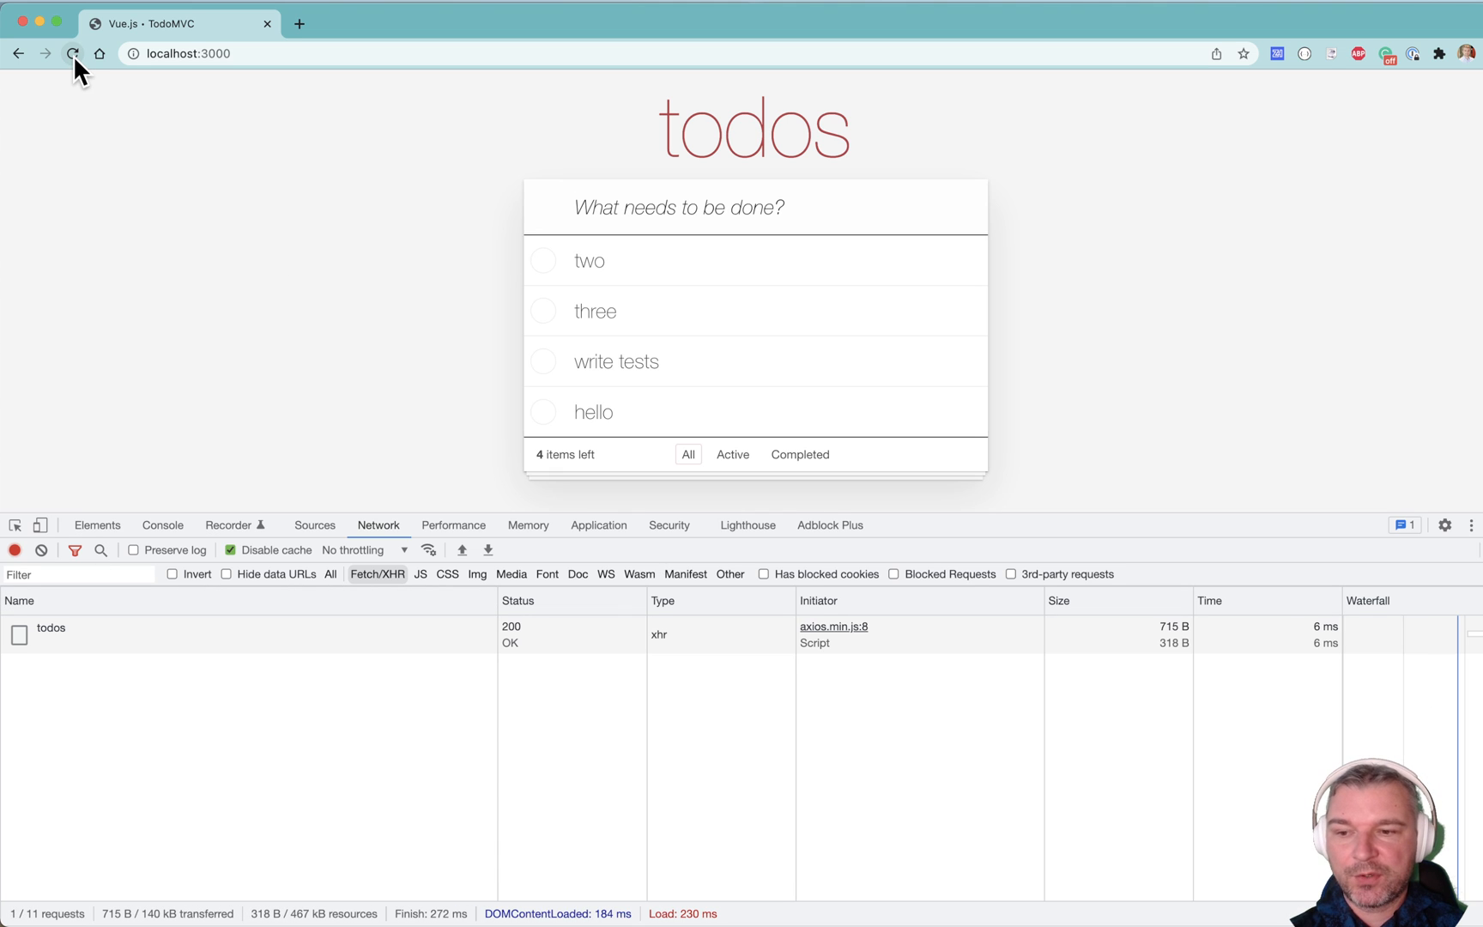
mouse_move(946, 413)
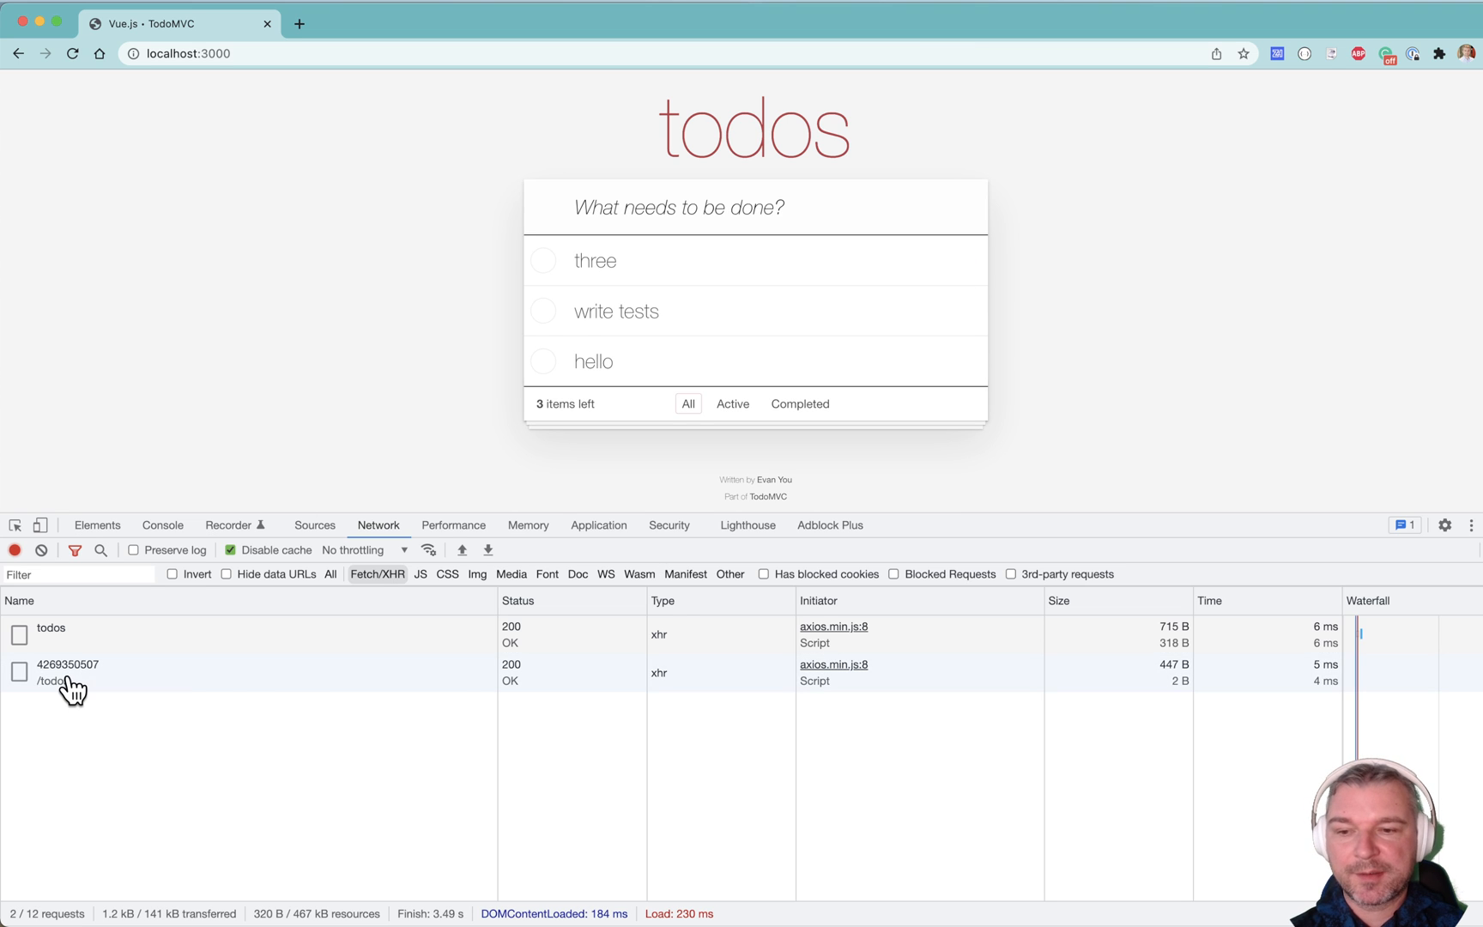
click(67, 671)
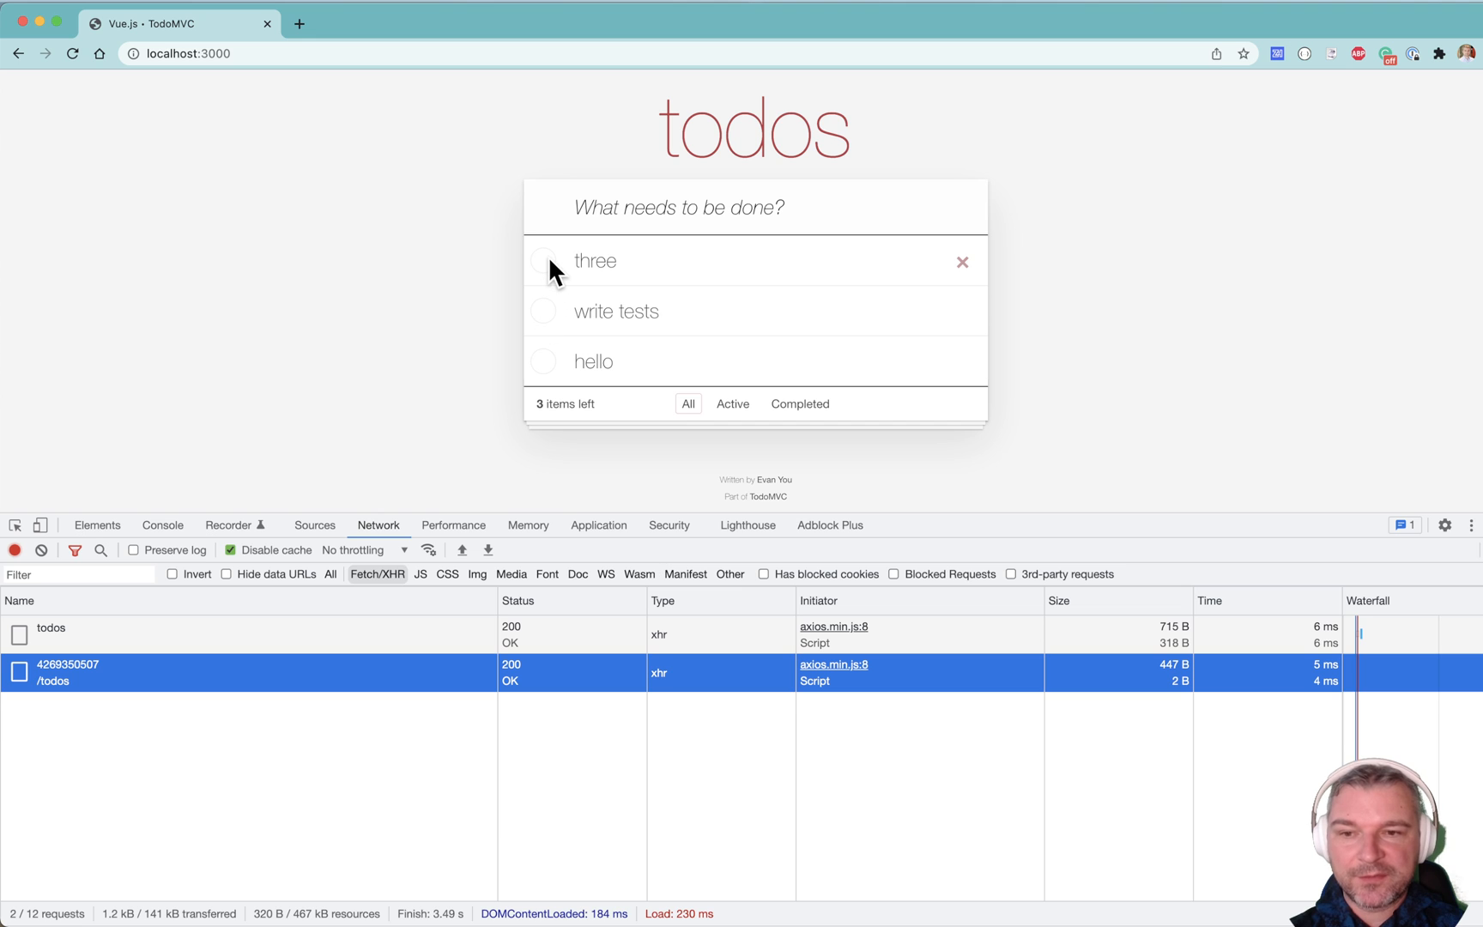
Mark 'three' and 'write tests' as completed, leaving 'hello' active
click(542, 261)
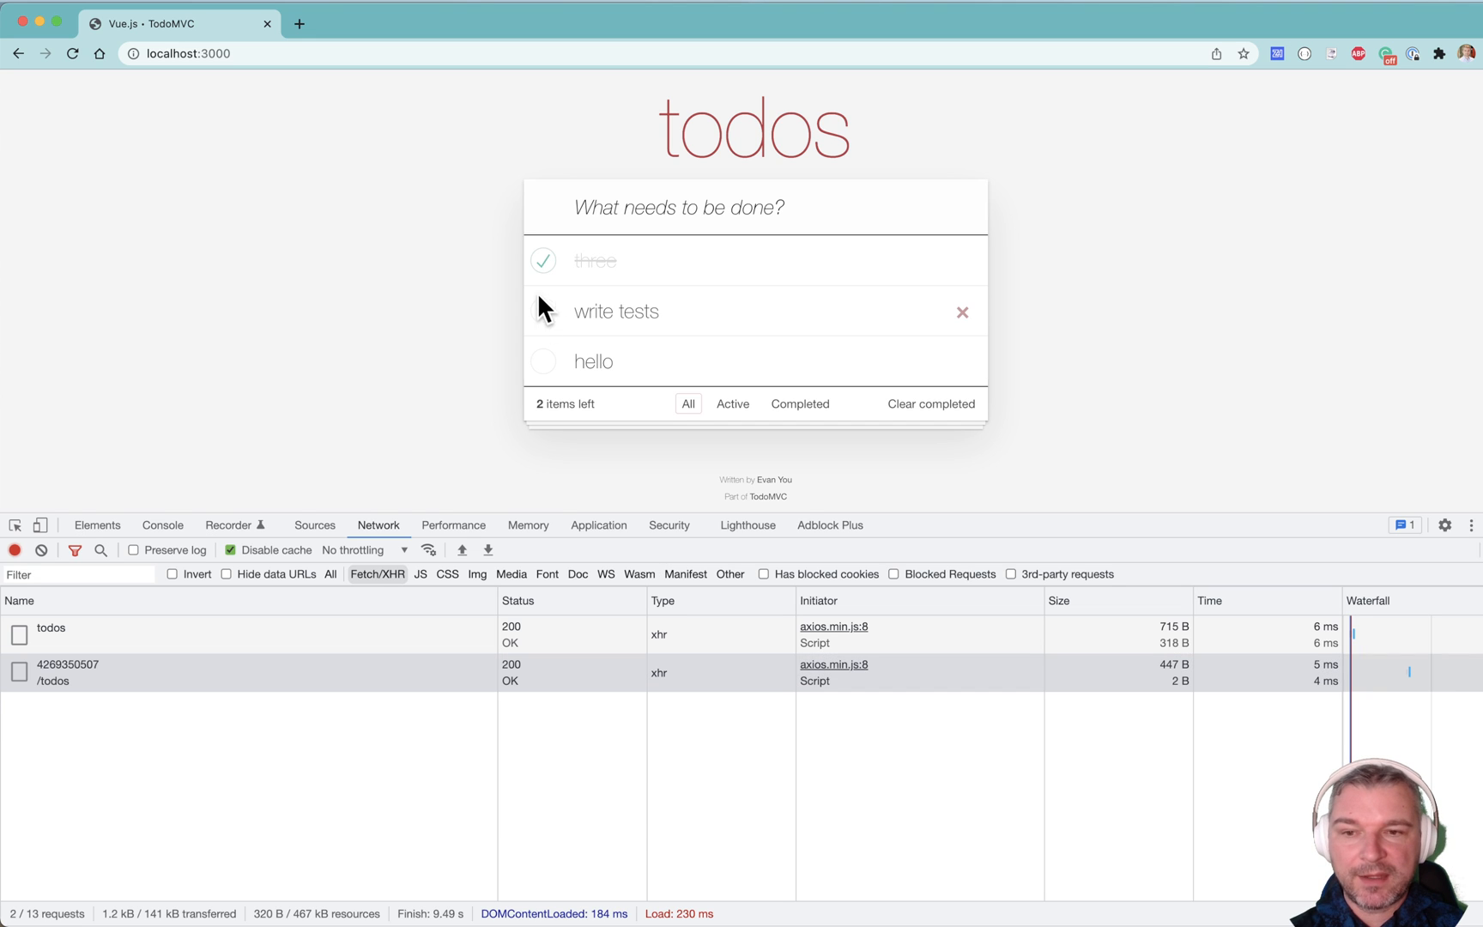
click(543, 261)
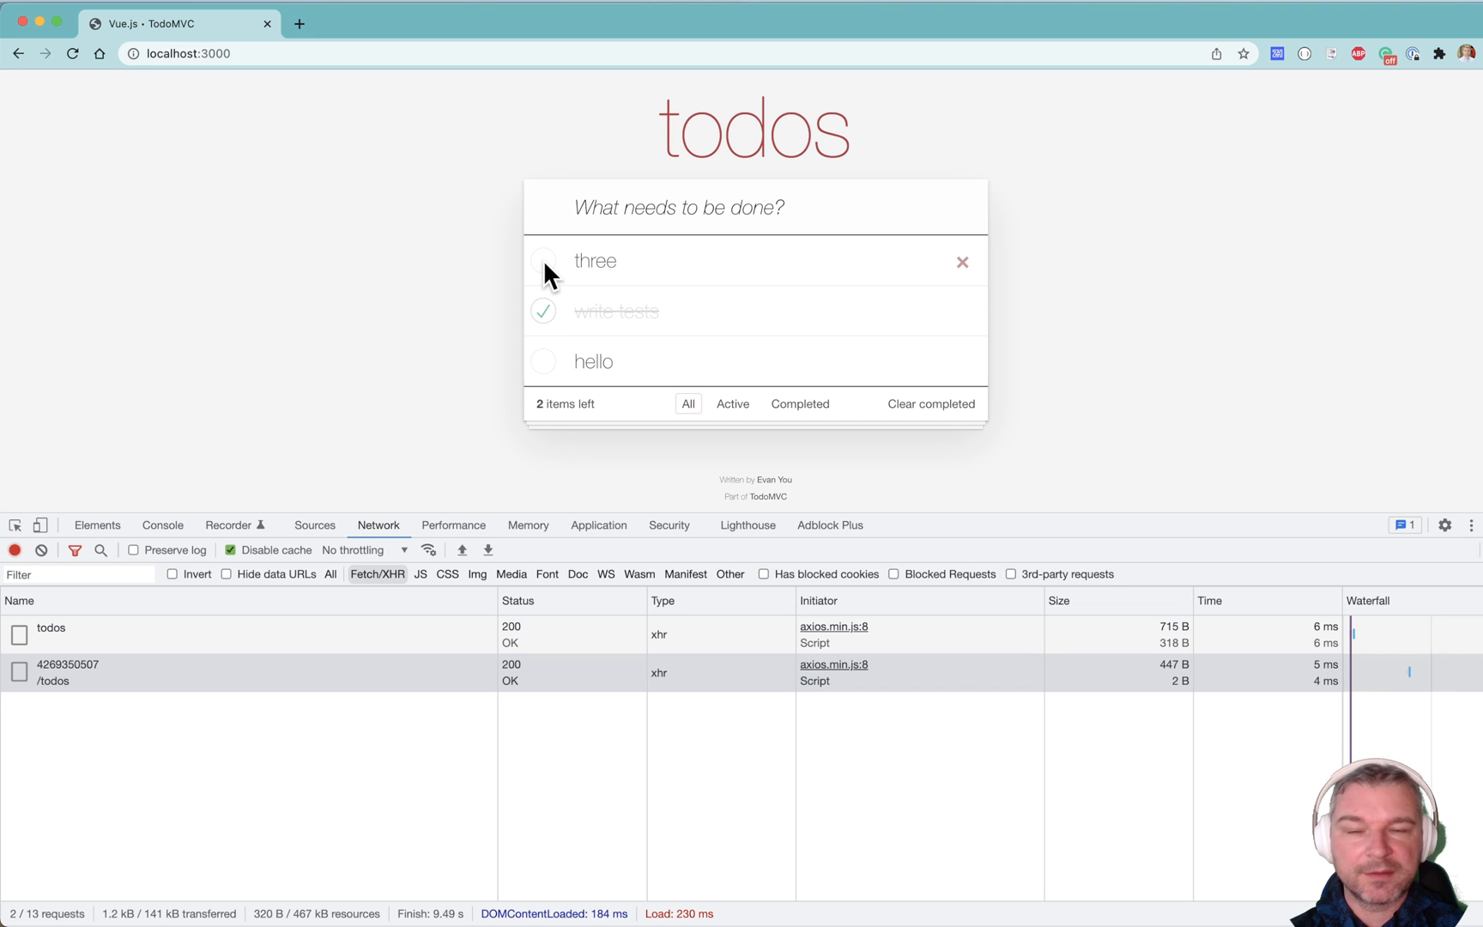
click(544, 261)
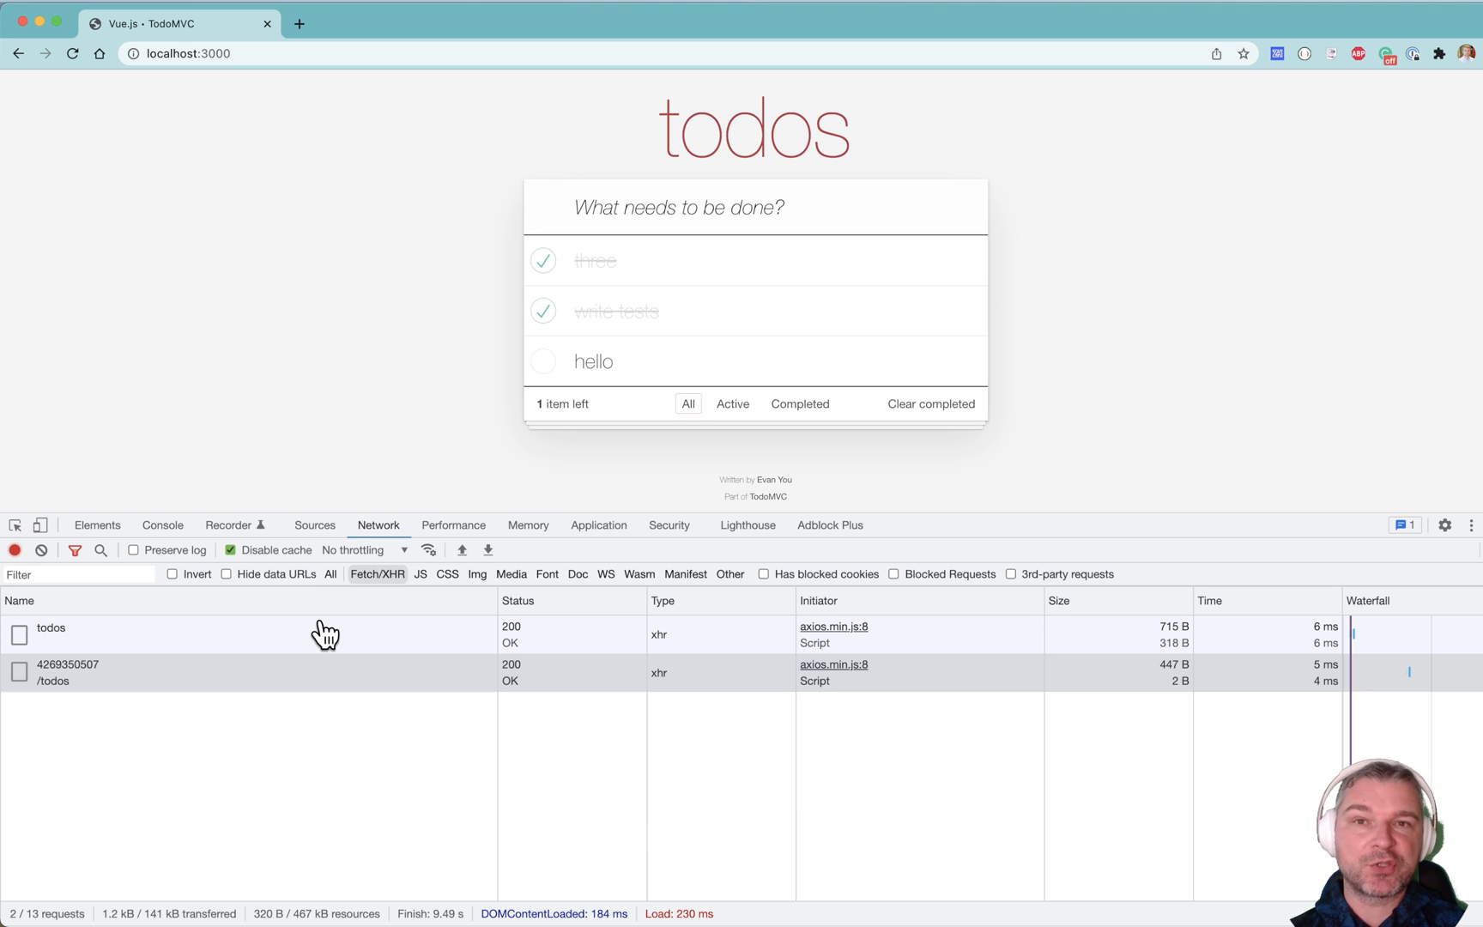
mouse_move(376, 506)
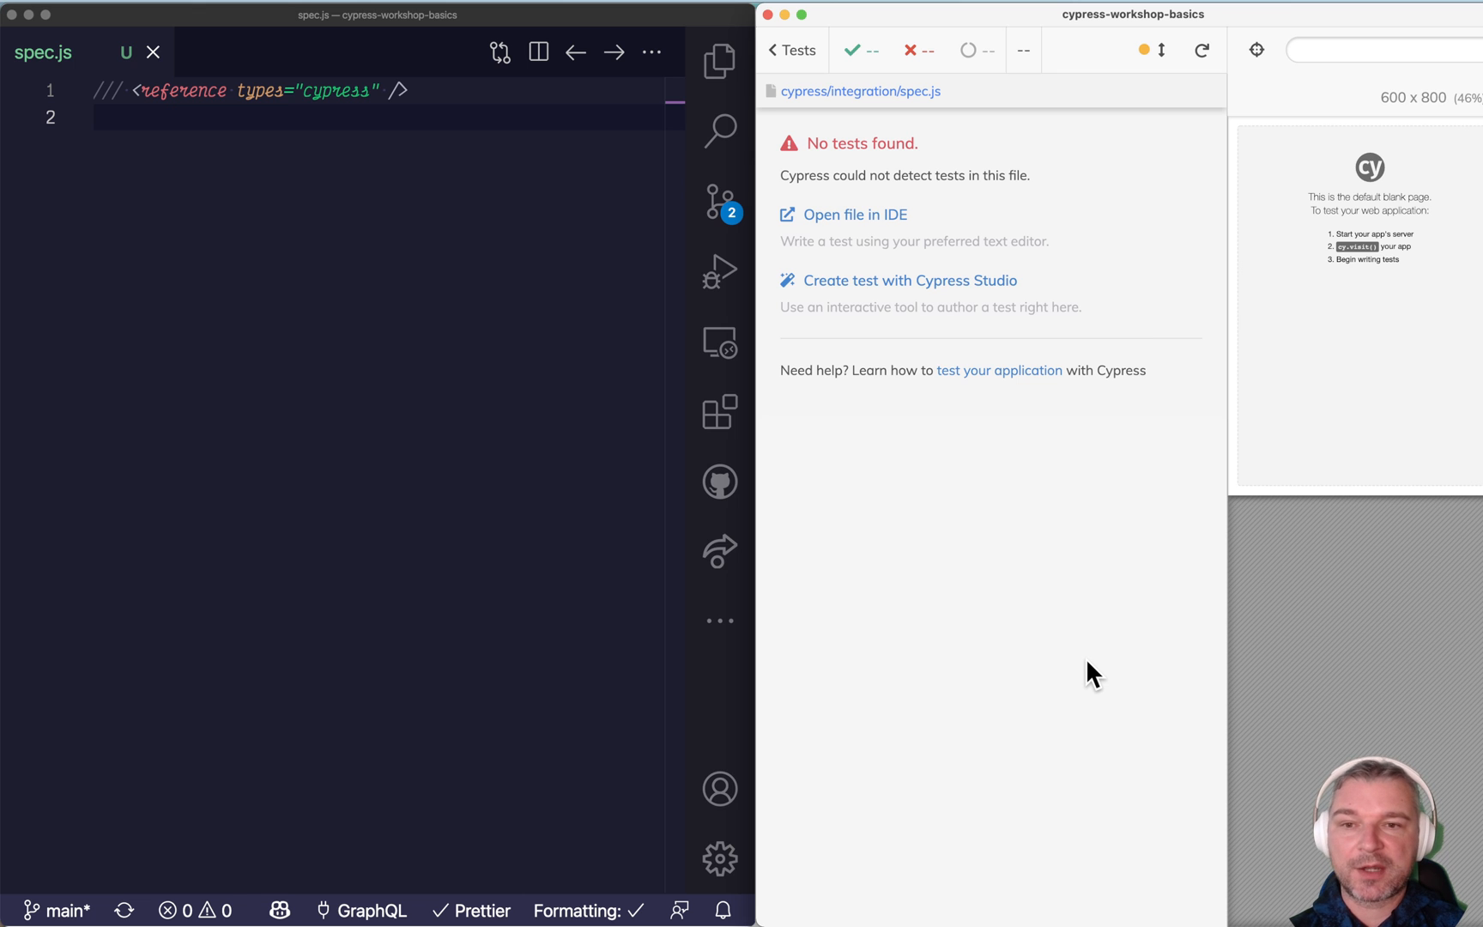
View the vue-vuex-rest.png architecture diagram, then return to spec.js
click(719, 62)
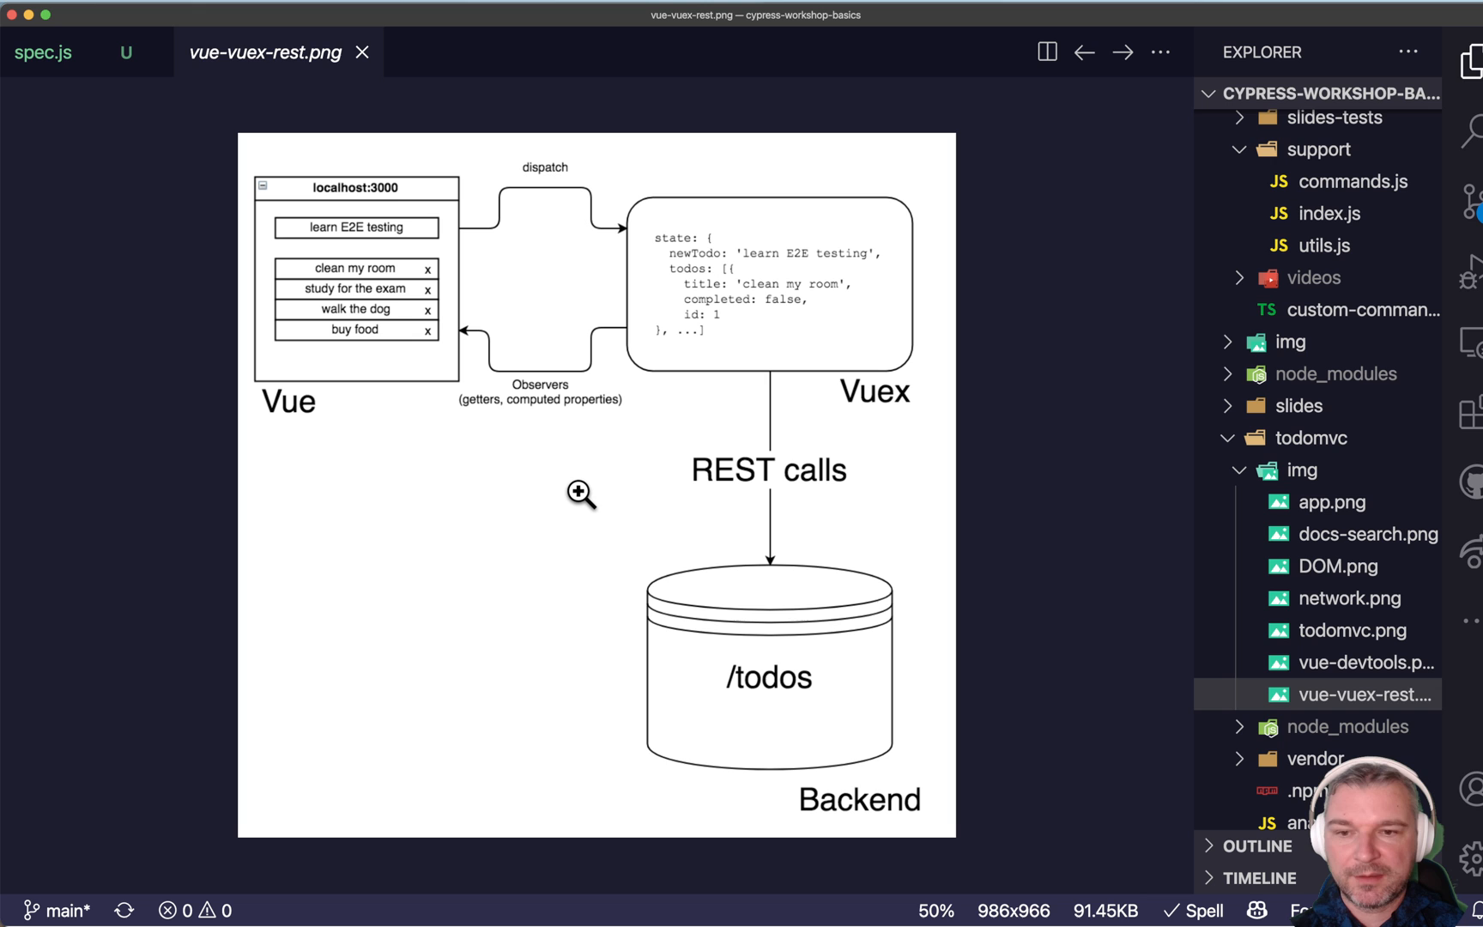
mouse_move(328, 243)
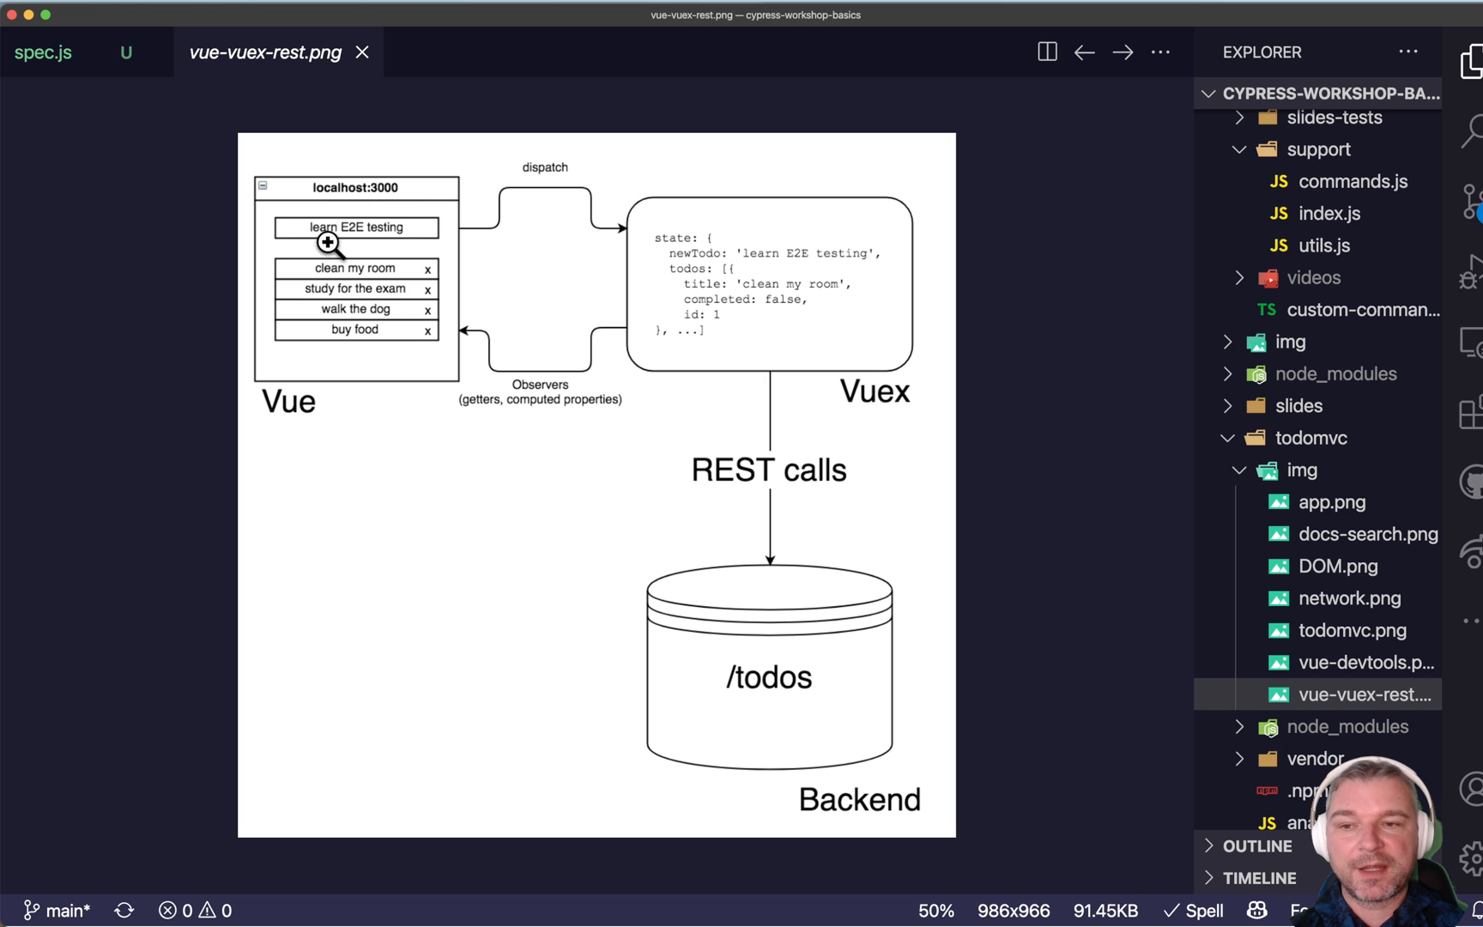
mouse_move(378, 338)
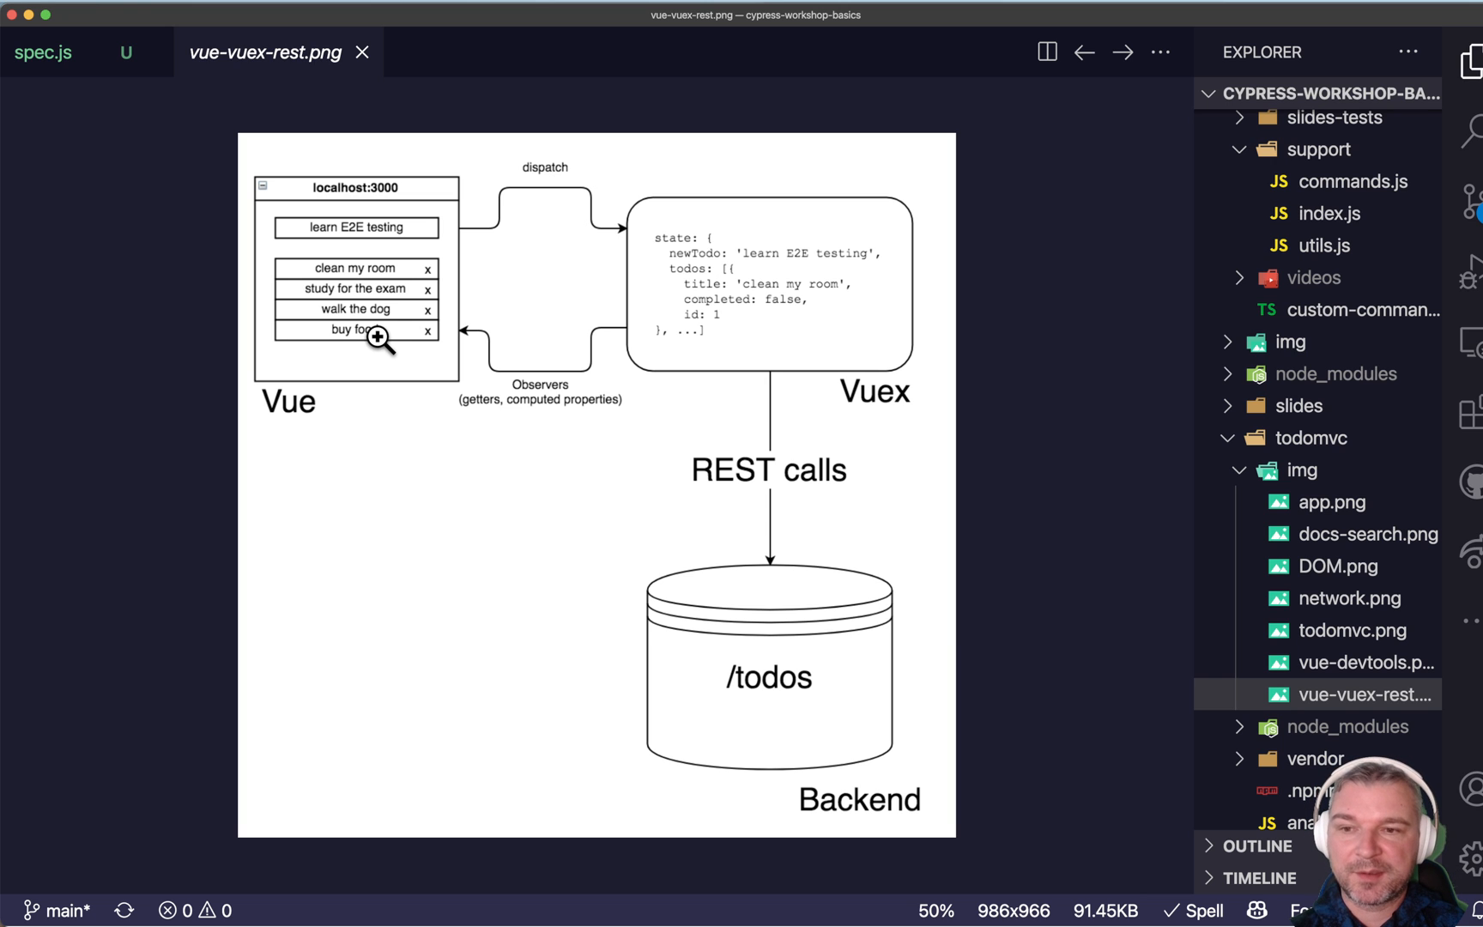
mouse_move(405, 328)
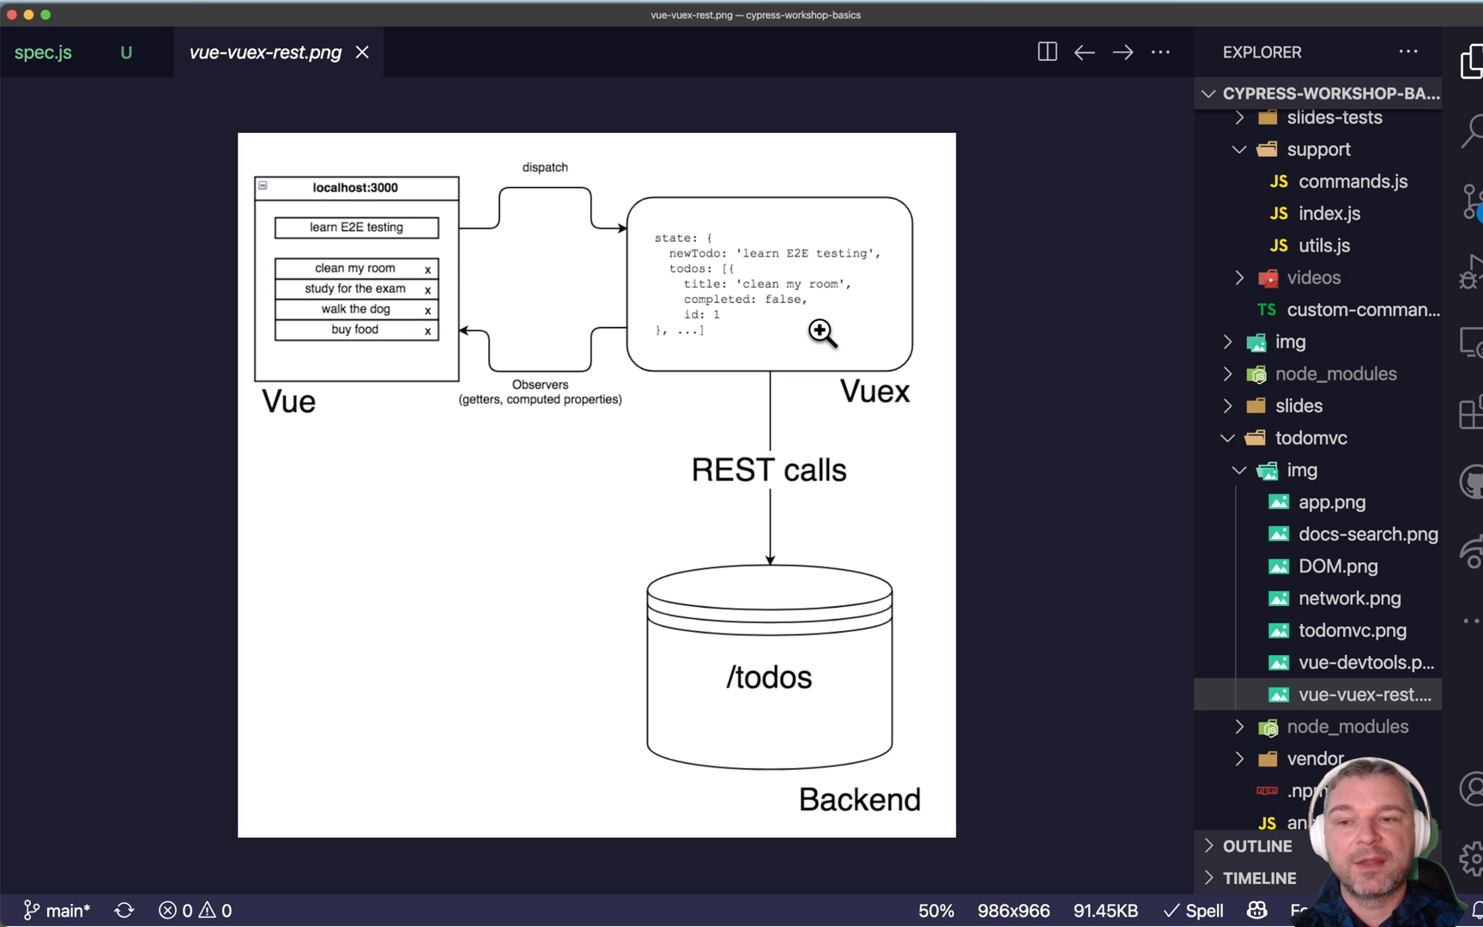
mouse_move(755, 215)
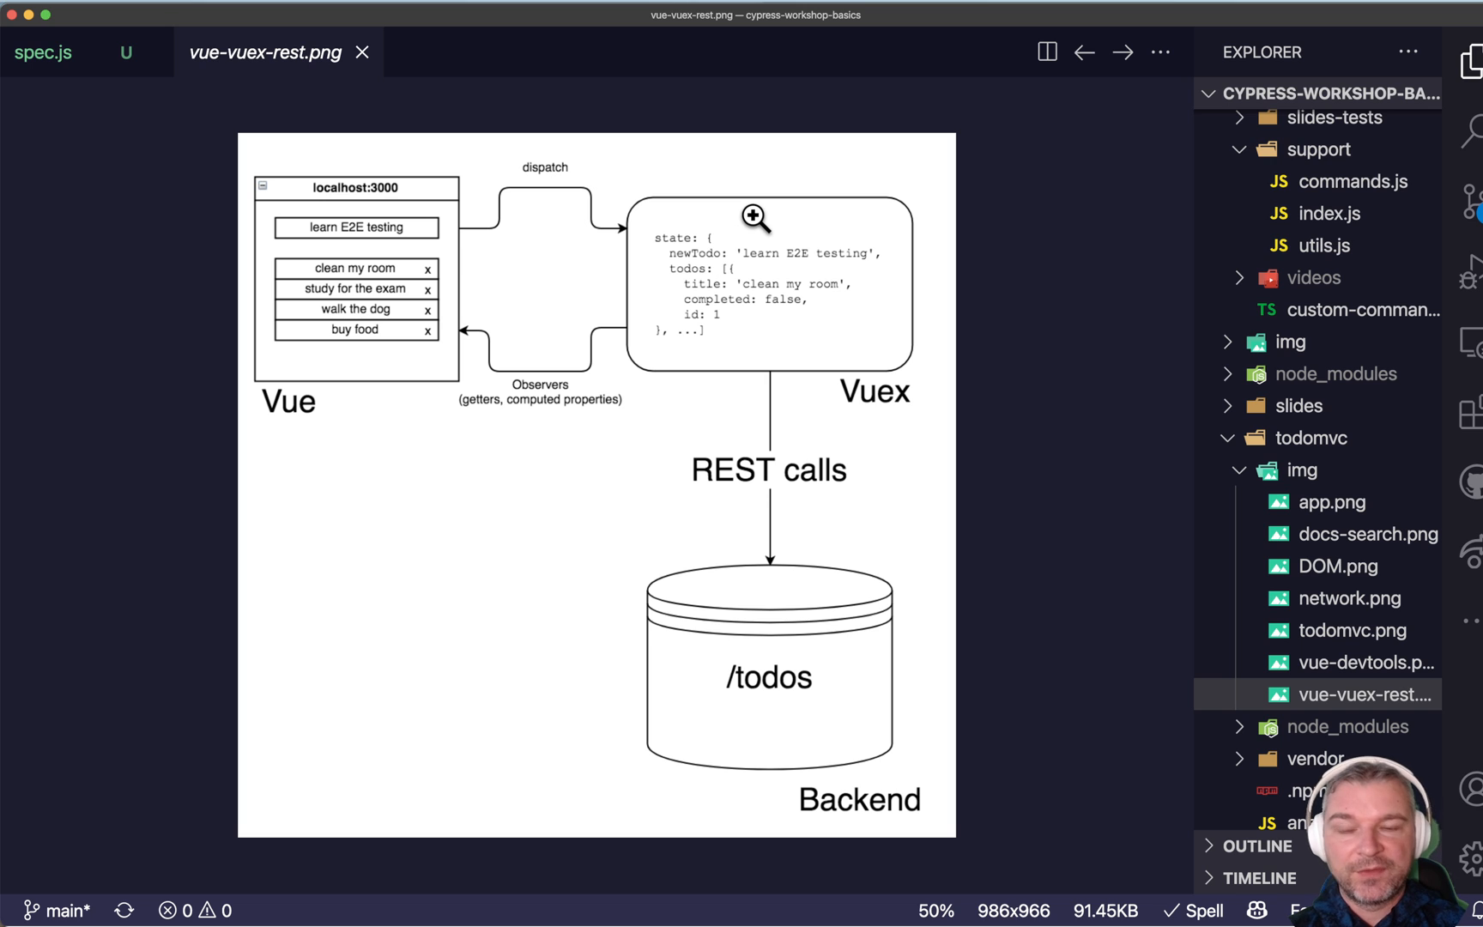
mouse_move(774, 230)
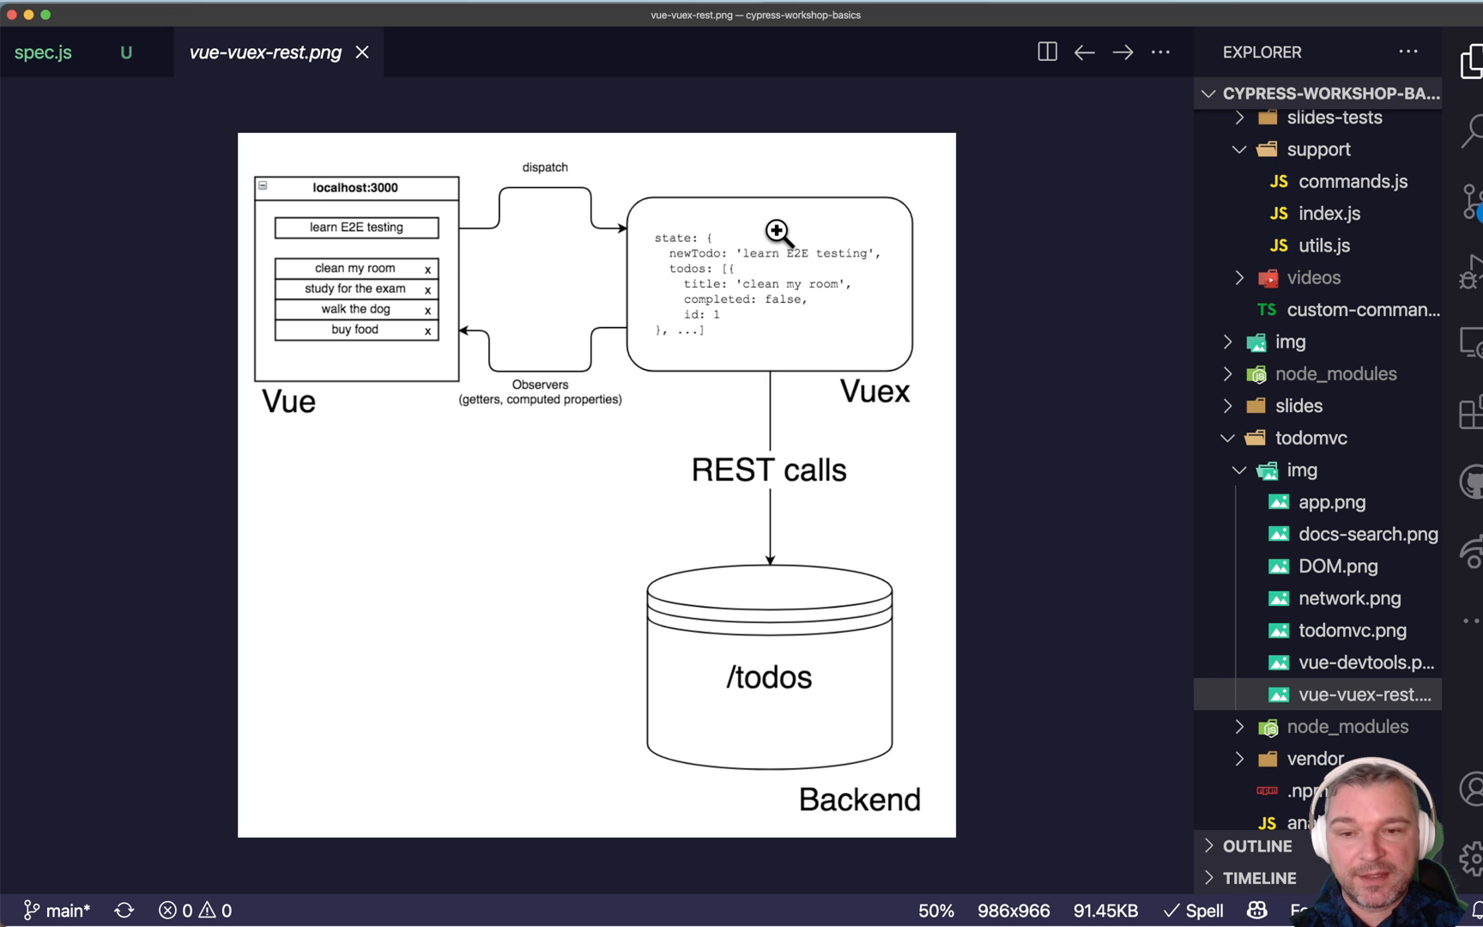
mouse_move(856, 462)
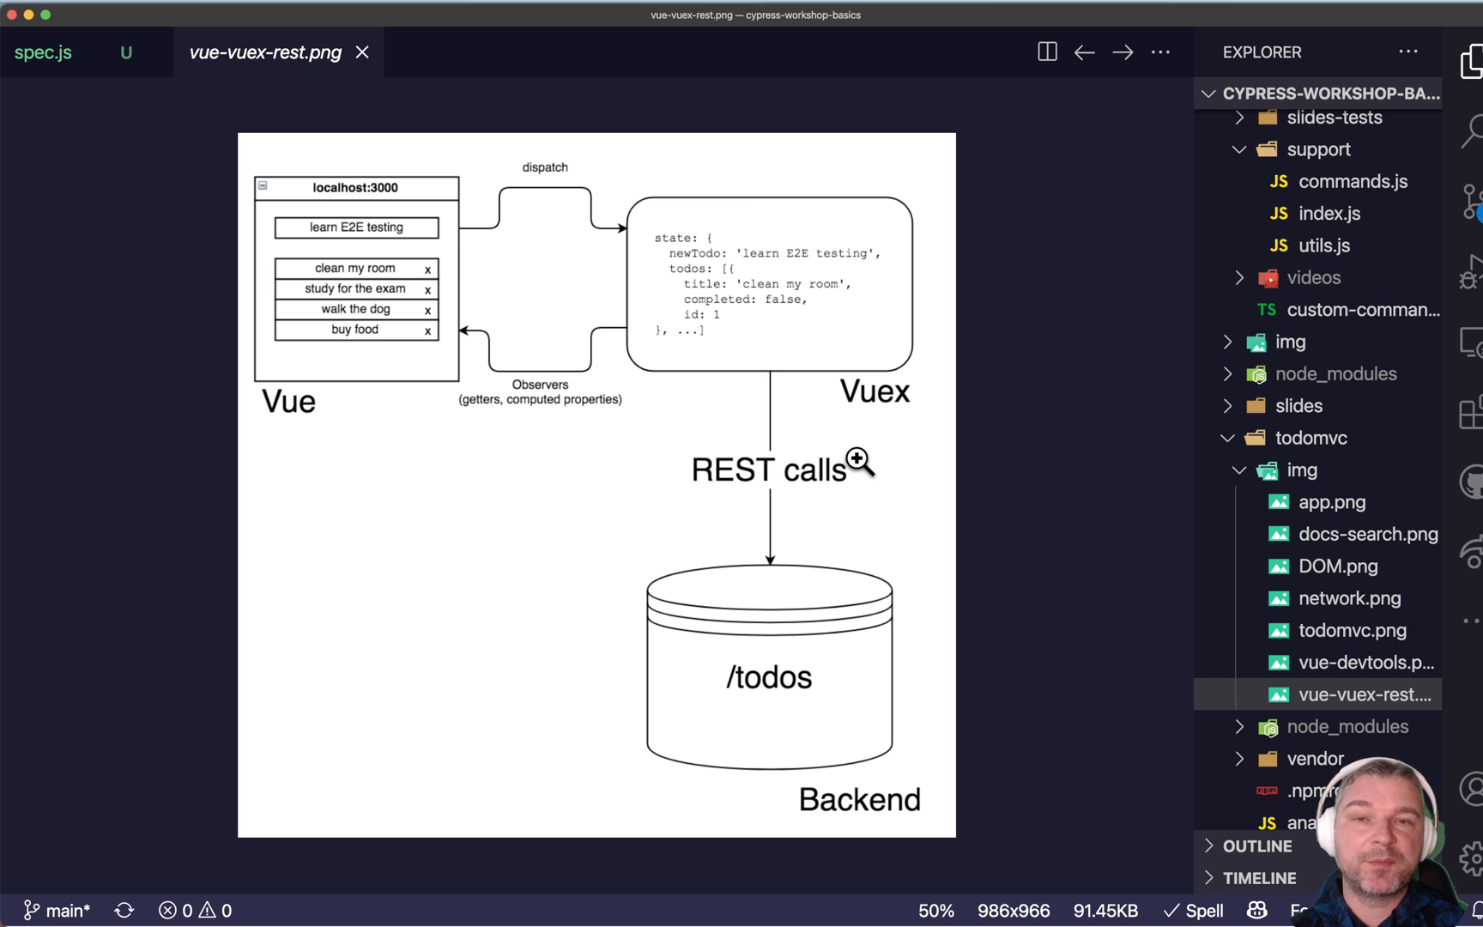
mouse_move(726, 498)
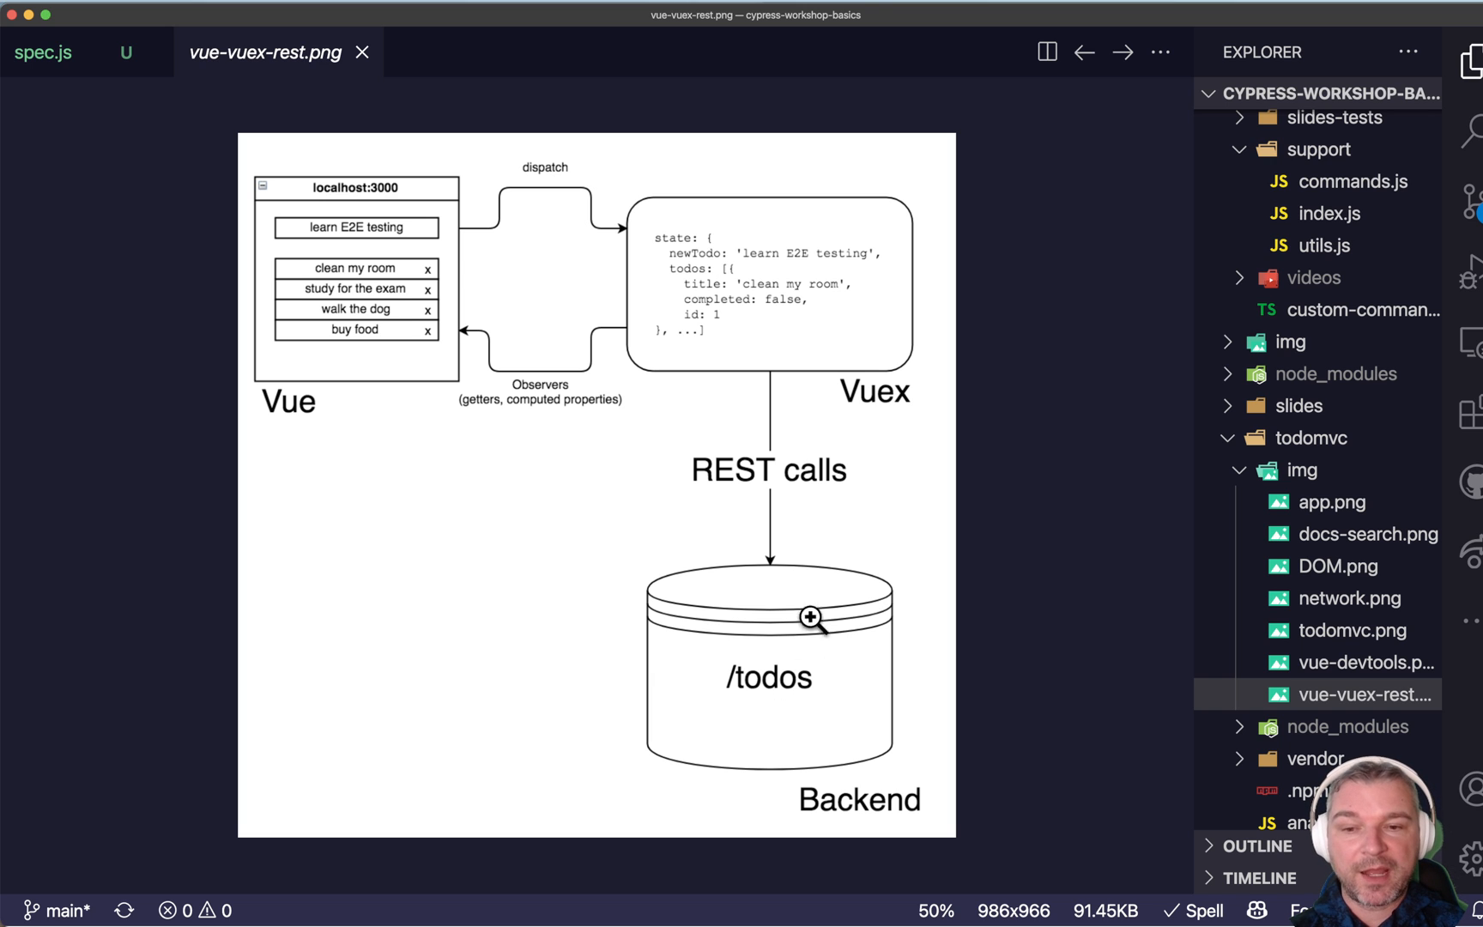
mouse_move(774, 683)
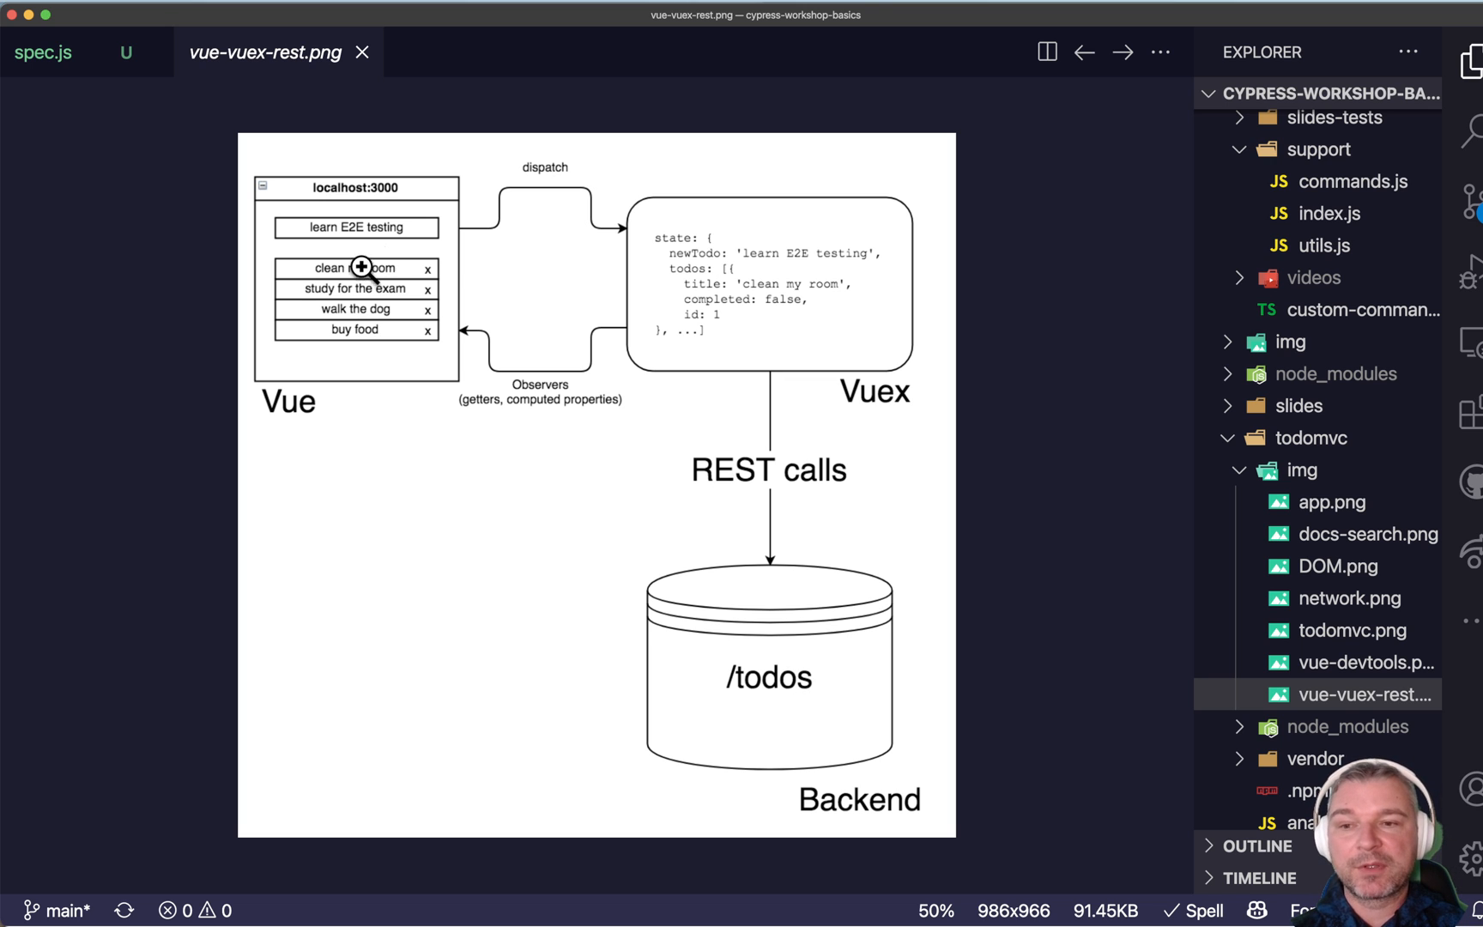
mouse_move(366, 326)
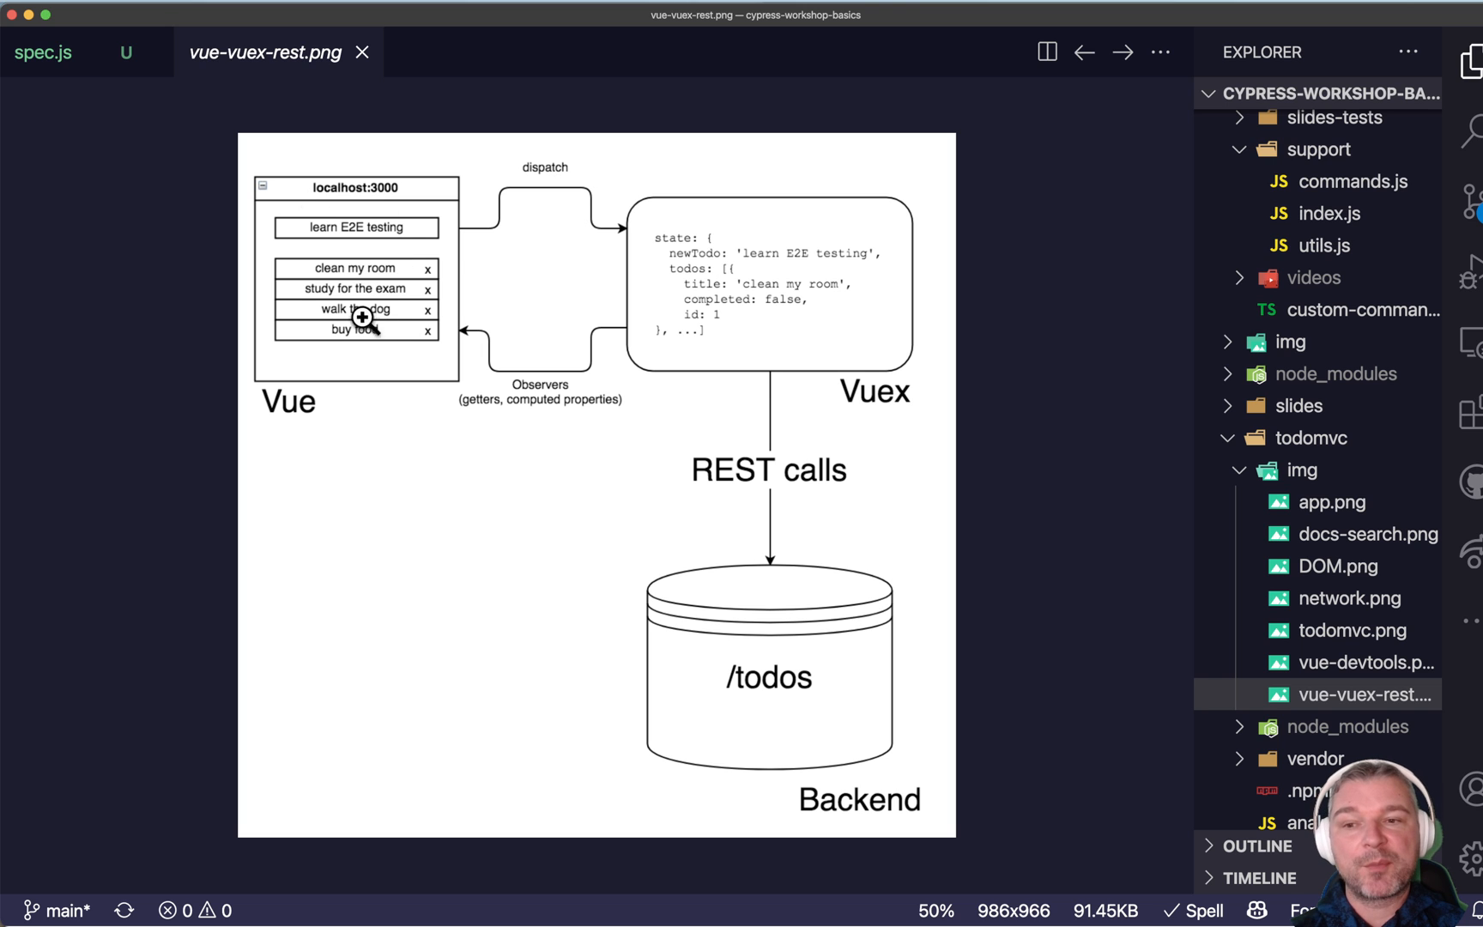
mouse_move(357, 286)
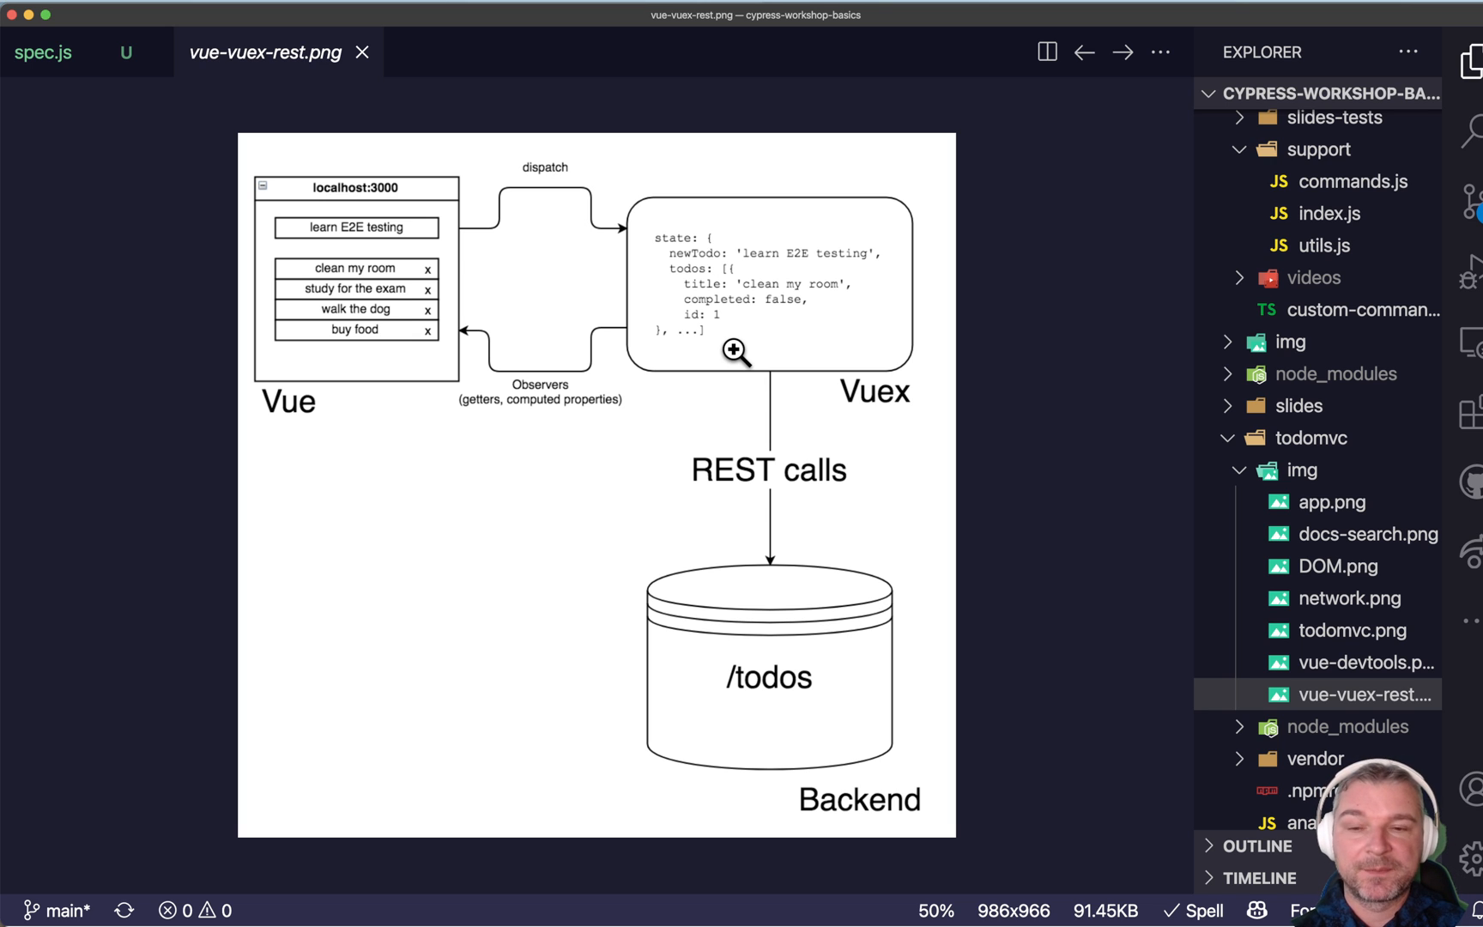
mouse_move(765, 307)
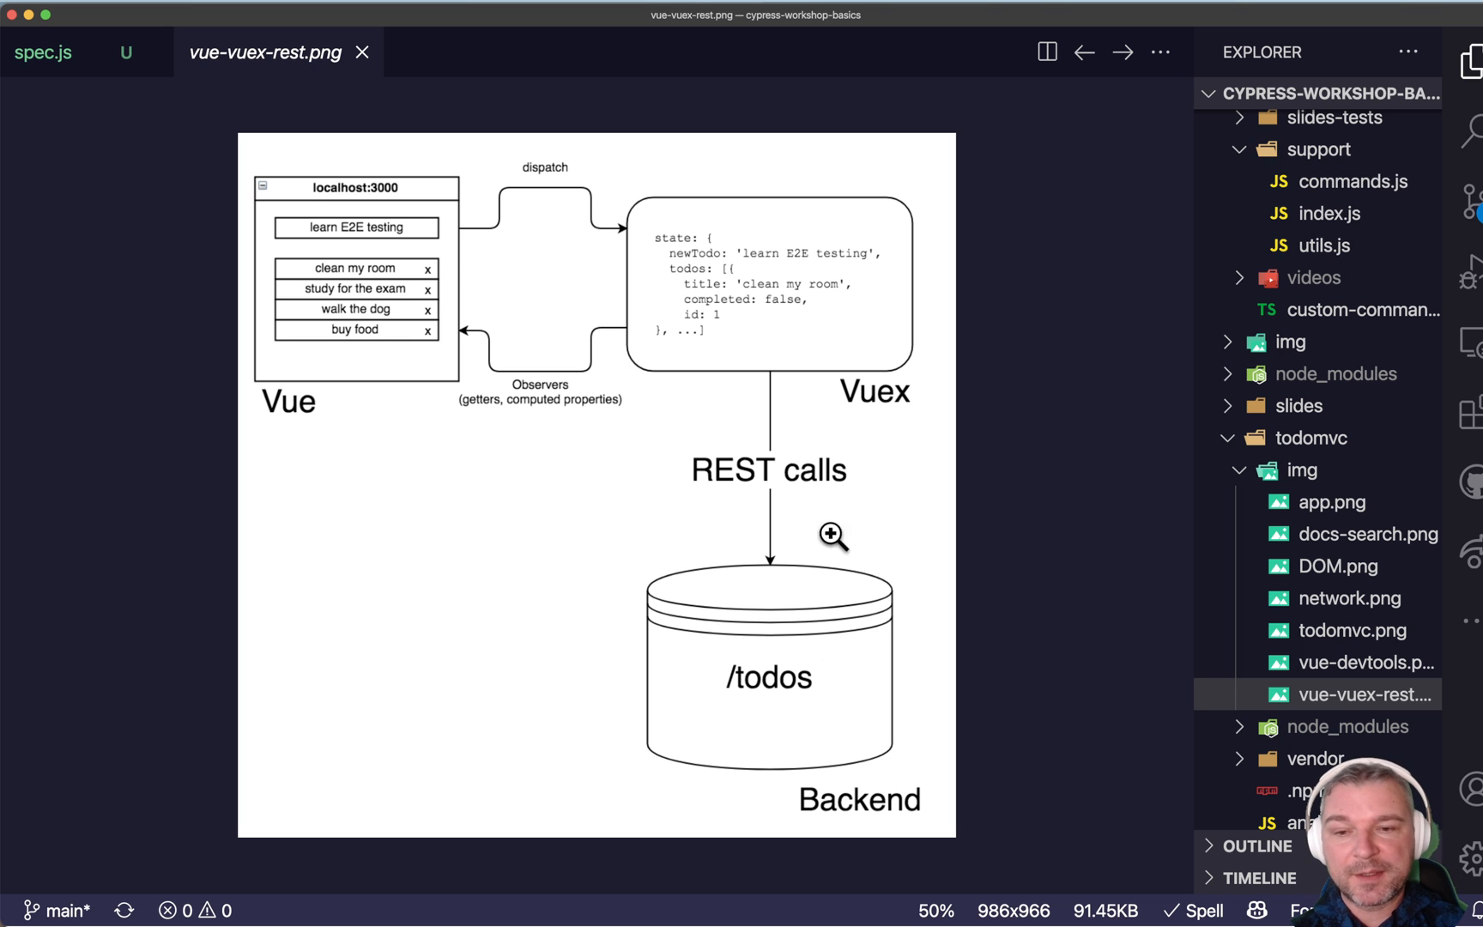
mouse_move(804, 575)
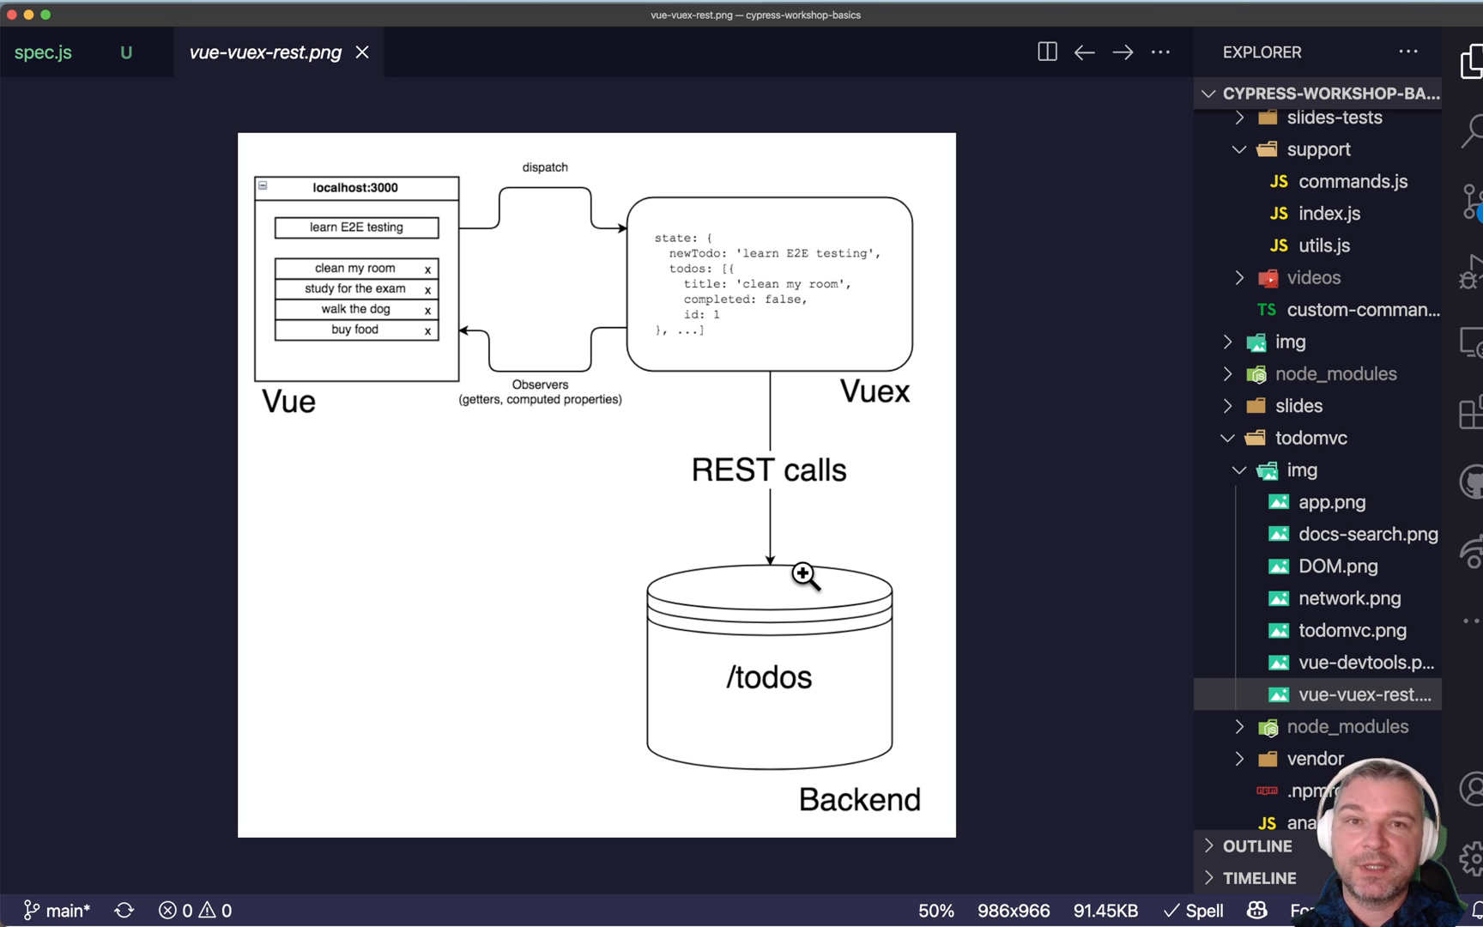
click(43, 51)
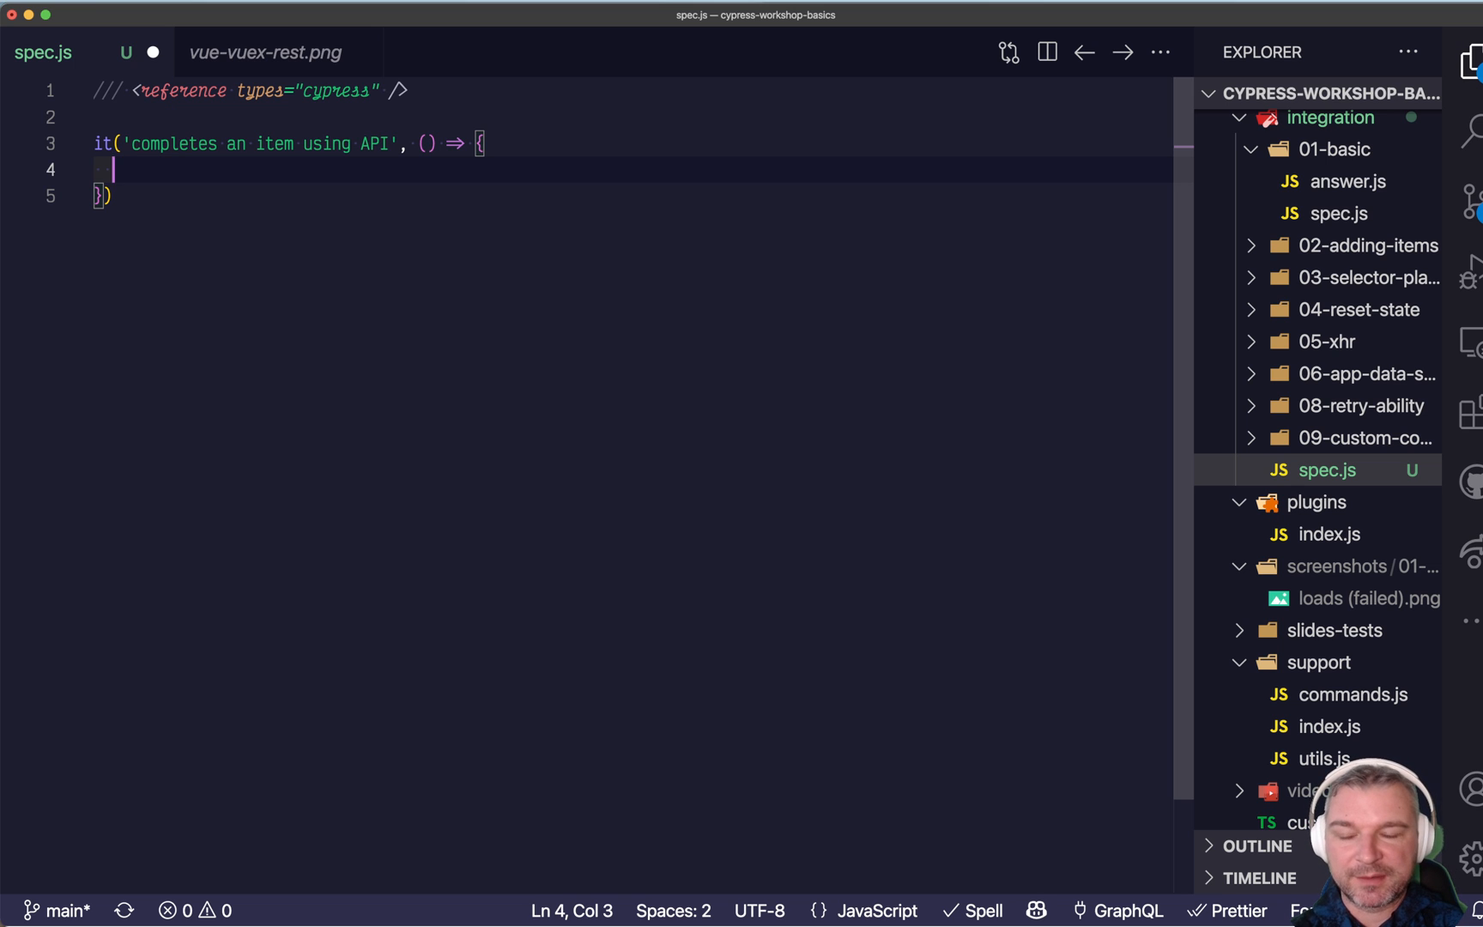
Write the test body: POST /reset with {todos:[]}, then GET /todos should deep.equal []
text(cy.request('POST', '/reset',)
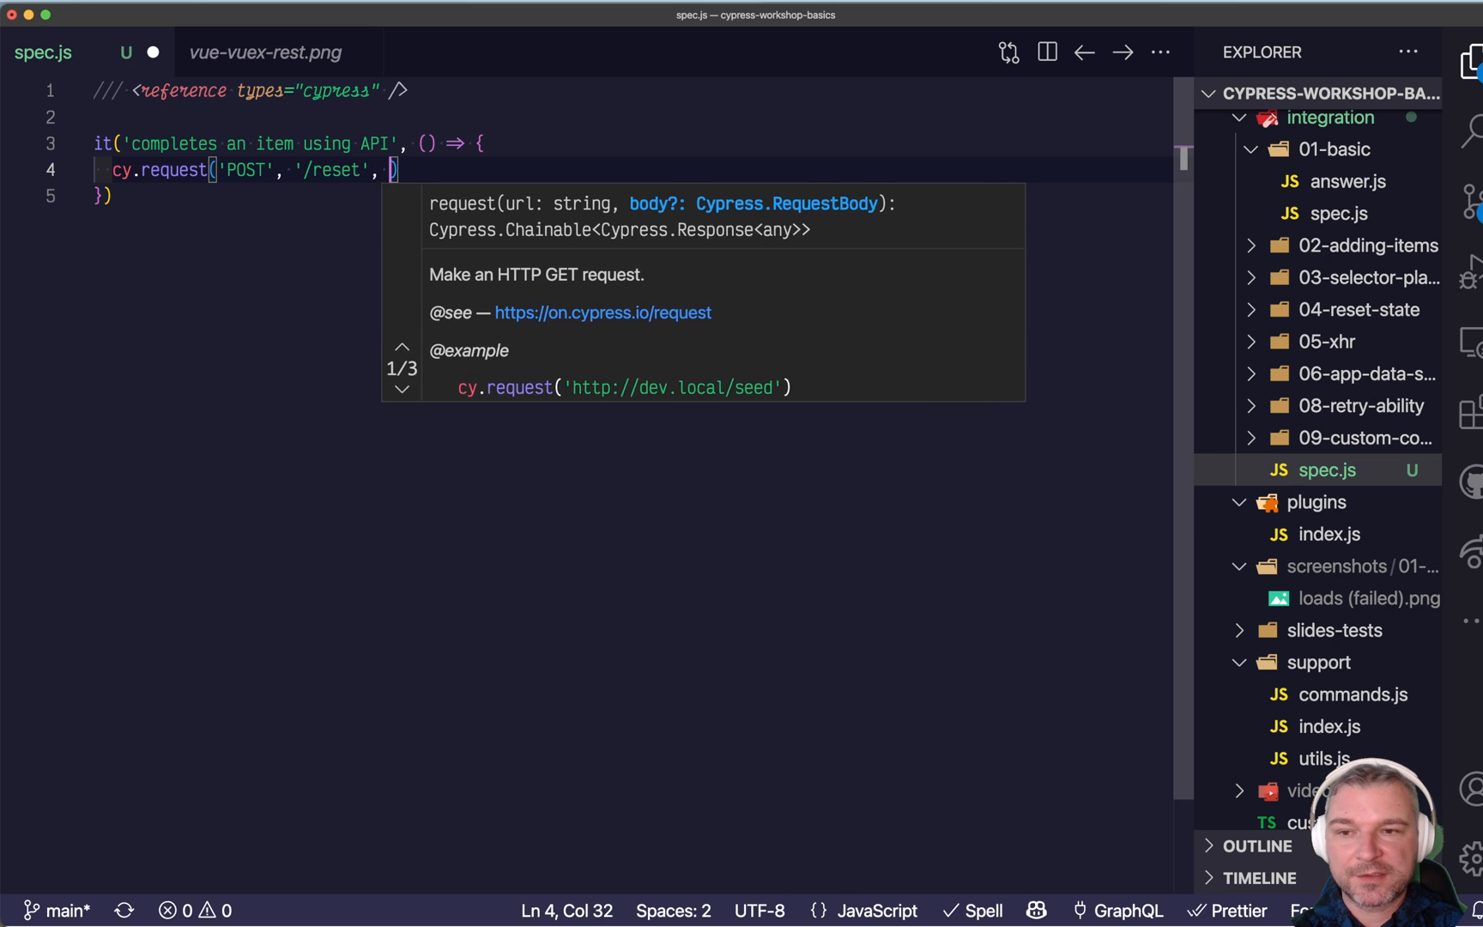
text({todos:[]})
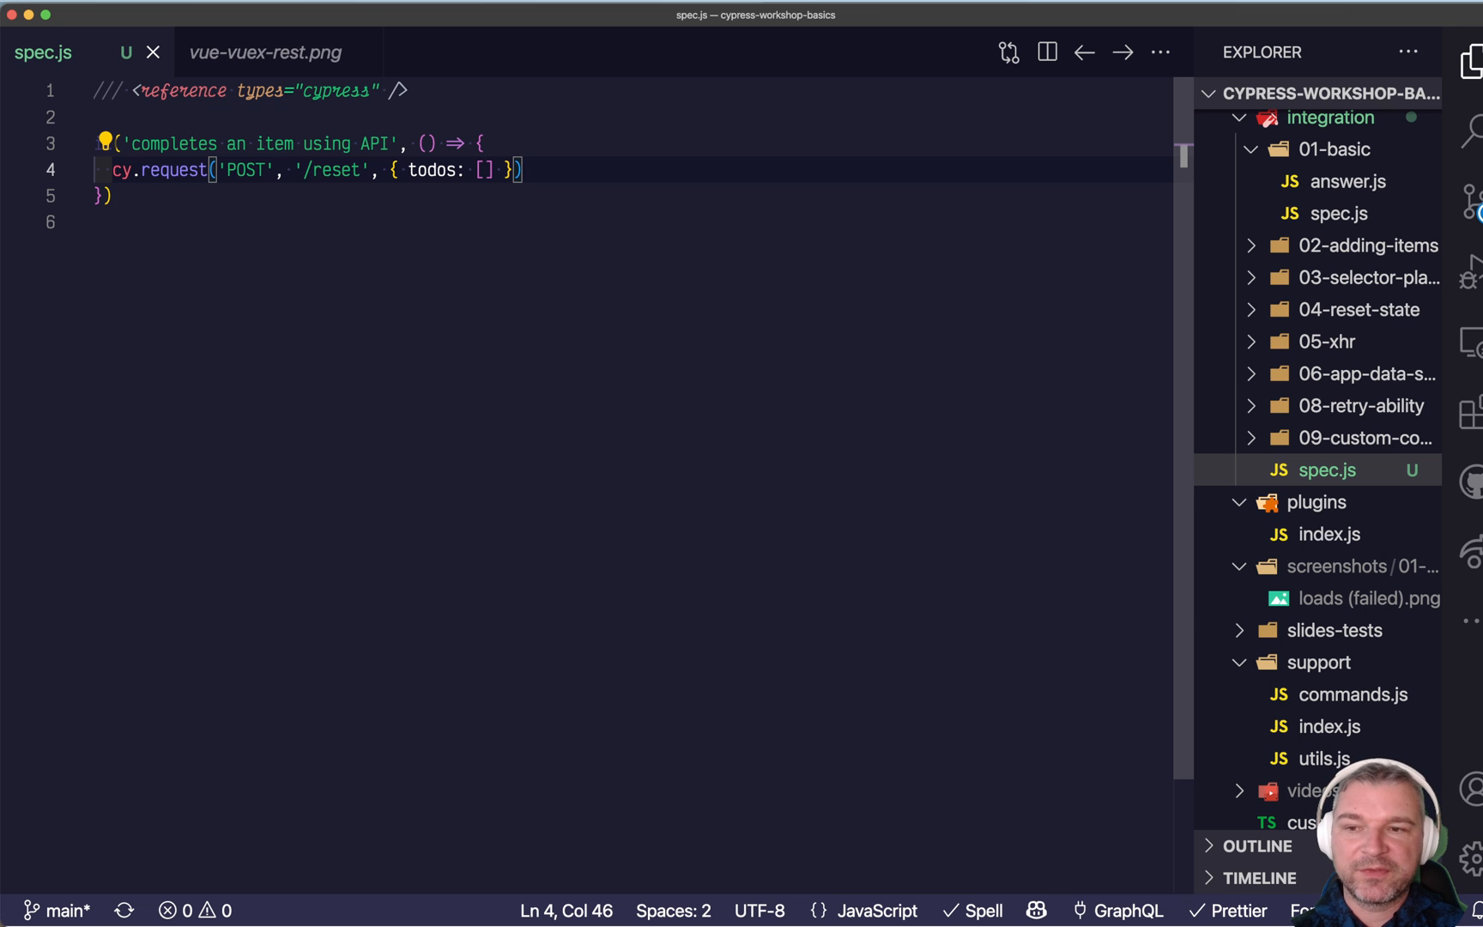
click(1466, 61)
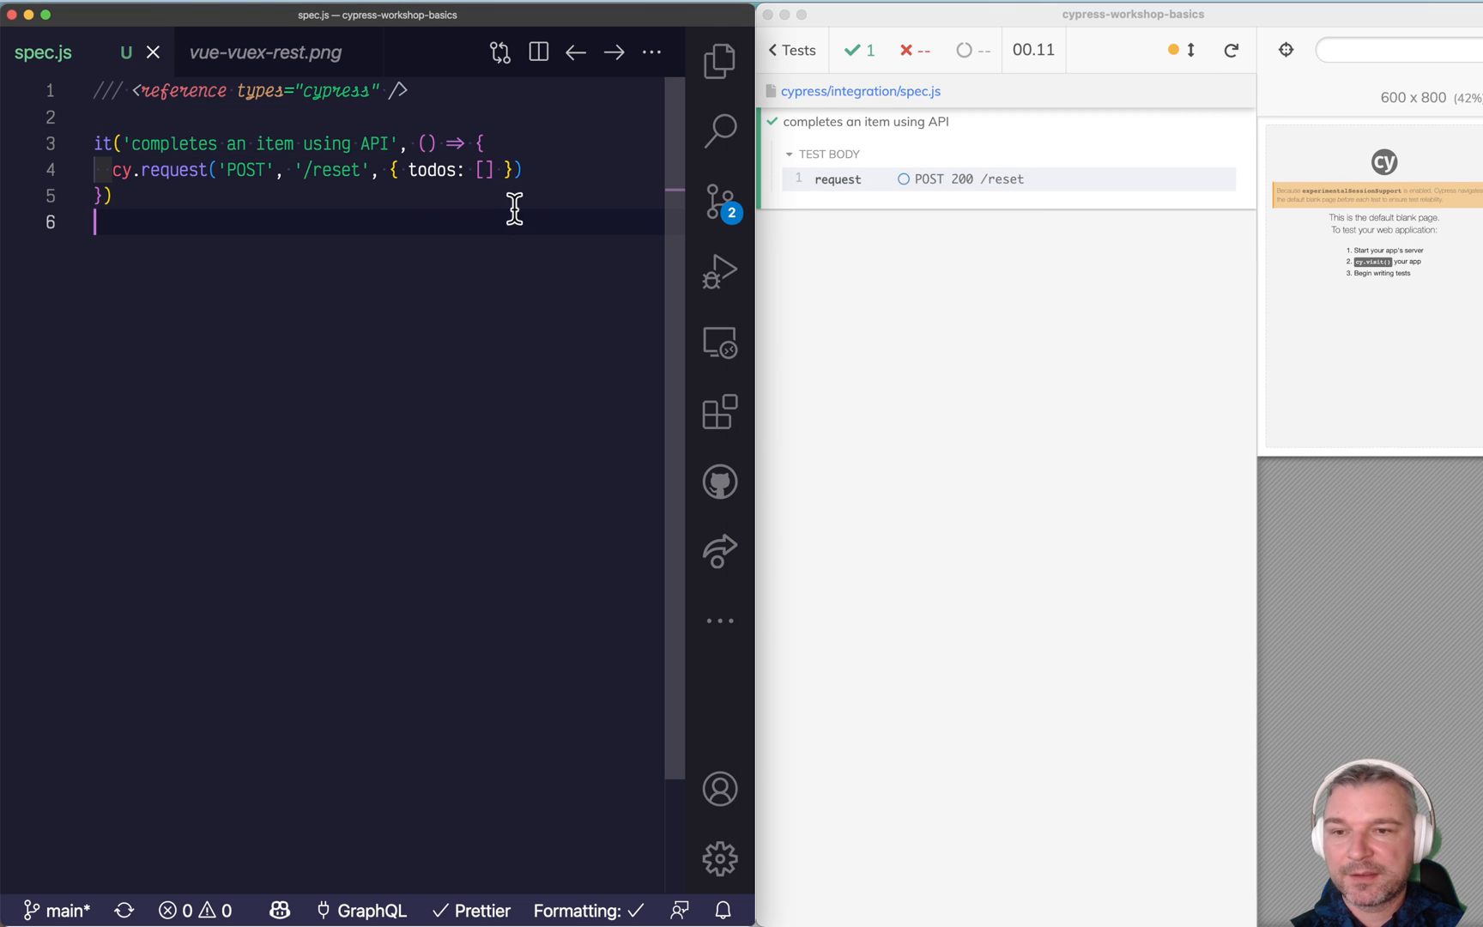
text(cy.request('GET', '/todos').its('body').should(')
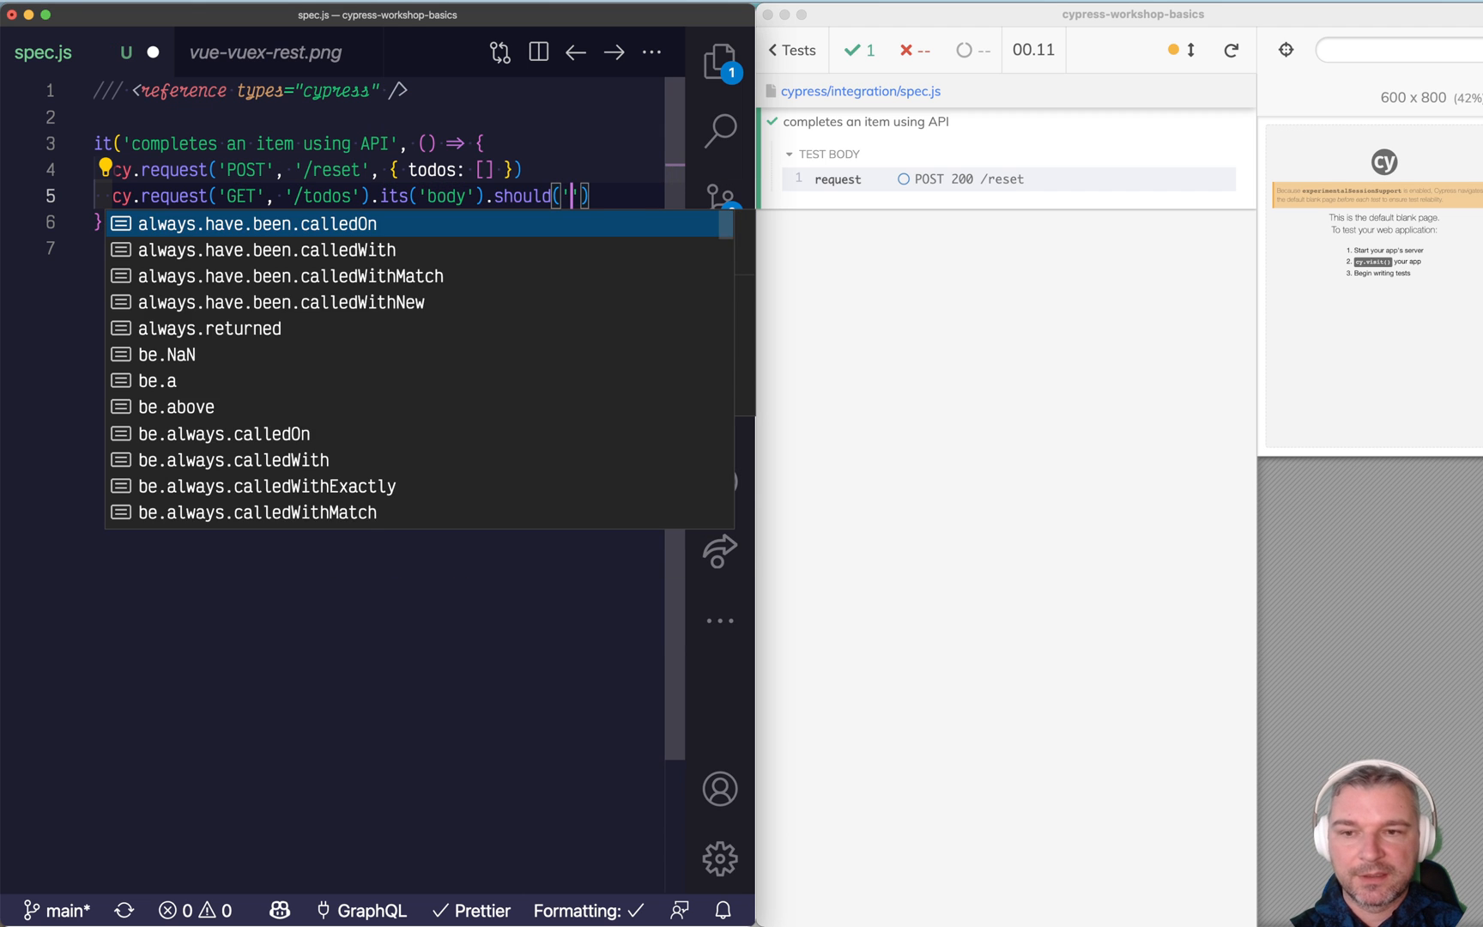
text(deep.equal)
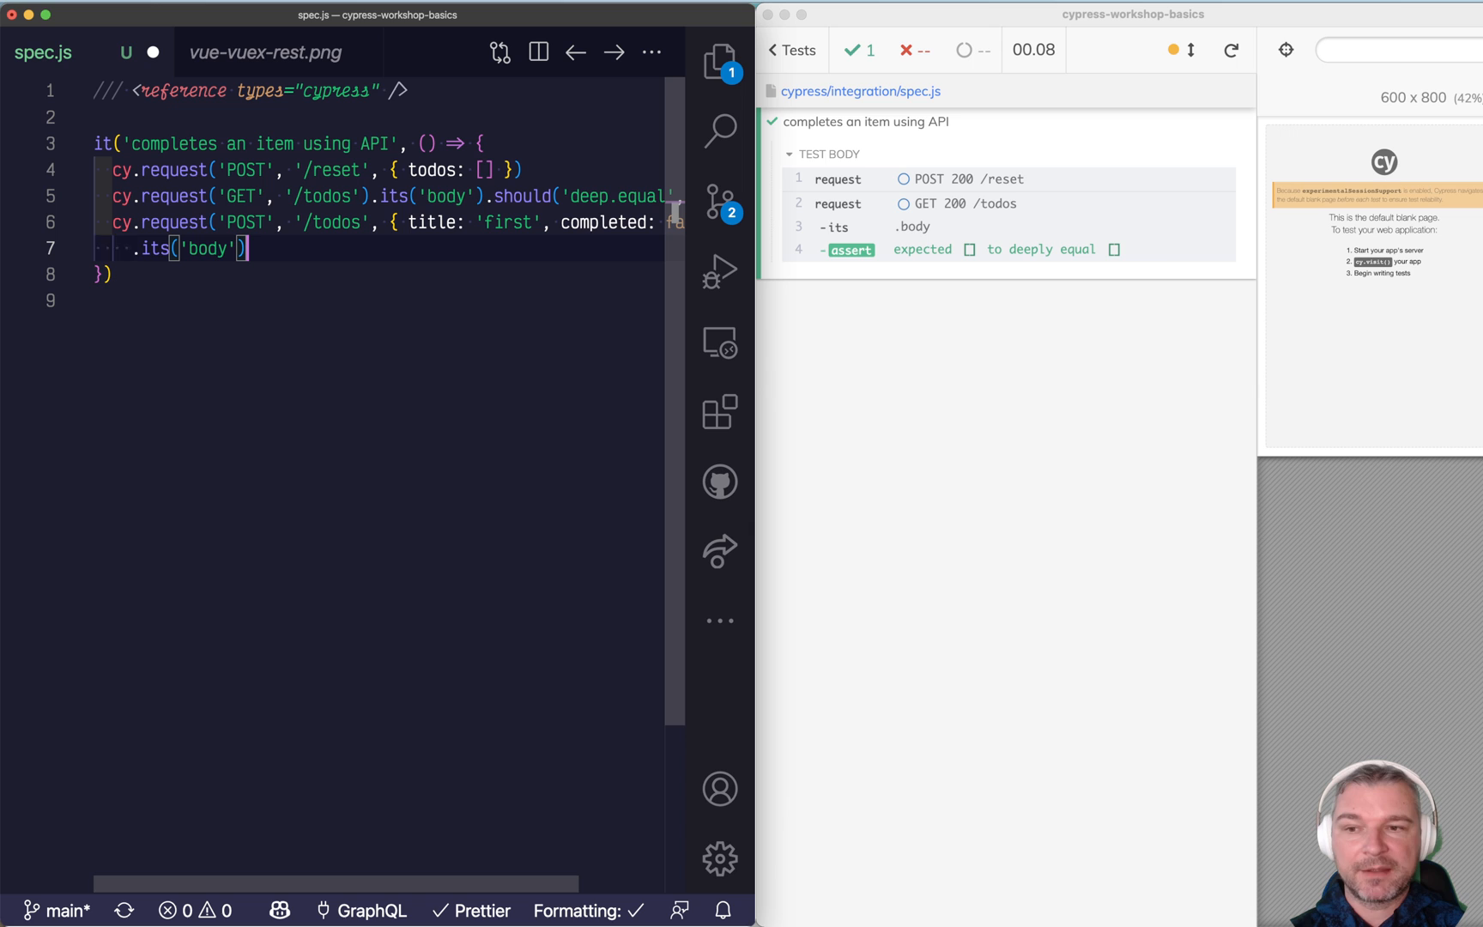
POST a 'first' todo, take its body.id, log it and pass it into a then((id) => ...) callback
text(.id)
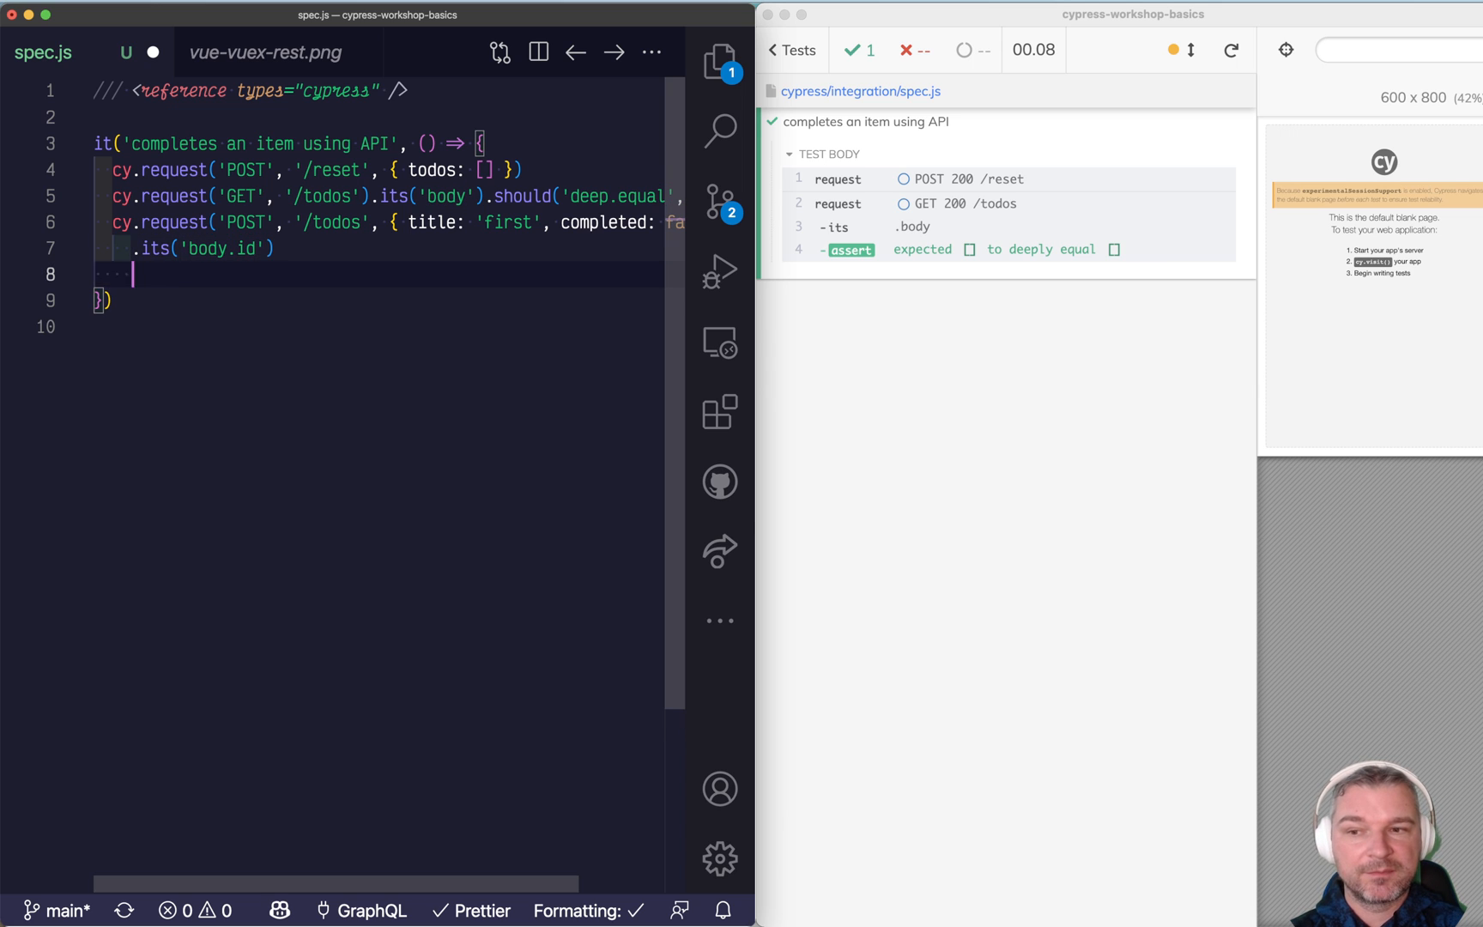
text(.then((id) => {)
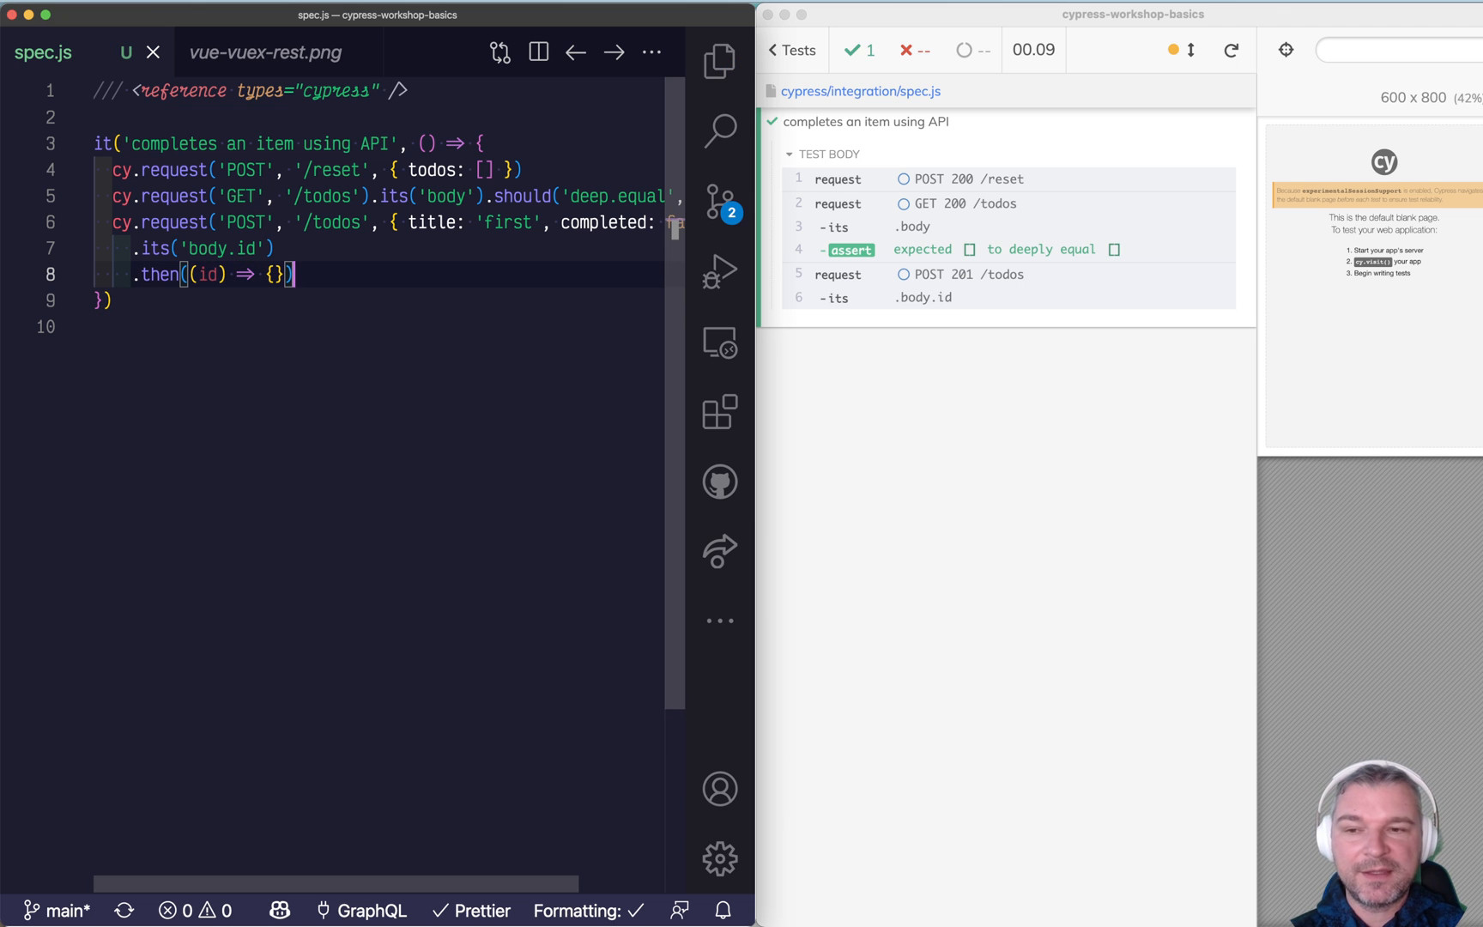
text(then(cy.log)
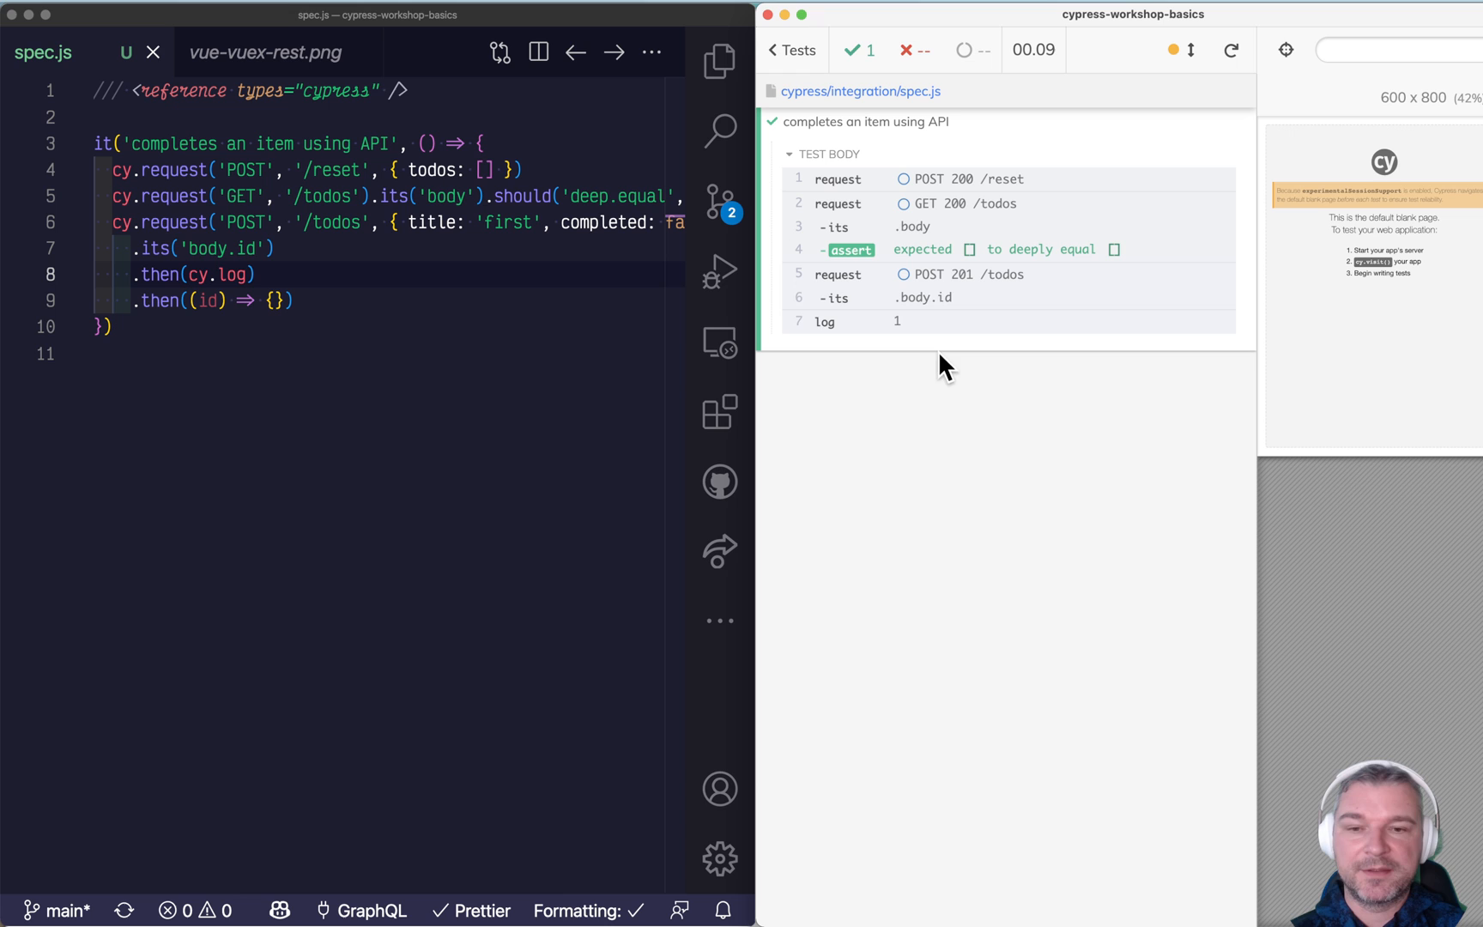
mouse_move(894, 321)
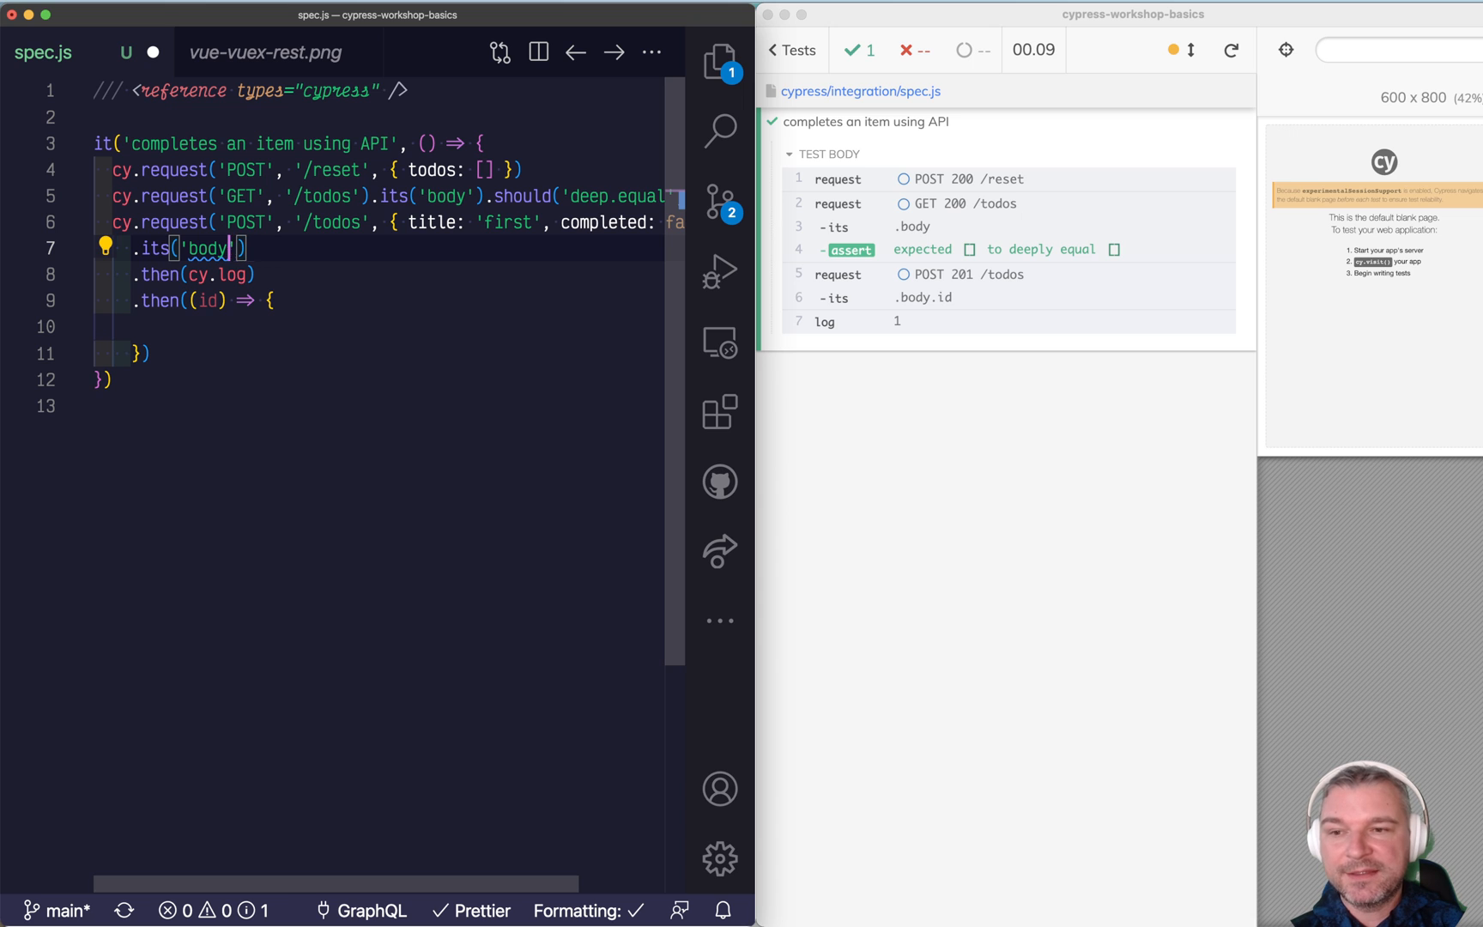
Assert the created todo's body deep.includes title 'first' and completed false
text(.should('have.keys', ['id', 'title', 'completed']))
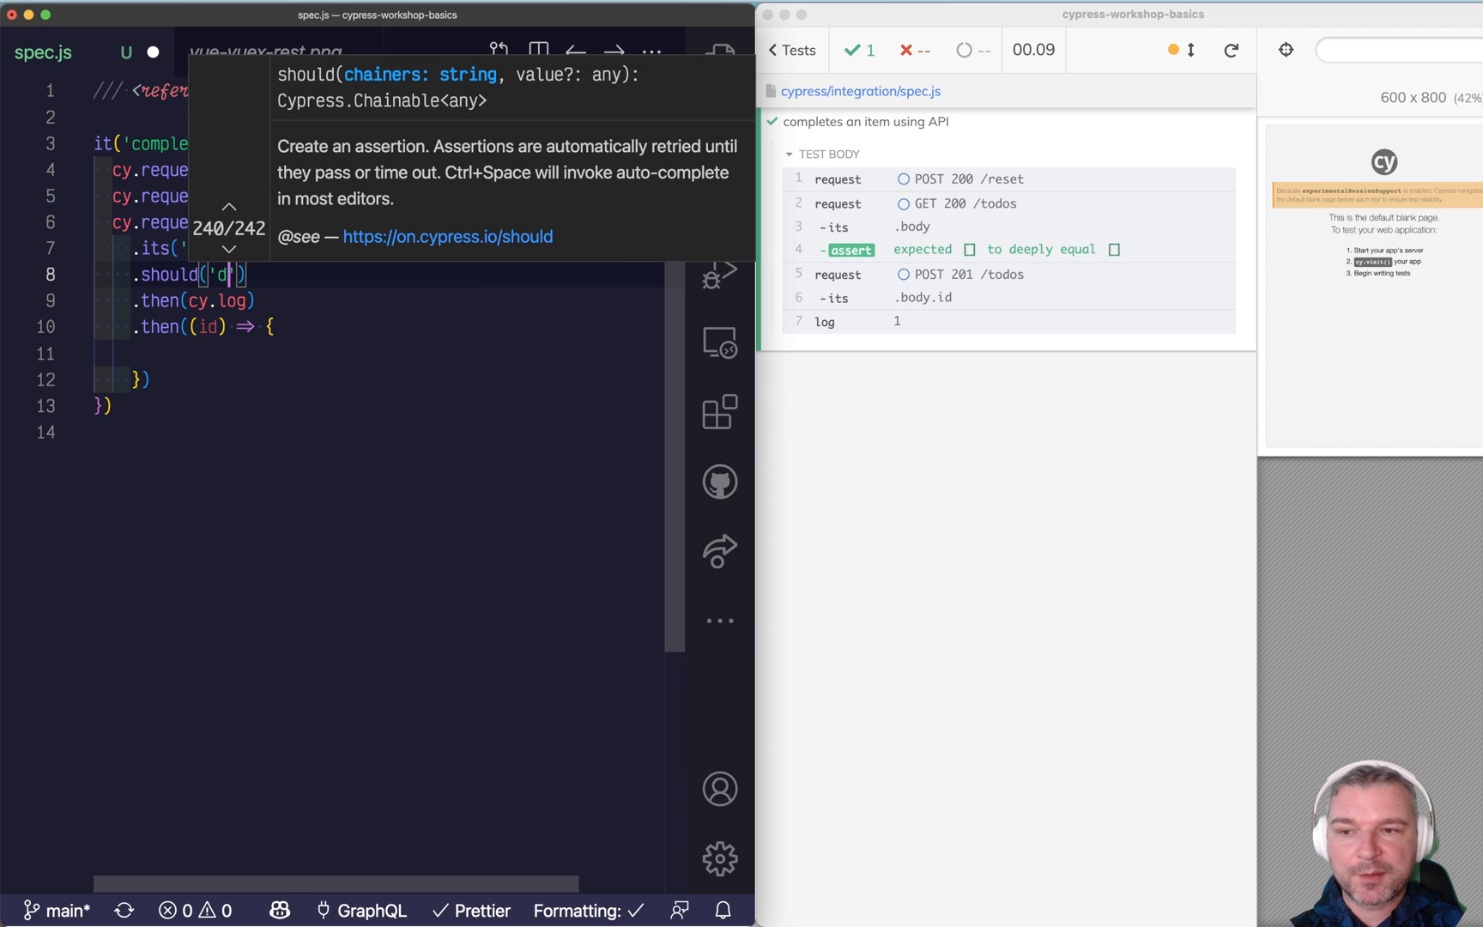
text(eep.include)
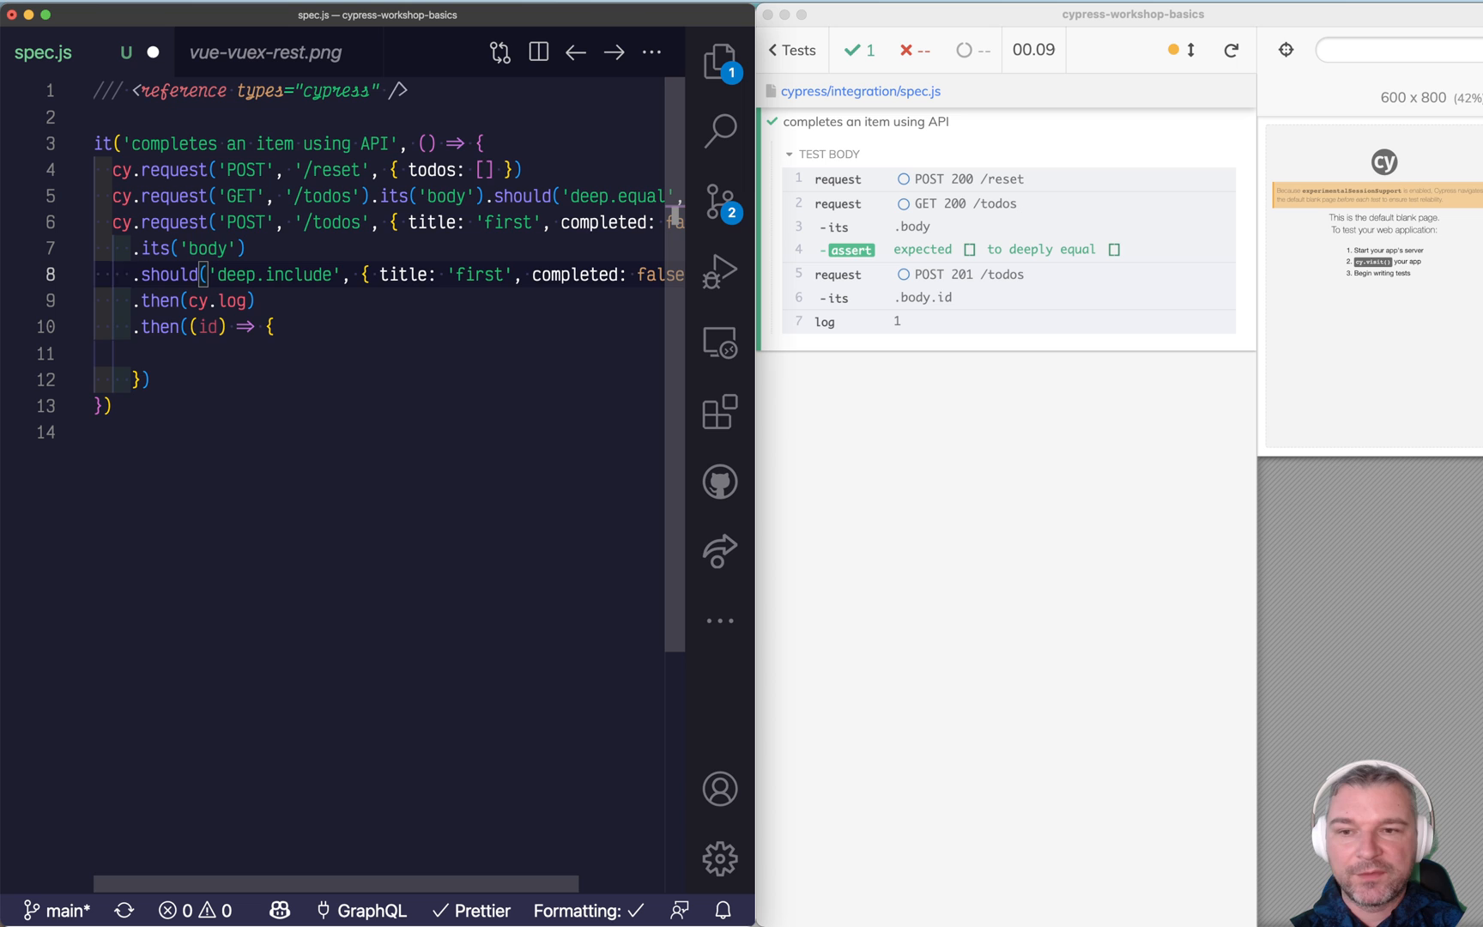
scroll(right, 3)
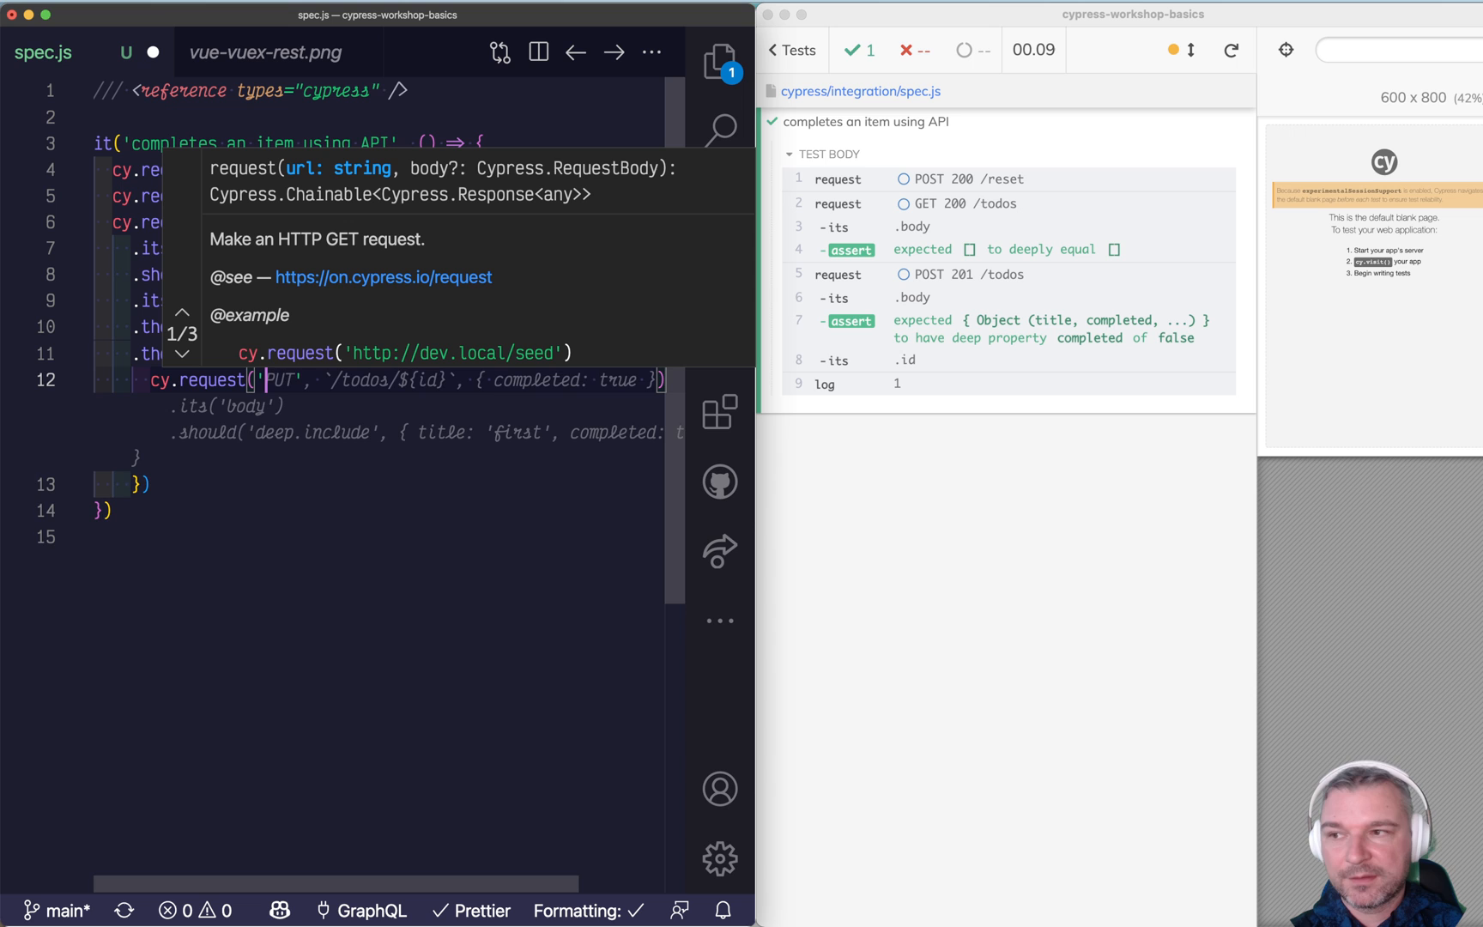
PATCH /todos/${id} with {completed: true} and assert the response status is 200
text(PATCH', `/todos/${id}`, { completed: true)
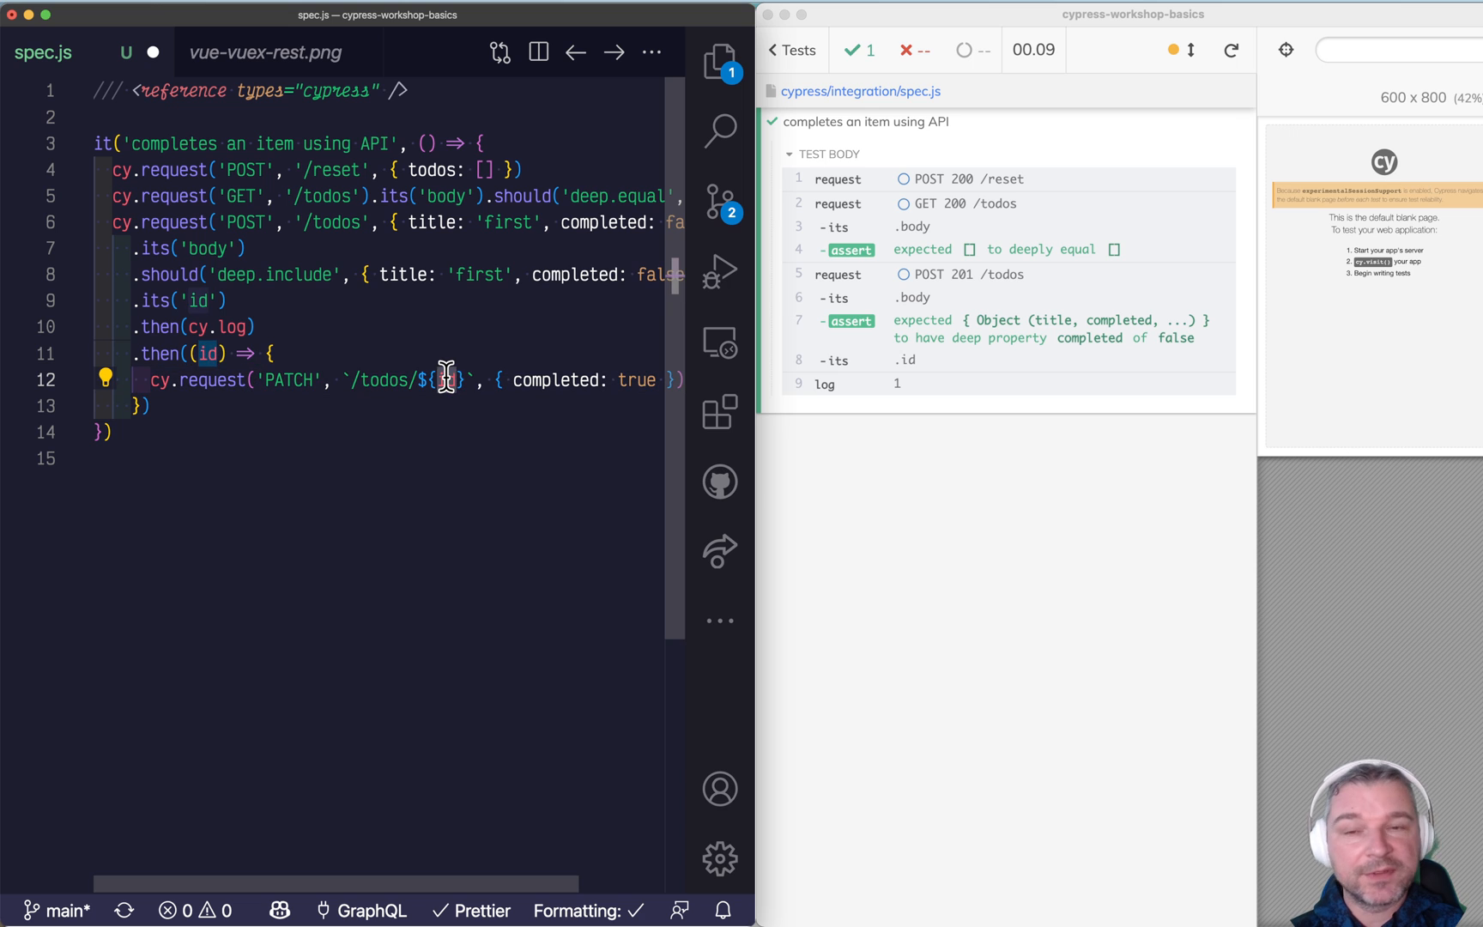
double_click(443, 381)
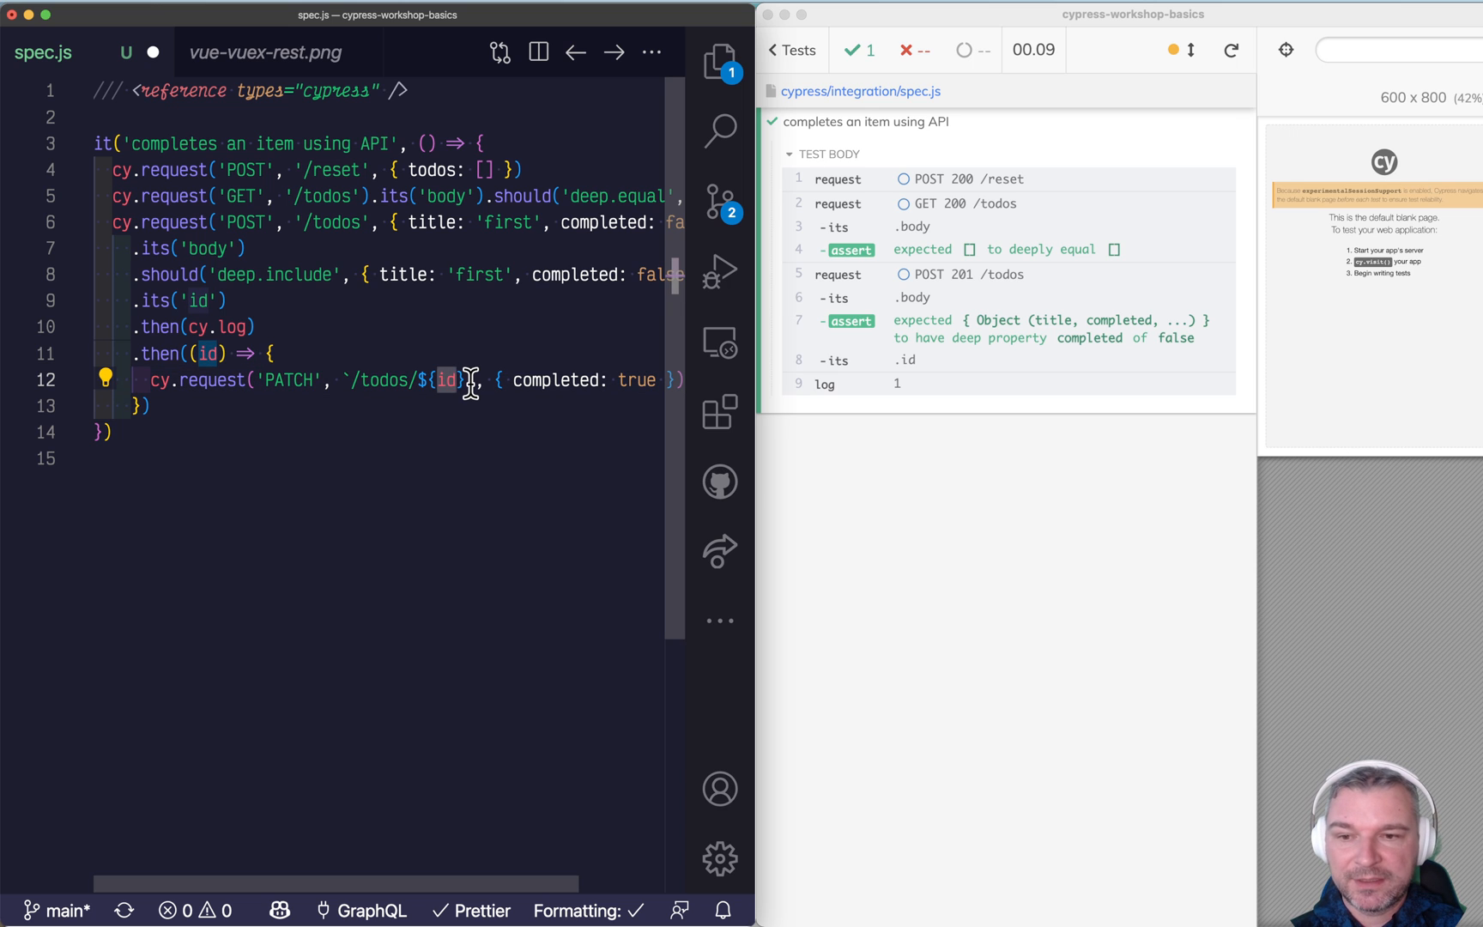
scroll(right, 3)
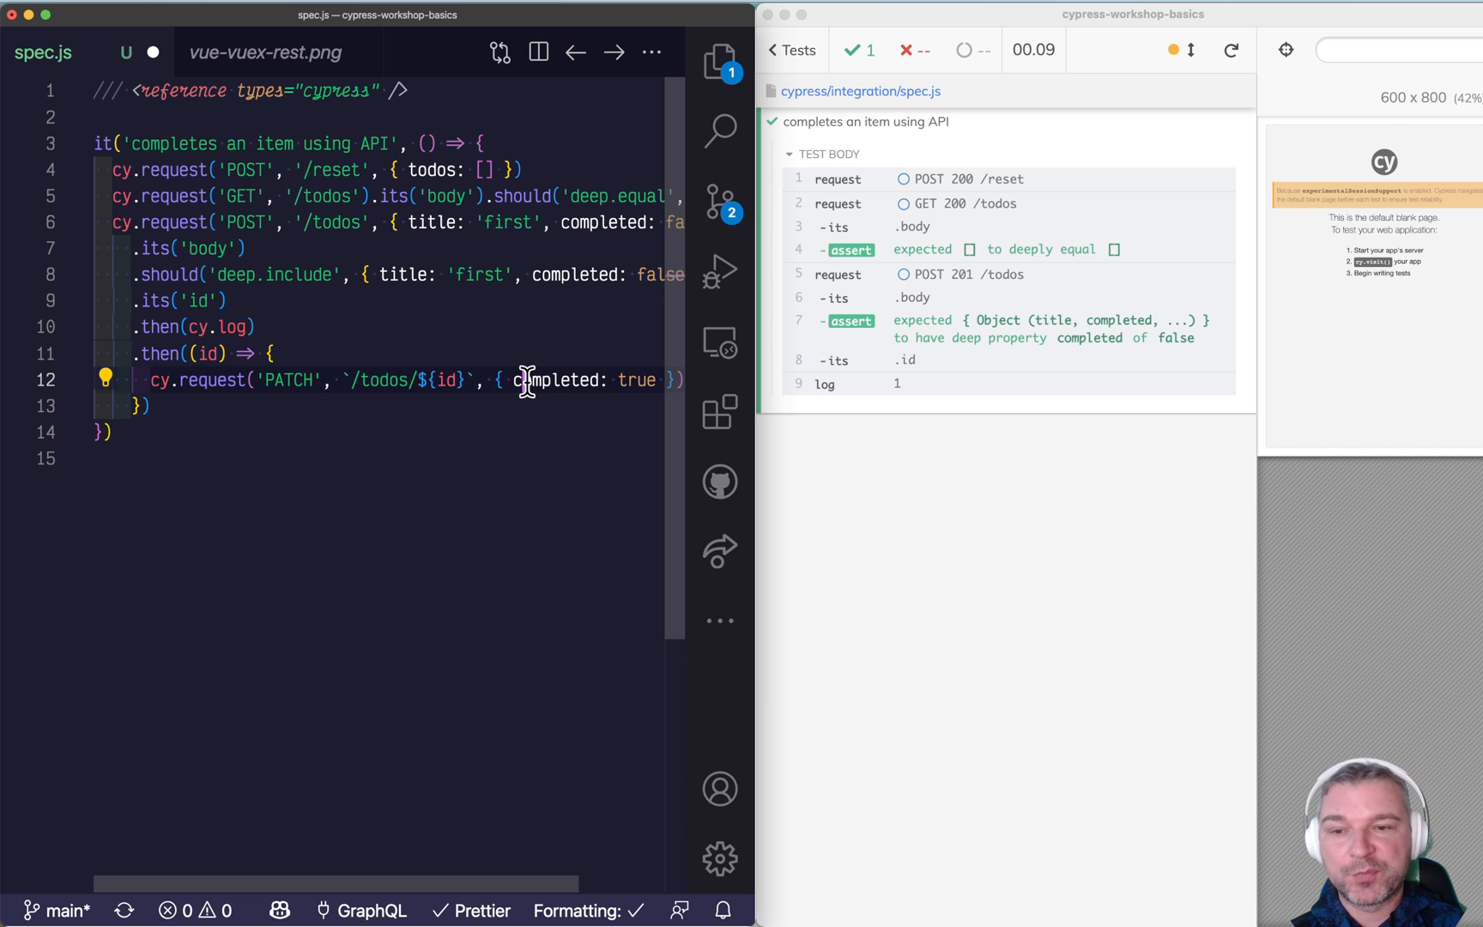
double_click(560, 381)
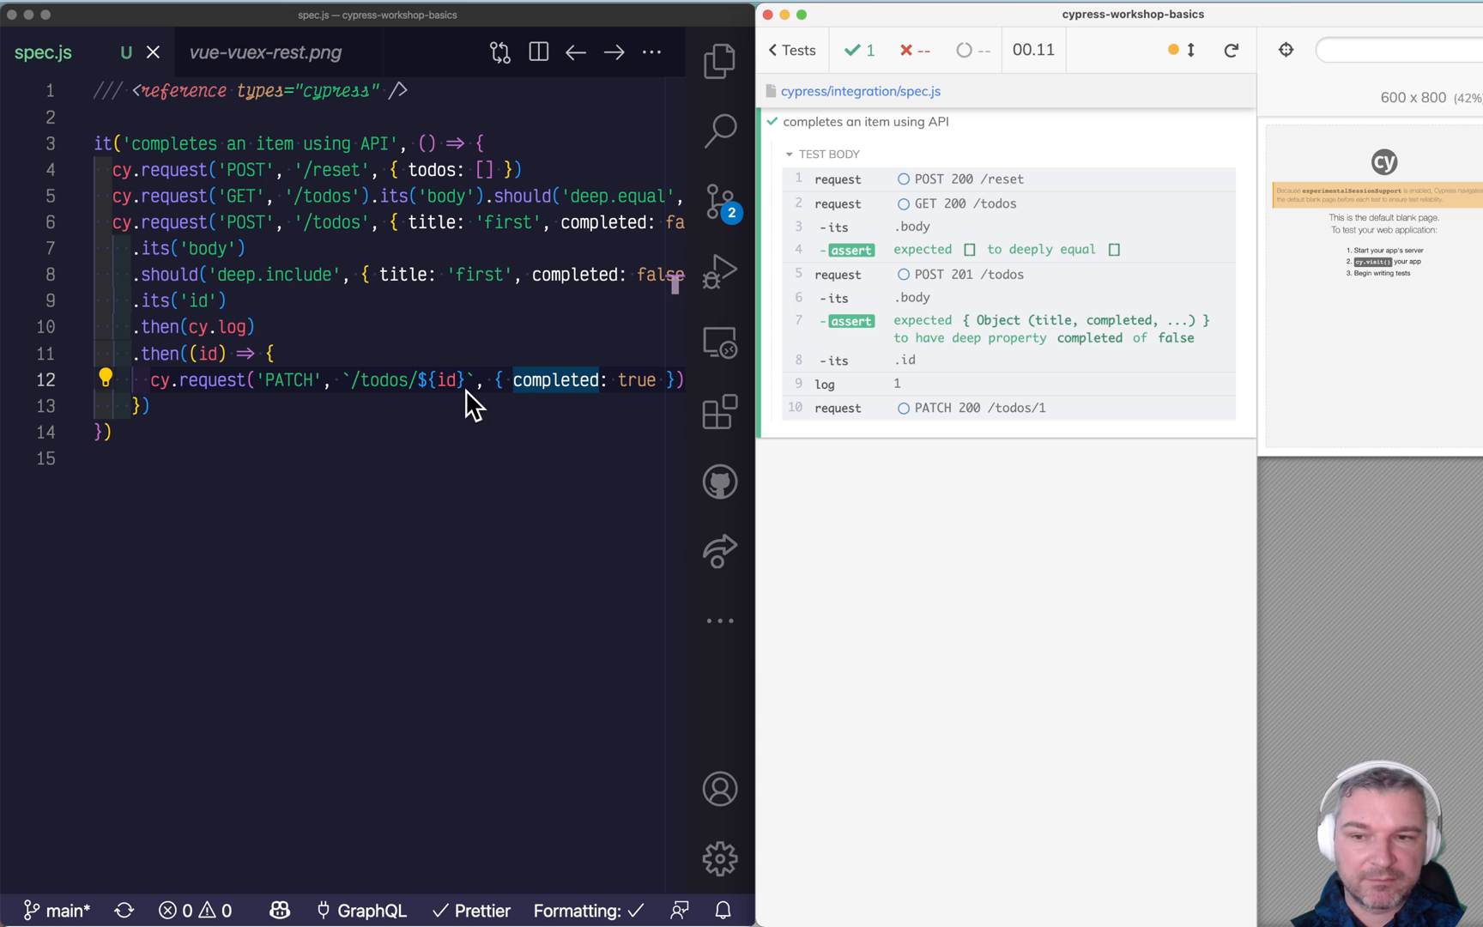
text(.its('body'))
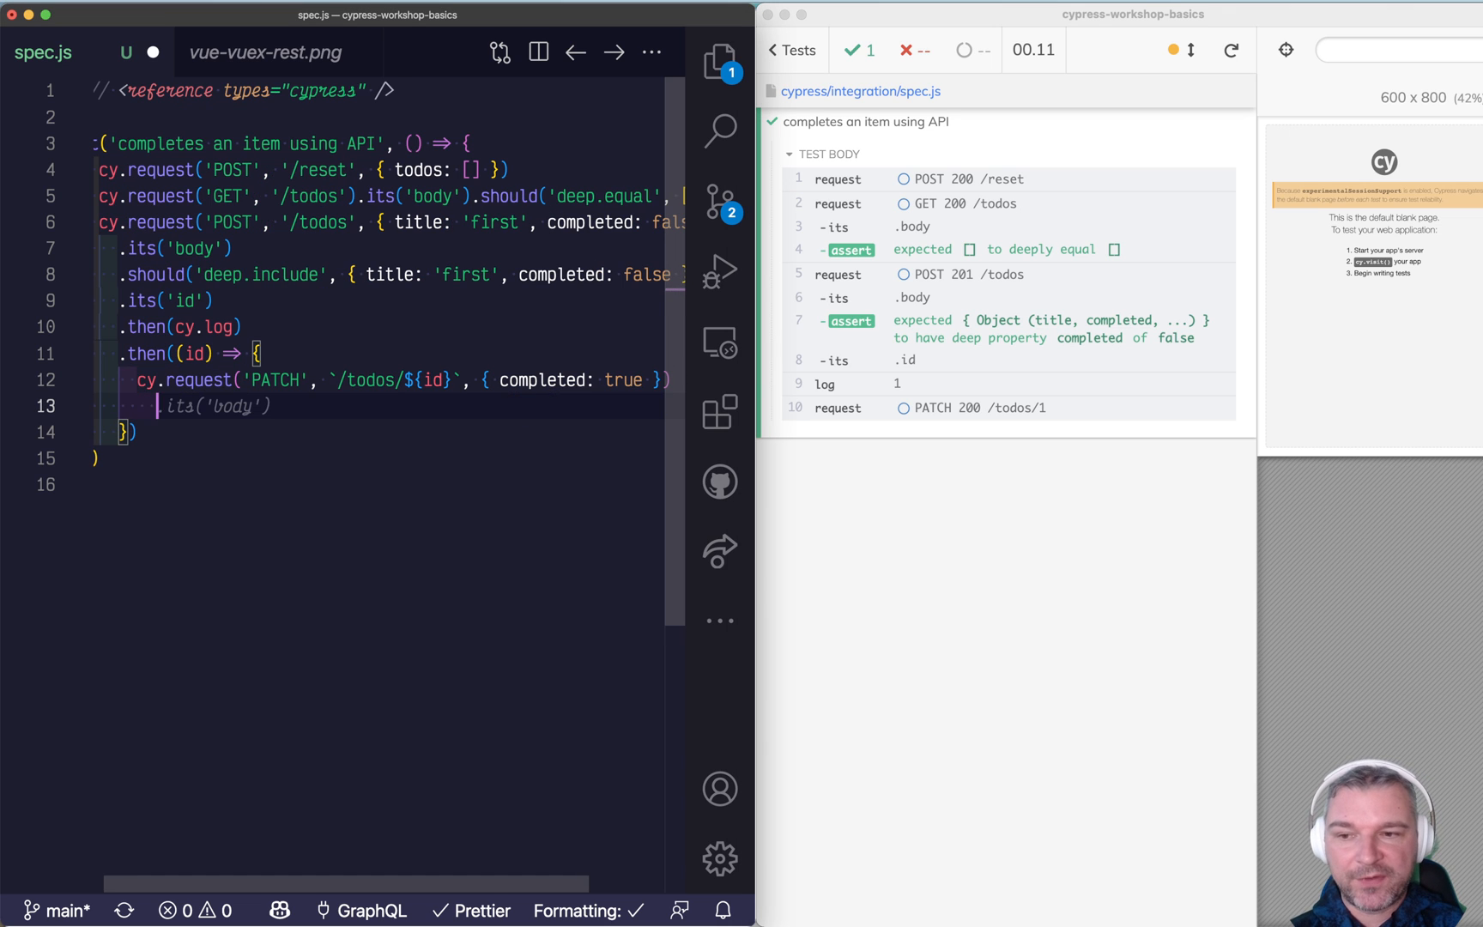
text(status'))
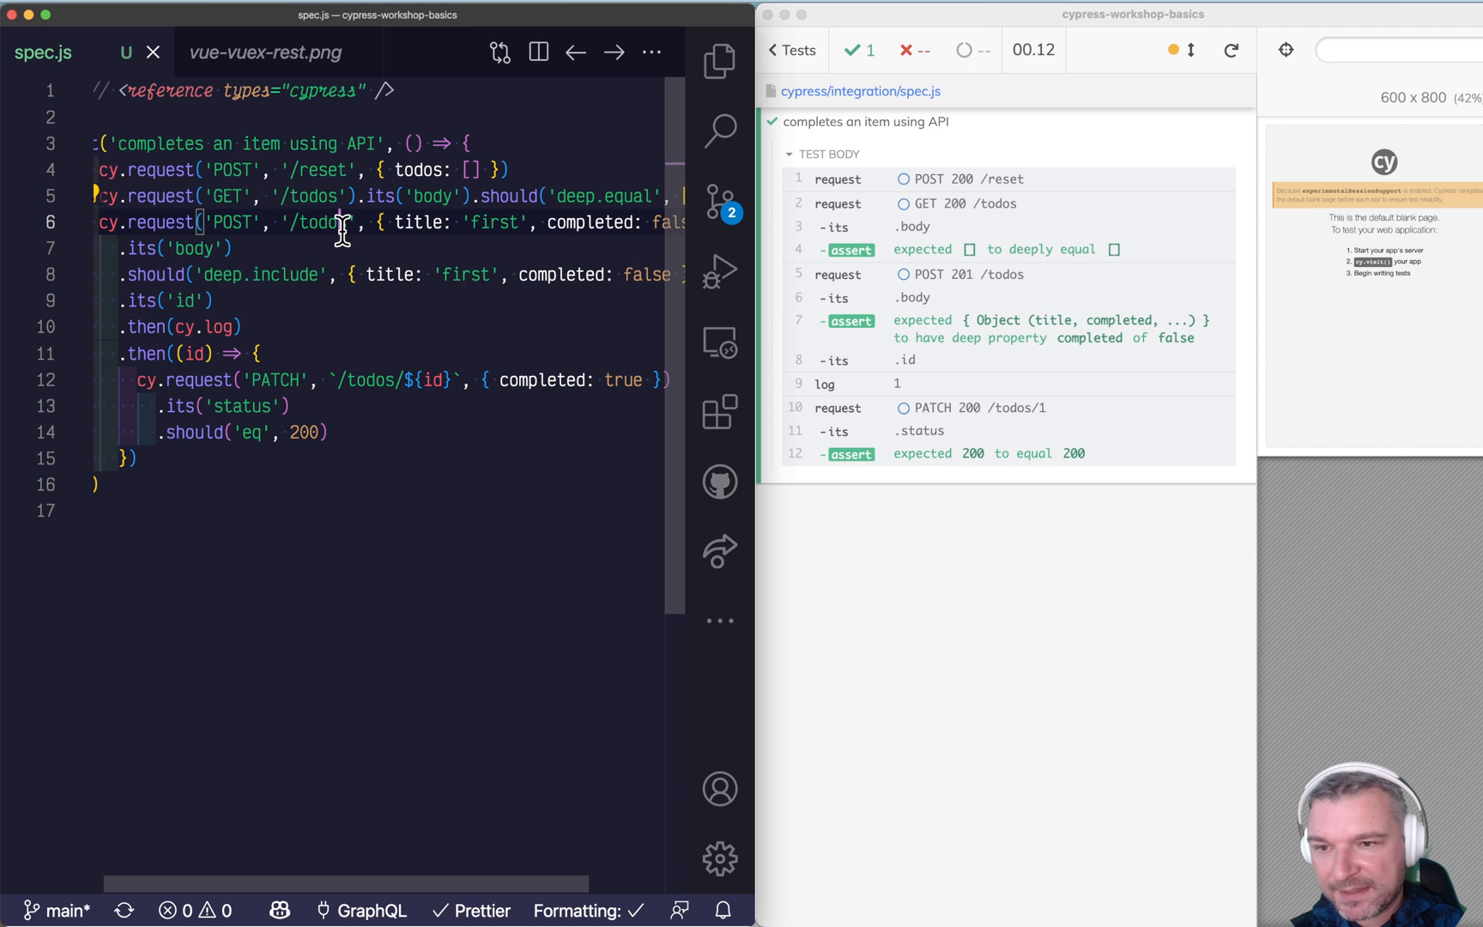
mouse_move(332, 395)
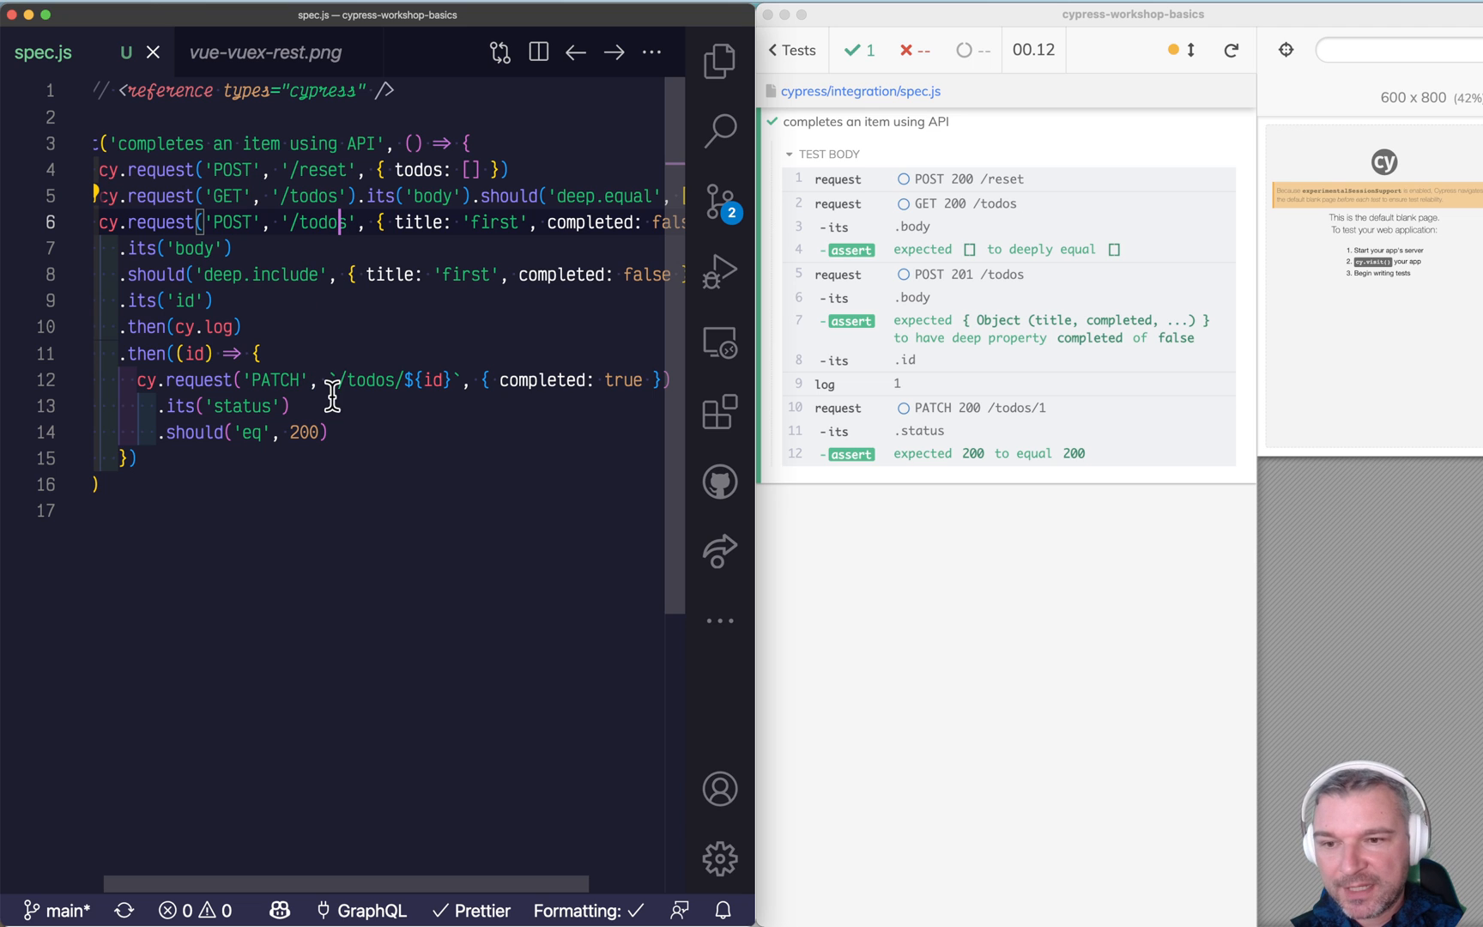
Then GET the todo and assert its body deep.equals {id, title 'first', completed true}
text(.then(() => {)
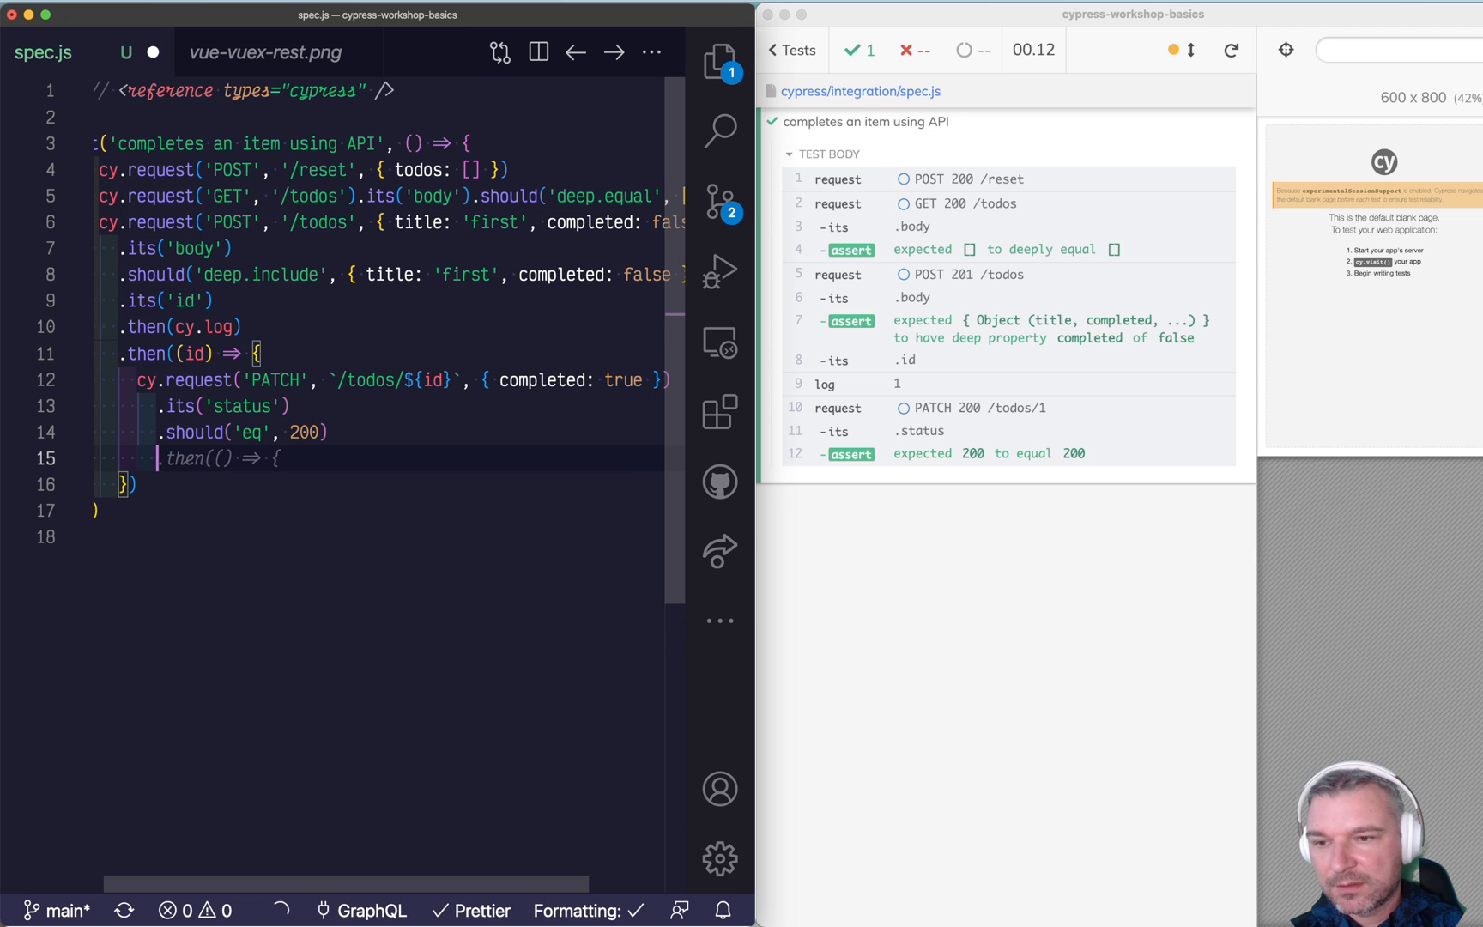
text(cy.request('GET', `/todos/${id)
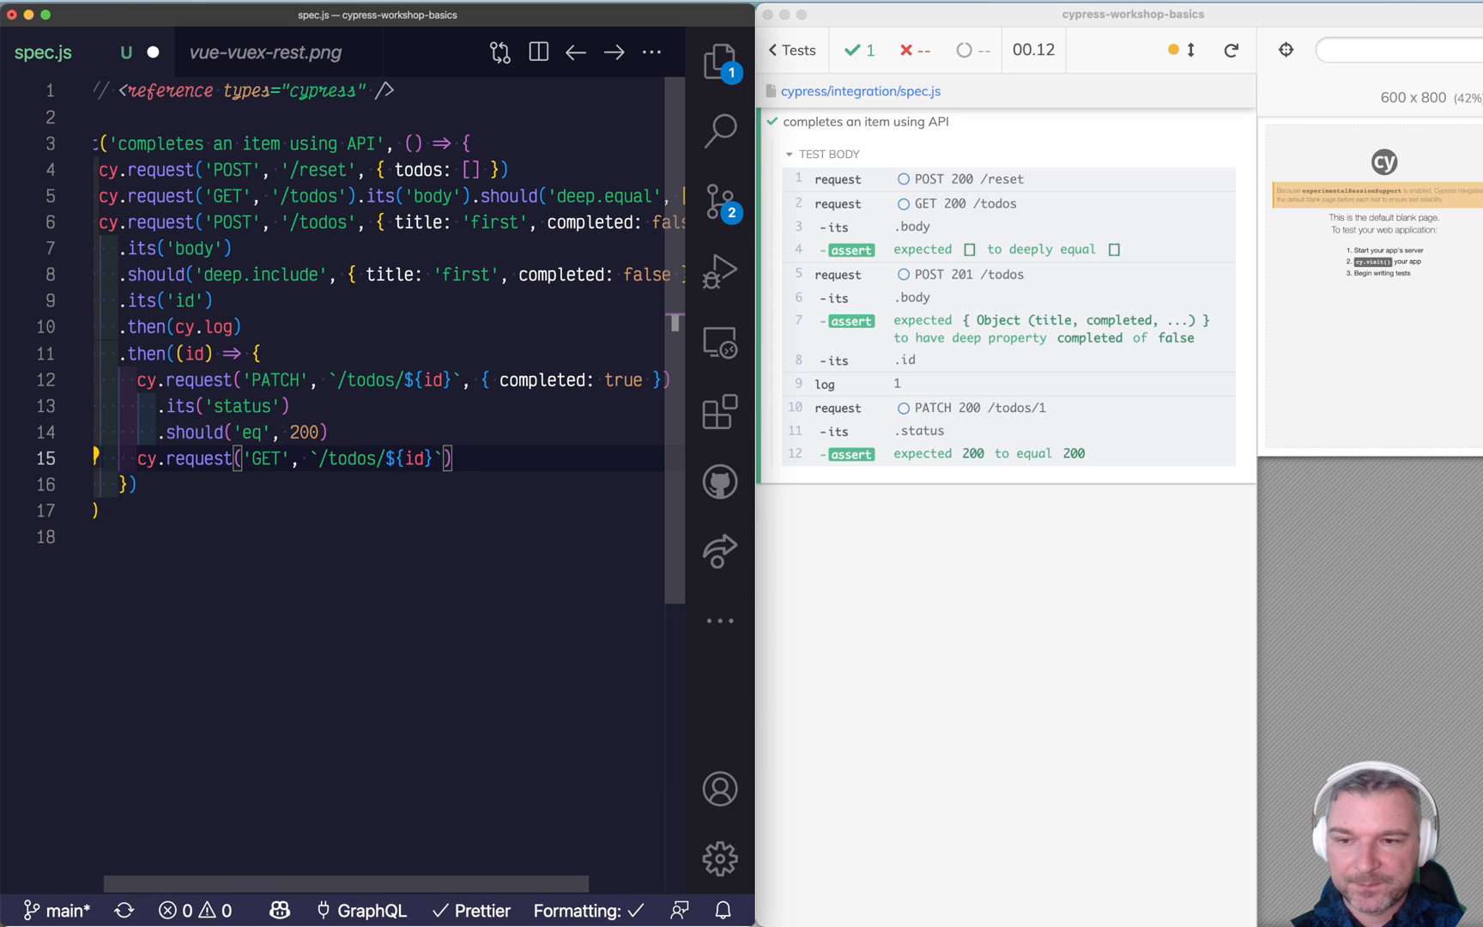
text(.its('body',)
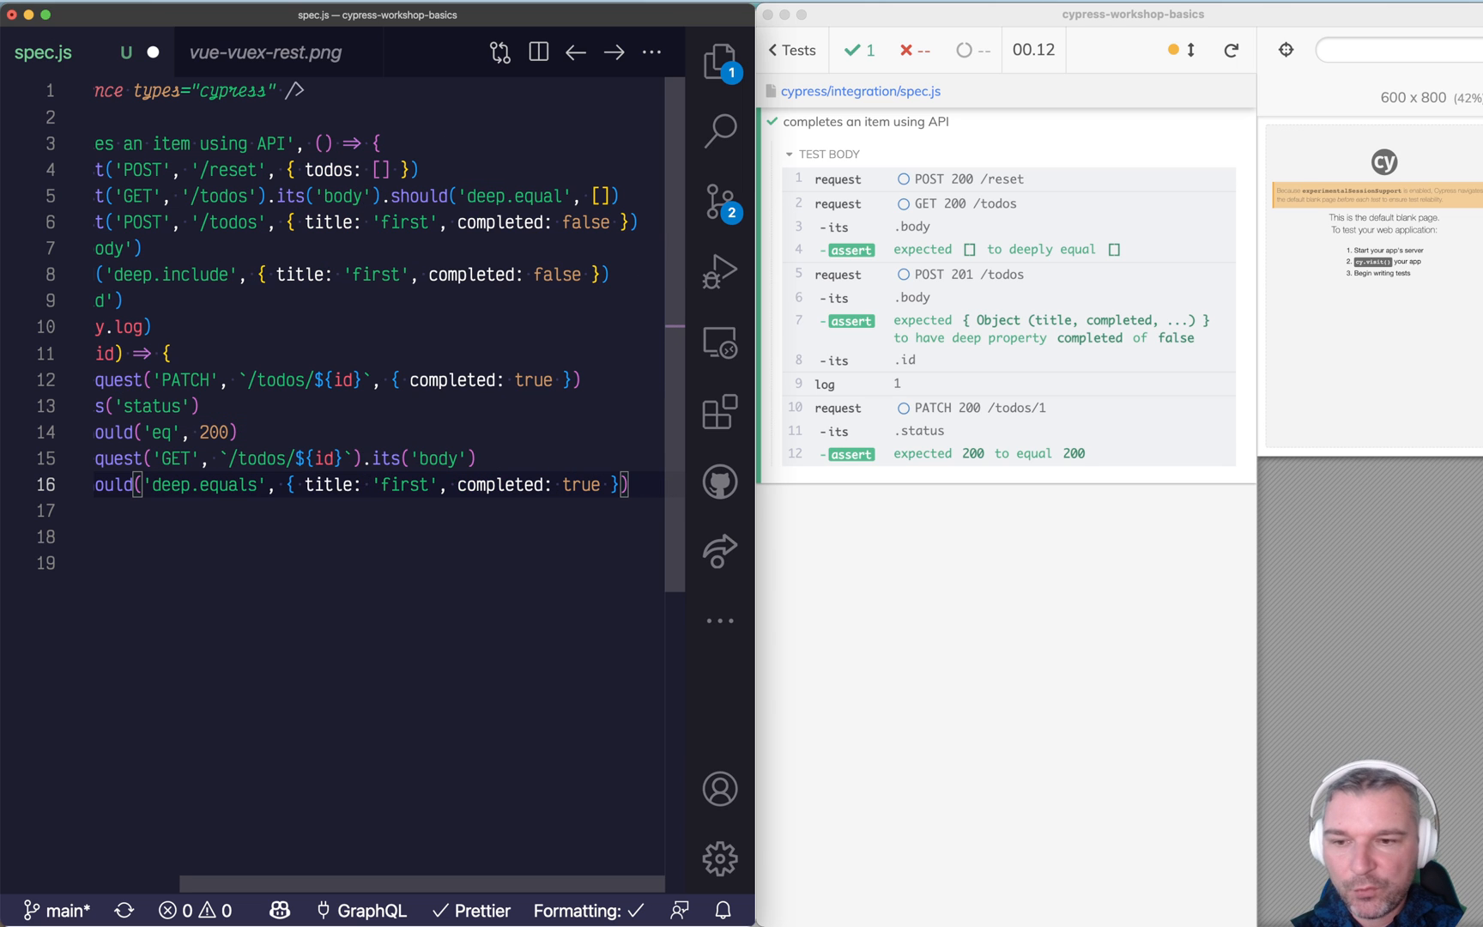
text(id,)
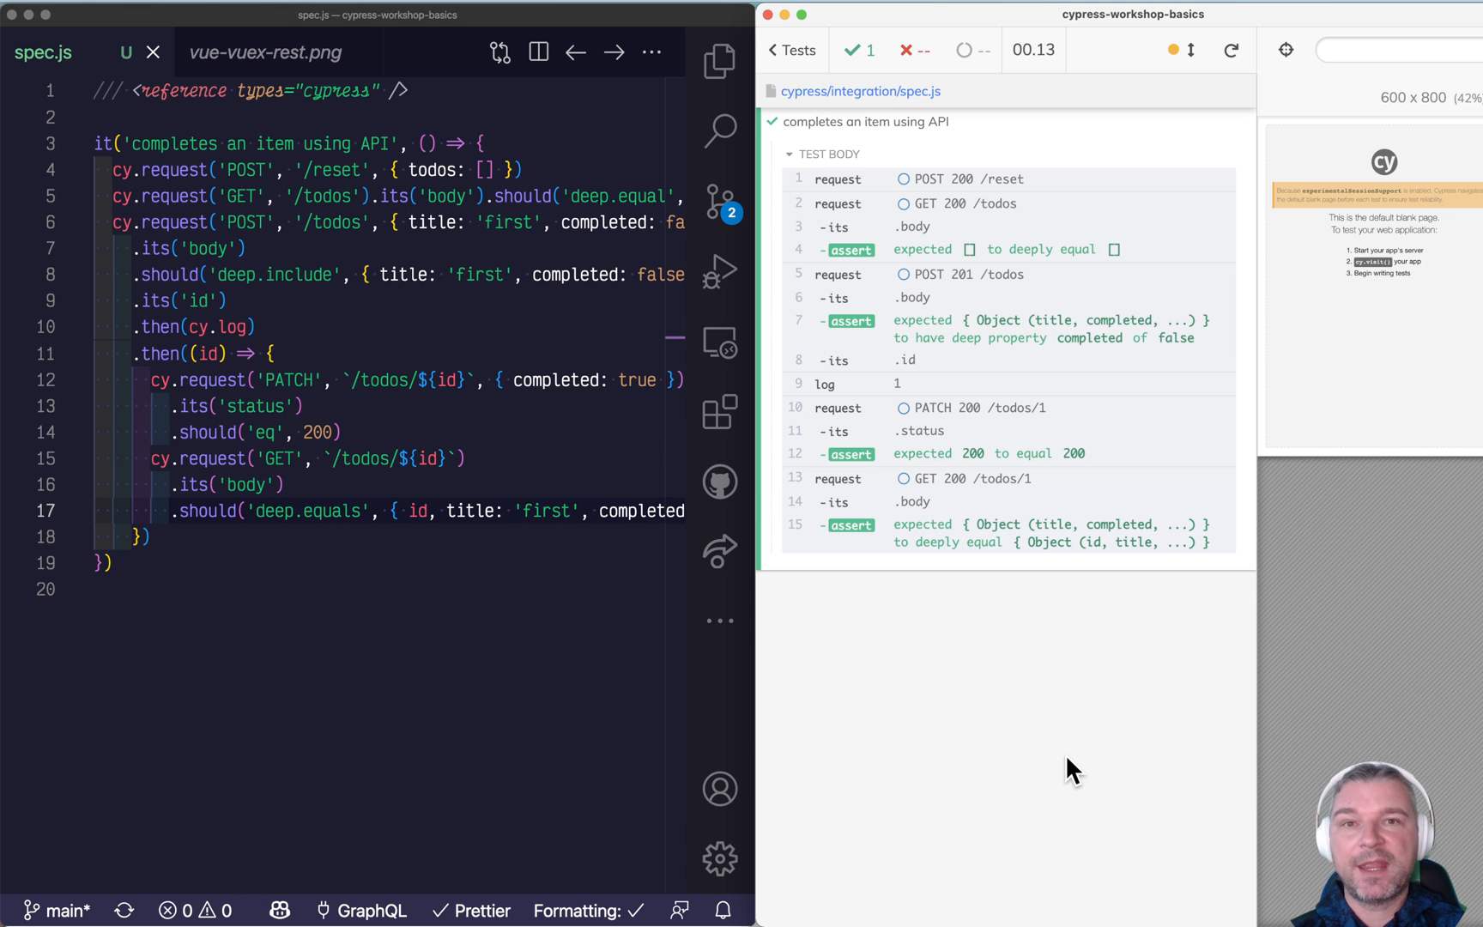
mouse_move(1257, 650)
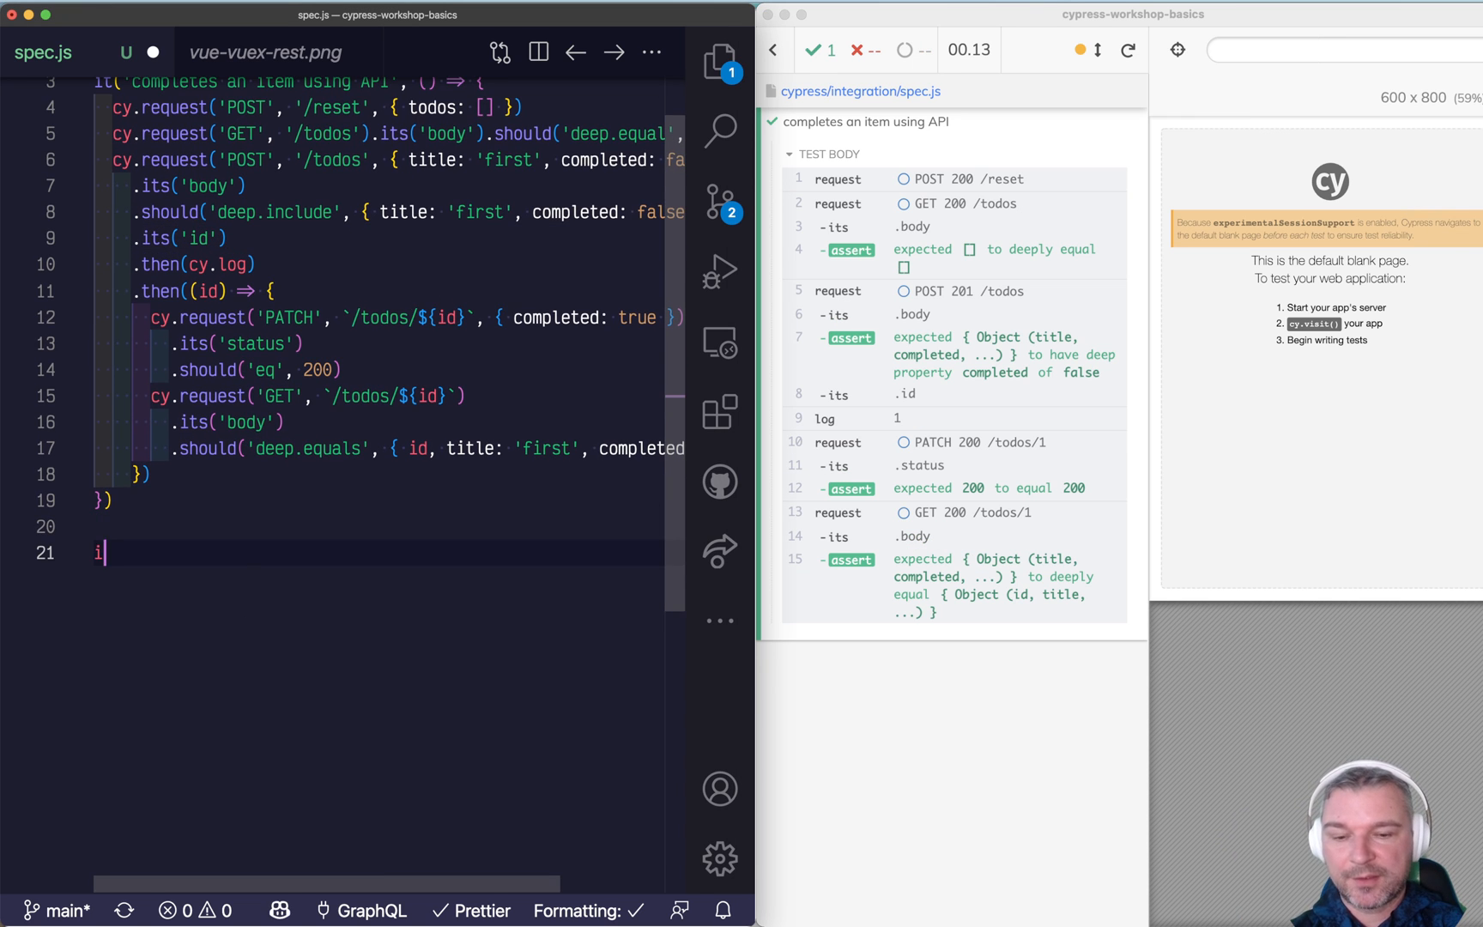
Add an it.only 'toggles an item' test, move the reset into beforeEach, and start cy.visit
text(t.only(''))
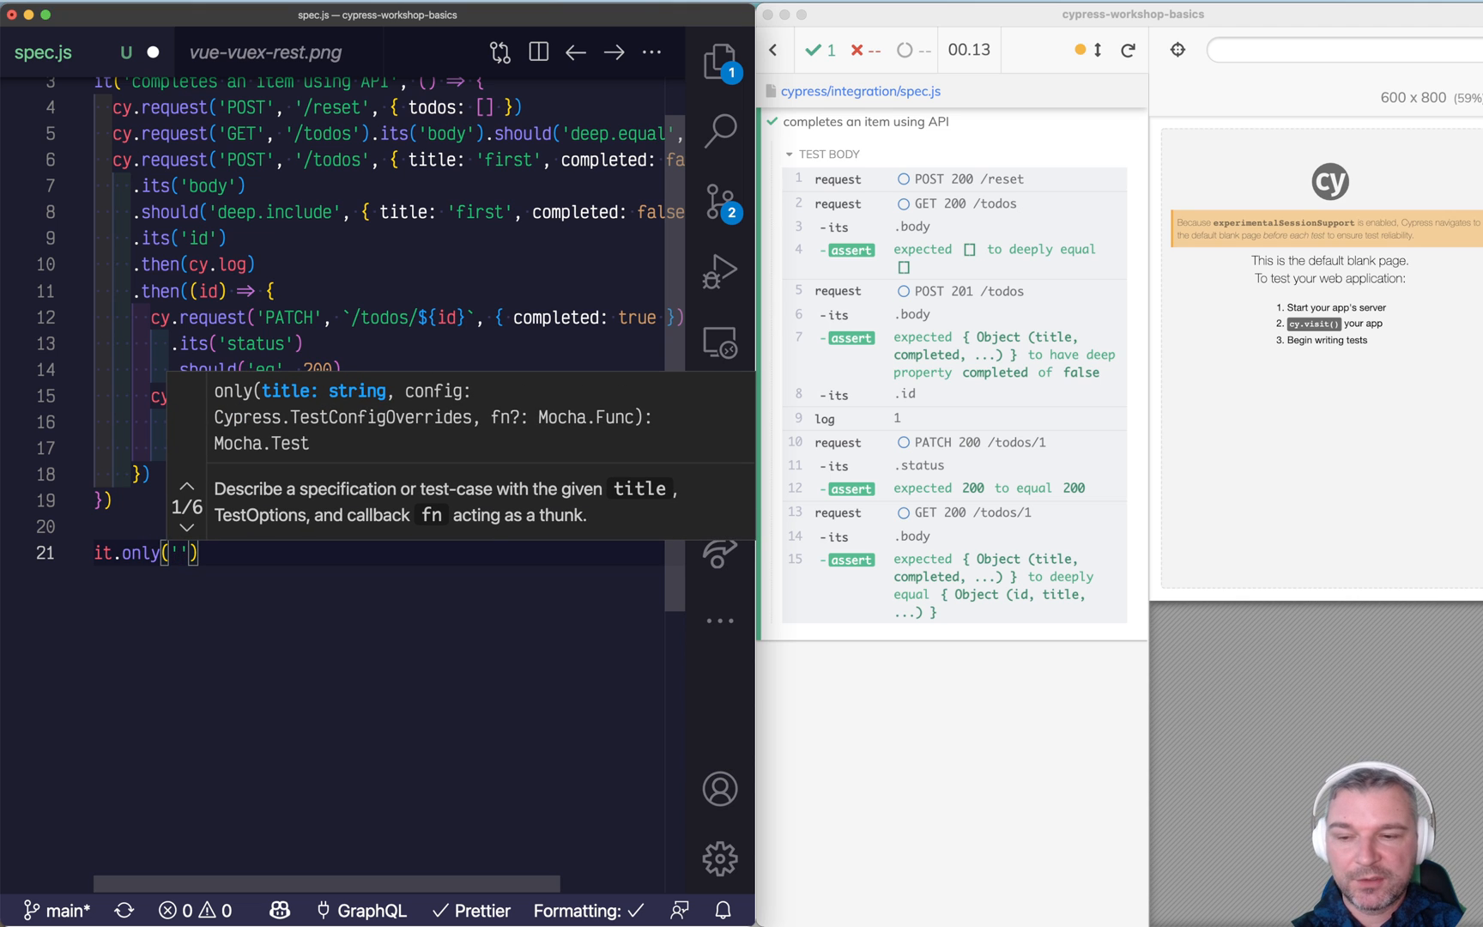
text(toggles an item)
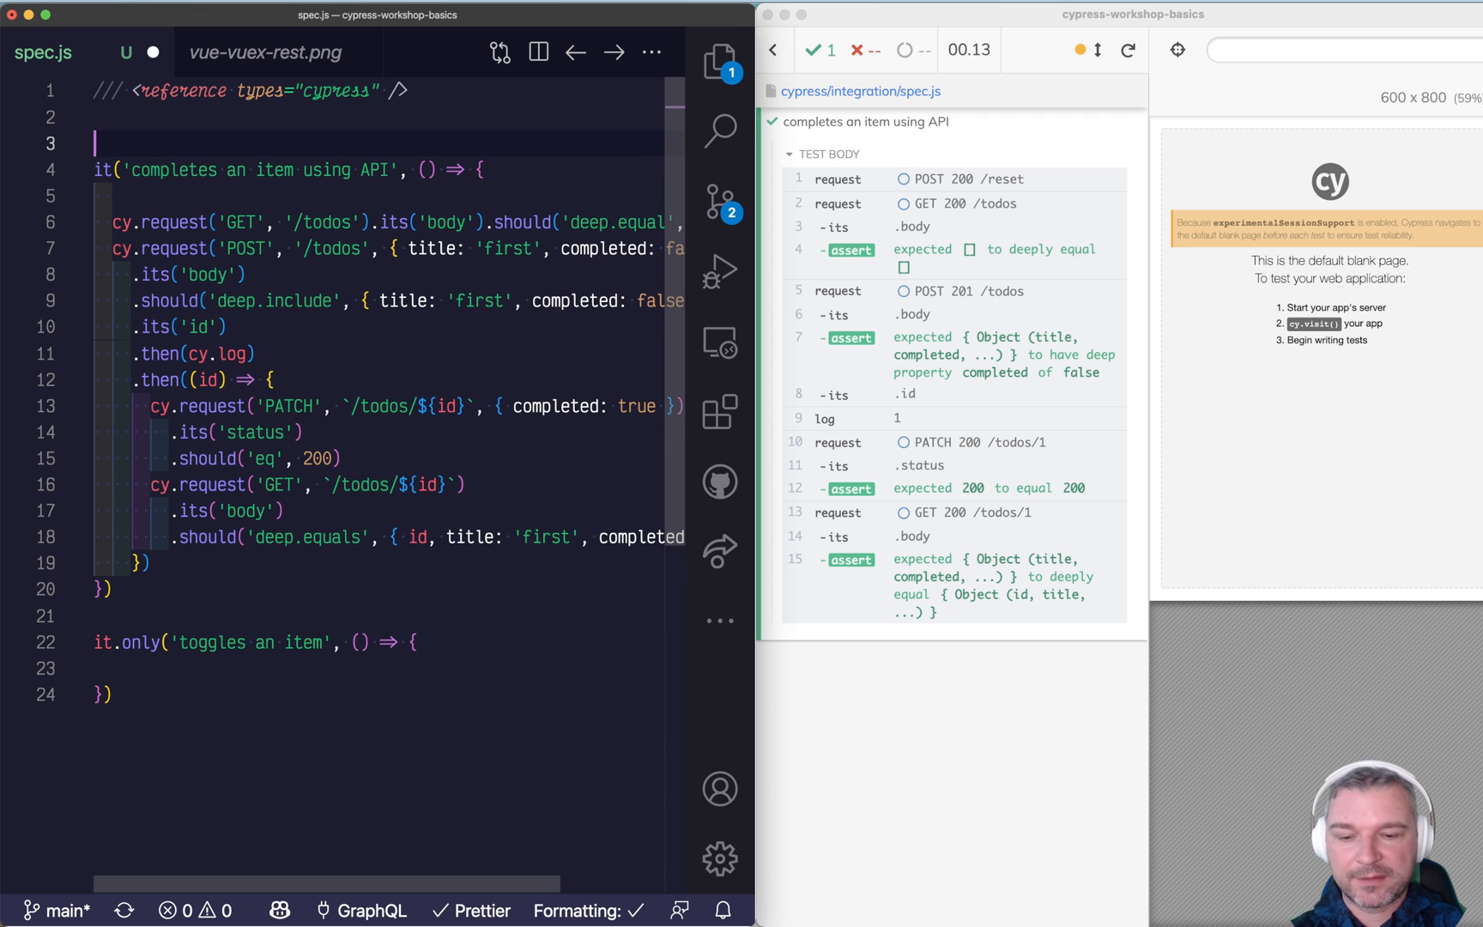
text(beforeEach(() => {)
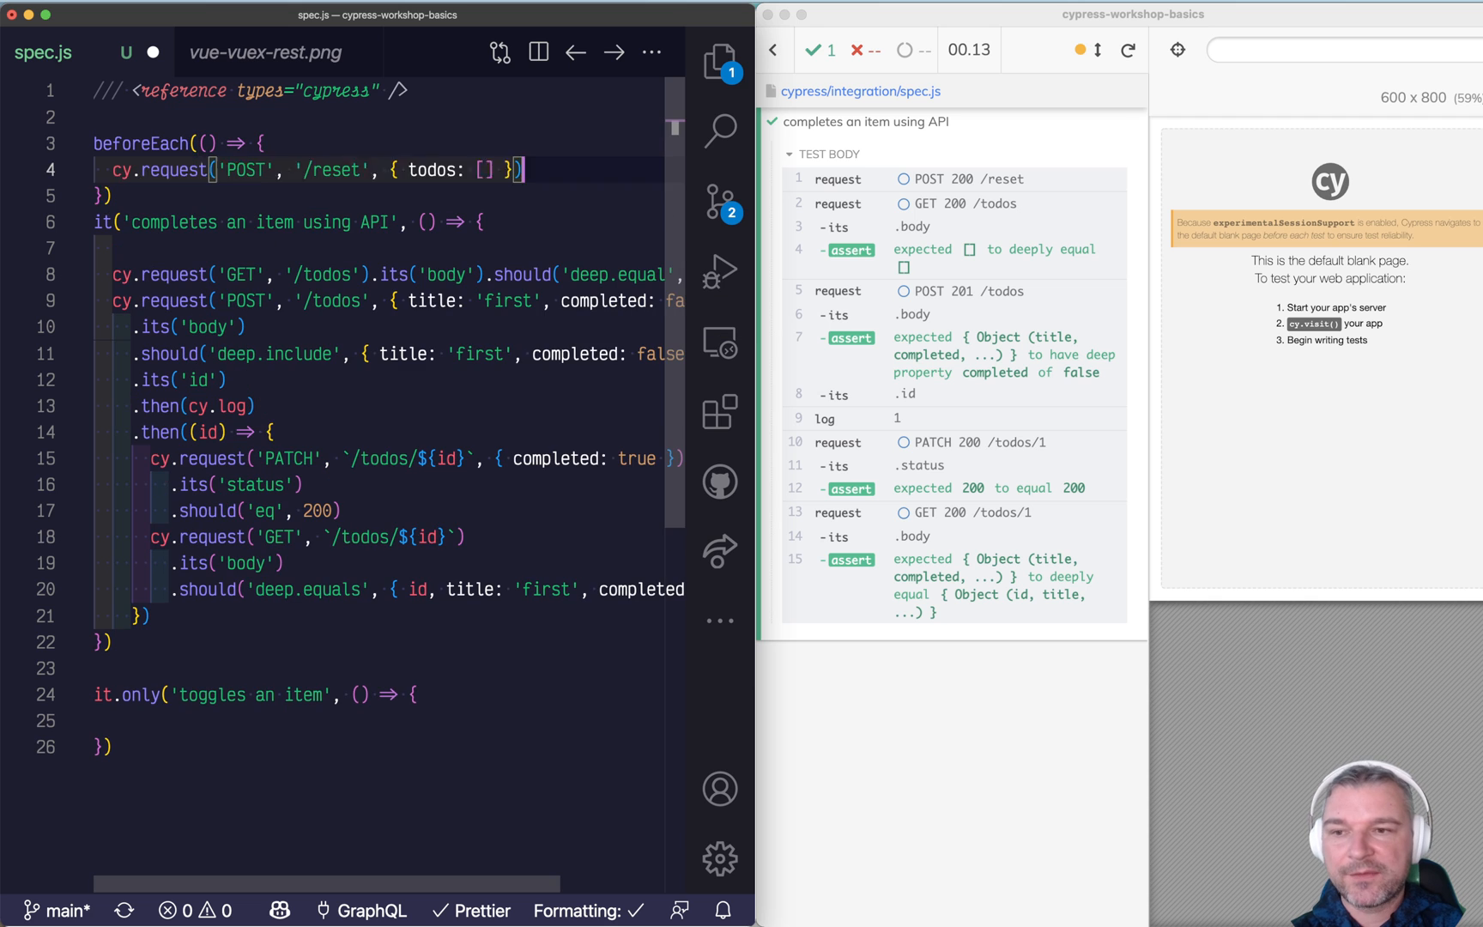
key(enter)
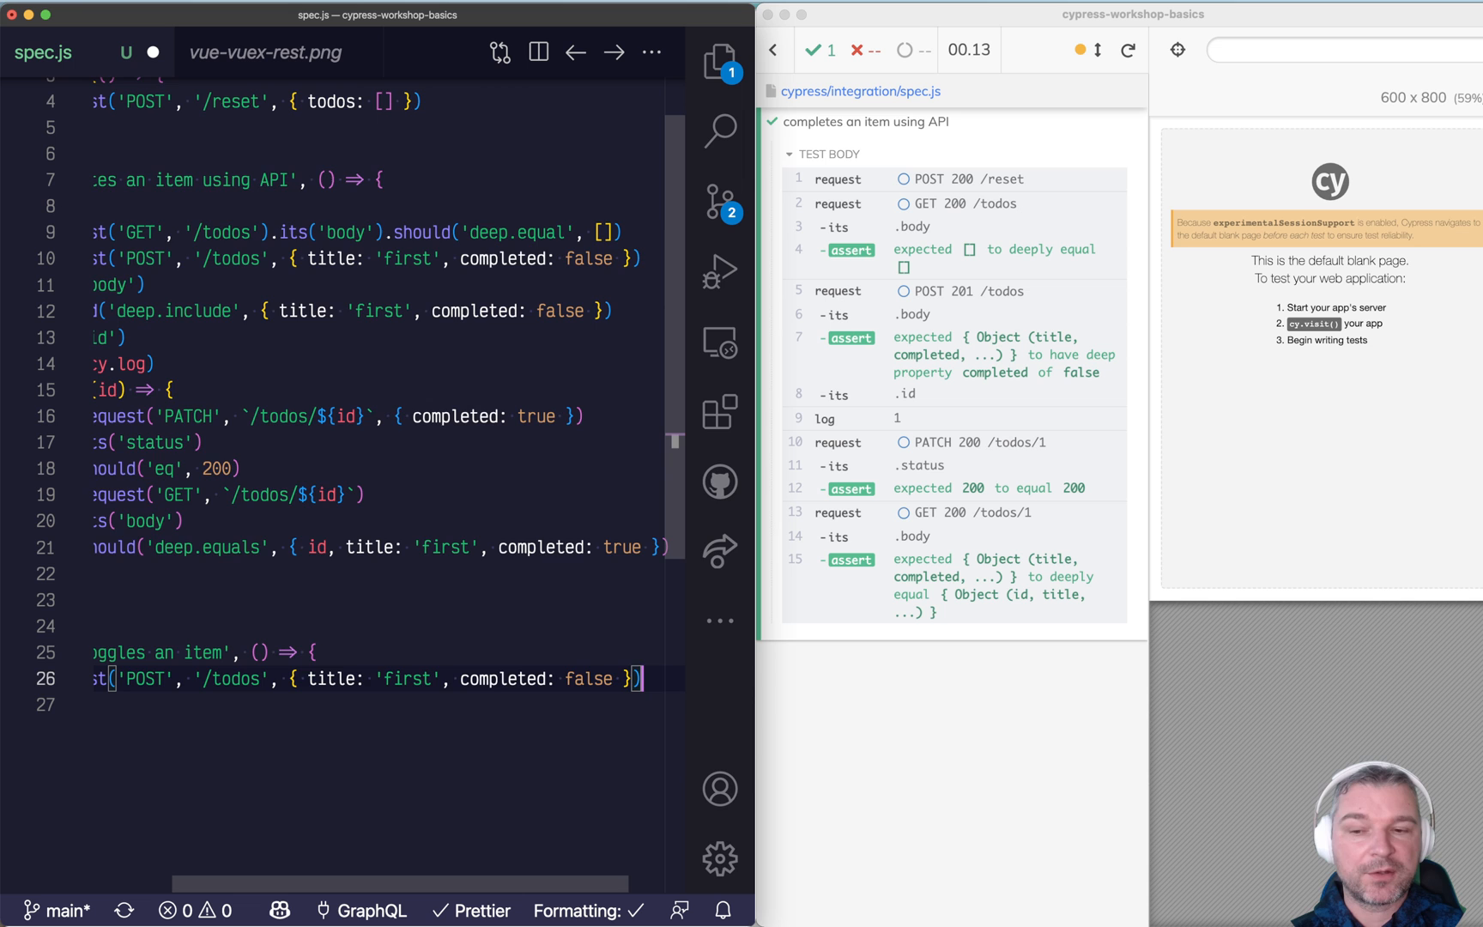
text(cy.visit('/)
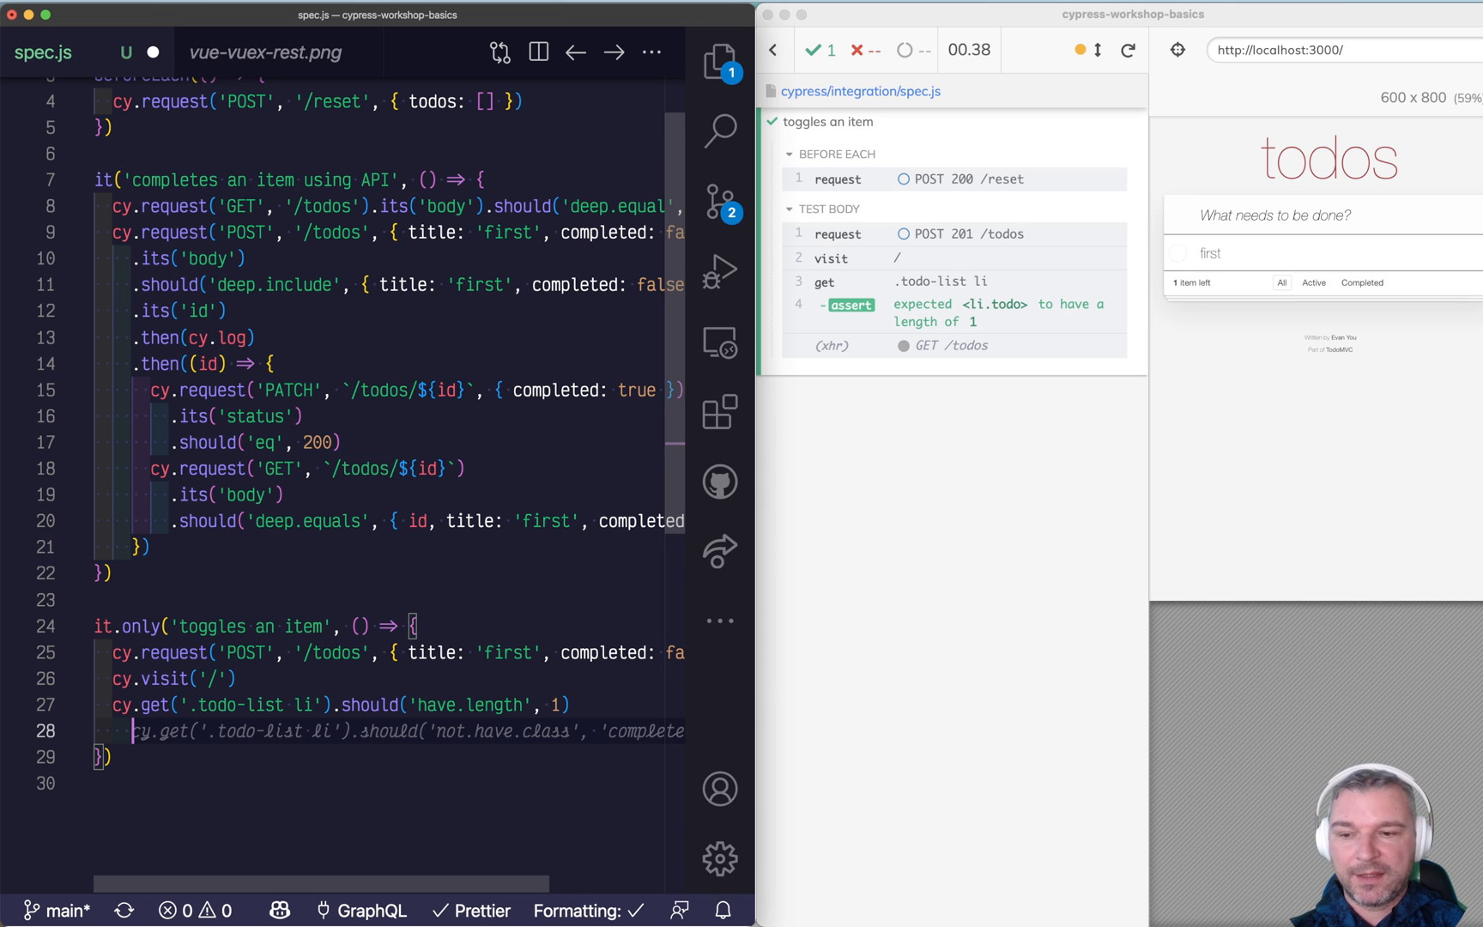
Find the item's .toggle, assert it is not checked, and click it
text(.find('.toggle)
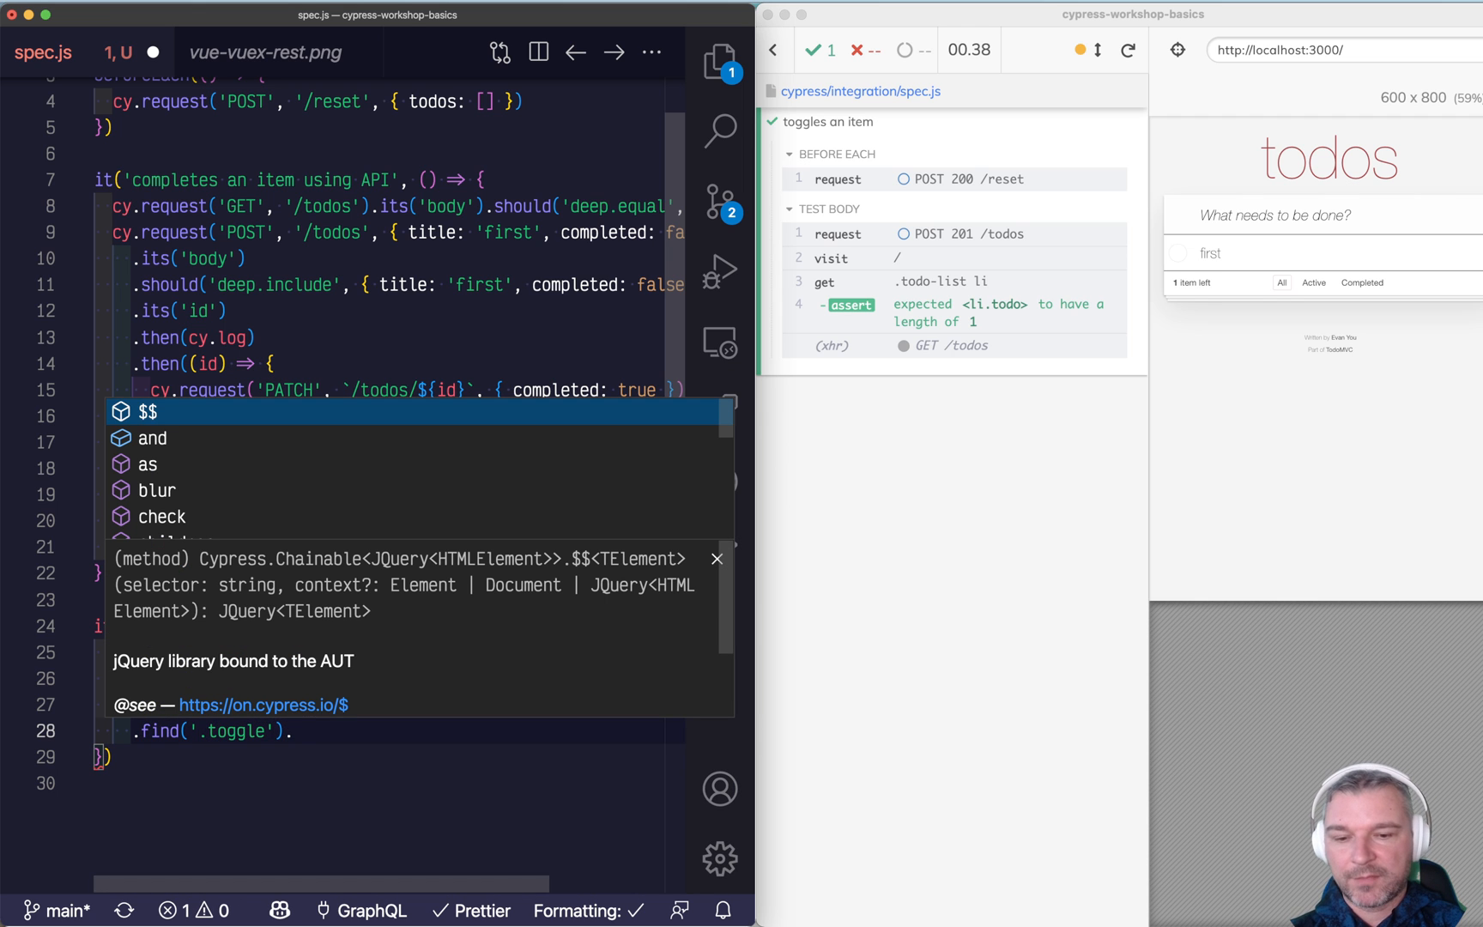
text(.should('not')
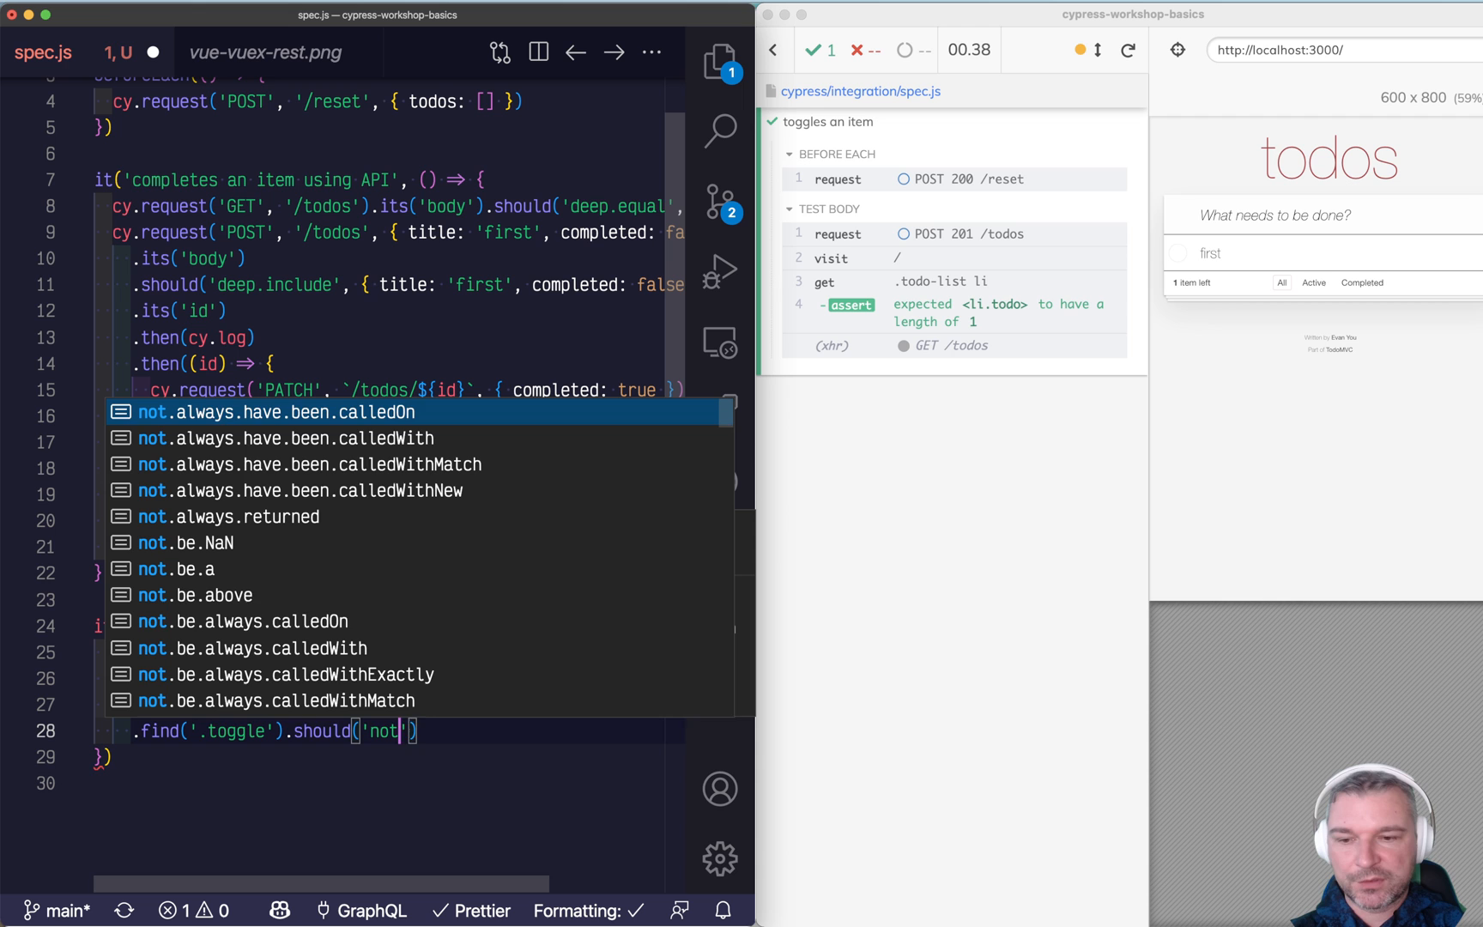
text(.be.checked')
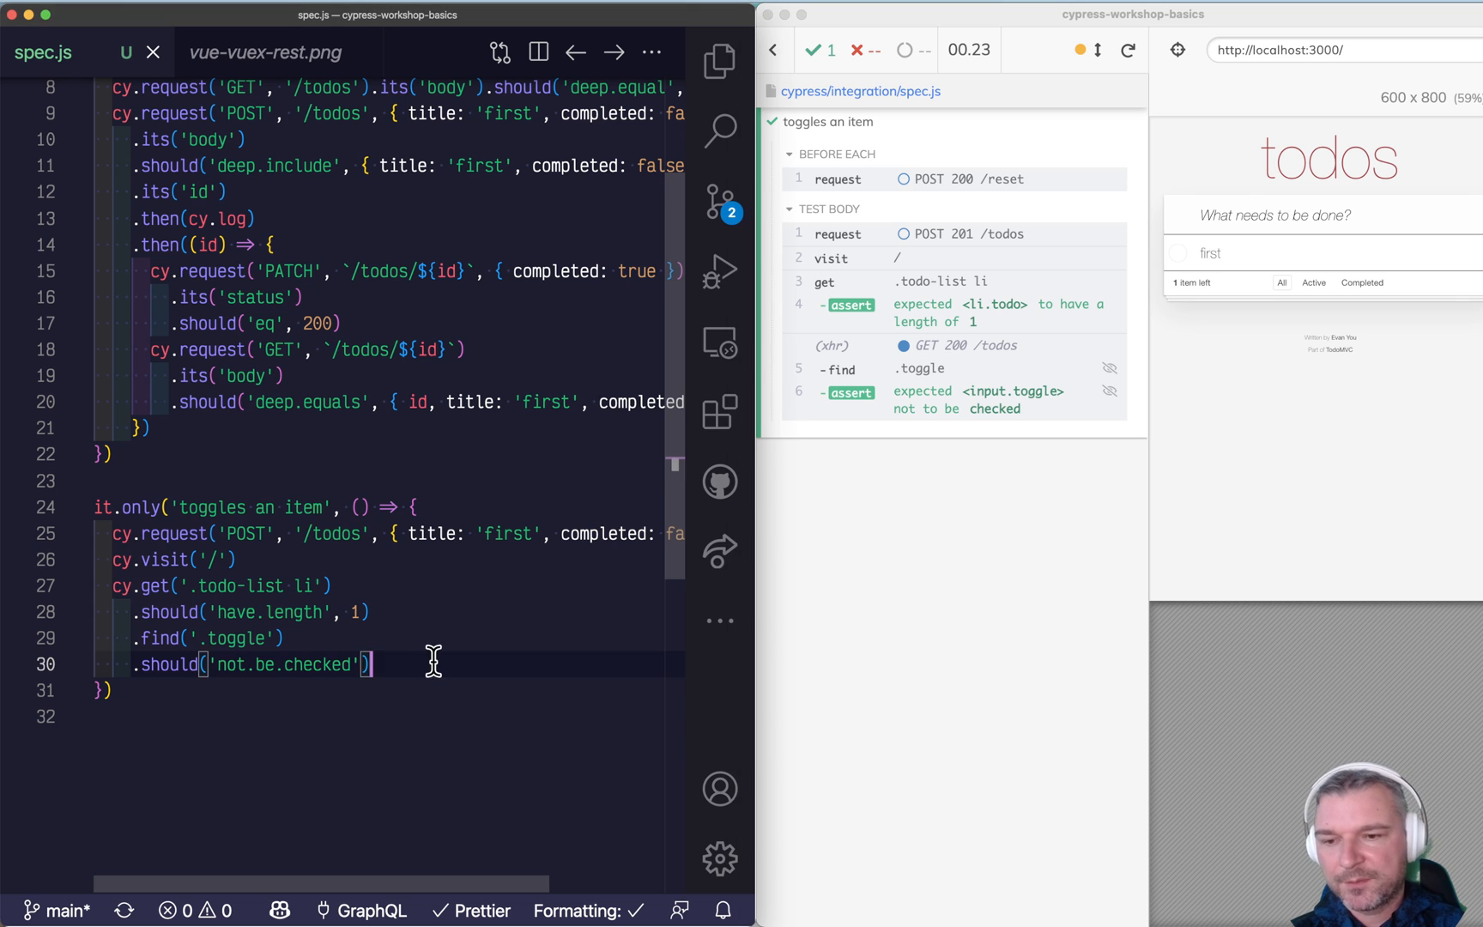
text(.click())
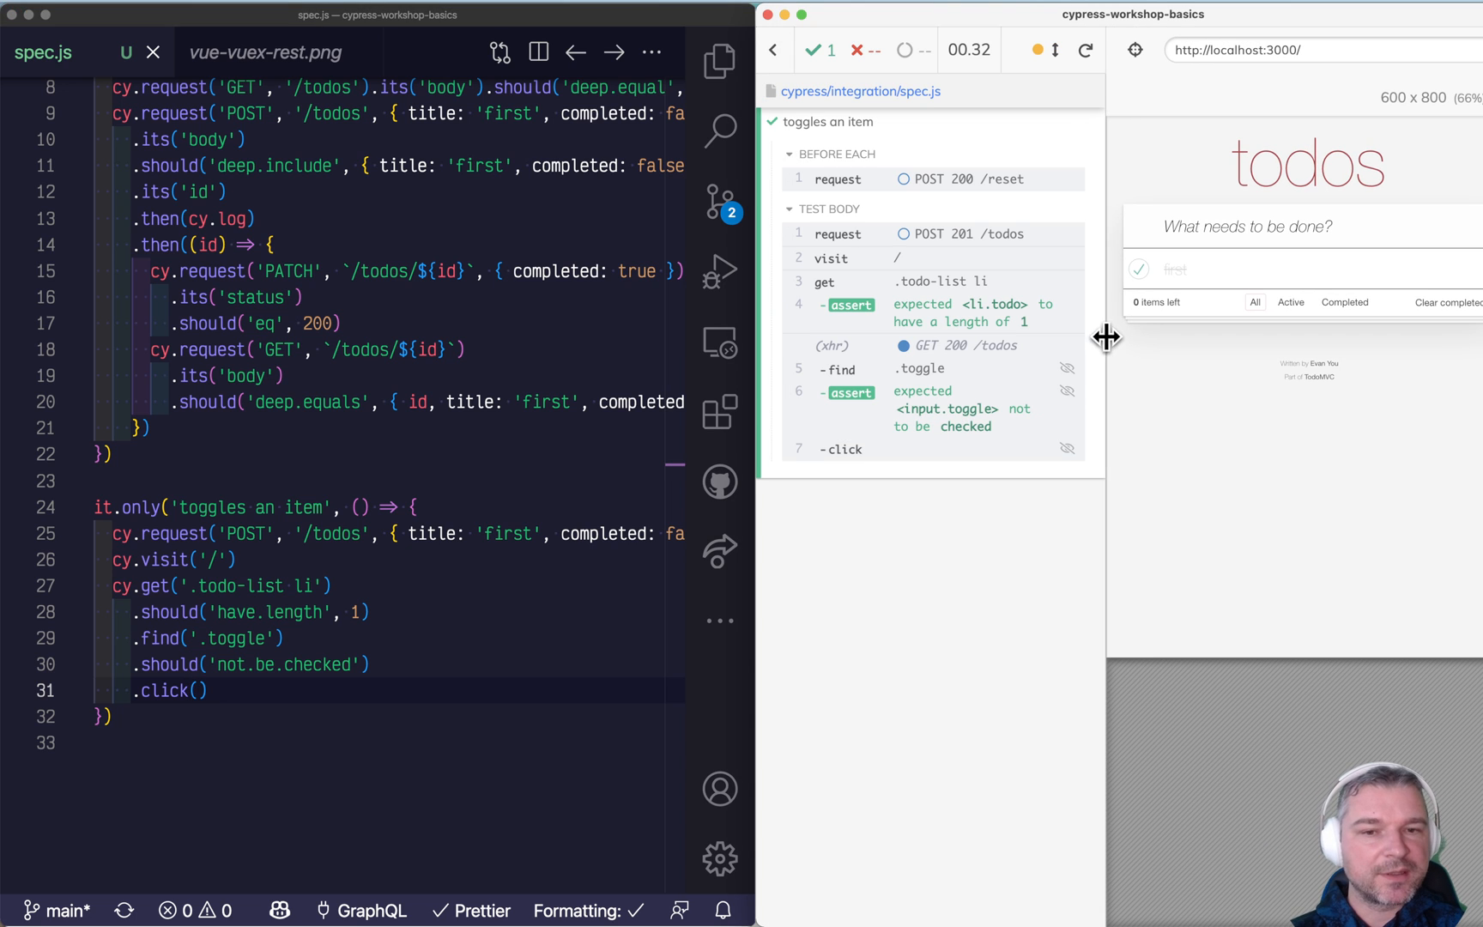
mouse_move(465, 625)
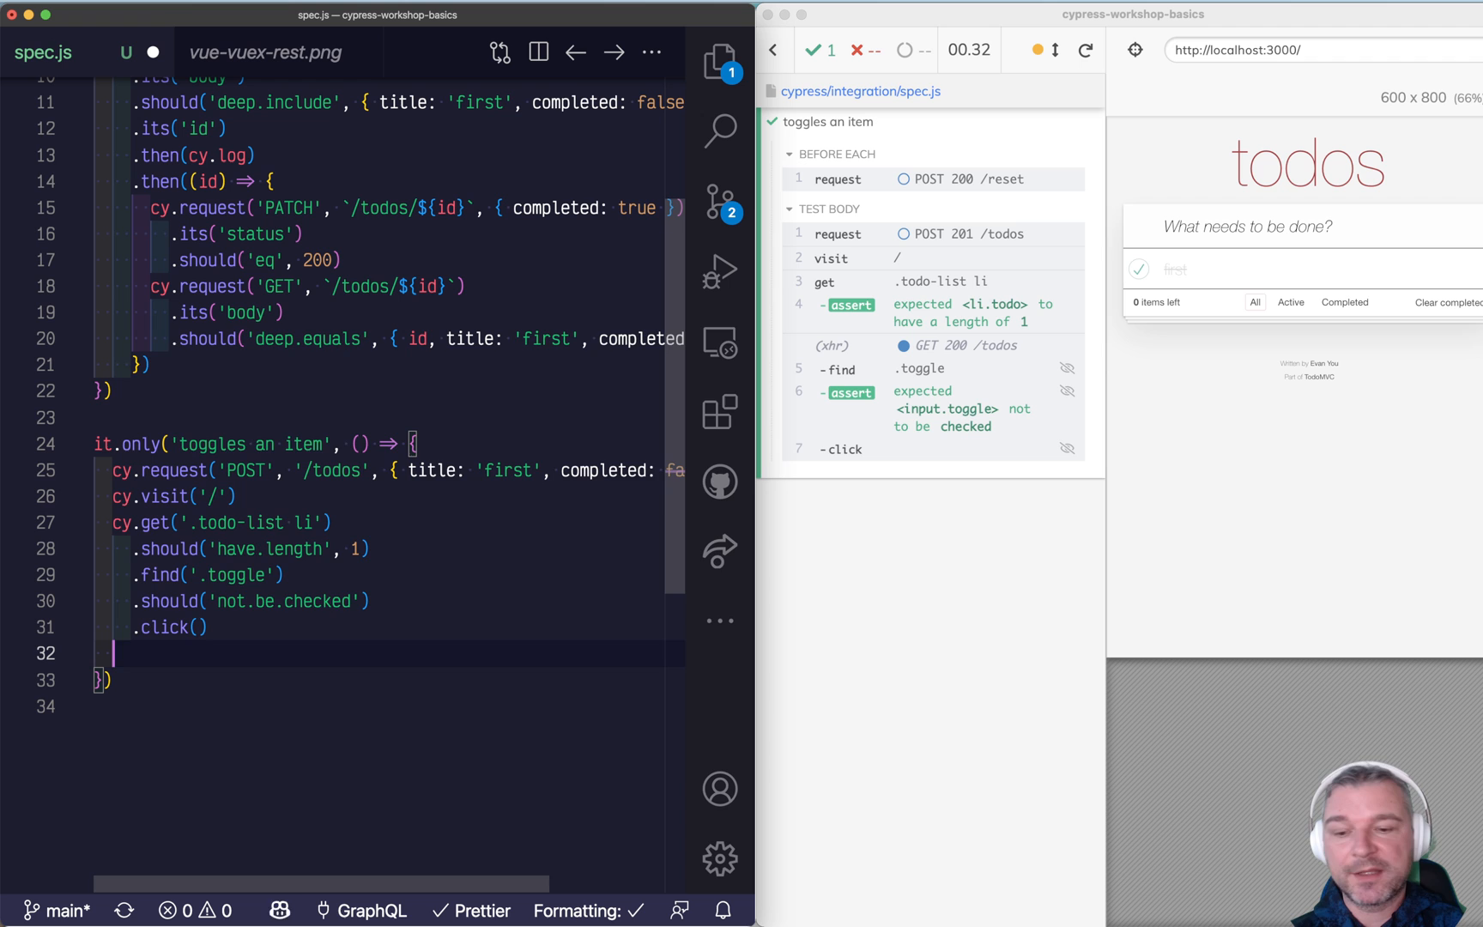
Assert the 'first' li gains class completed after the click and .first() lacks it before
text(cy.contains()
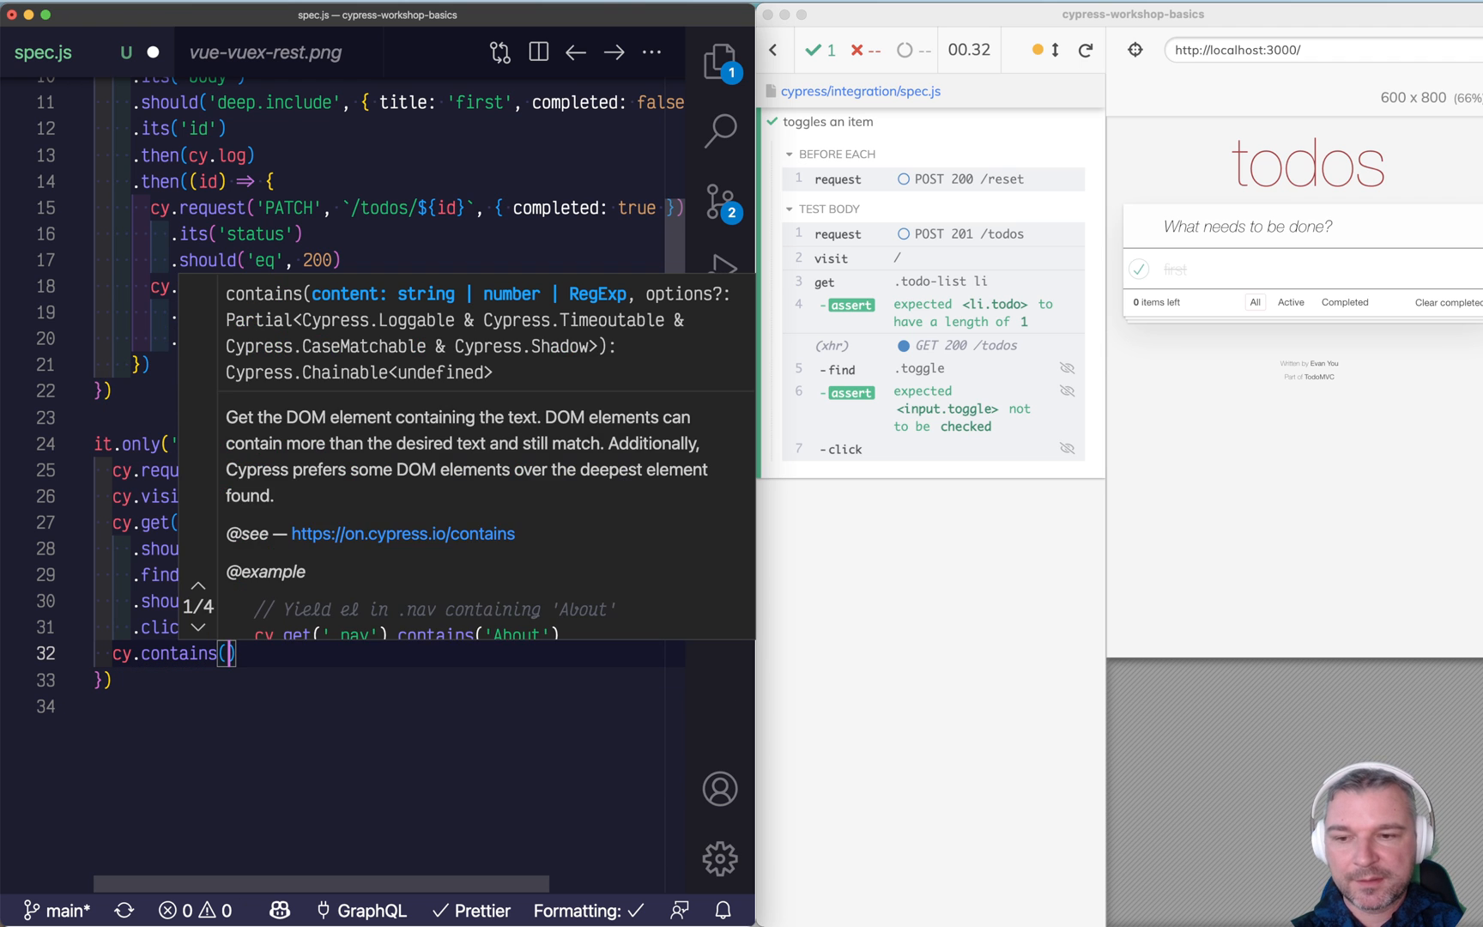
text('.todo-list li', 'first)
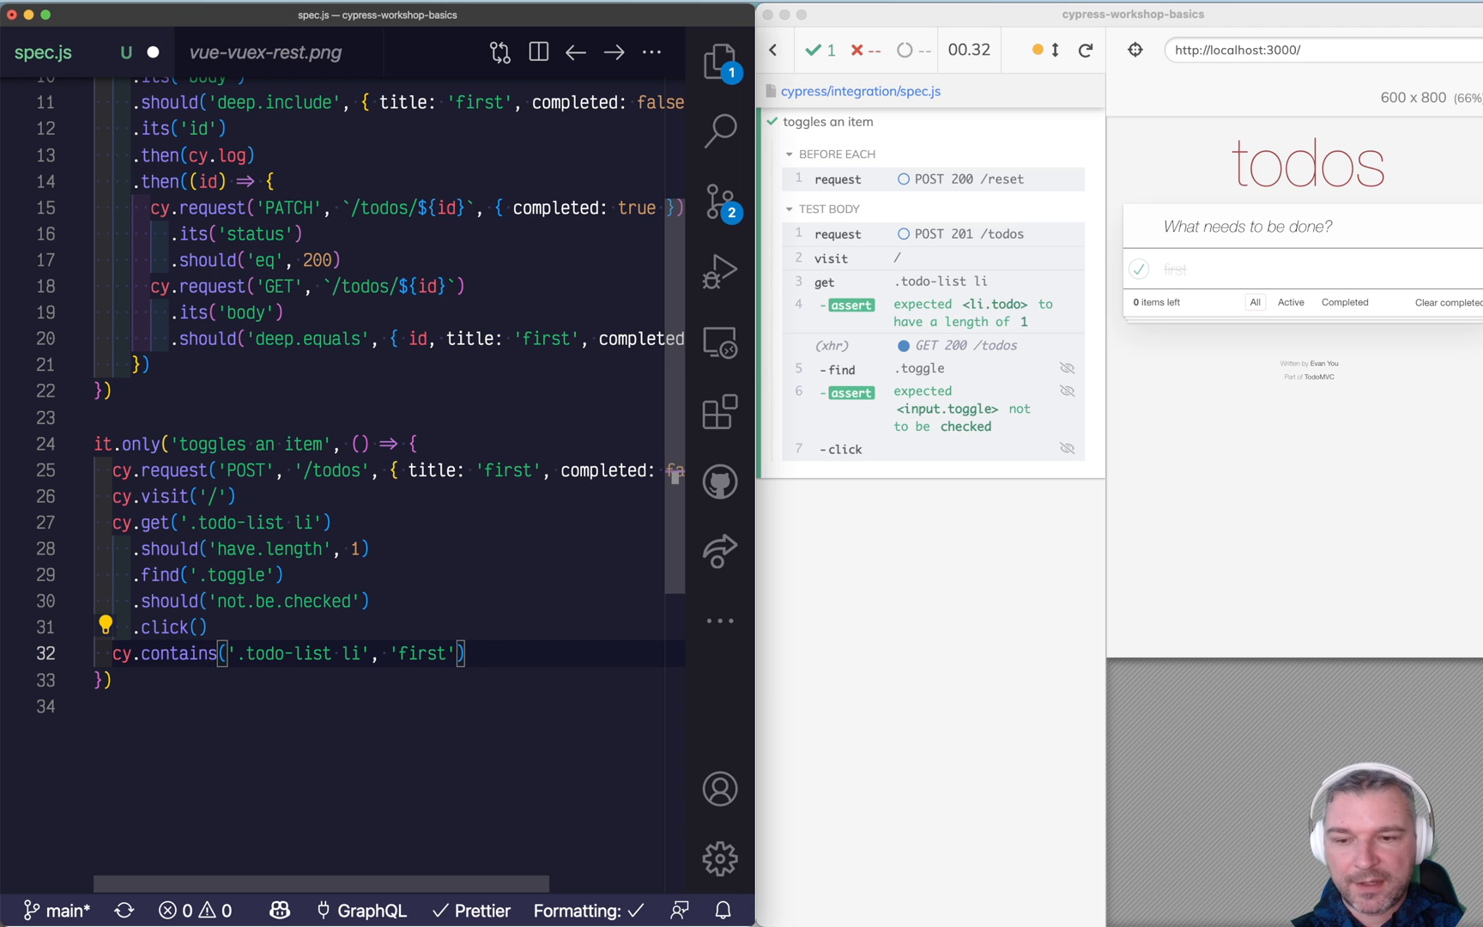
text(.should('have.class',)
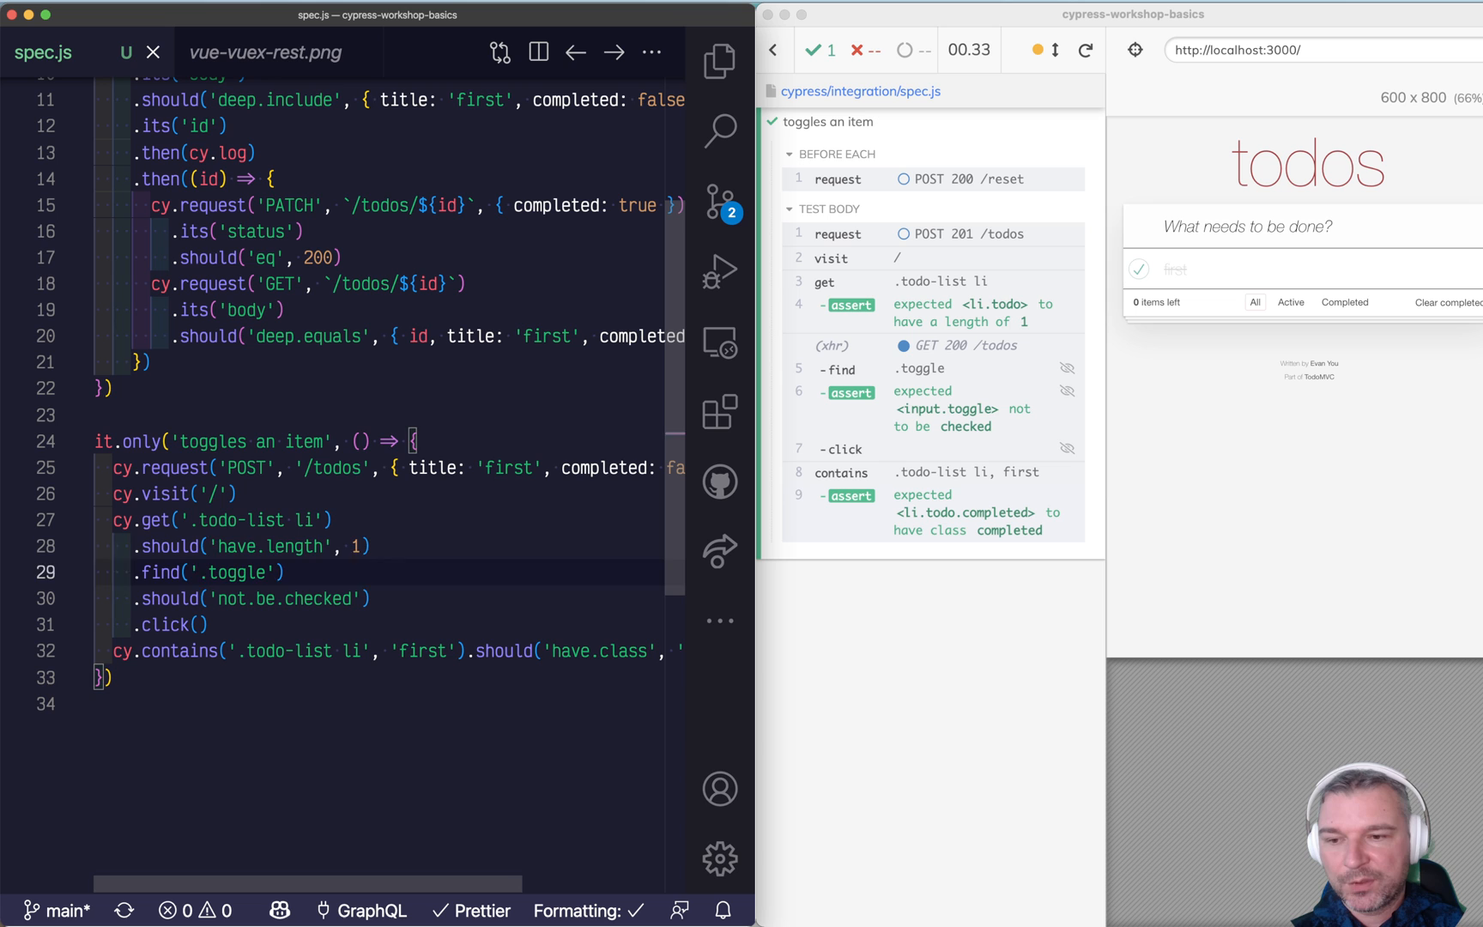
text(.first())
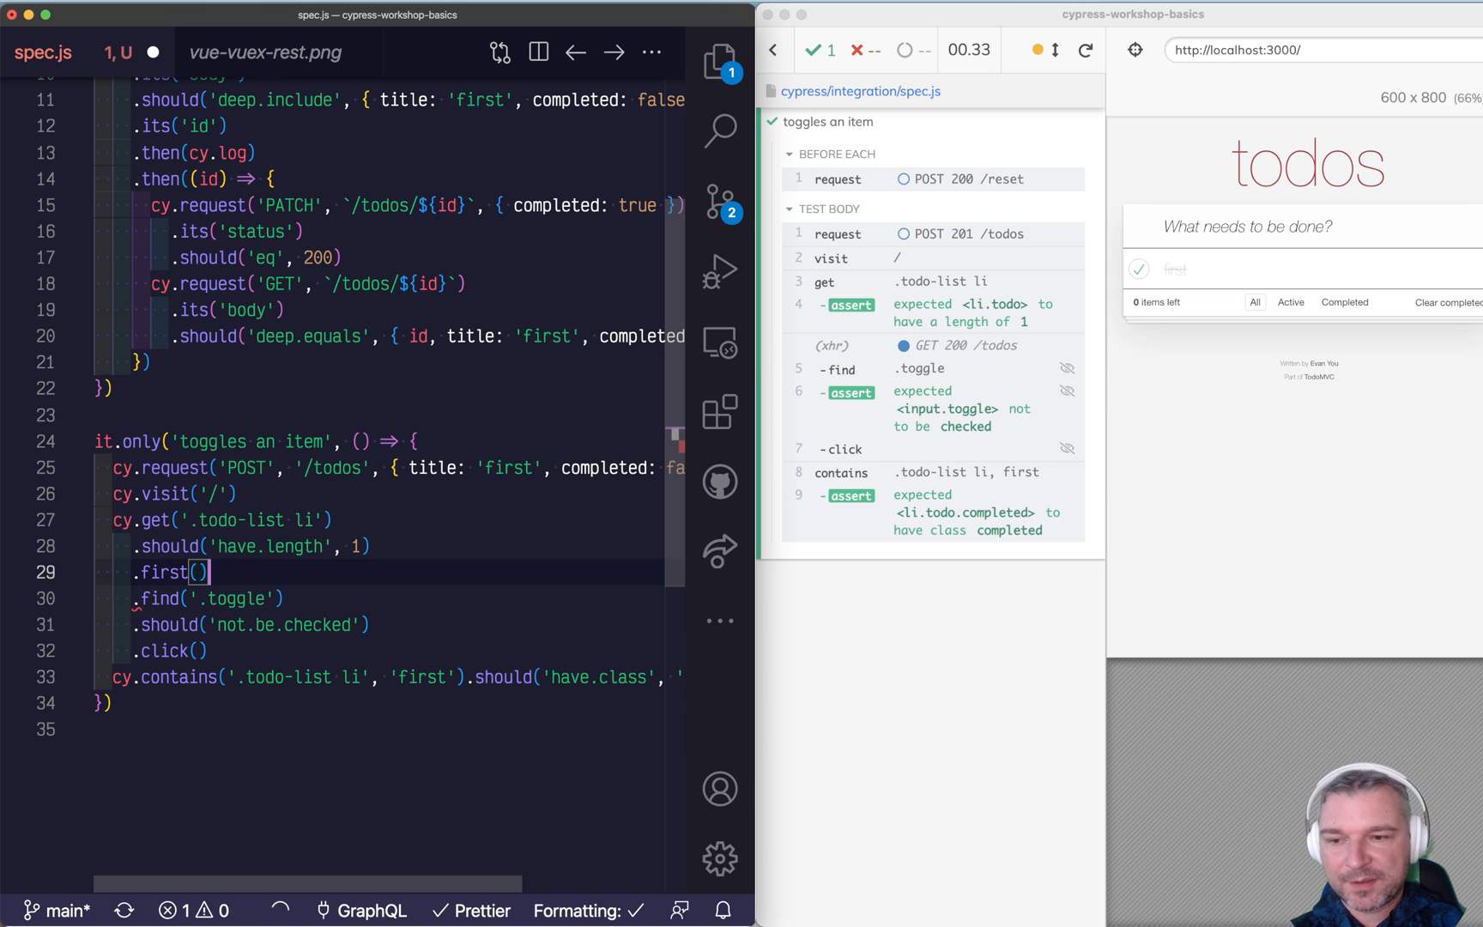
text(.should('contain', 'first'))
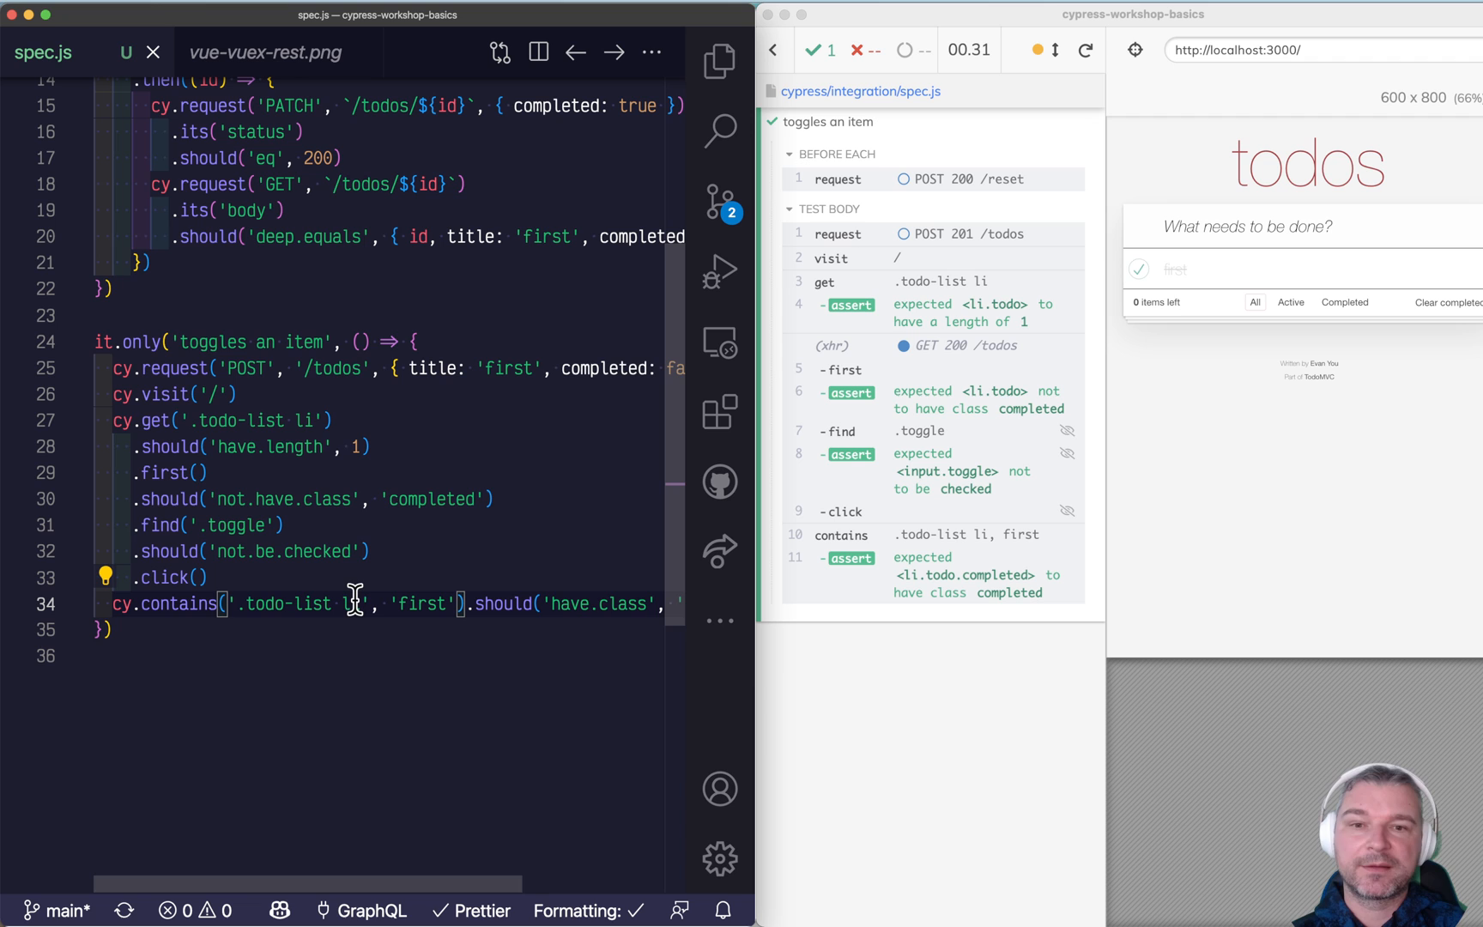
mouse_move(1162, 285)
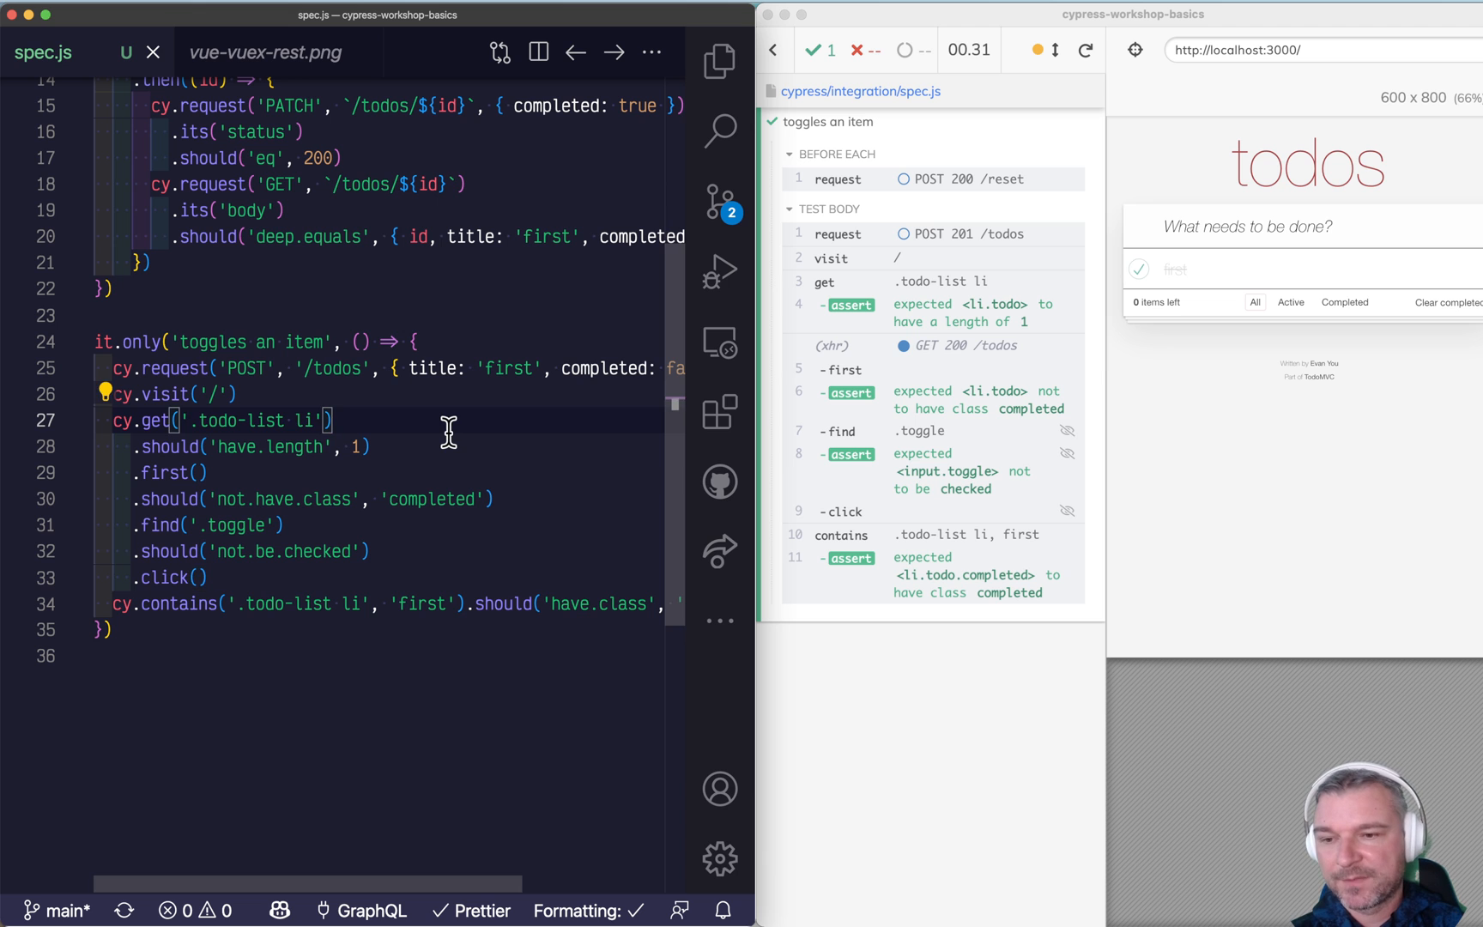
End the toggle test with cy.window().its('app') to read the app object from the window
text(cy.get('.todo-list li'))
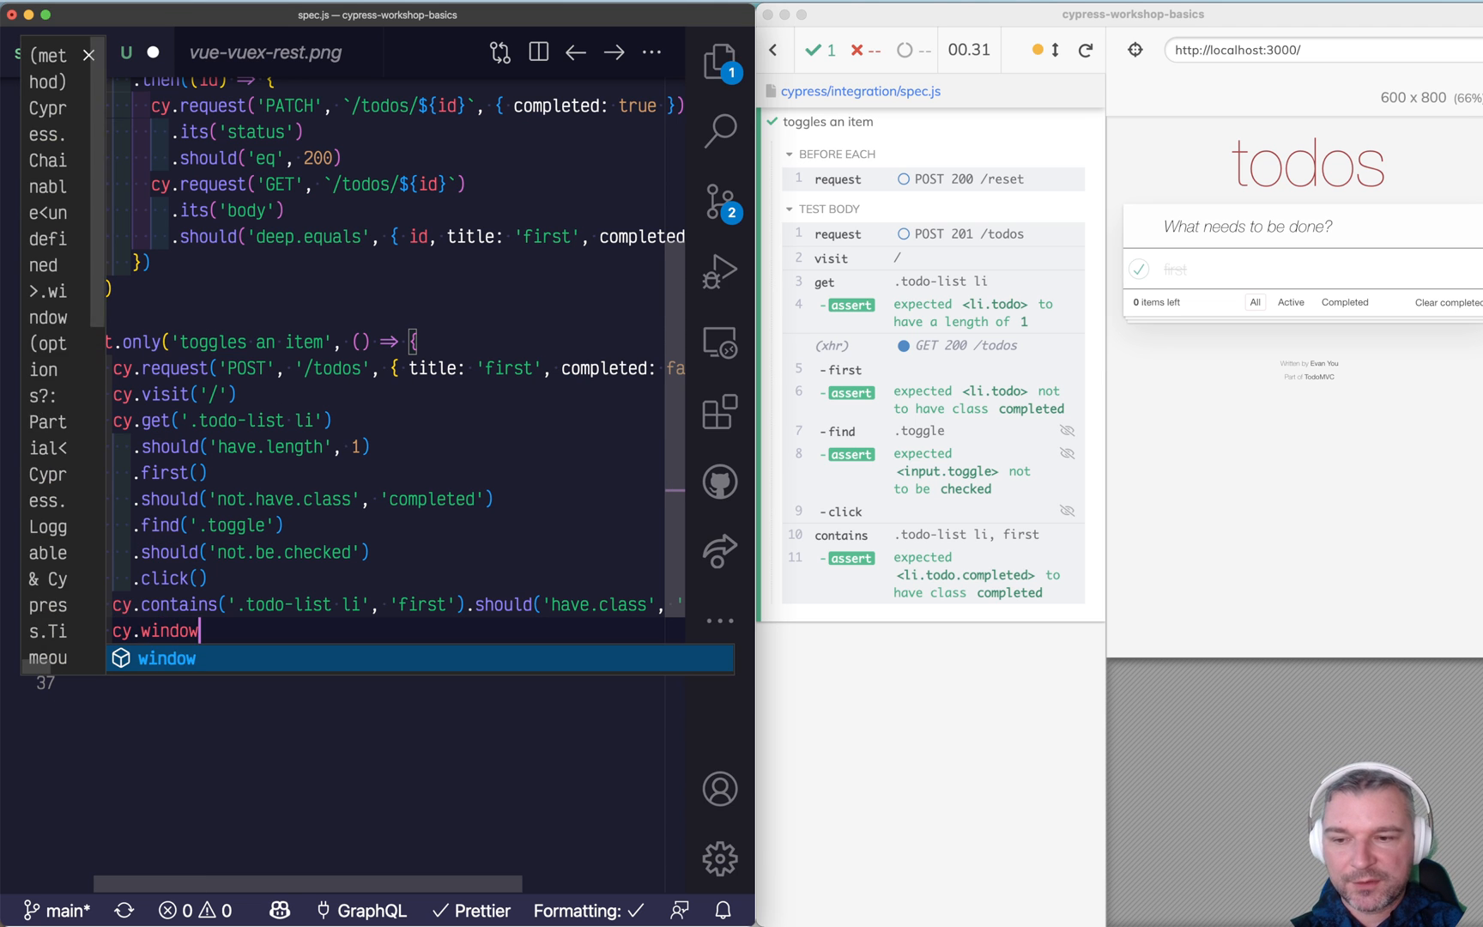
text(().its(''))
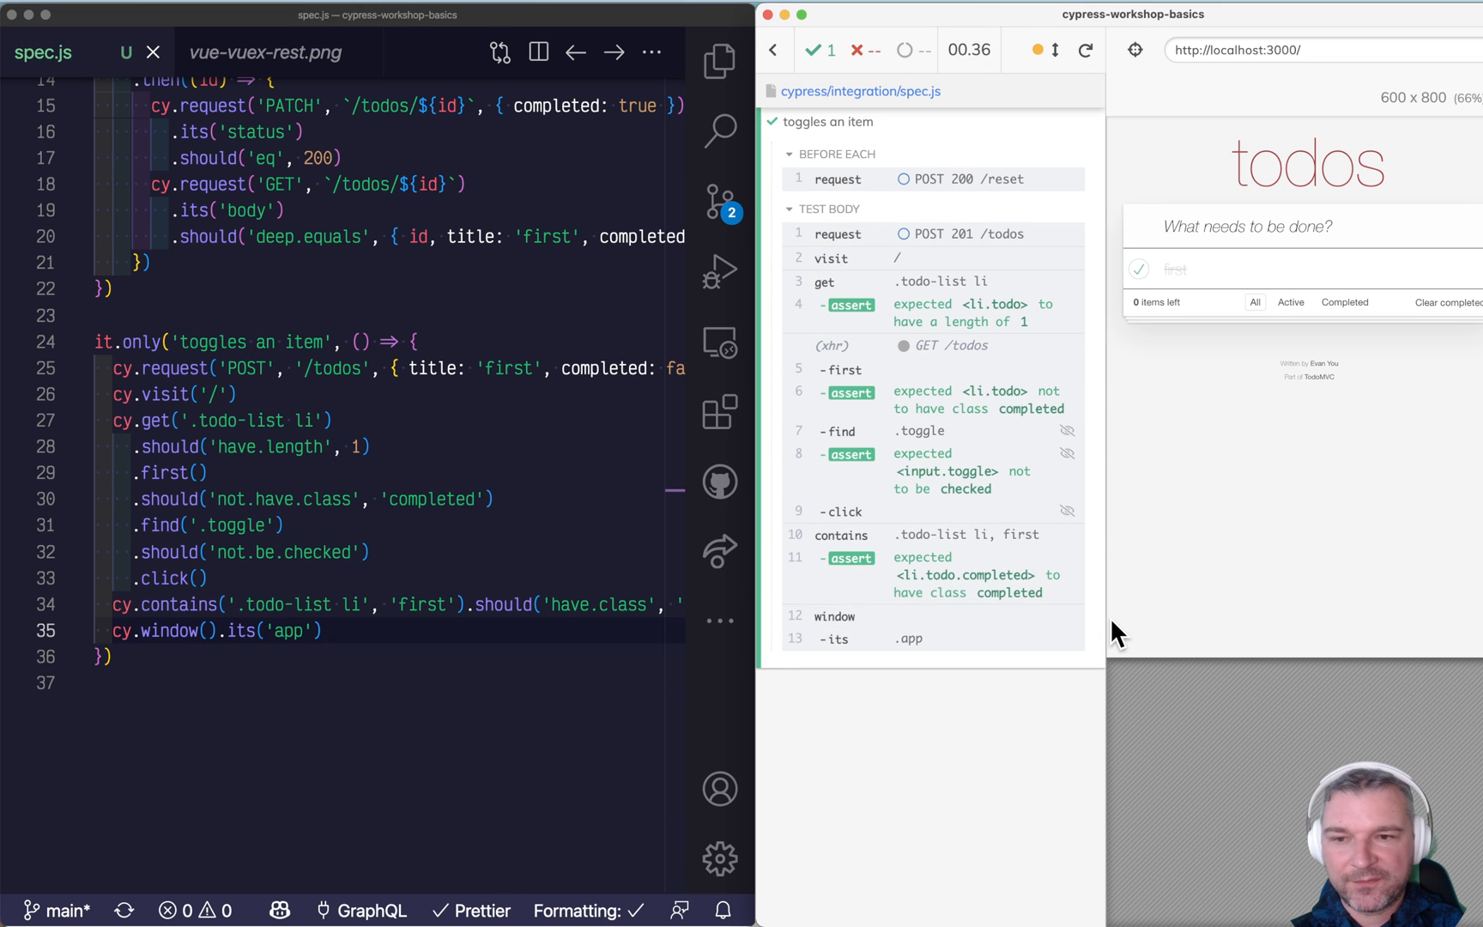
text(app)
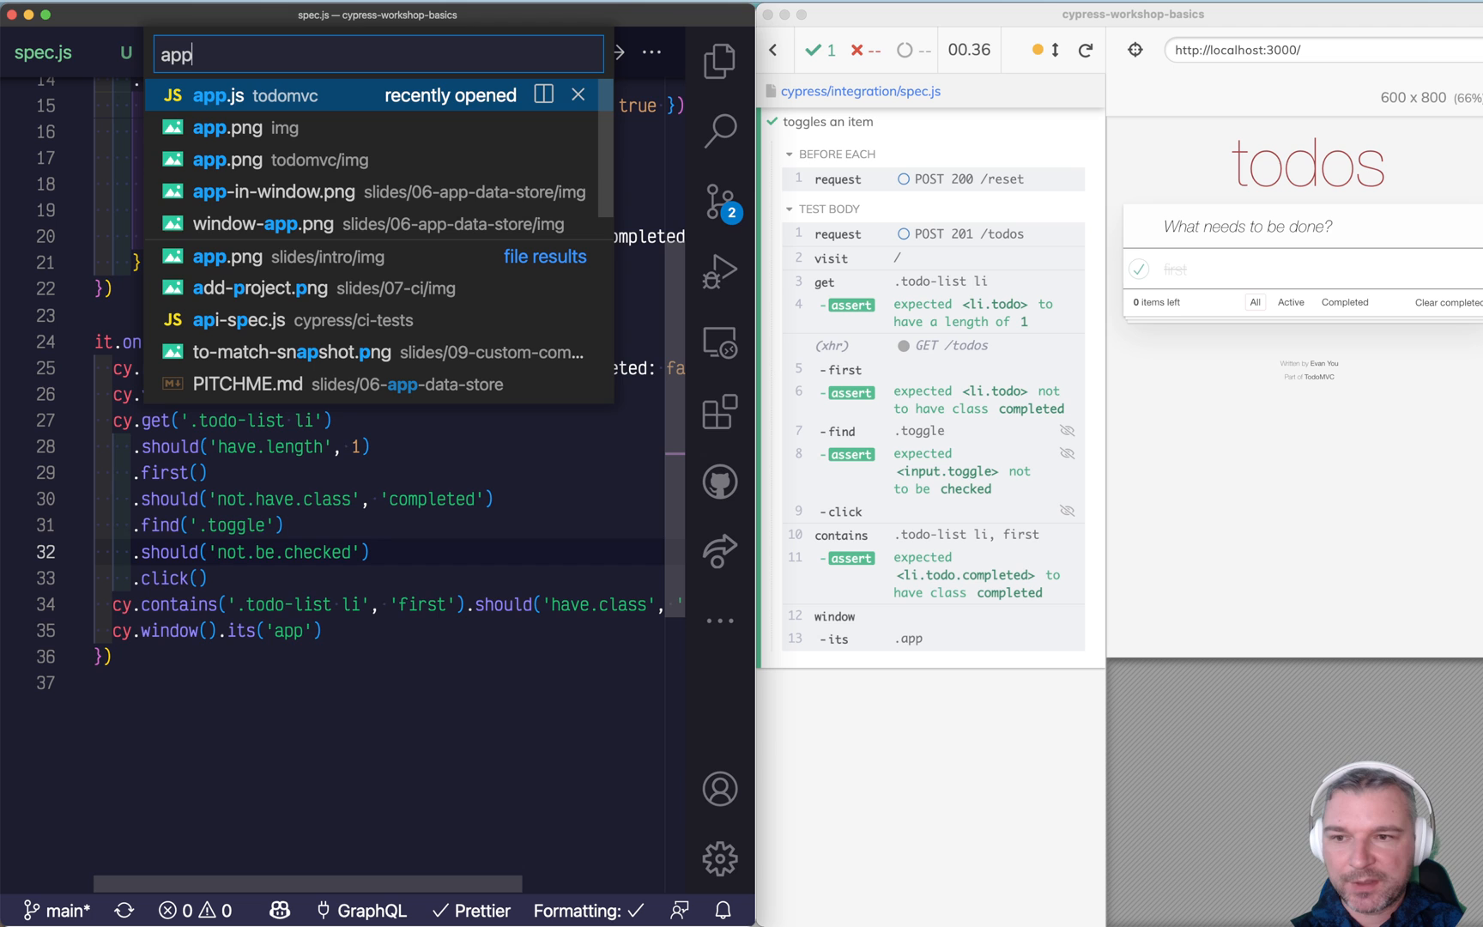
Reach window.app = app in app.js and print the app object from the Cypress log
click(233, 95)
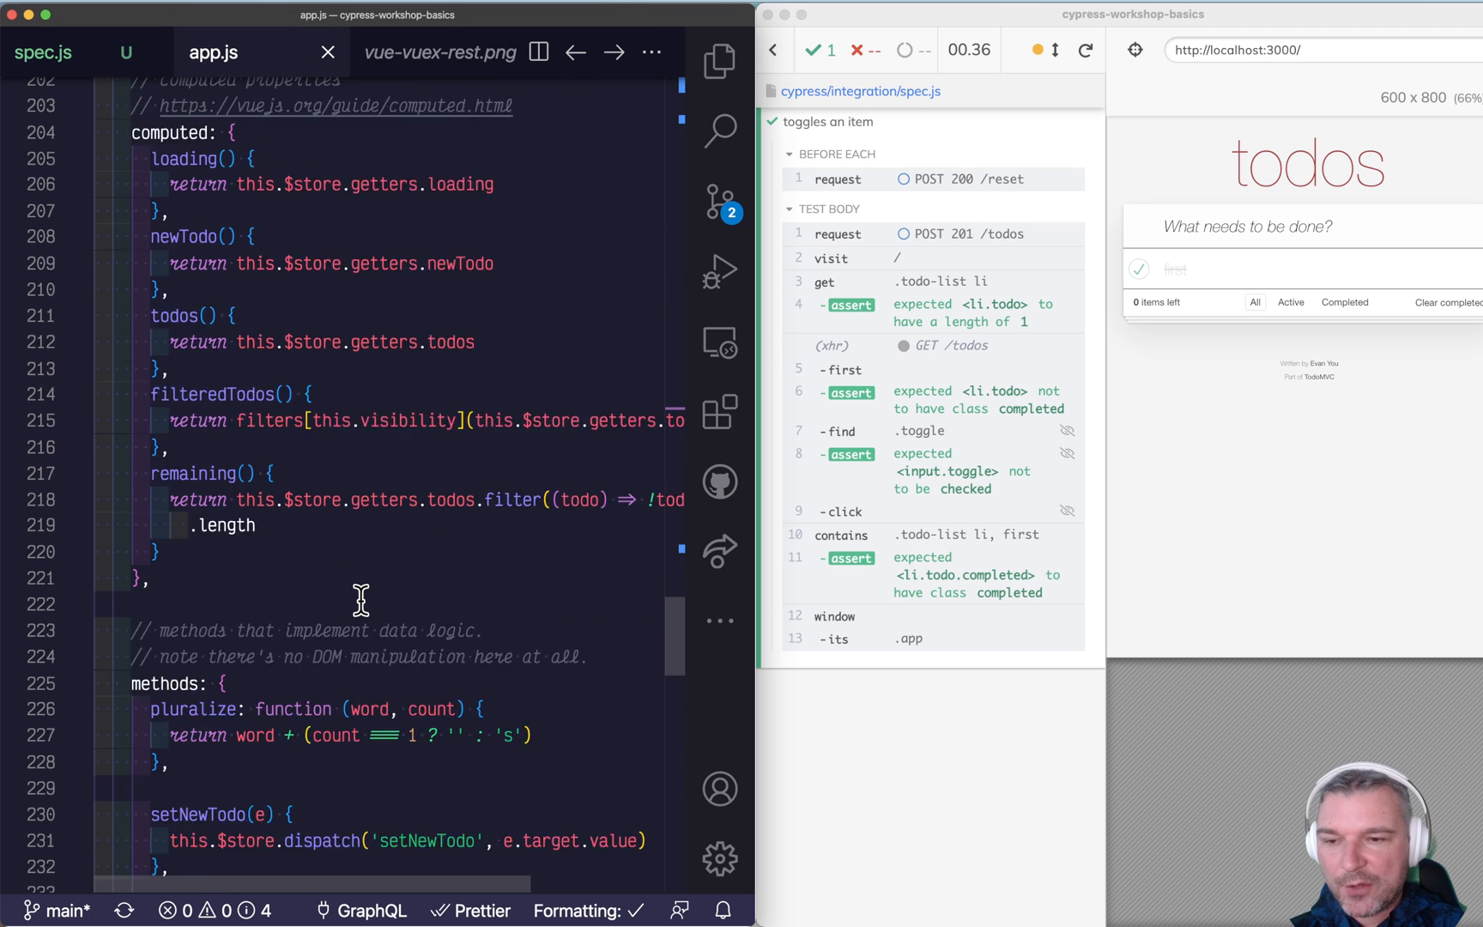
scroll(down, 3)
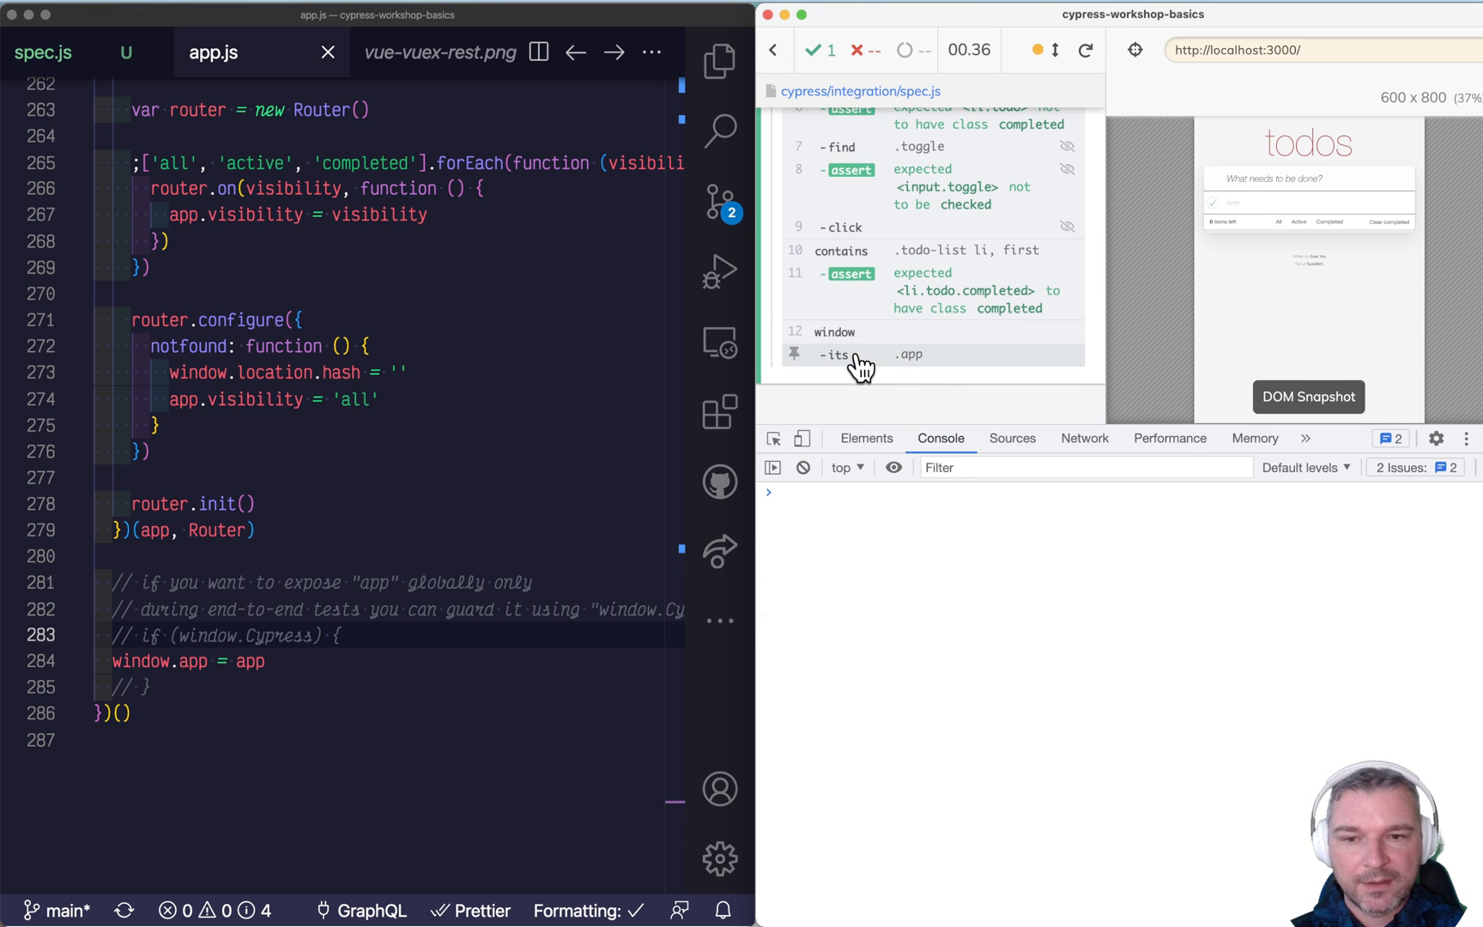
click(841, 353)
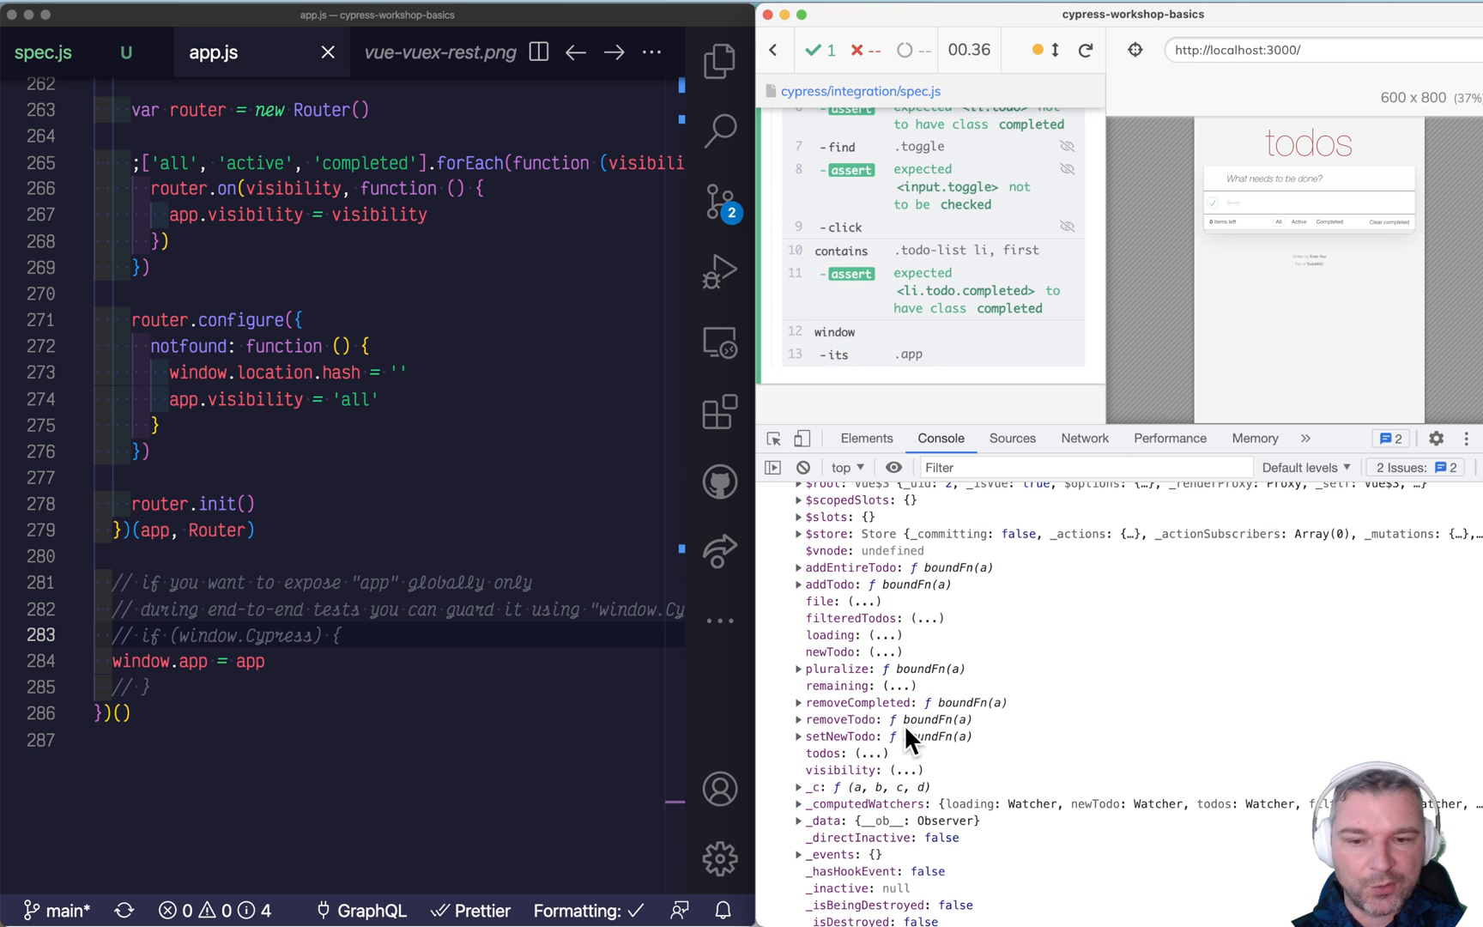
Inspect the app's Vuex $store.state in the console, then return to spec.js
scroll(down, 3)
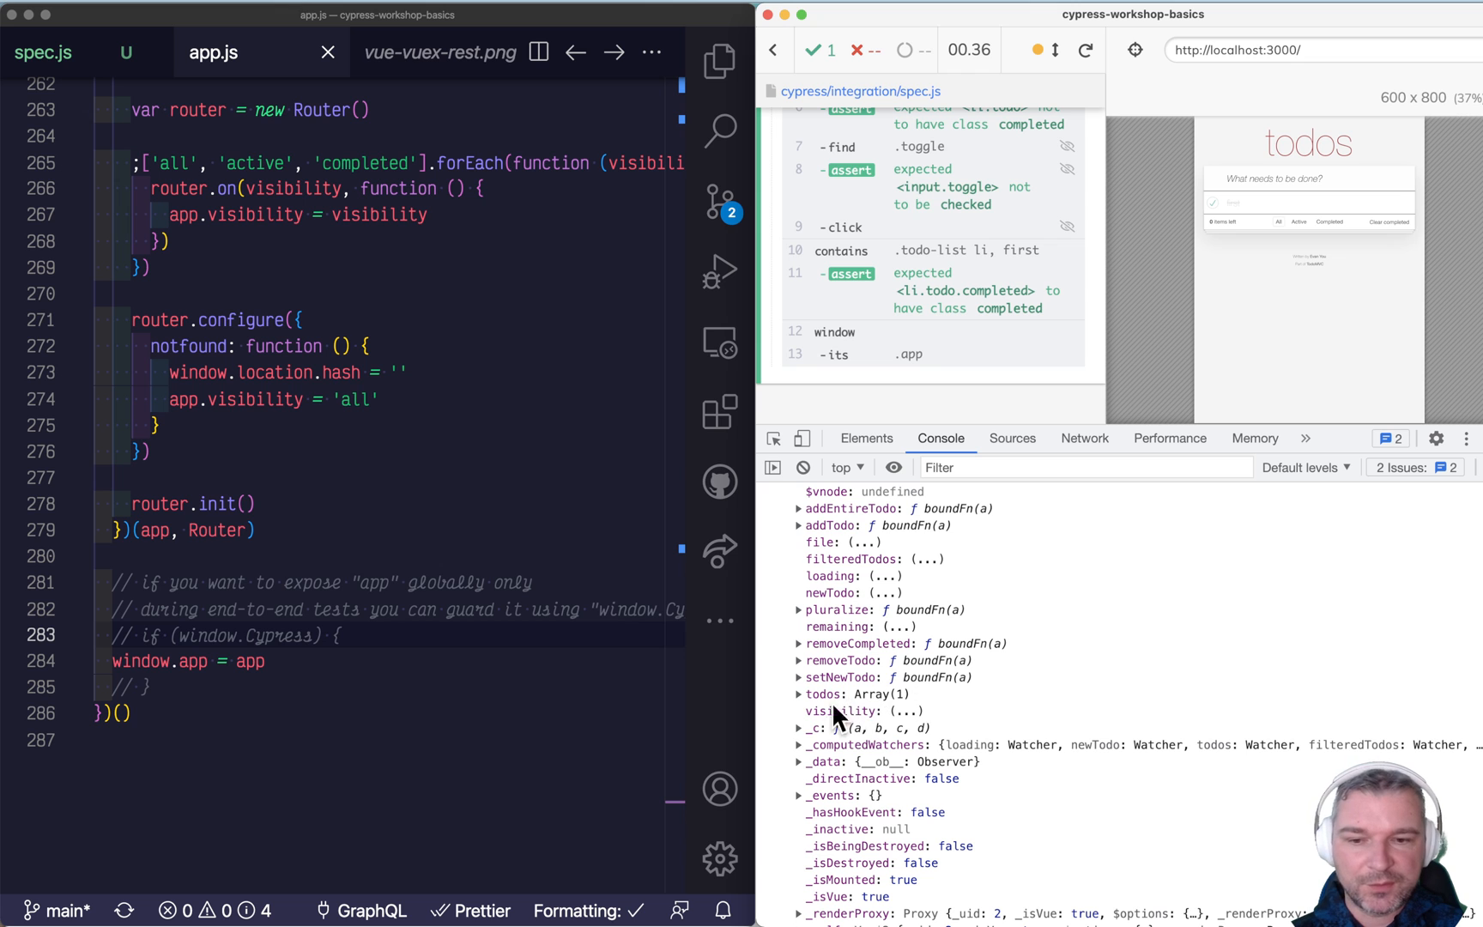
scroll(down, 3)
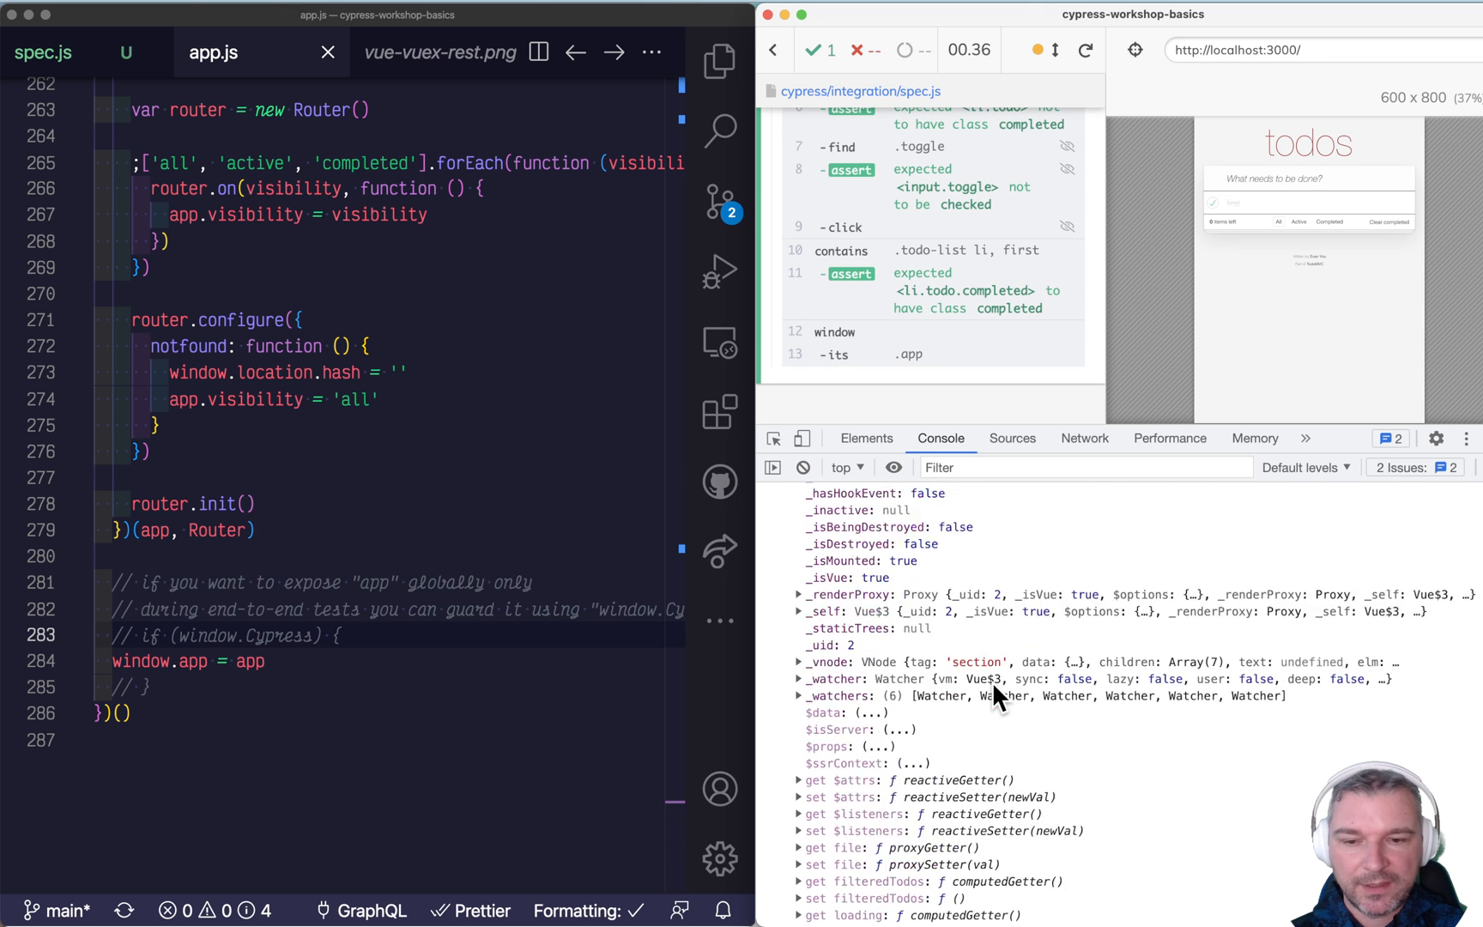
scroll(down, 3)
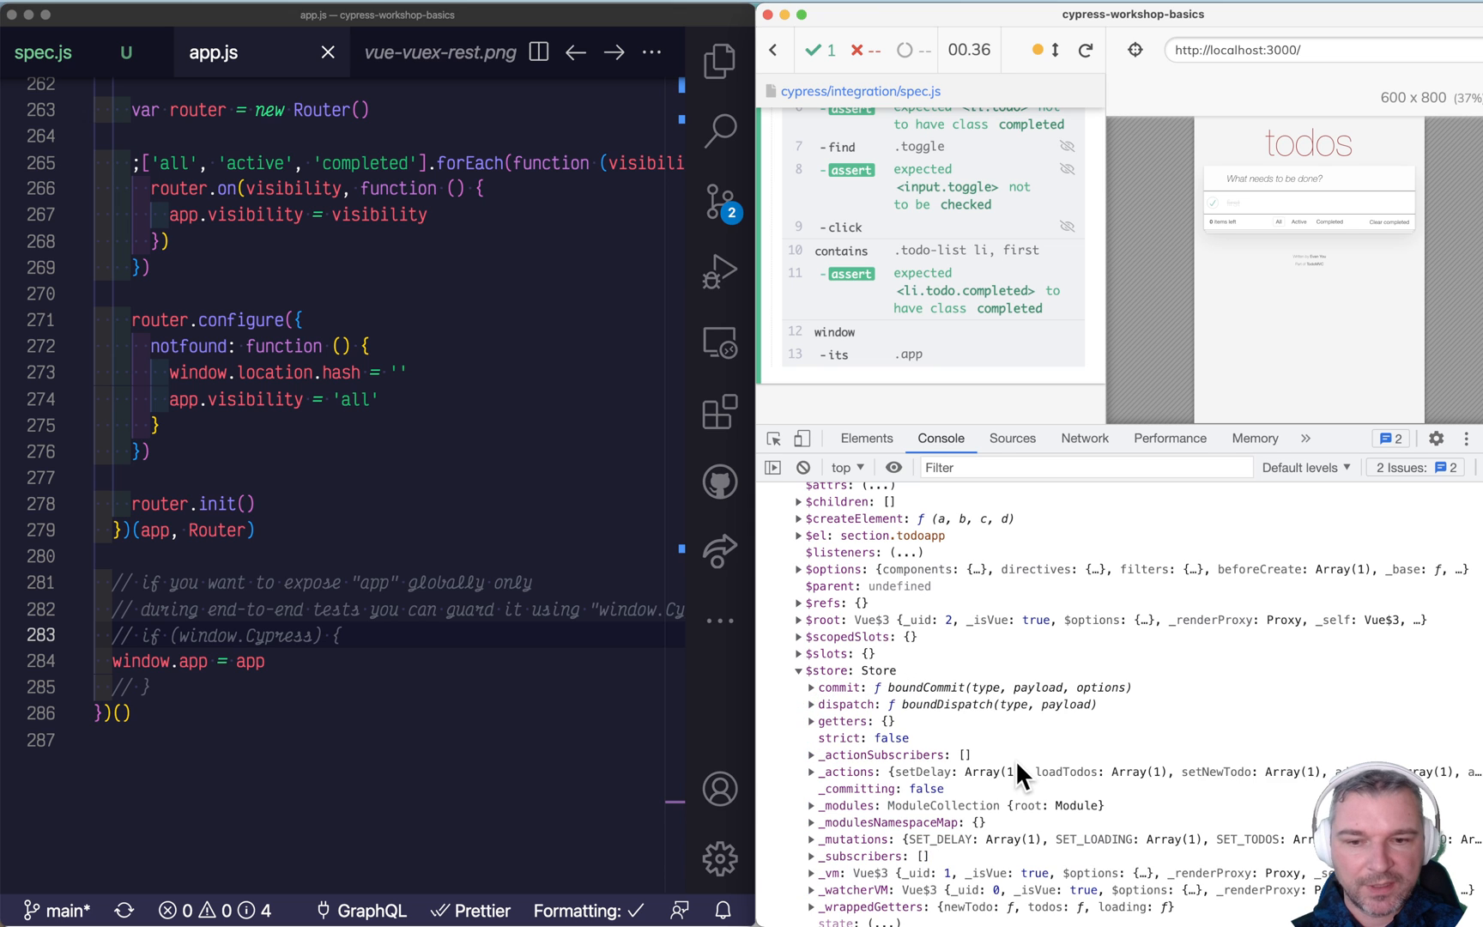
scroll(down, 3)
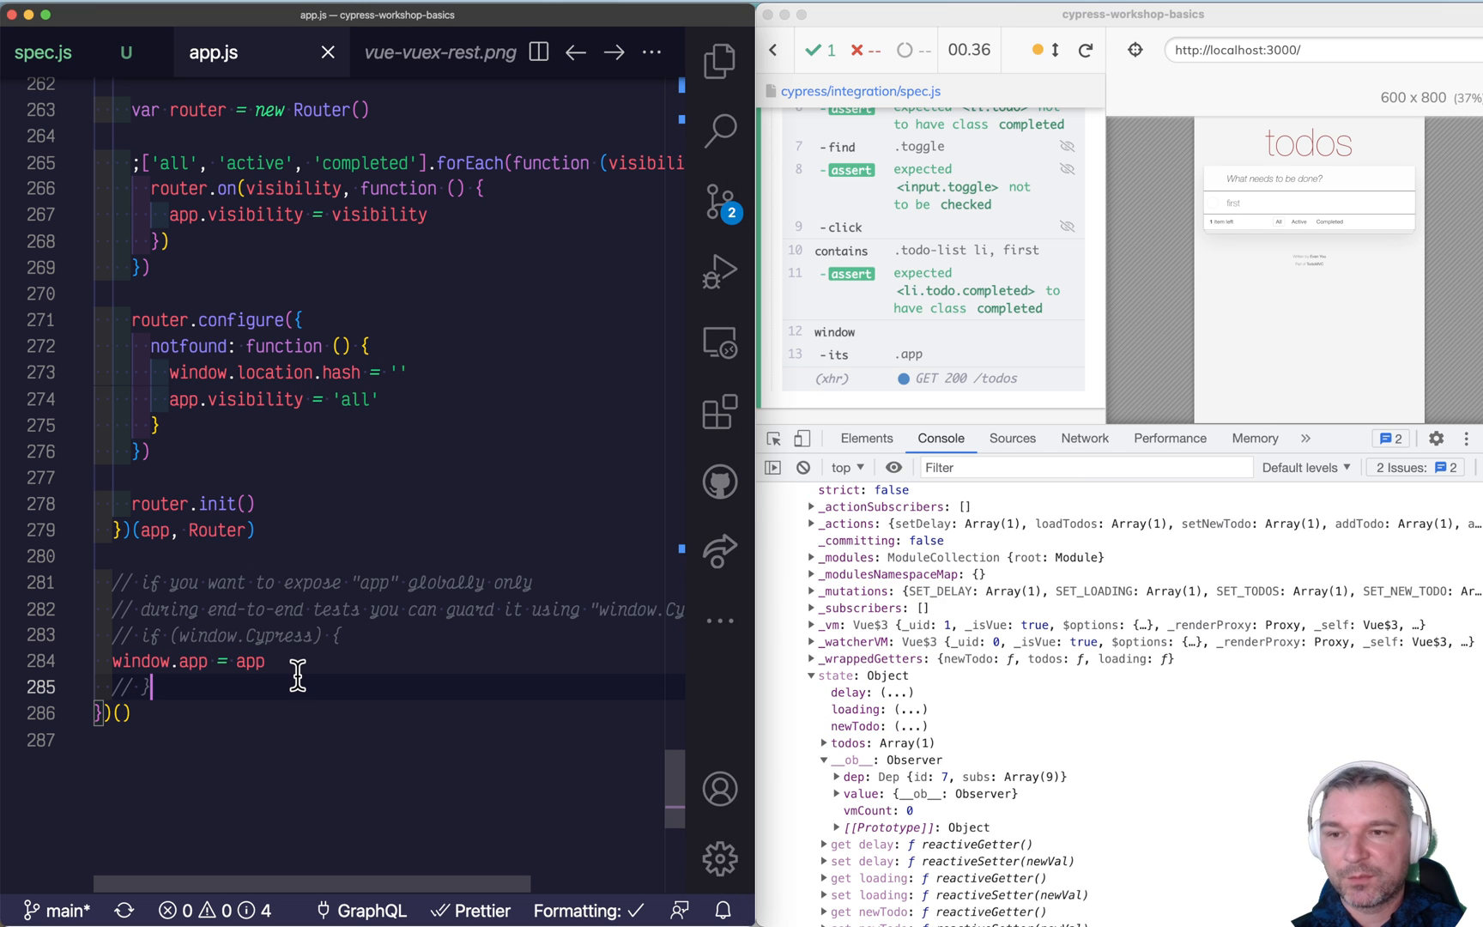
click(43, 51)
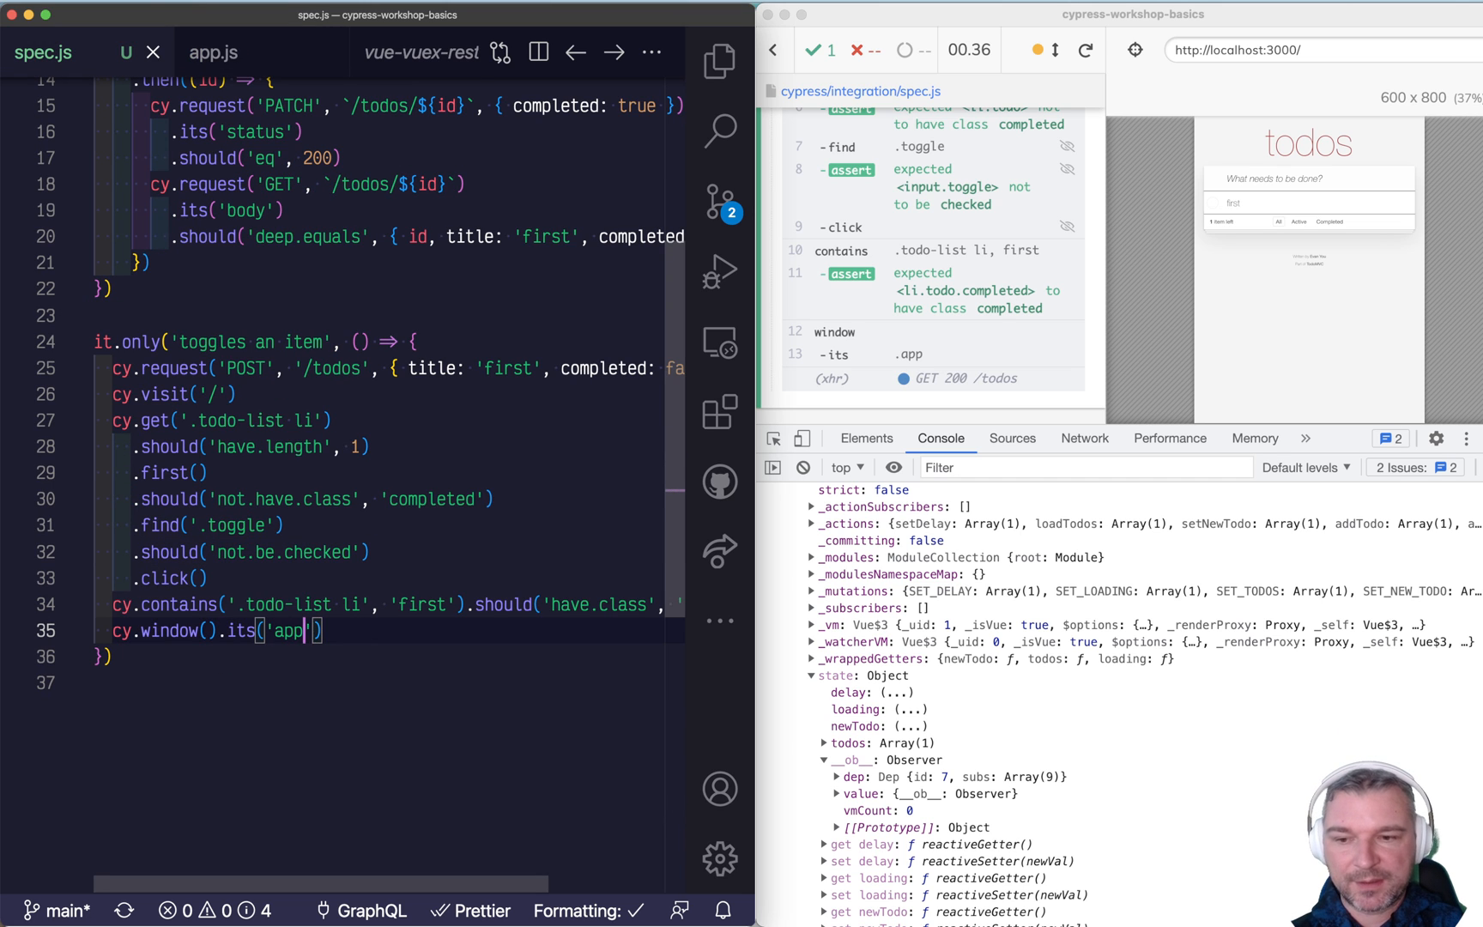
Assert app.$store.state.todos has length 1 and its first todo has completed true
text(.$store.state.todos)
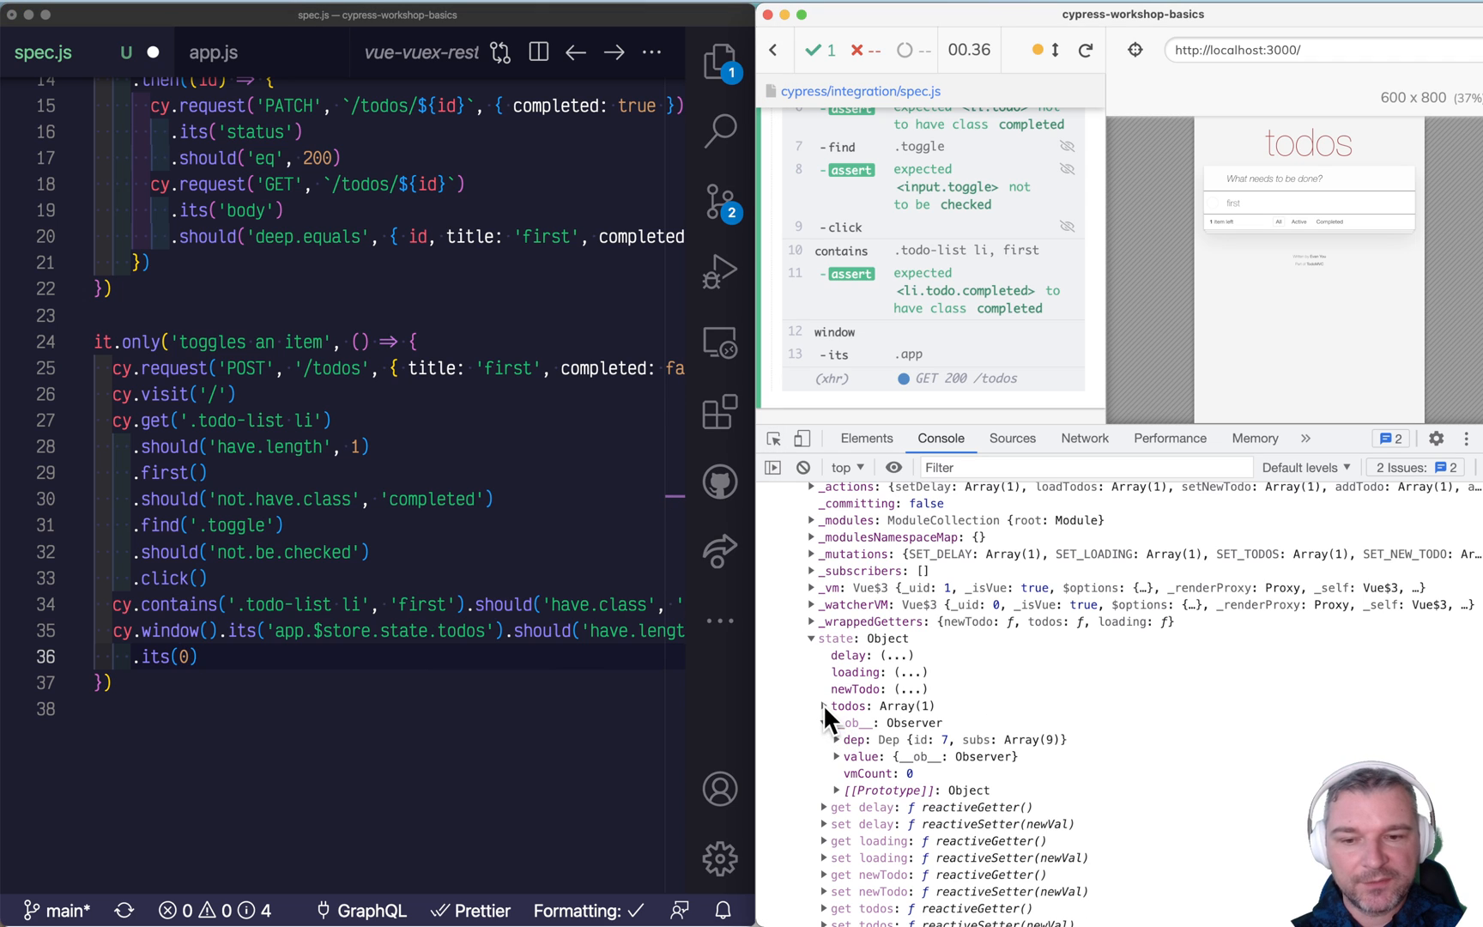
click(824, 705)
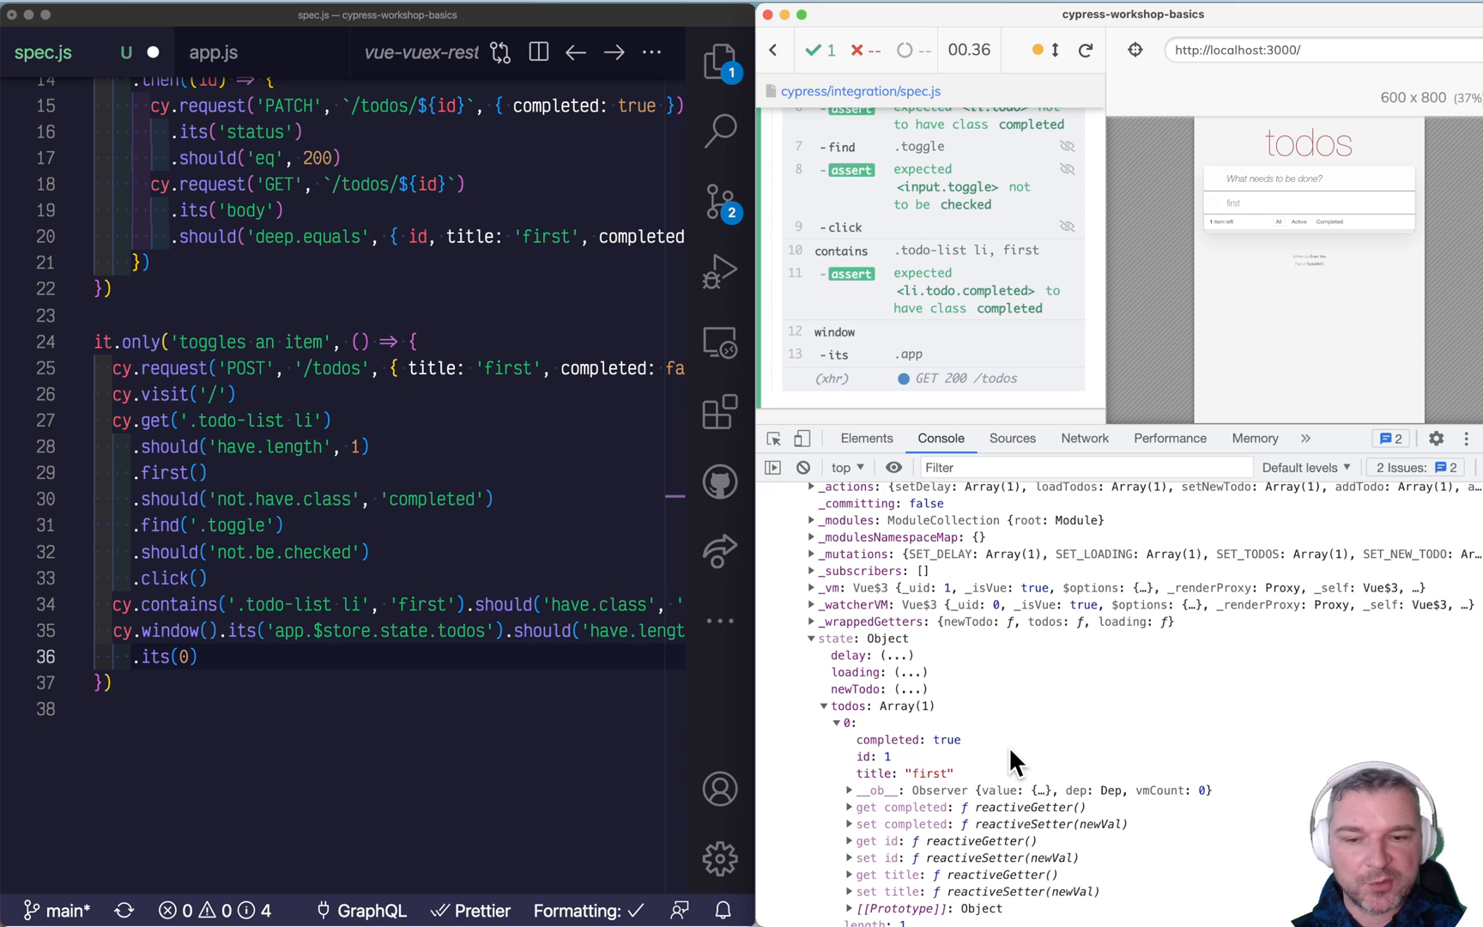
mouse_move(263, 670)
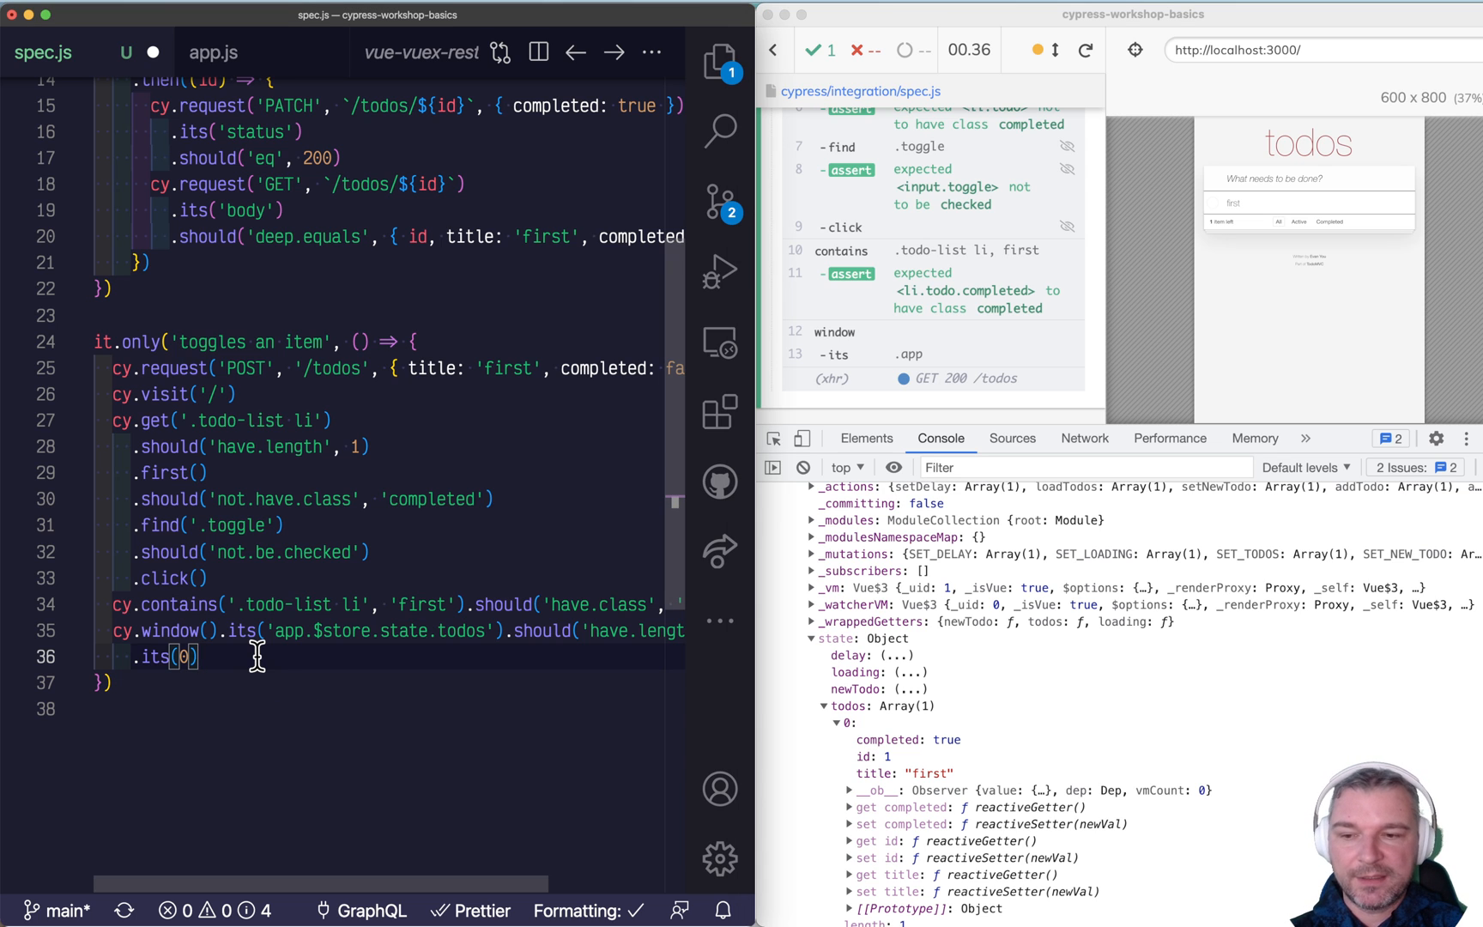
text(.should('have.property', 'completed', true))
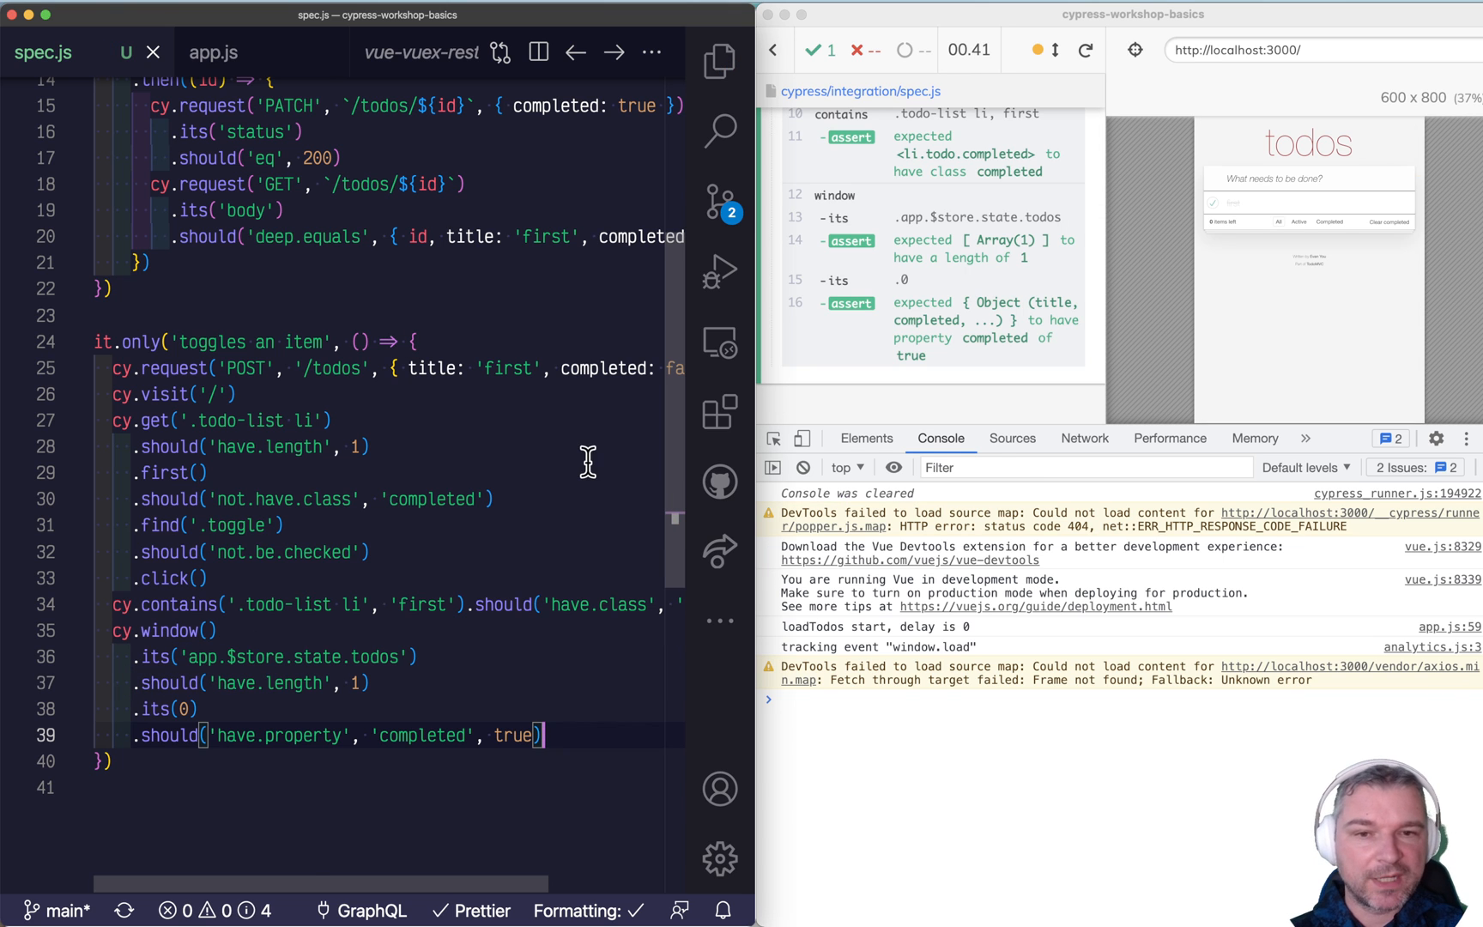
mouse_move(1154, 326)
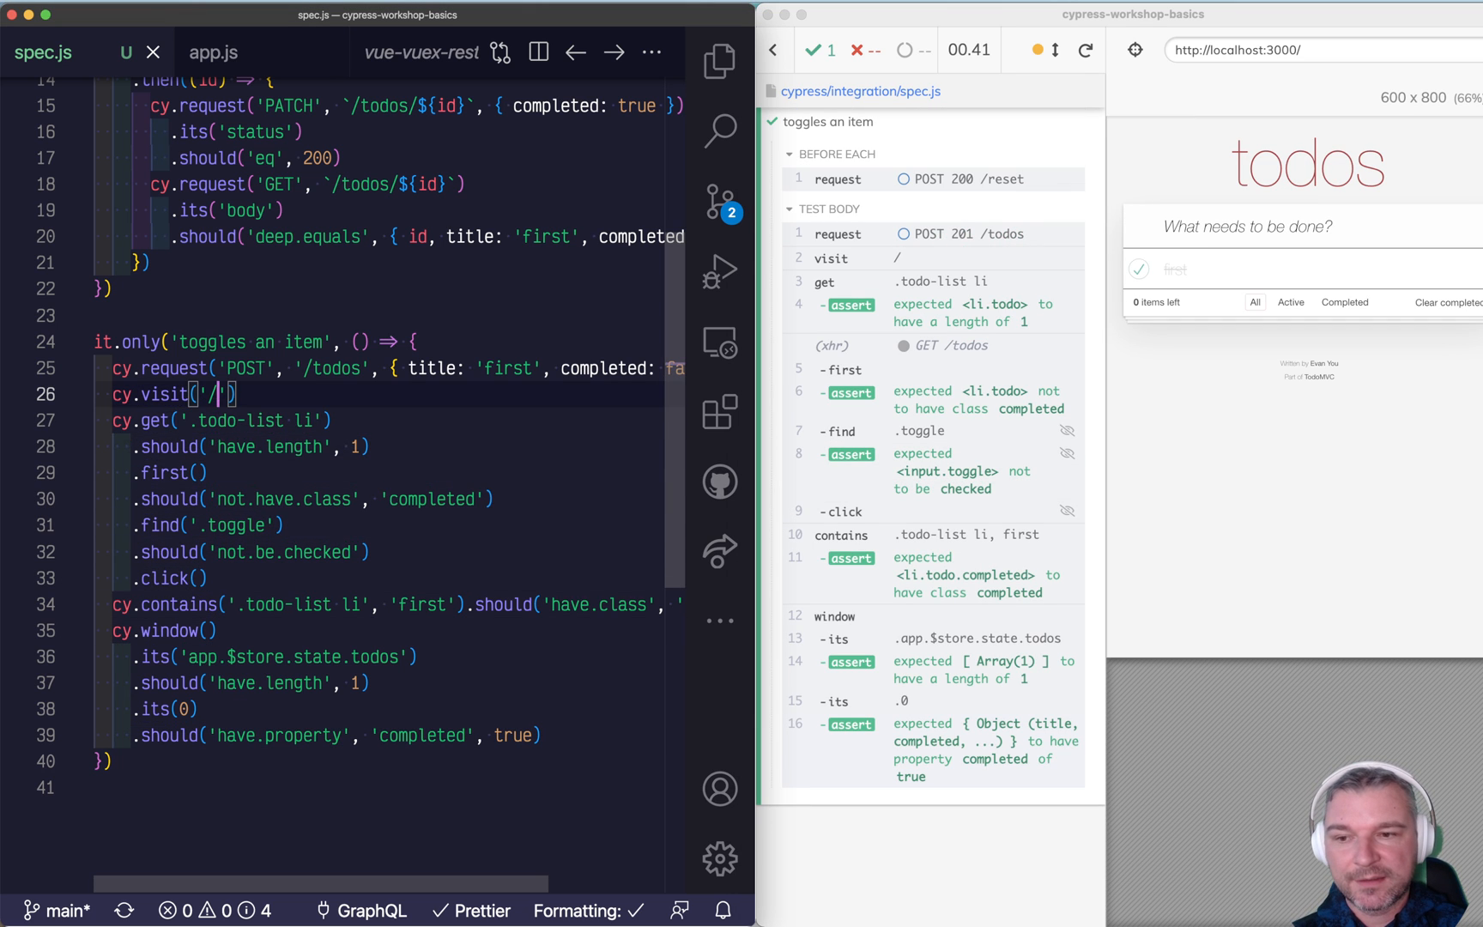
text(cy.get('.todo-list li').should('have.length', 1))
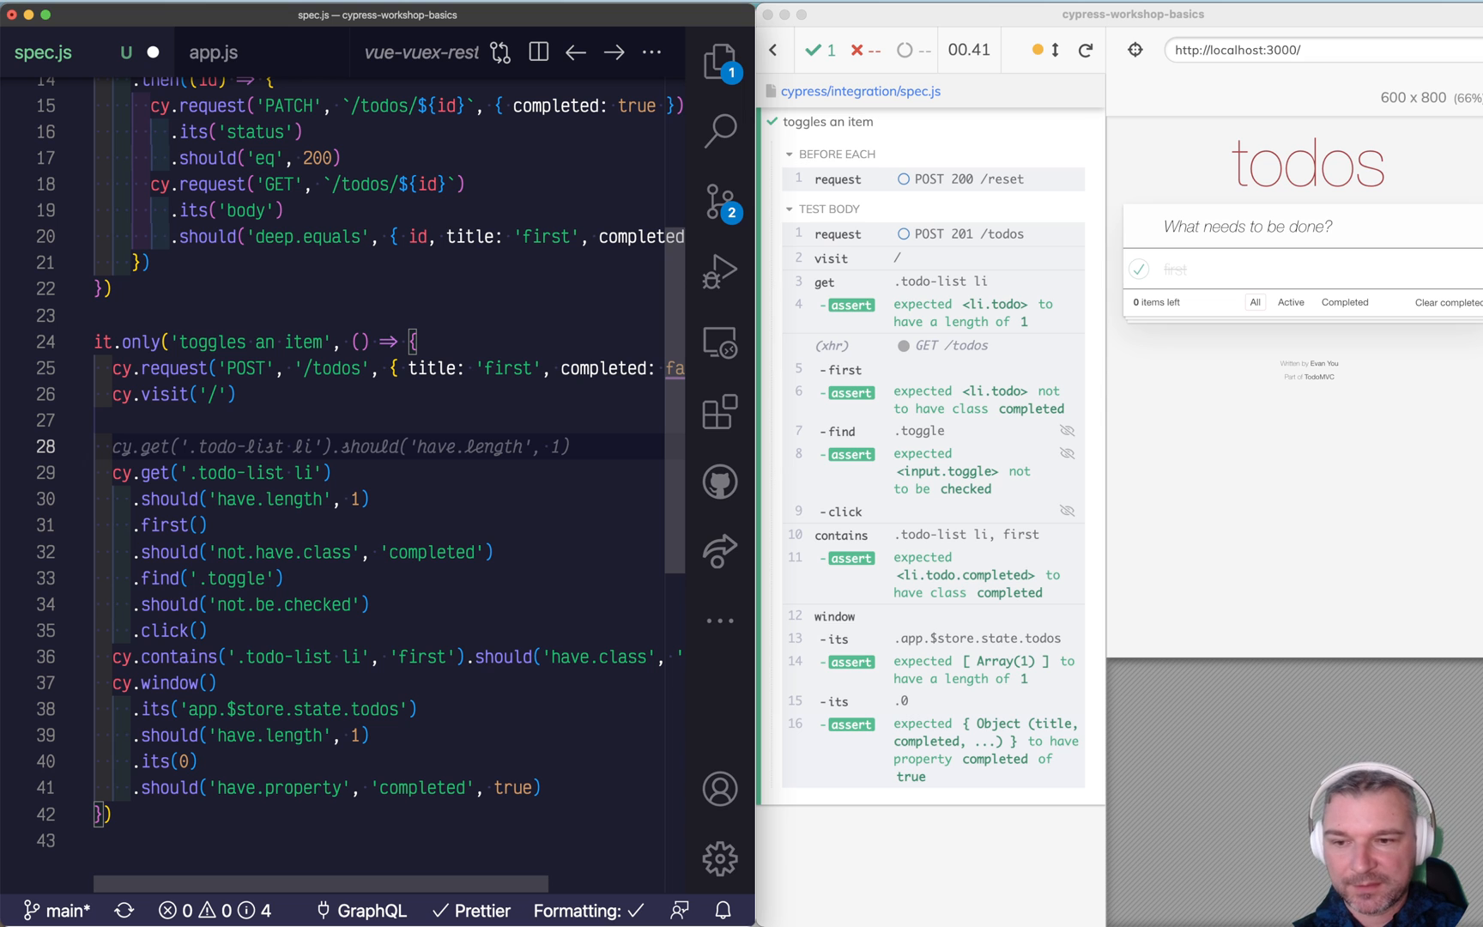
Intercept PATCH requests to /todos under the alias 'patch' after cy.visit
text(cy.intercept())
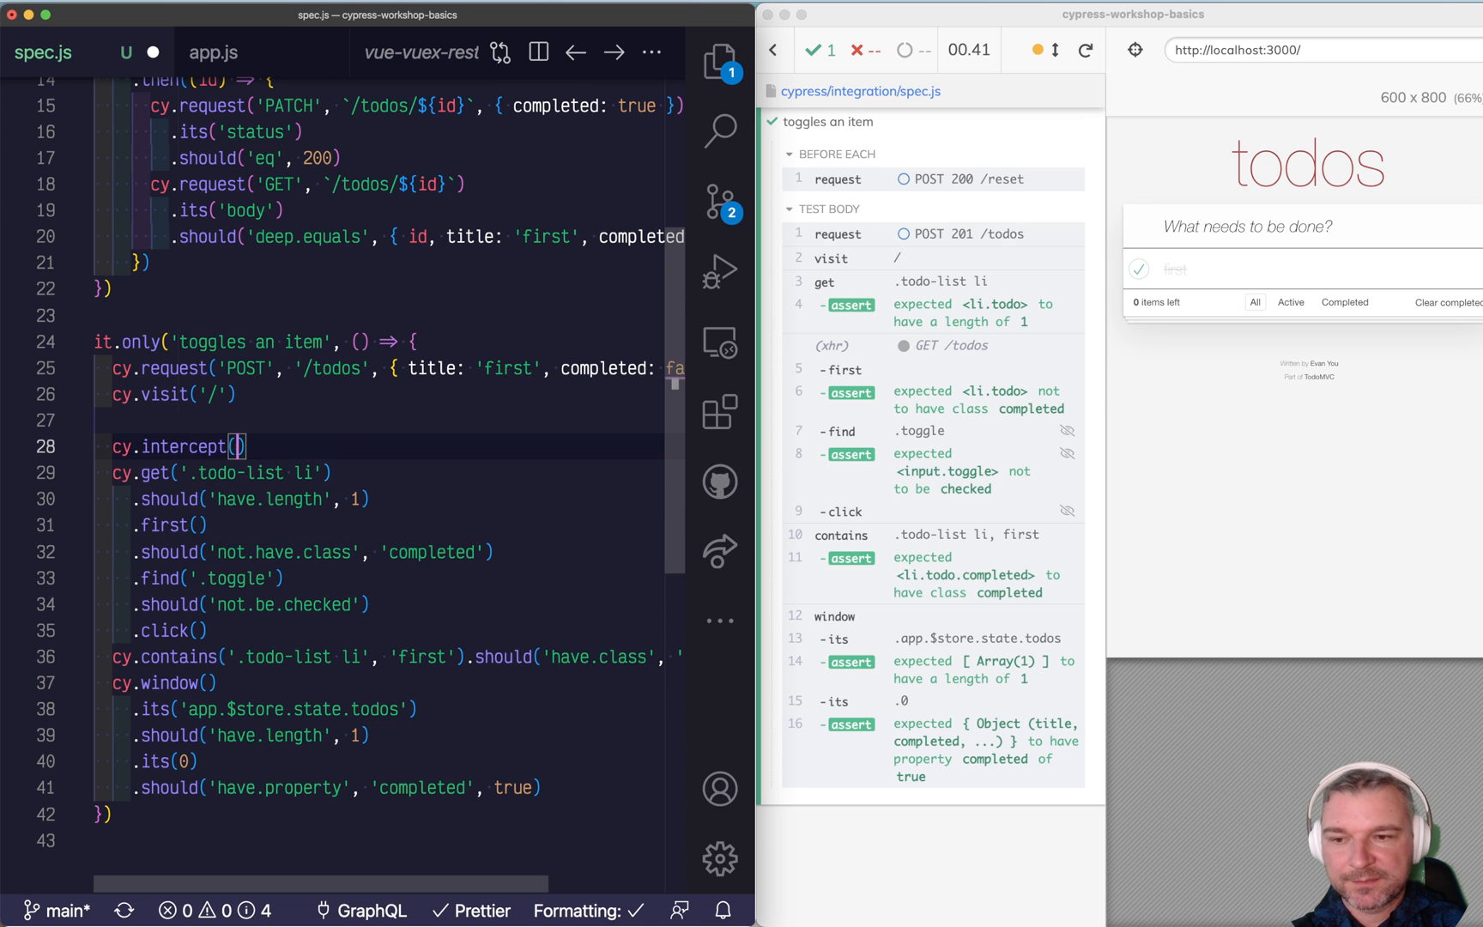
text('PATCH',)
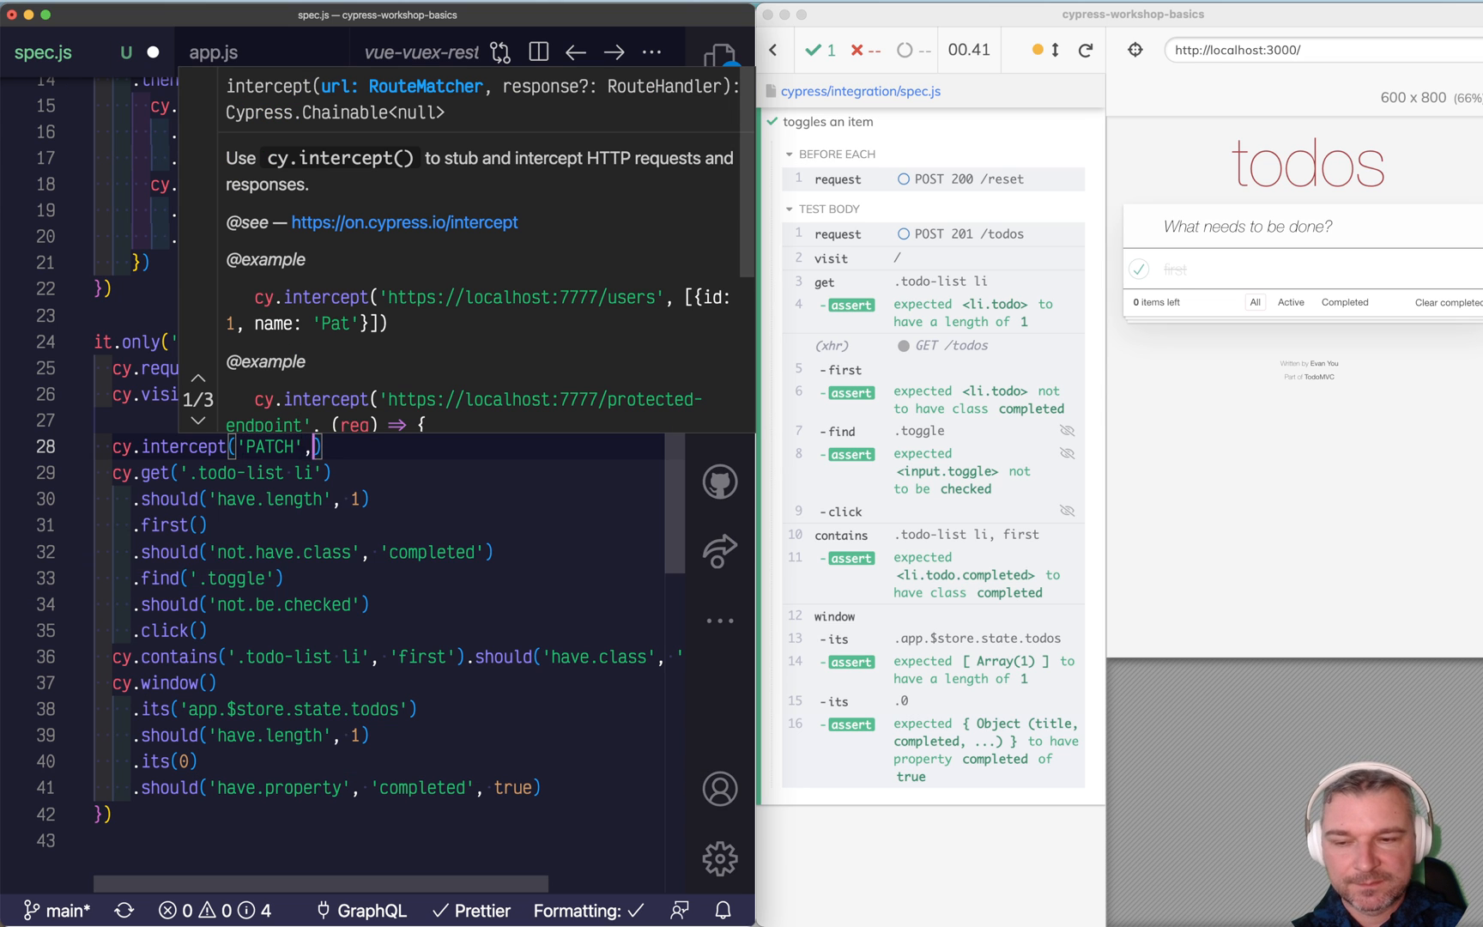
text('/todos')
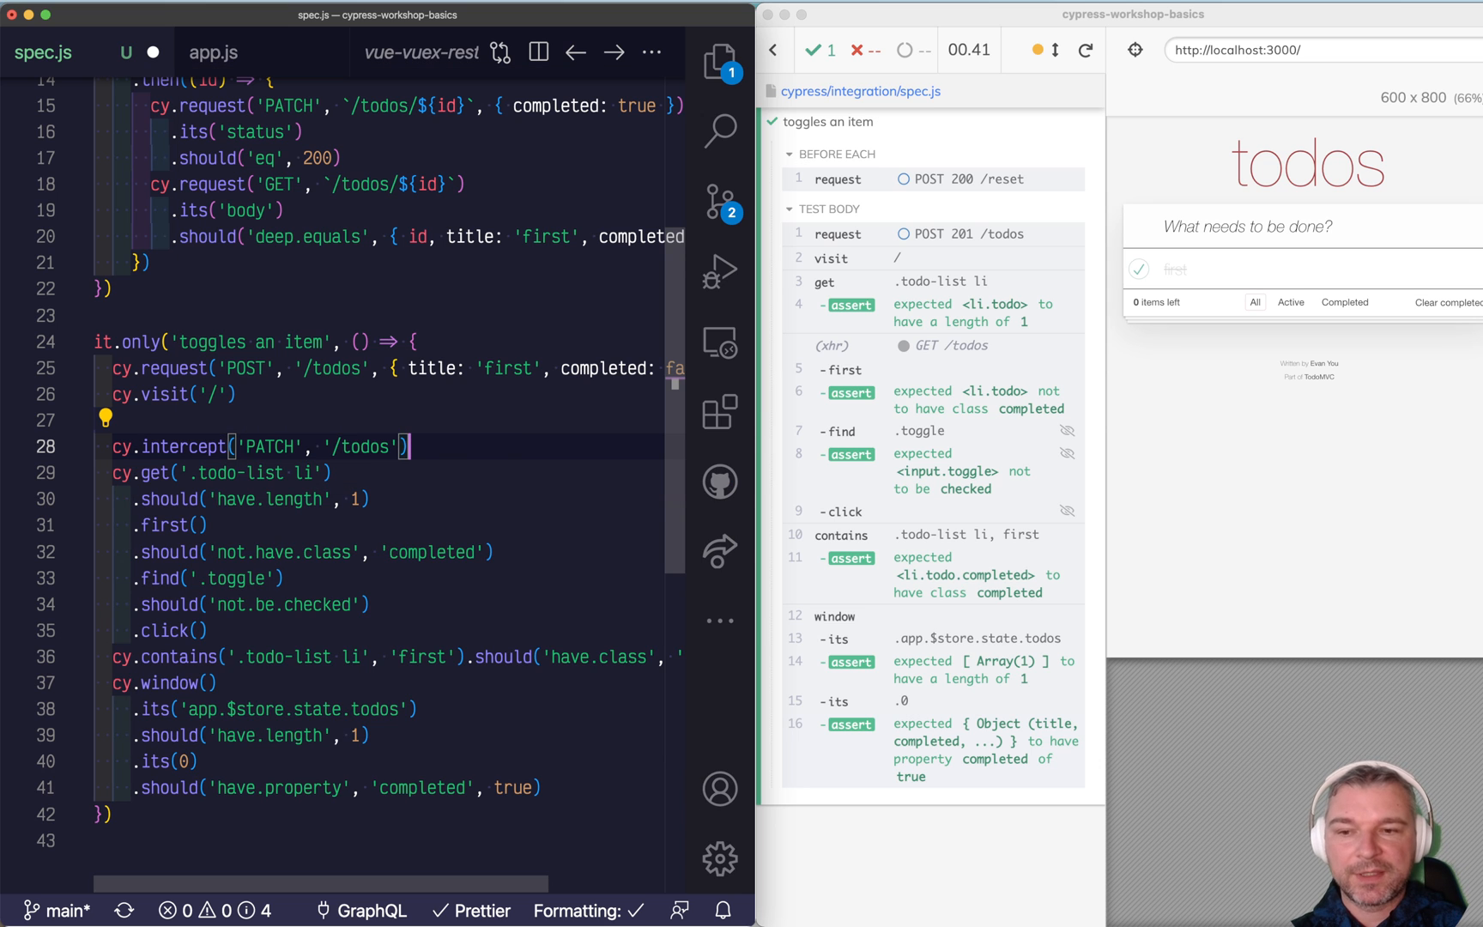
text(.as('patch'))
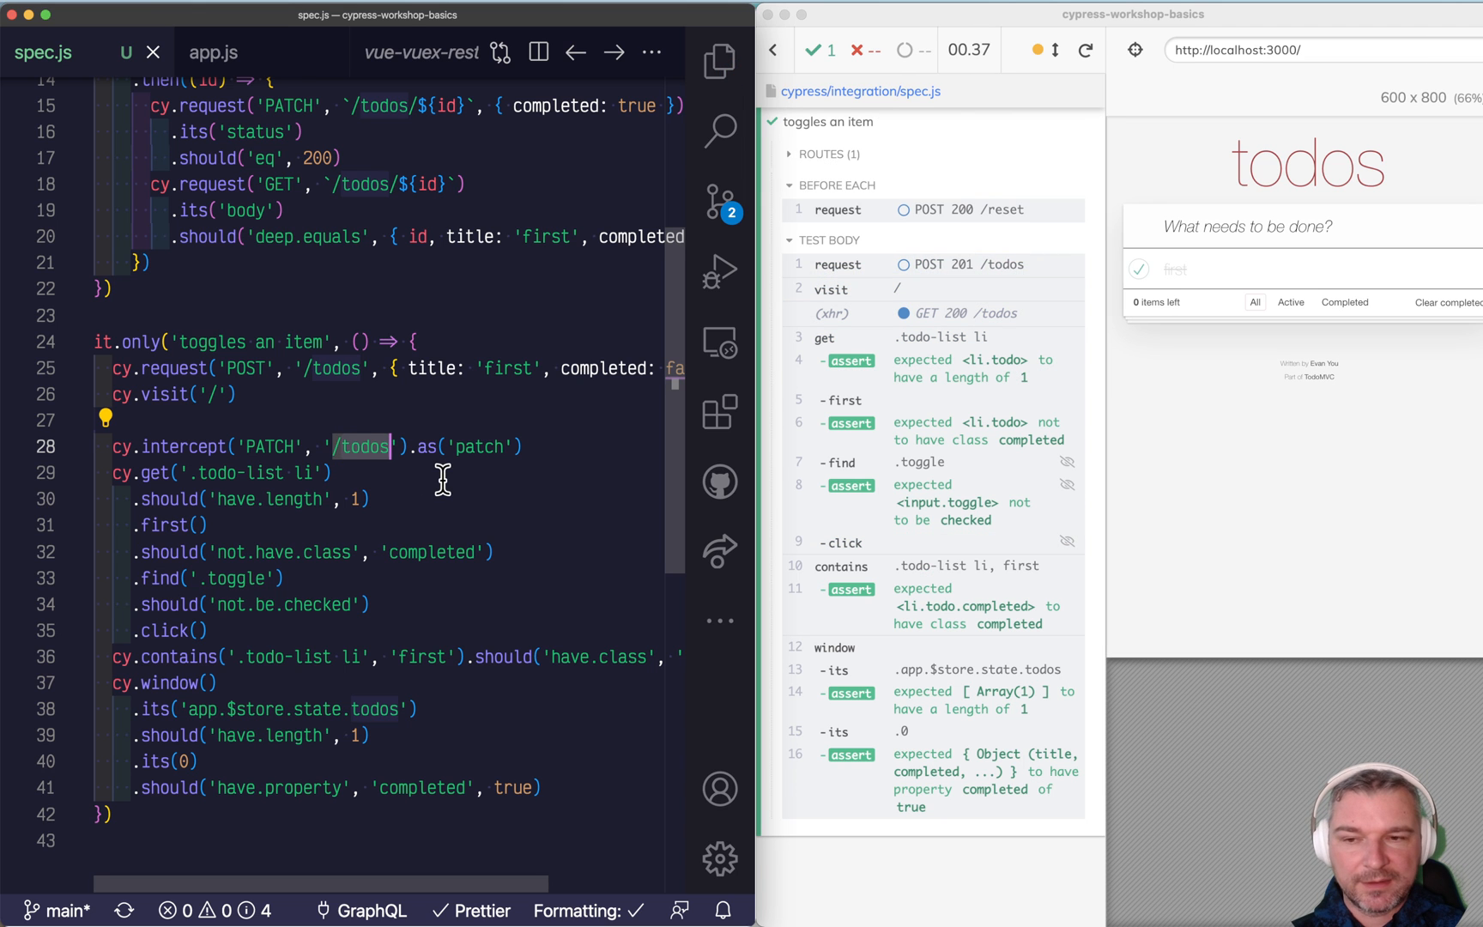
Quick-open the app's index.html
click(212, 51)
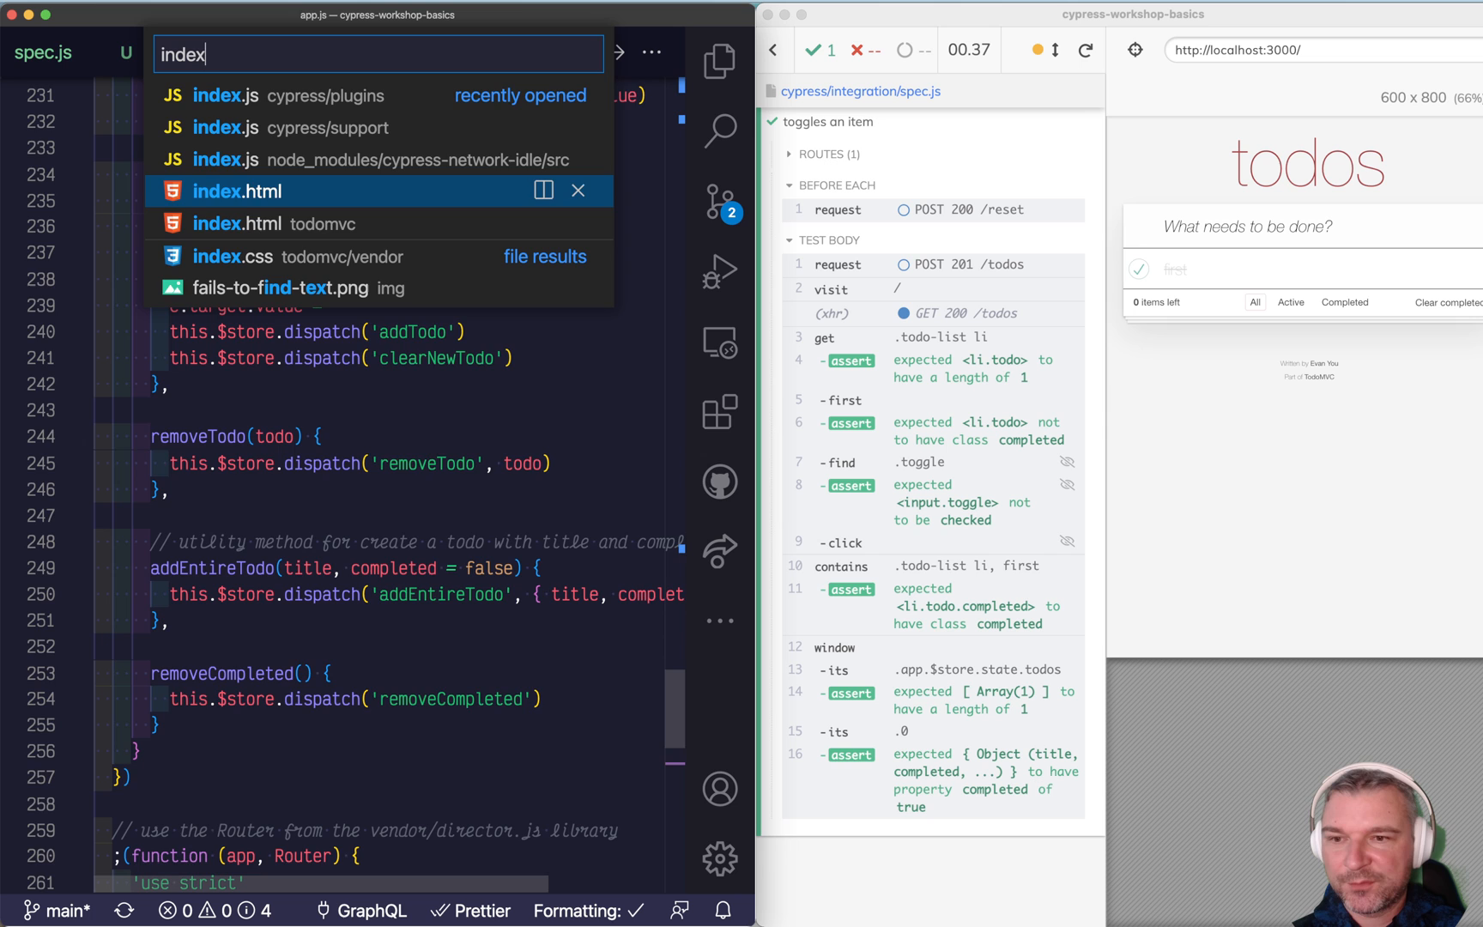
click(237, 191)
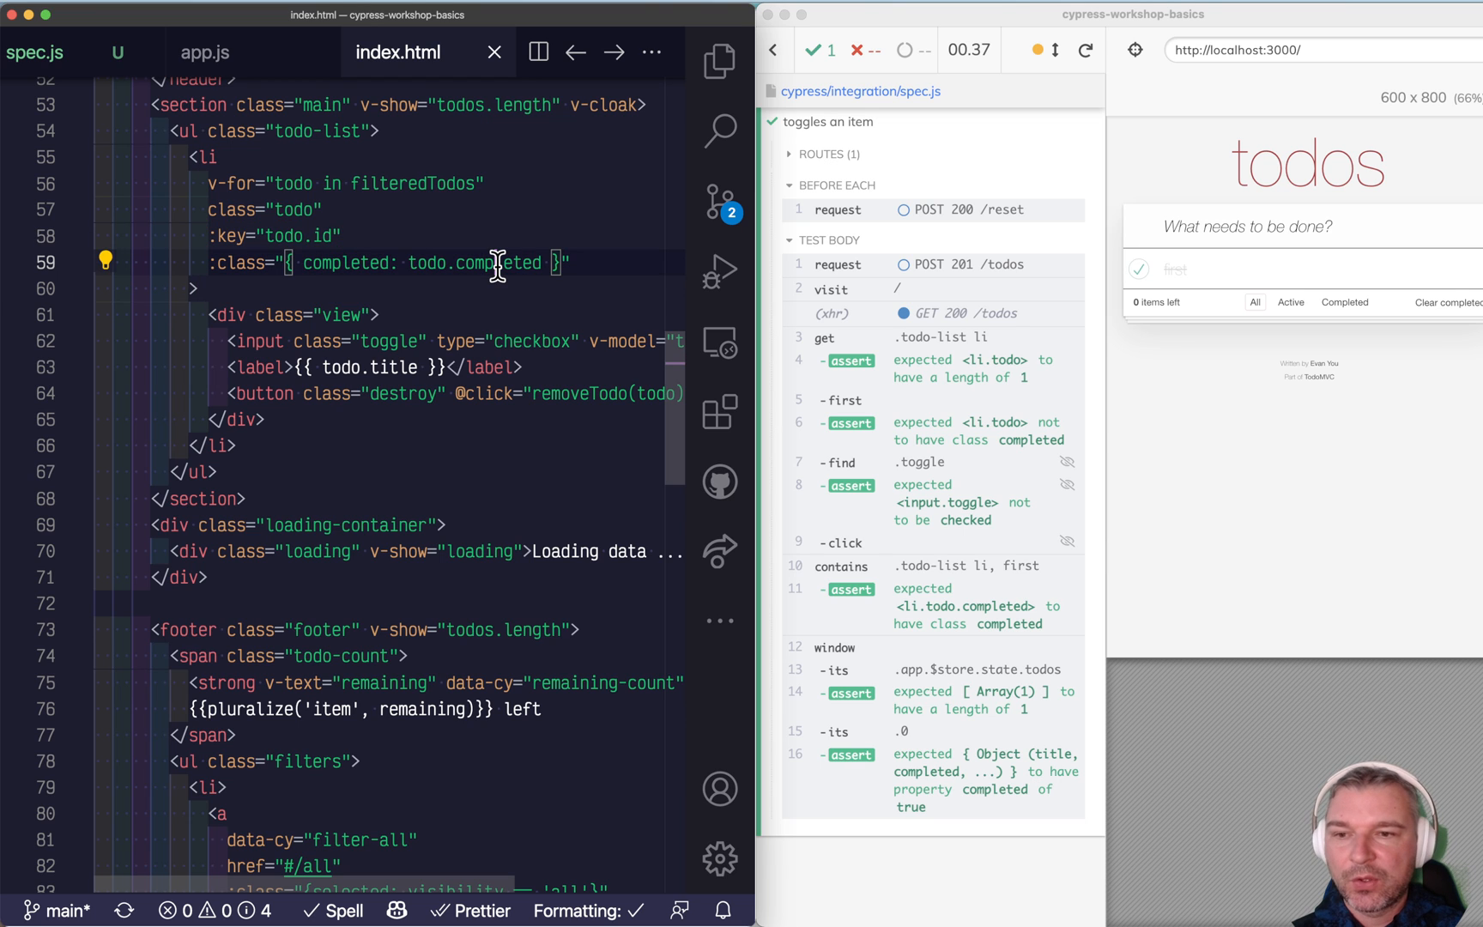
double_click(495, 263)
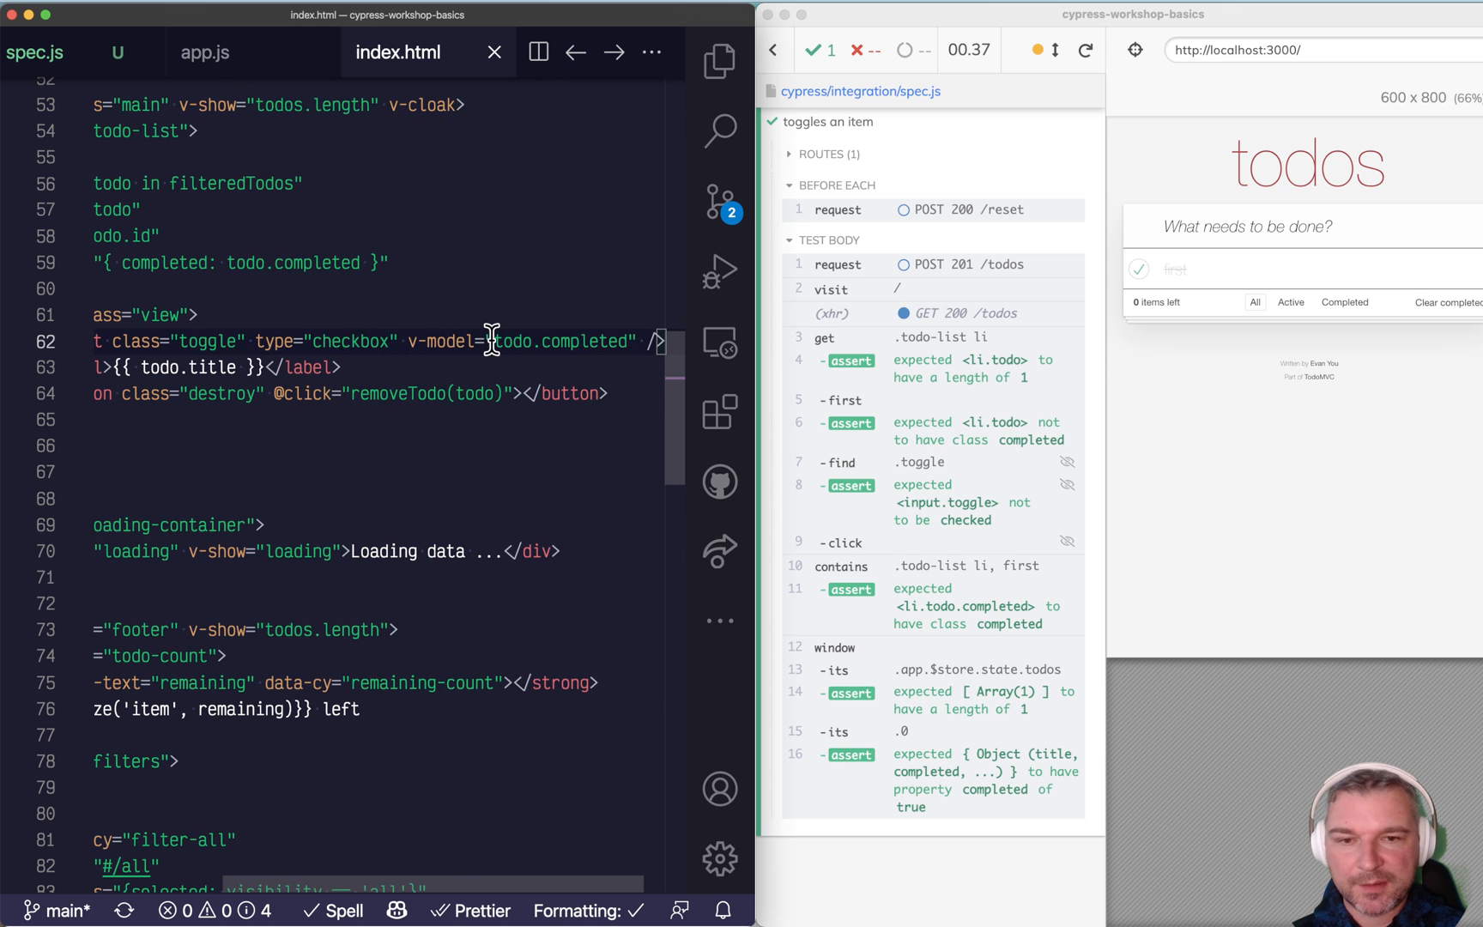
click(1138, 269)
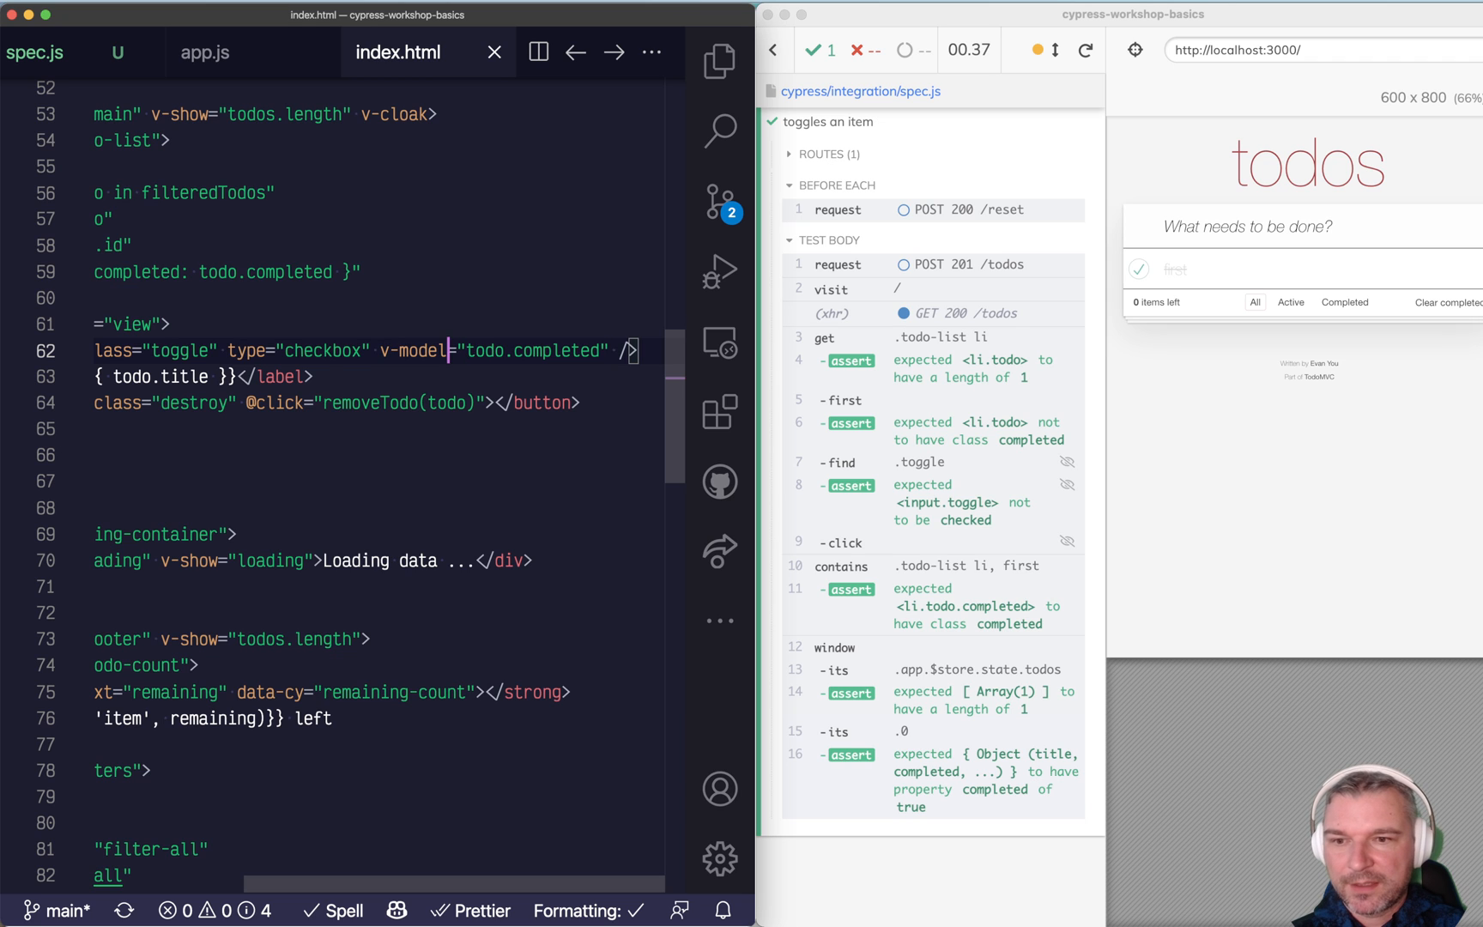
text(:c)
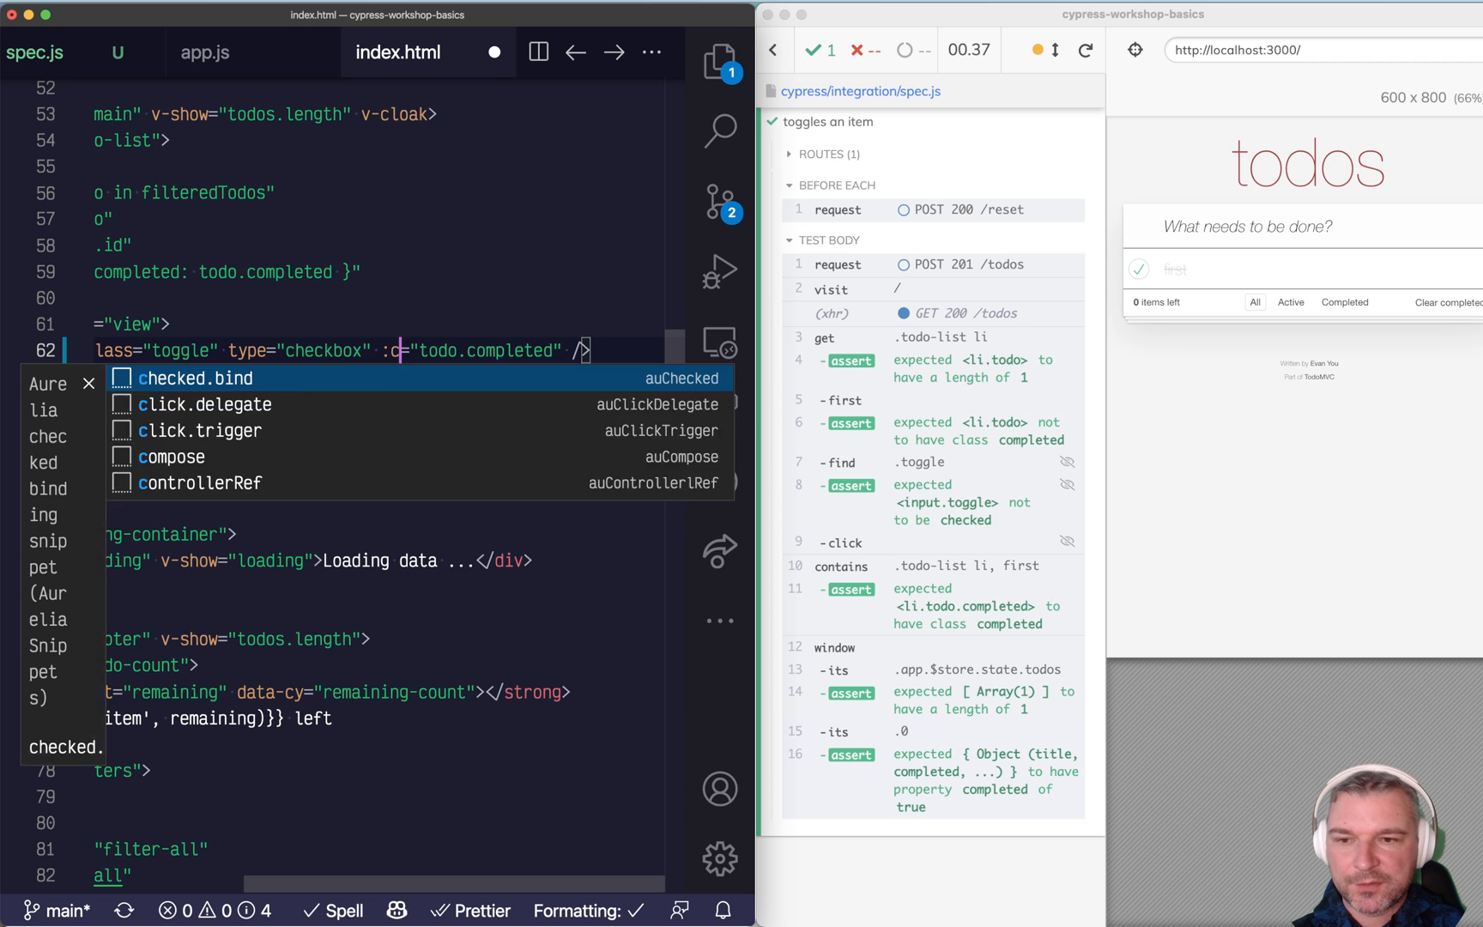
key(Tab)
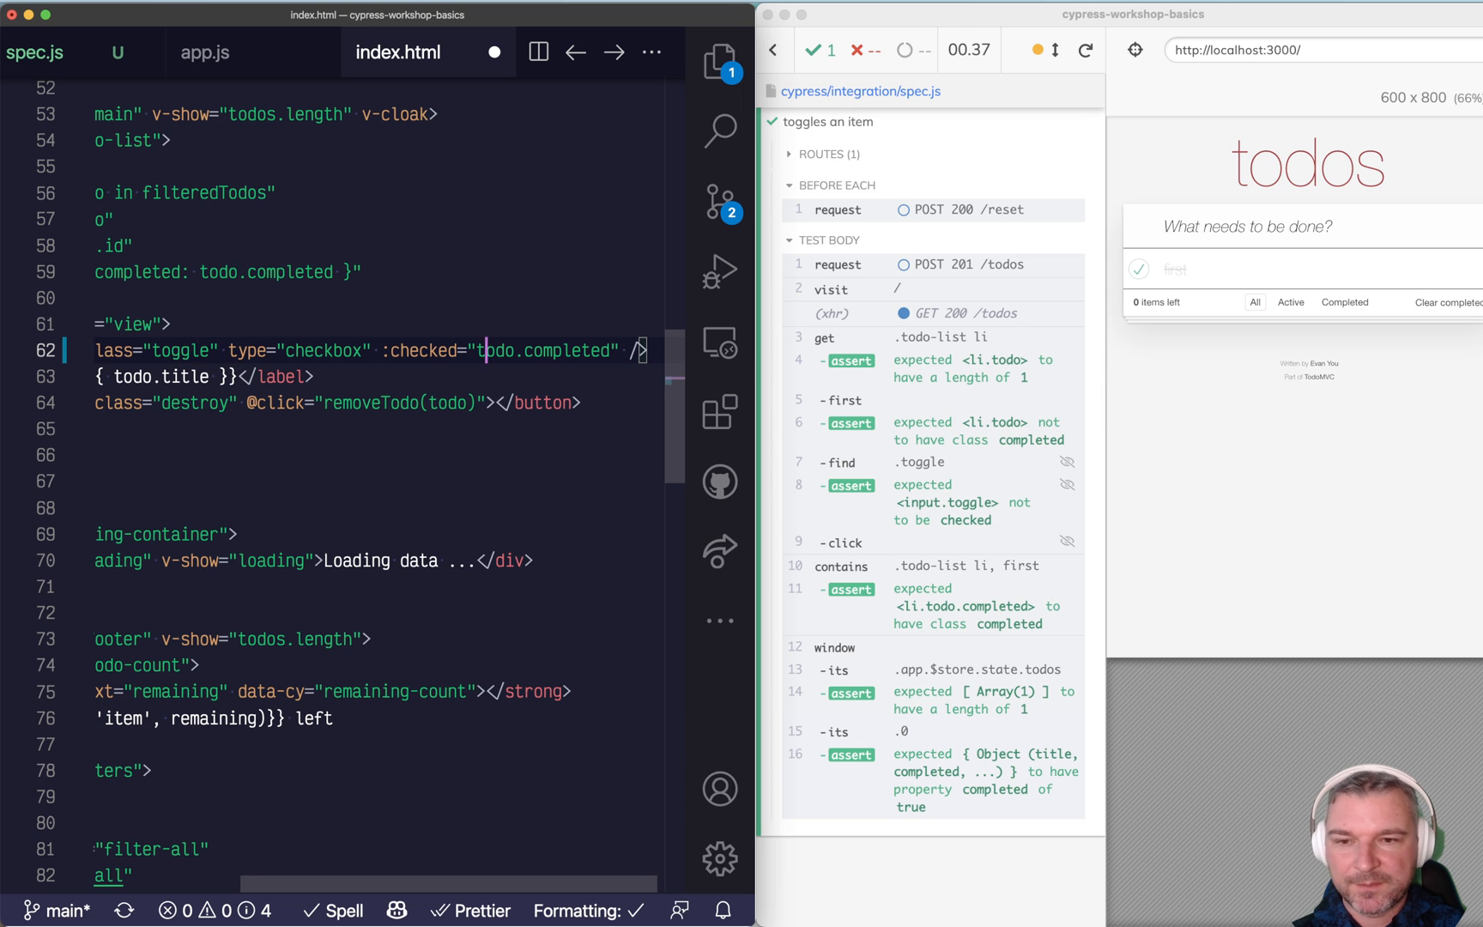
text(@change="updateCo)
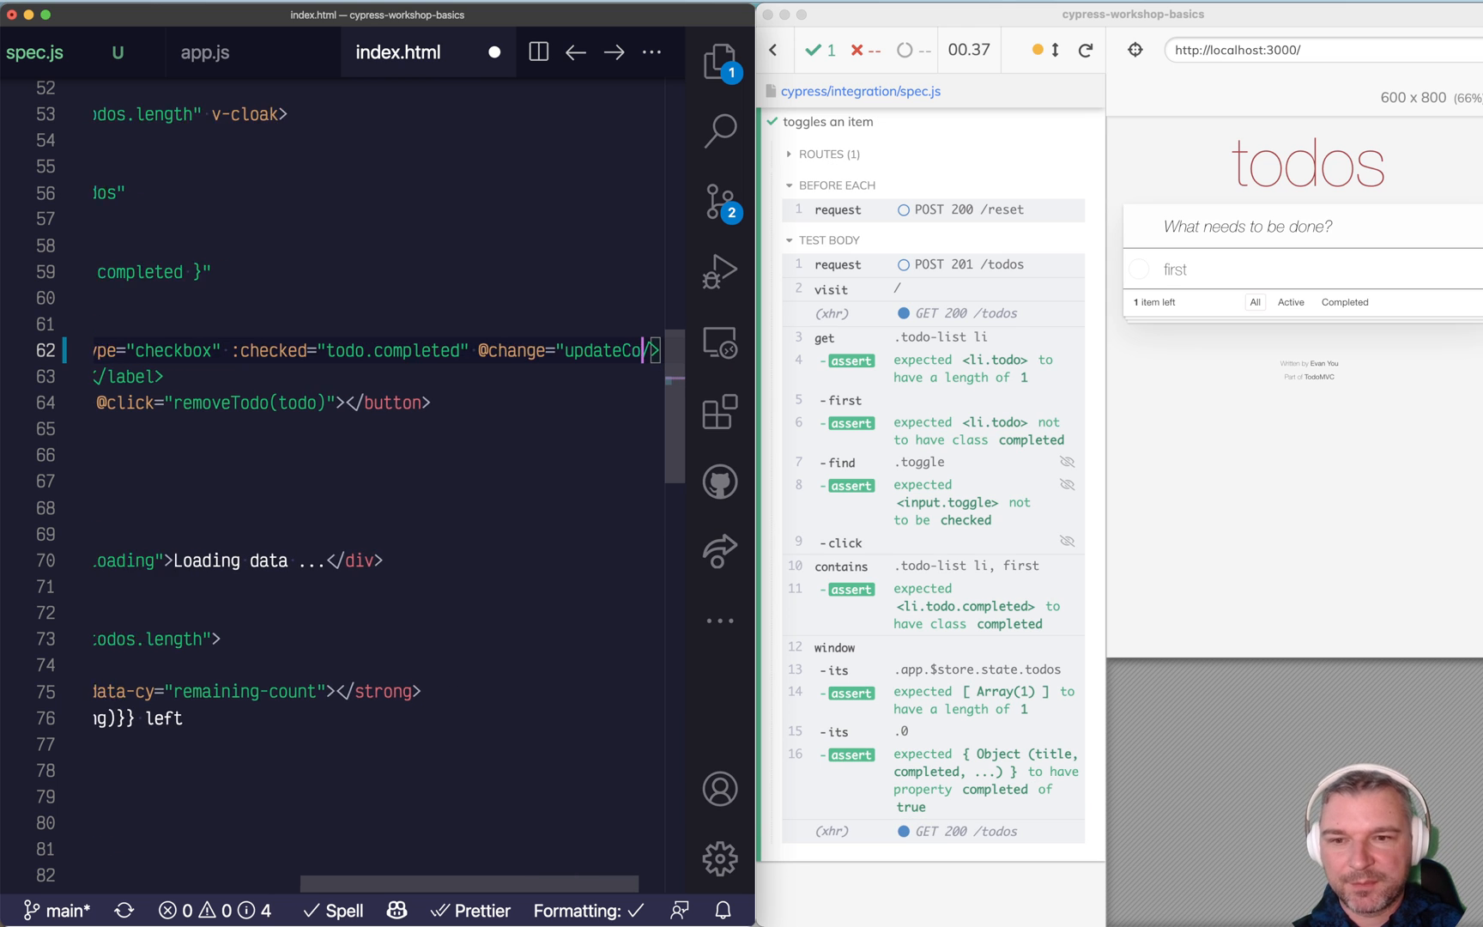
text(todo)")
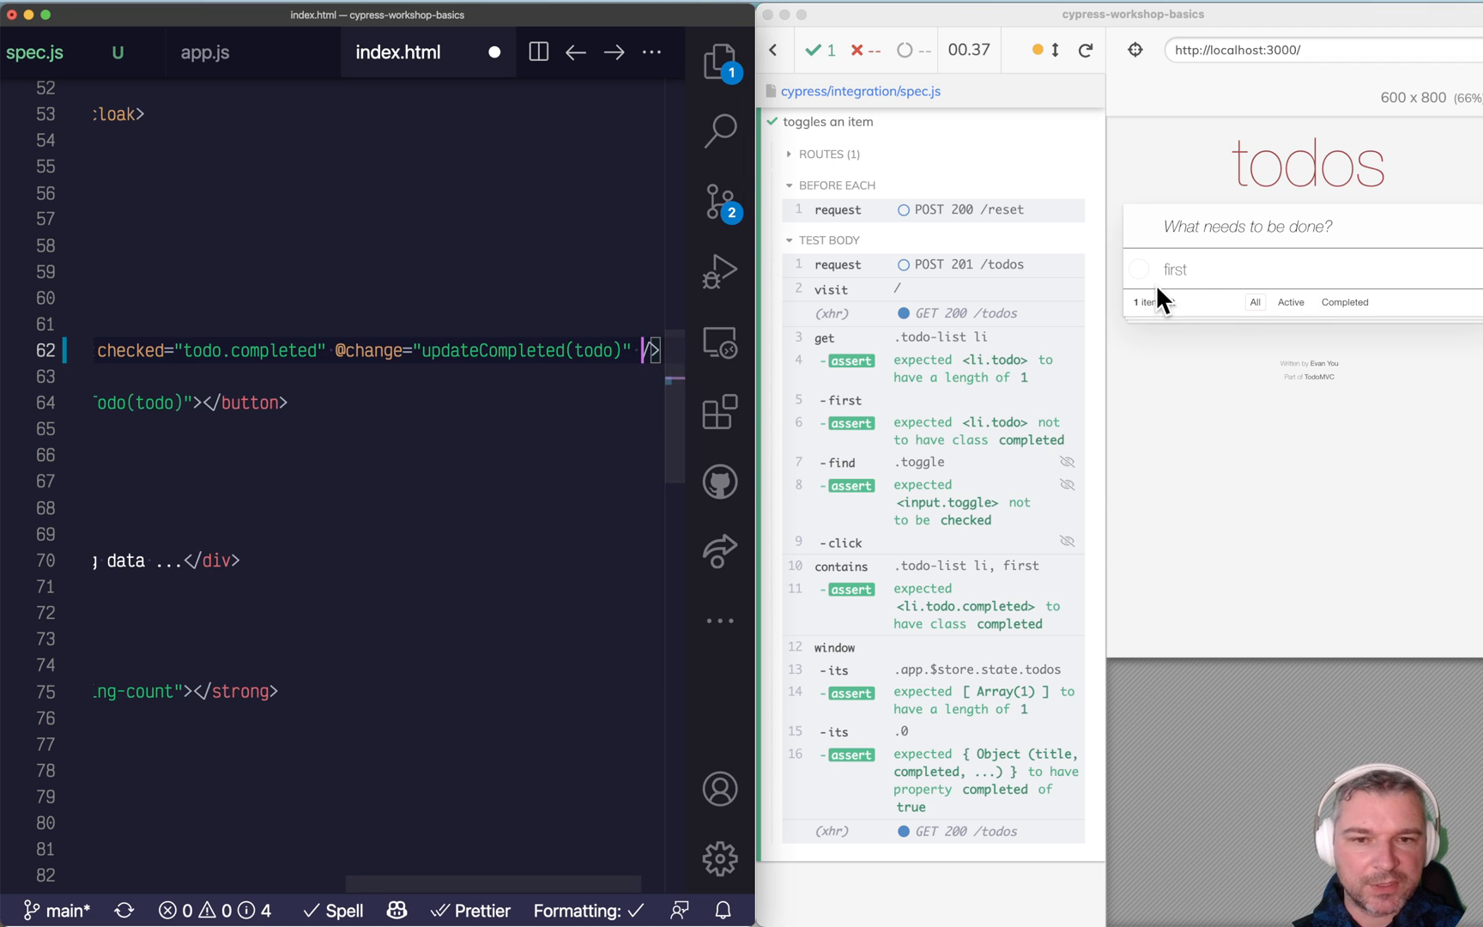
double_click(493, 350)
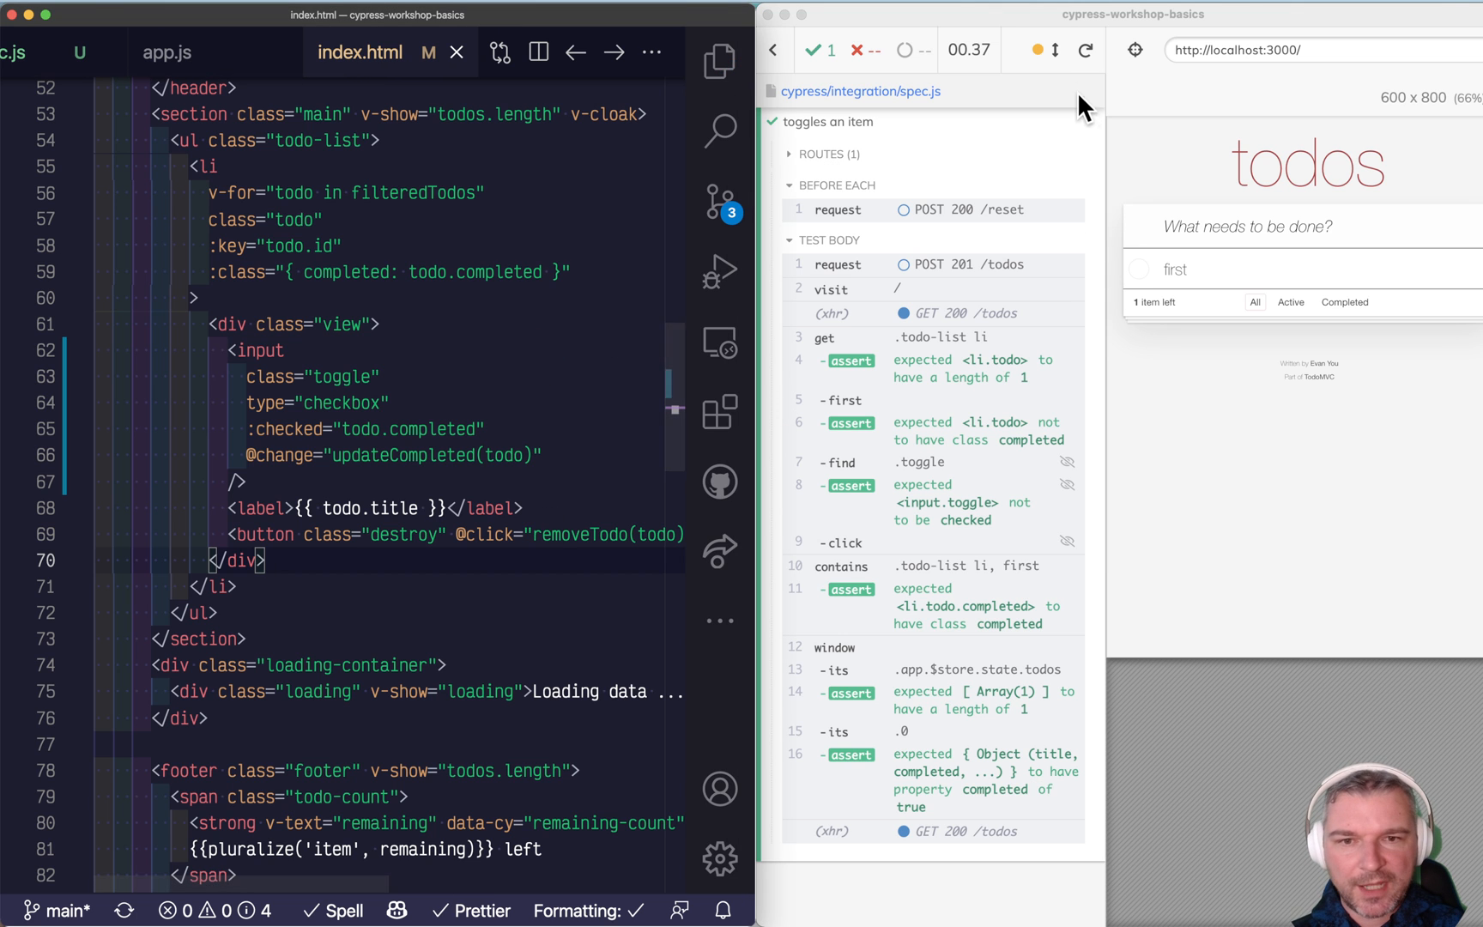
mouse_move(1084, 50)
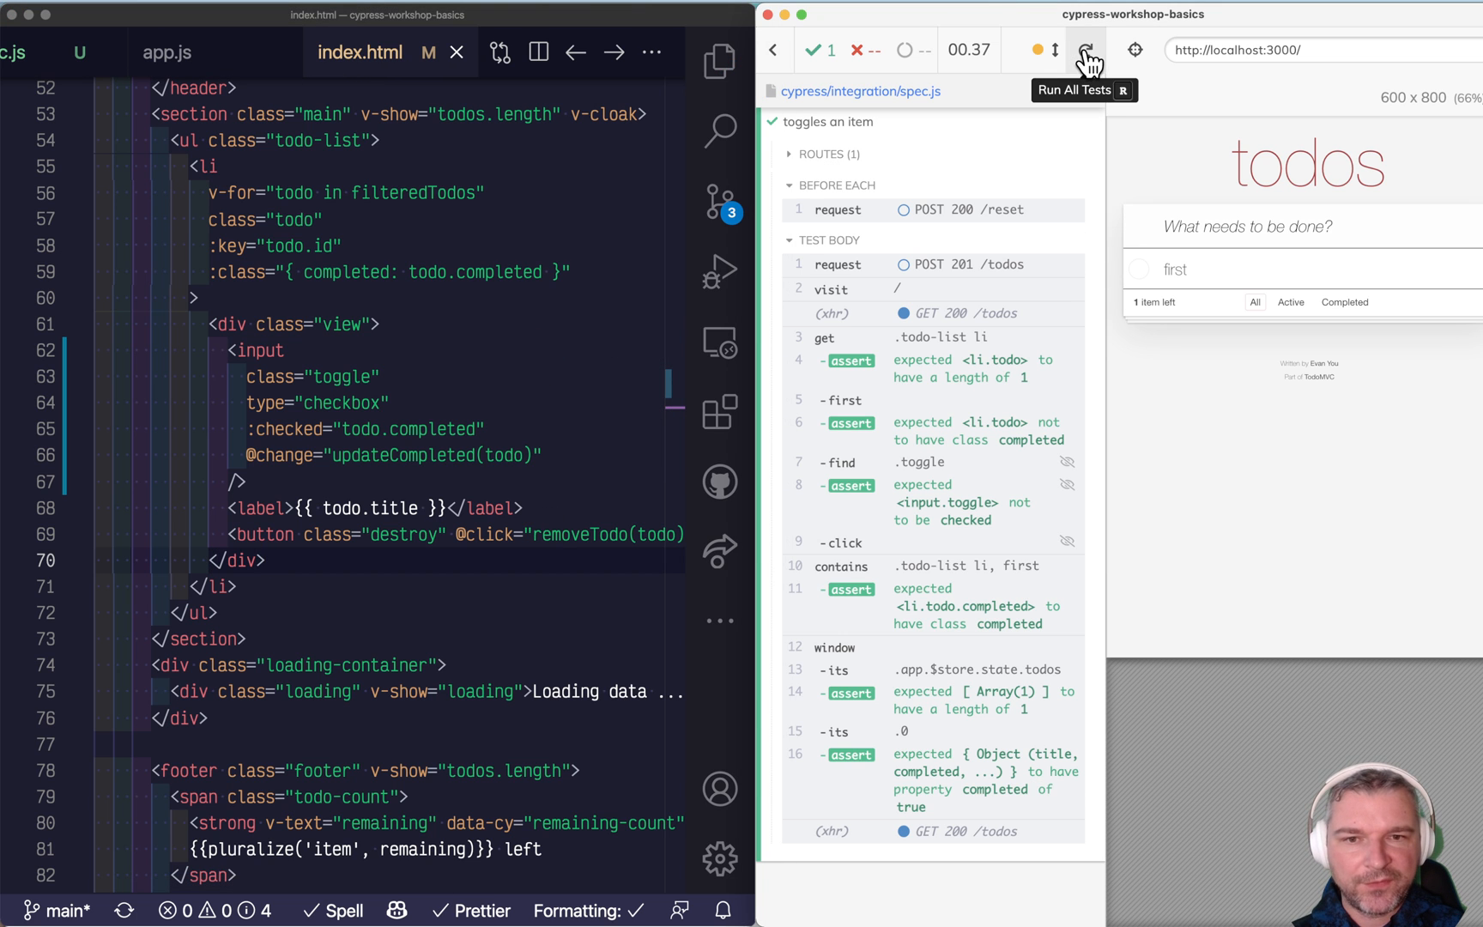
Add an updateCompleted(todo) method in app.js dispatching 'toggleTodo' and rerun the tests
click(1086, 50)
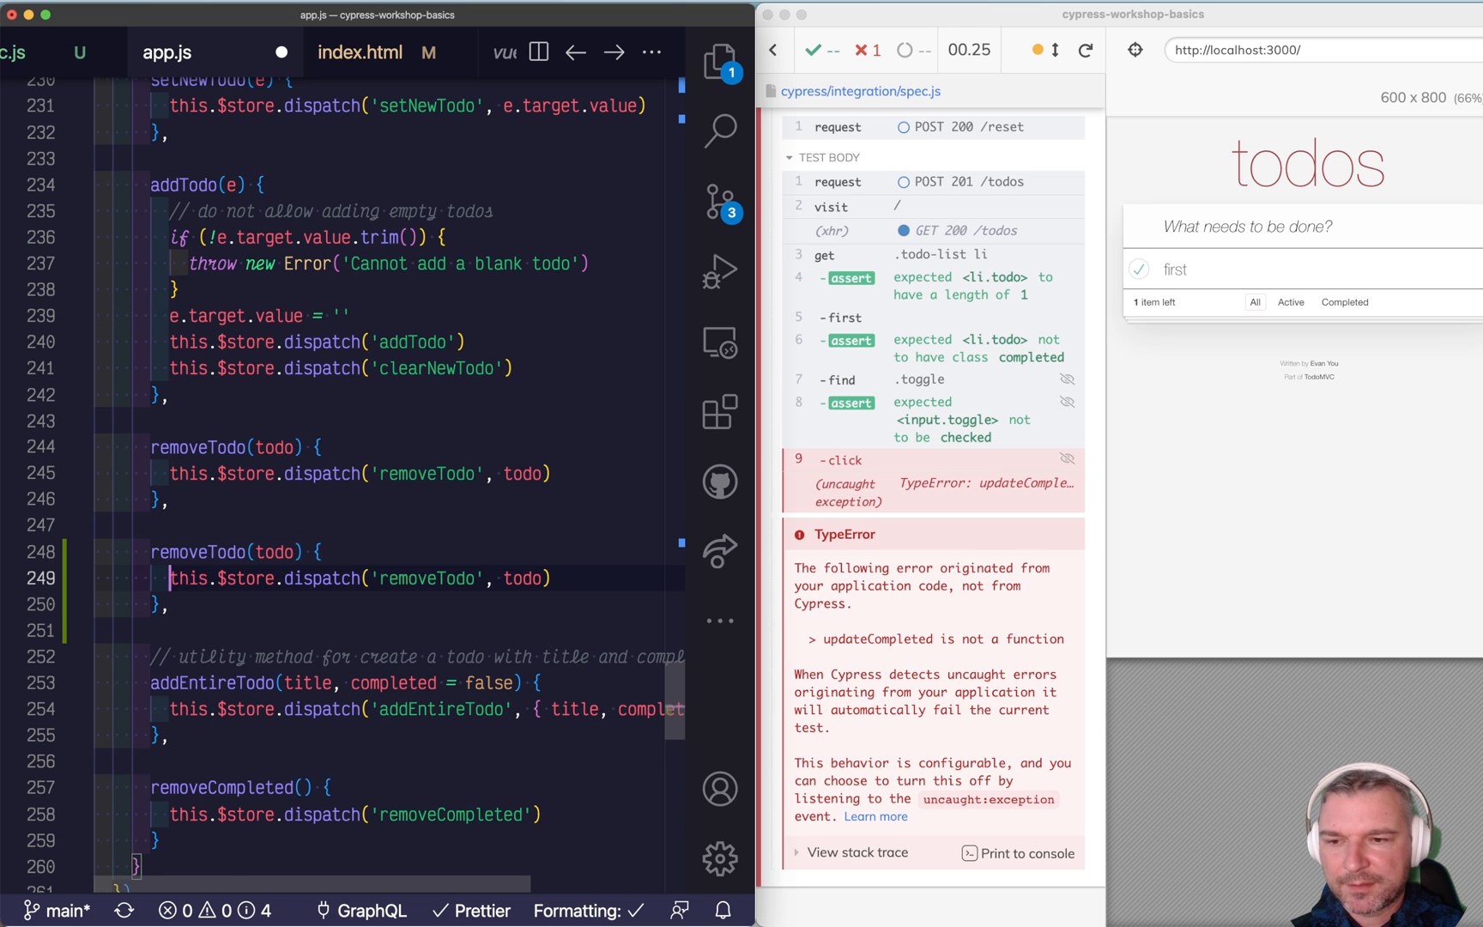
click(358, 51)
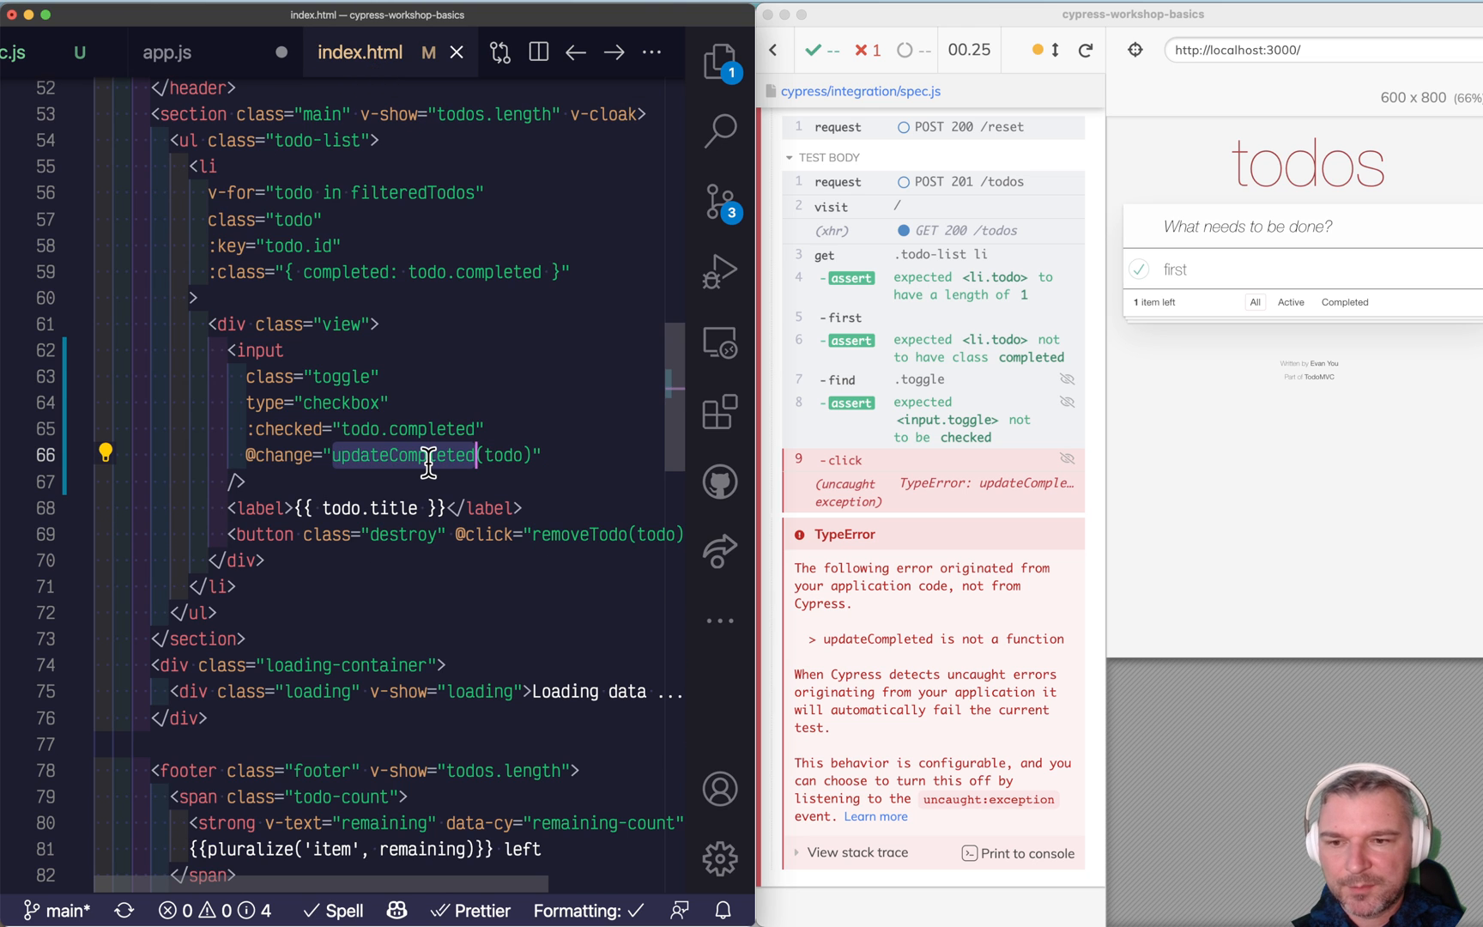
click(166, 51)
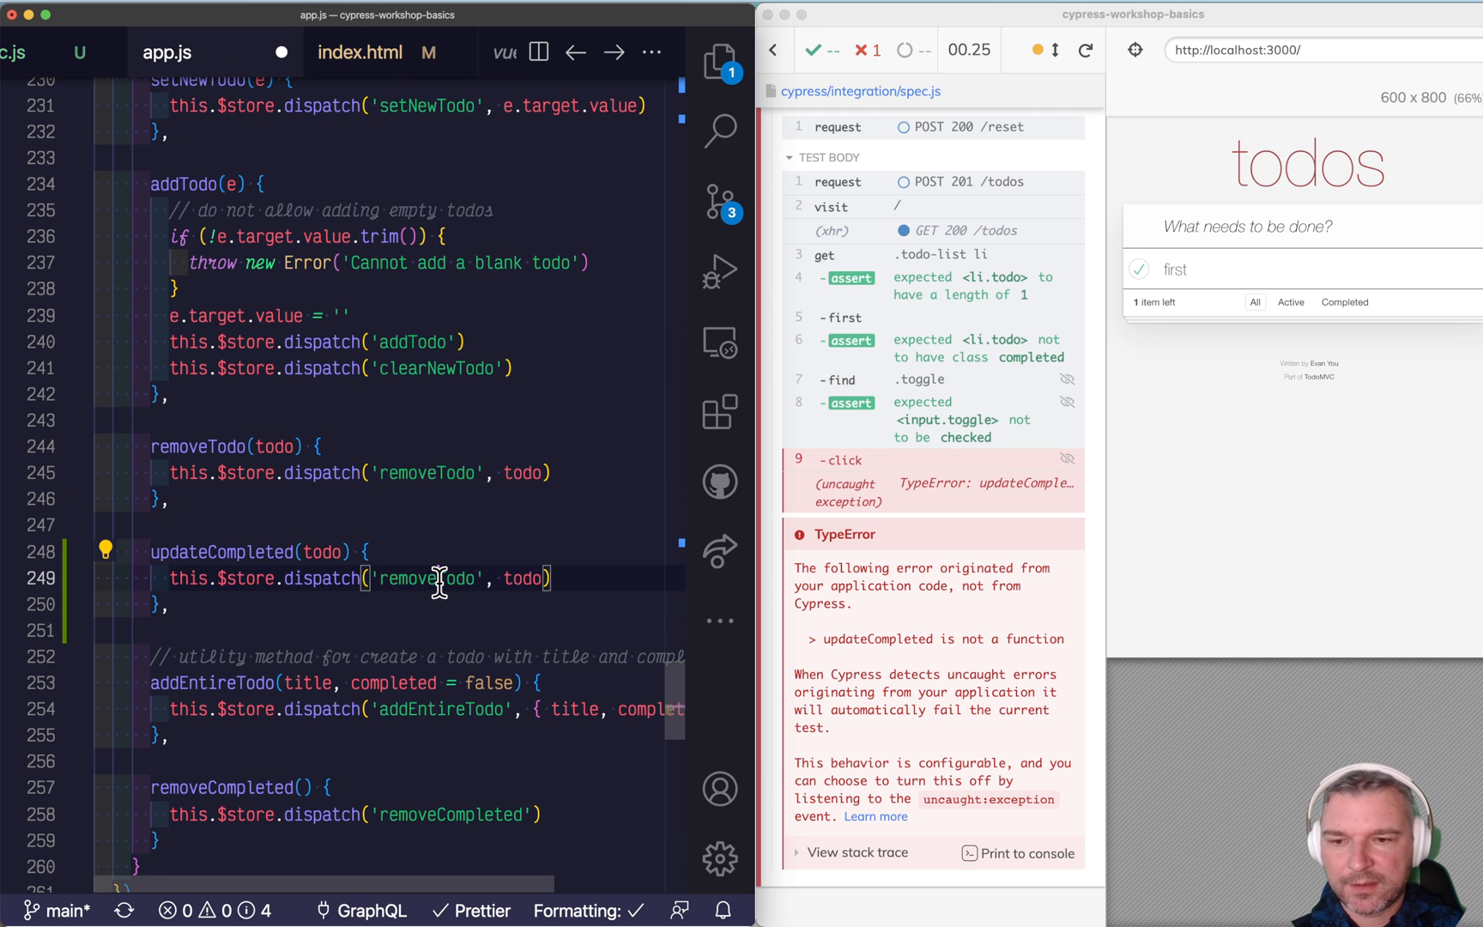
text(toggleTodo)
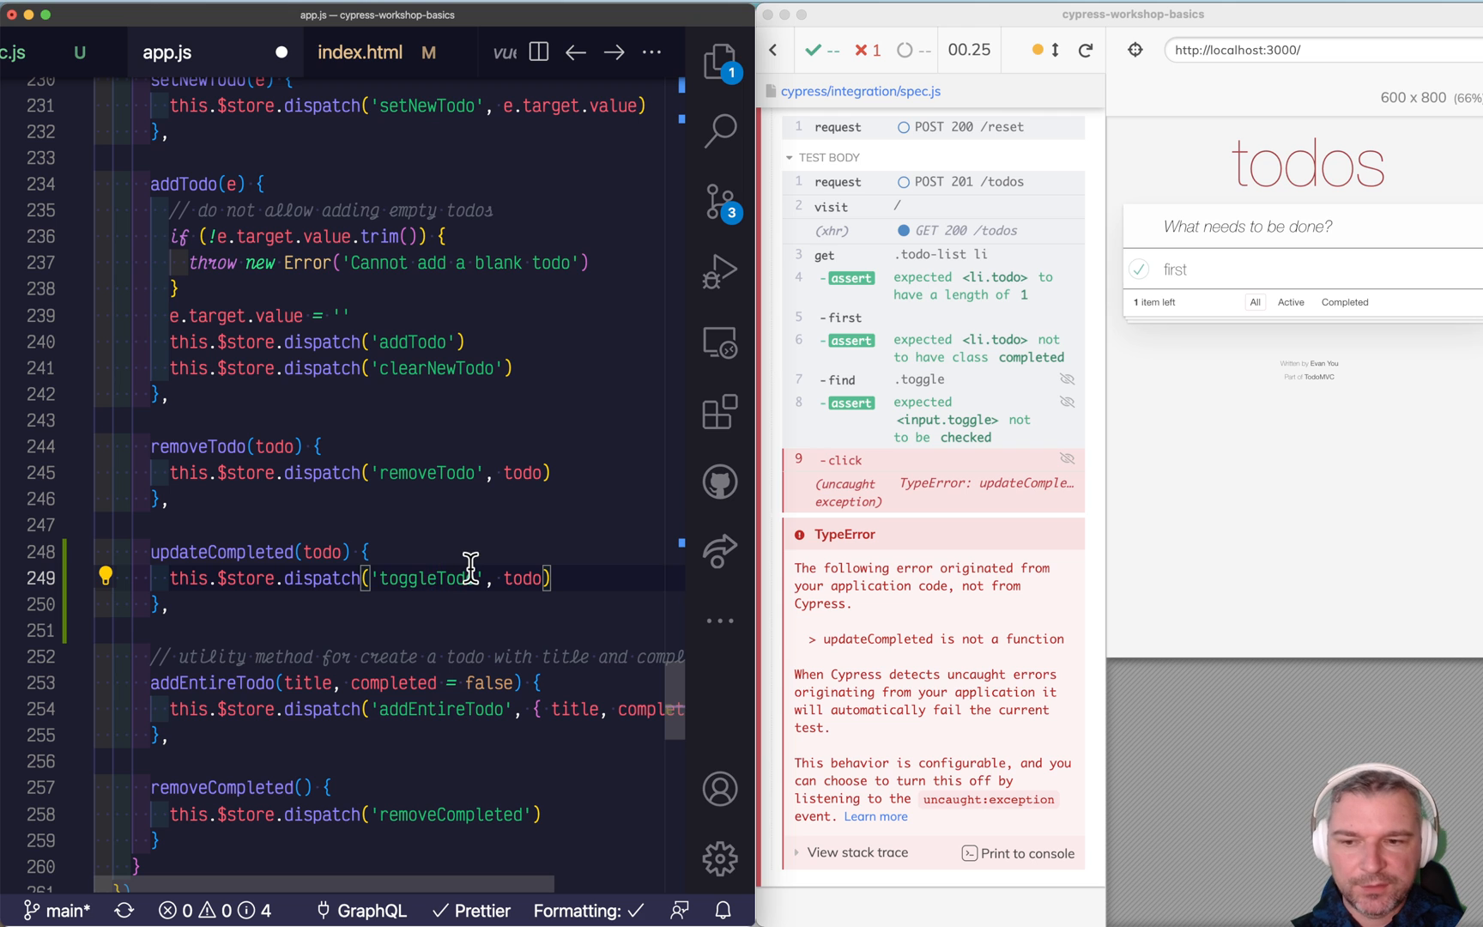
double_click(427, 578)
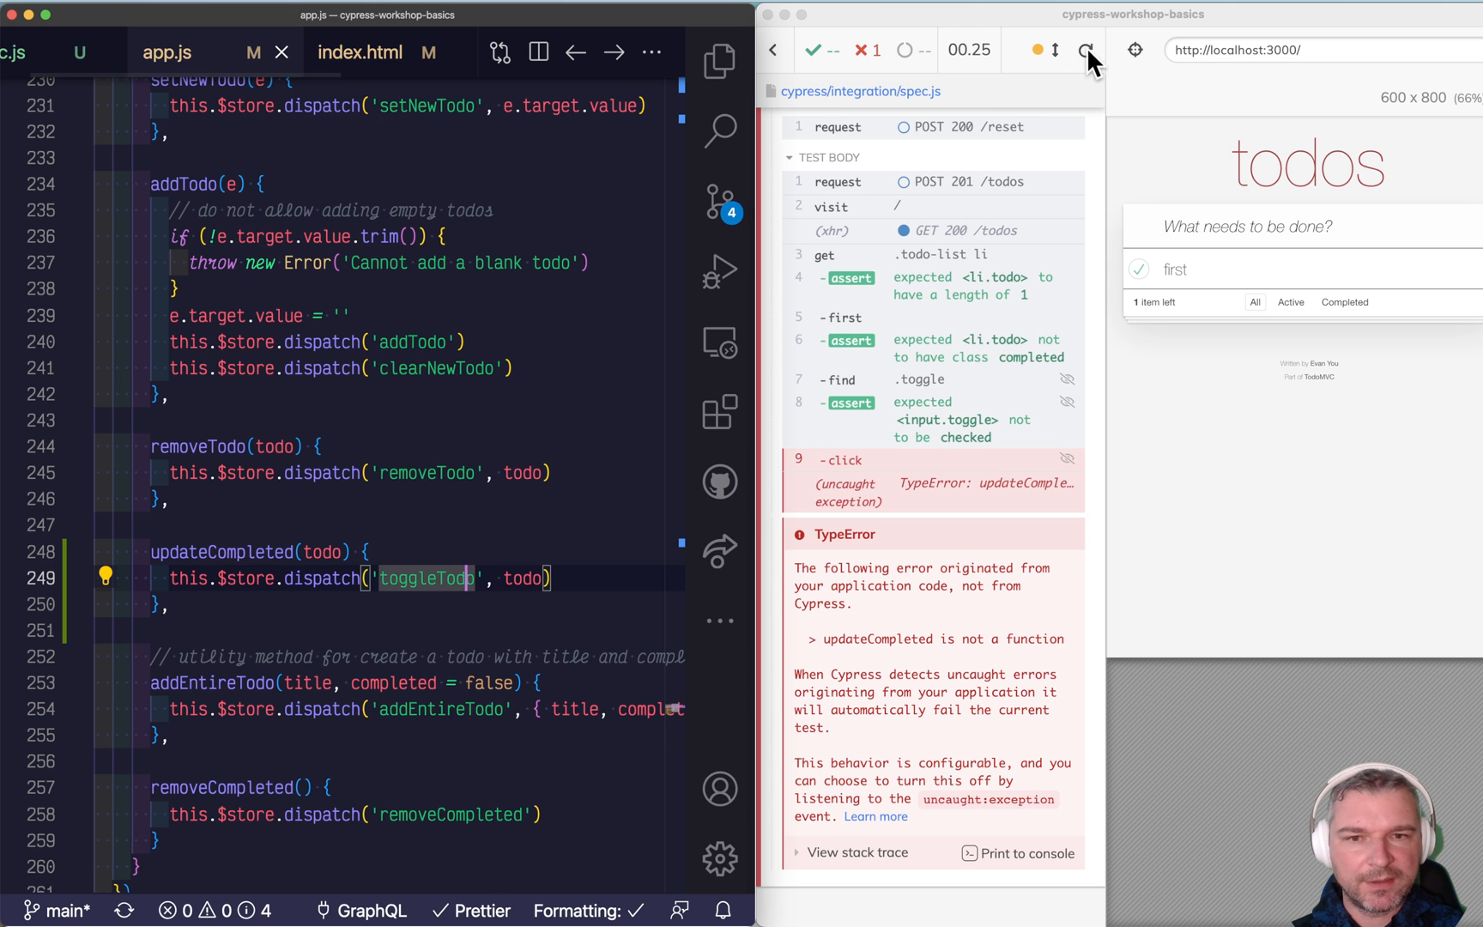
click(1087, 50)
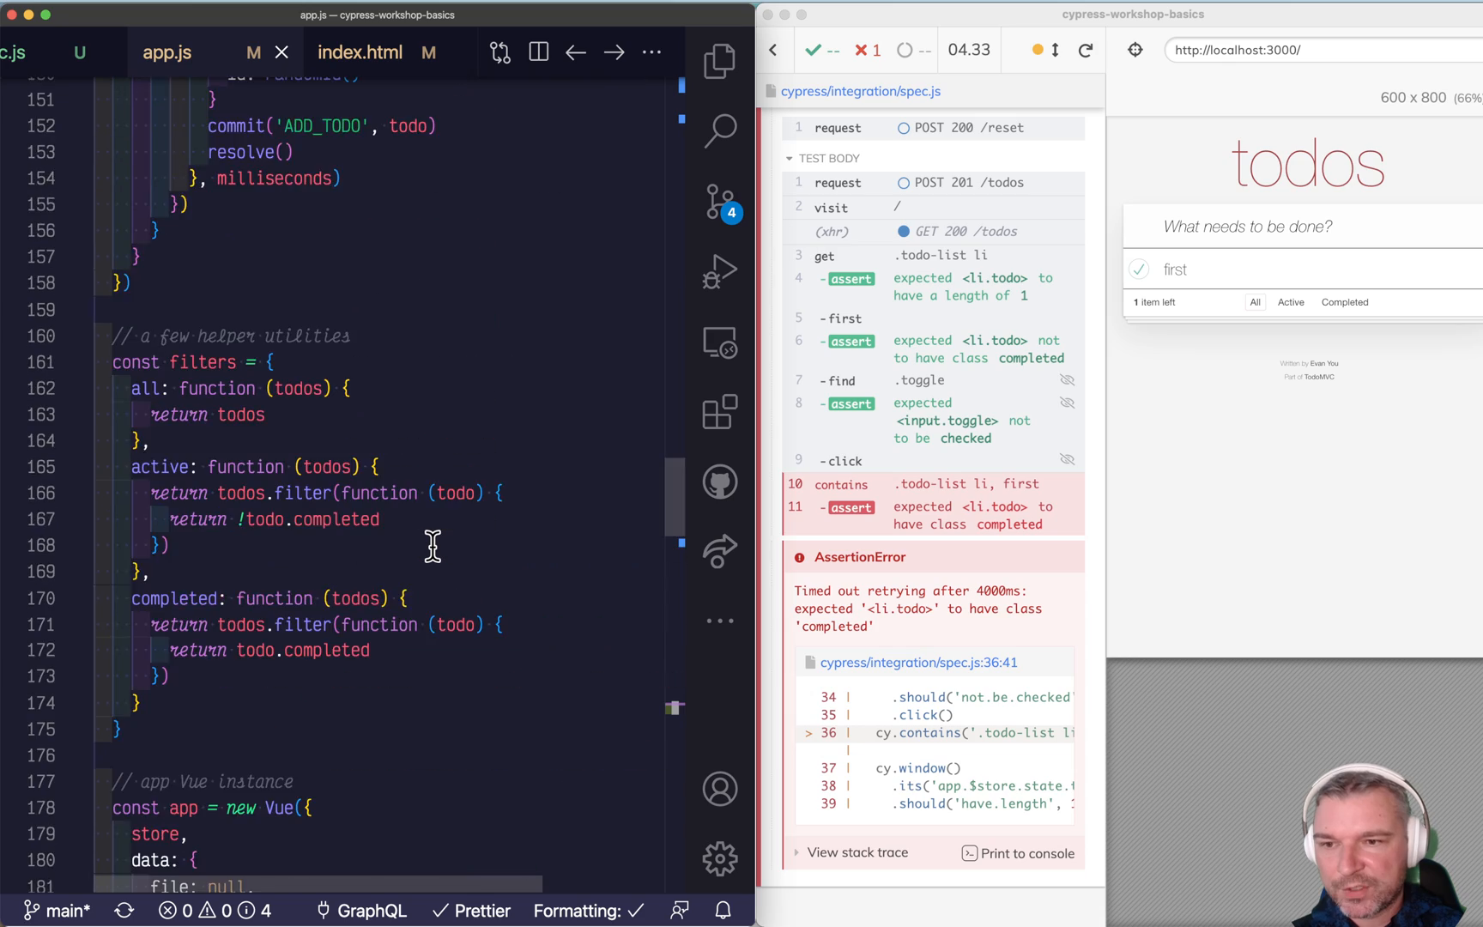
Rewrite toggleTodo to axios.patch the todo's flipped completed value
scroll(up, 3)
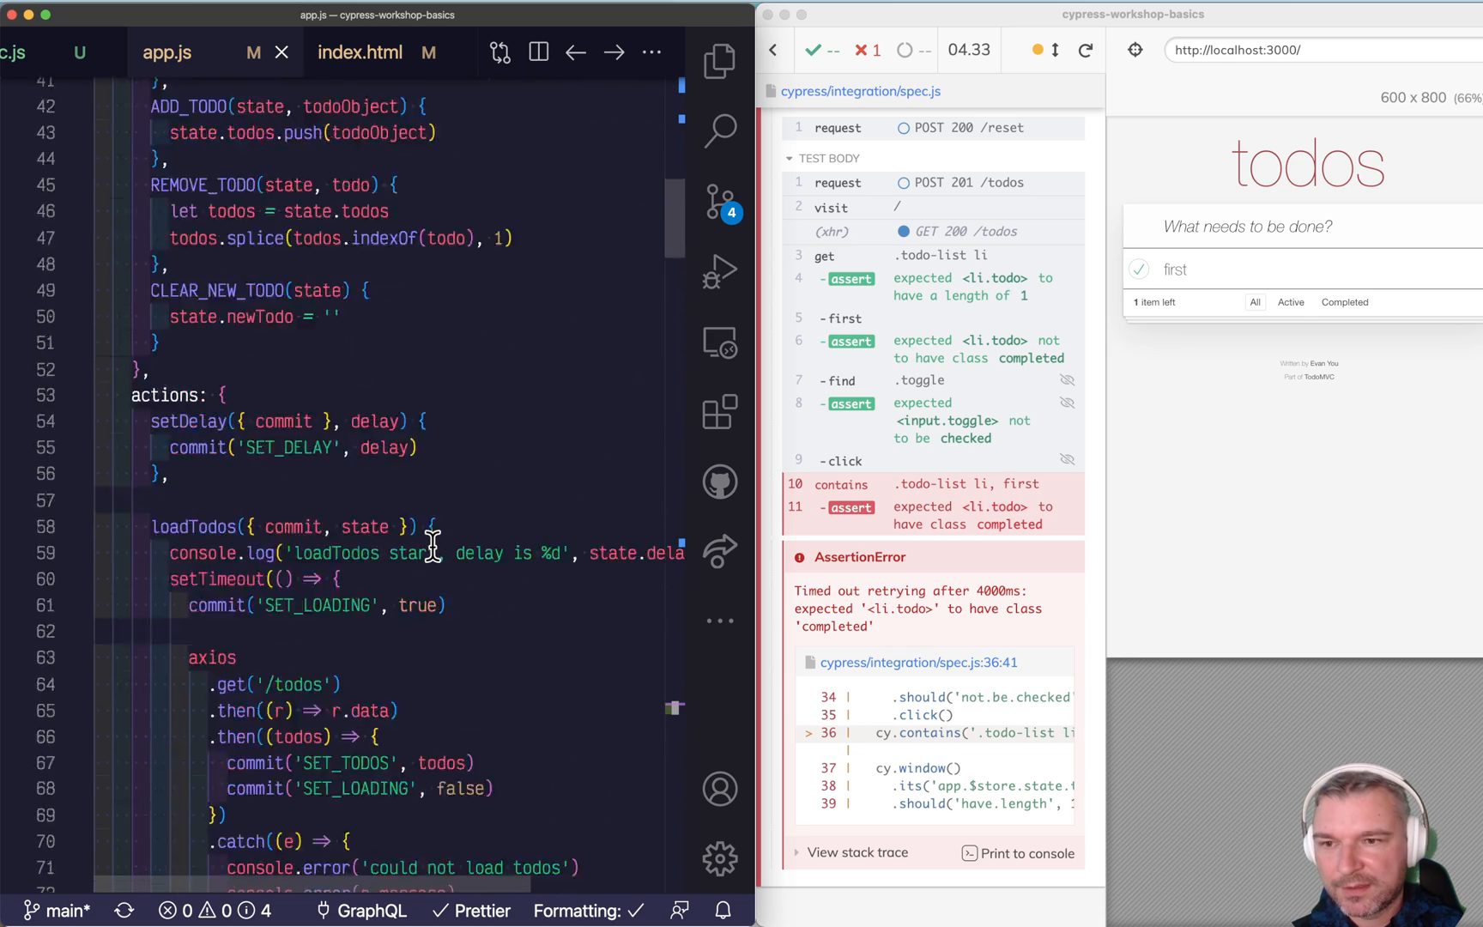
scroll(down, 3)
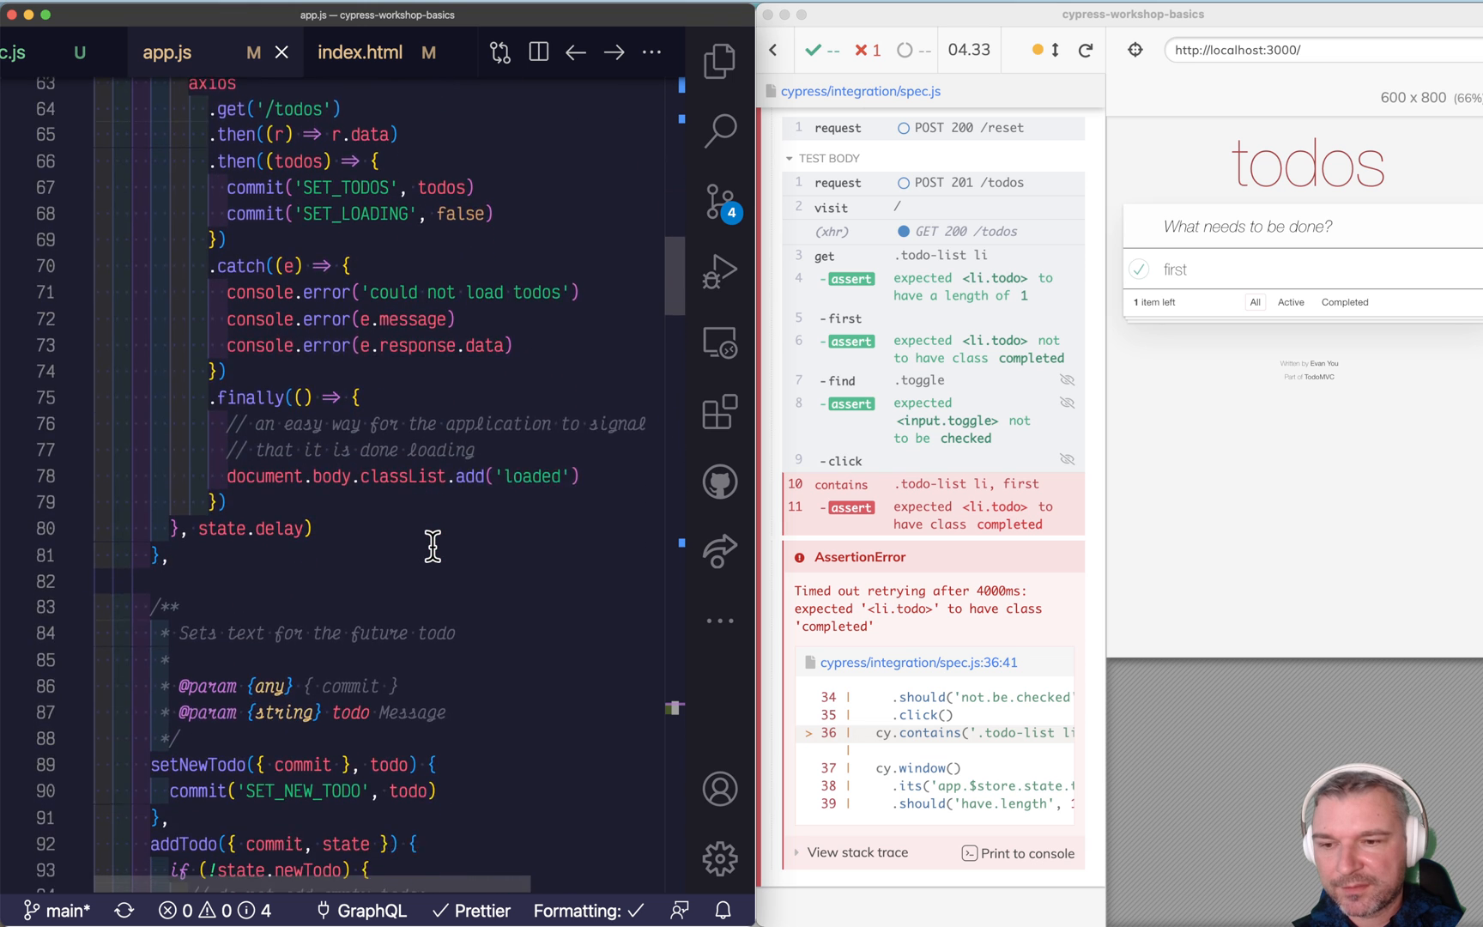
scroll(down, 3)
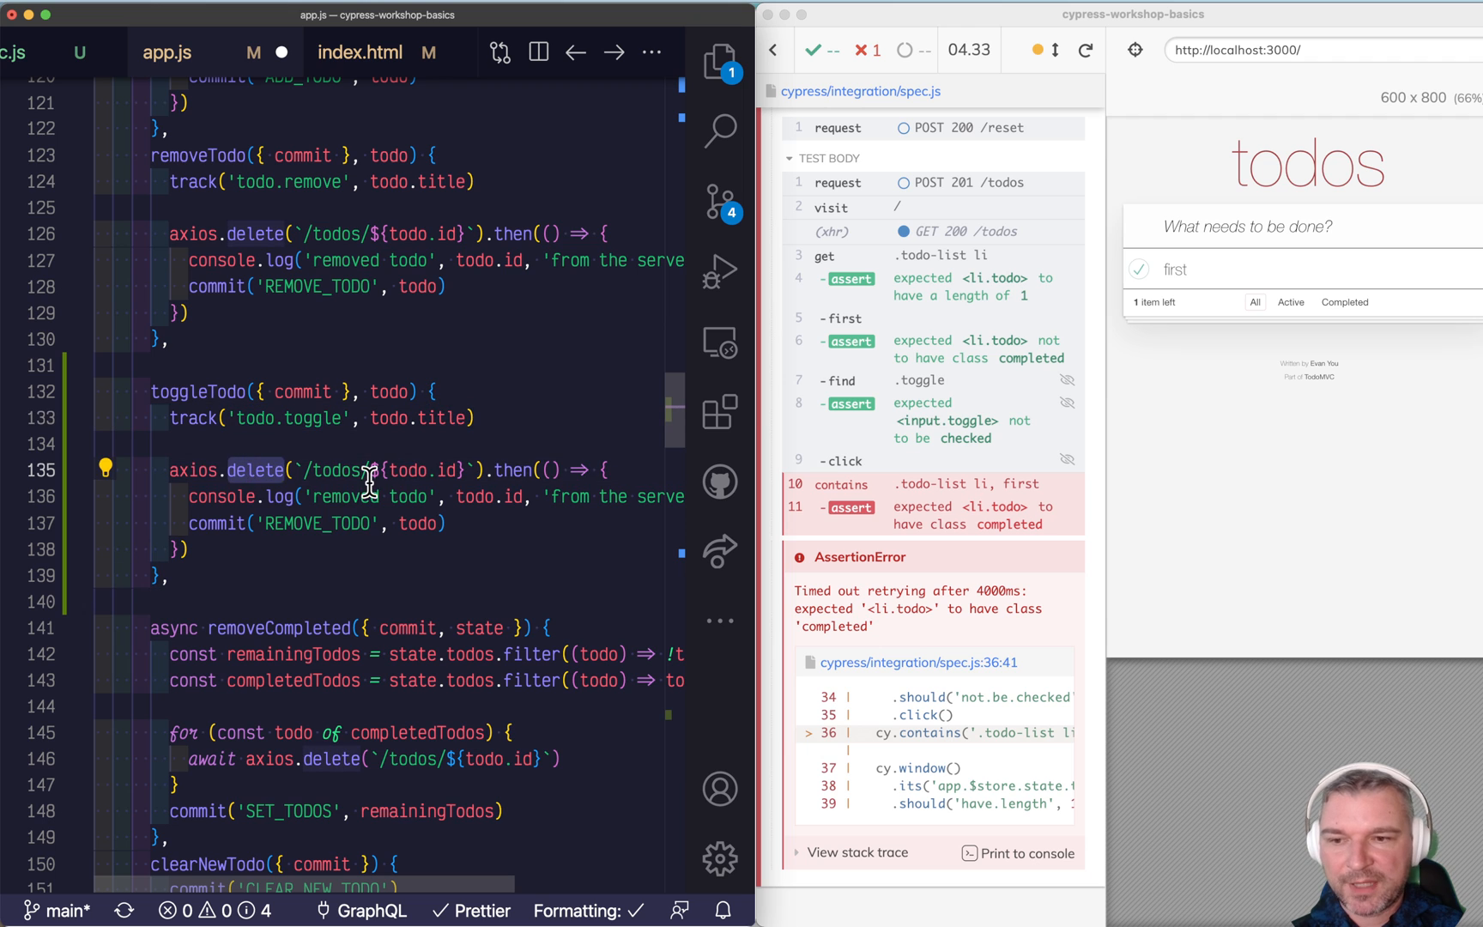
text(patch)
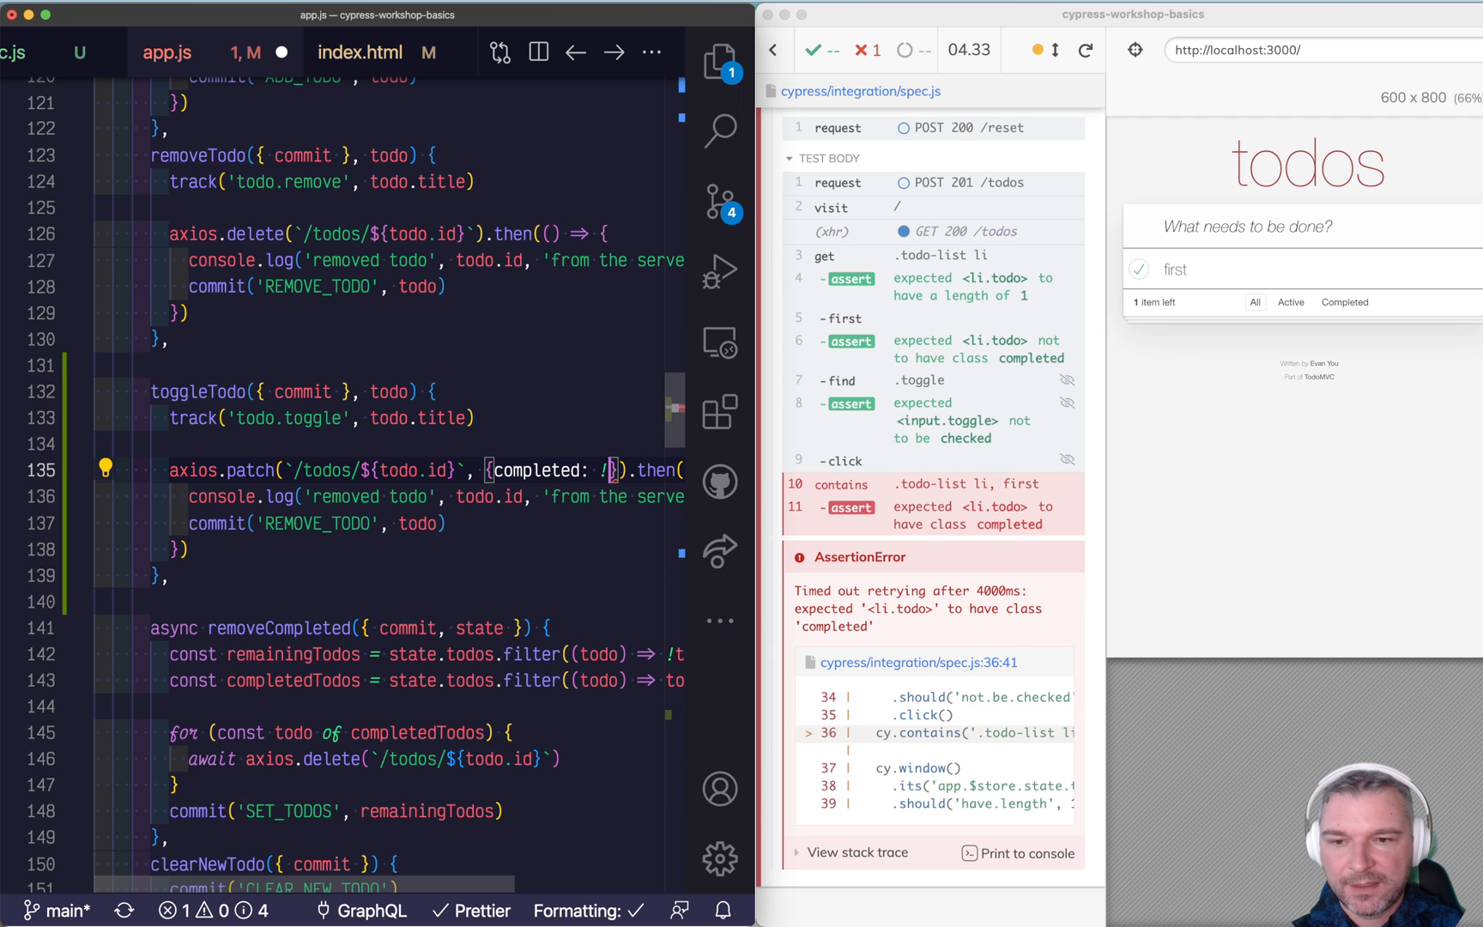
text(todo.completed)
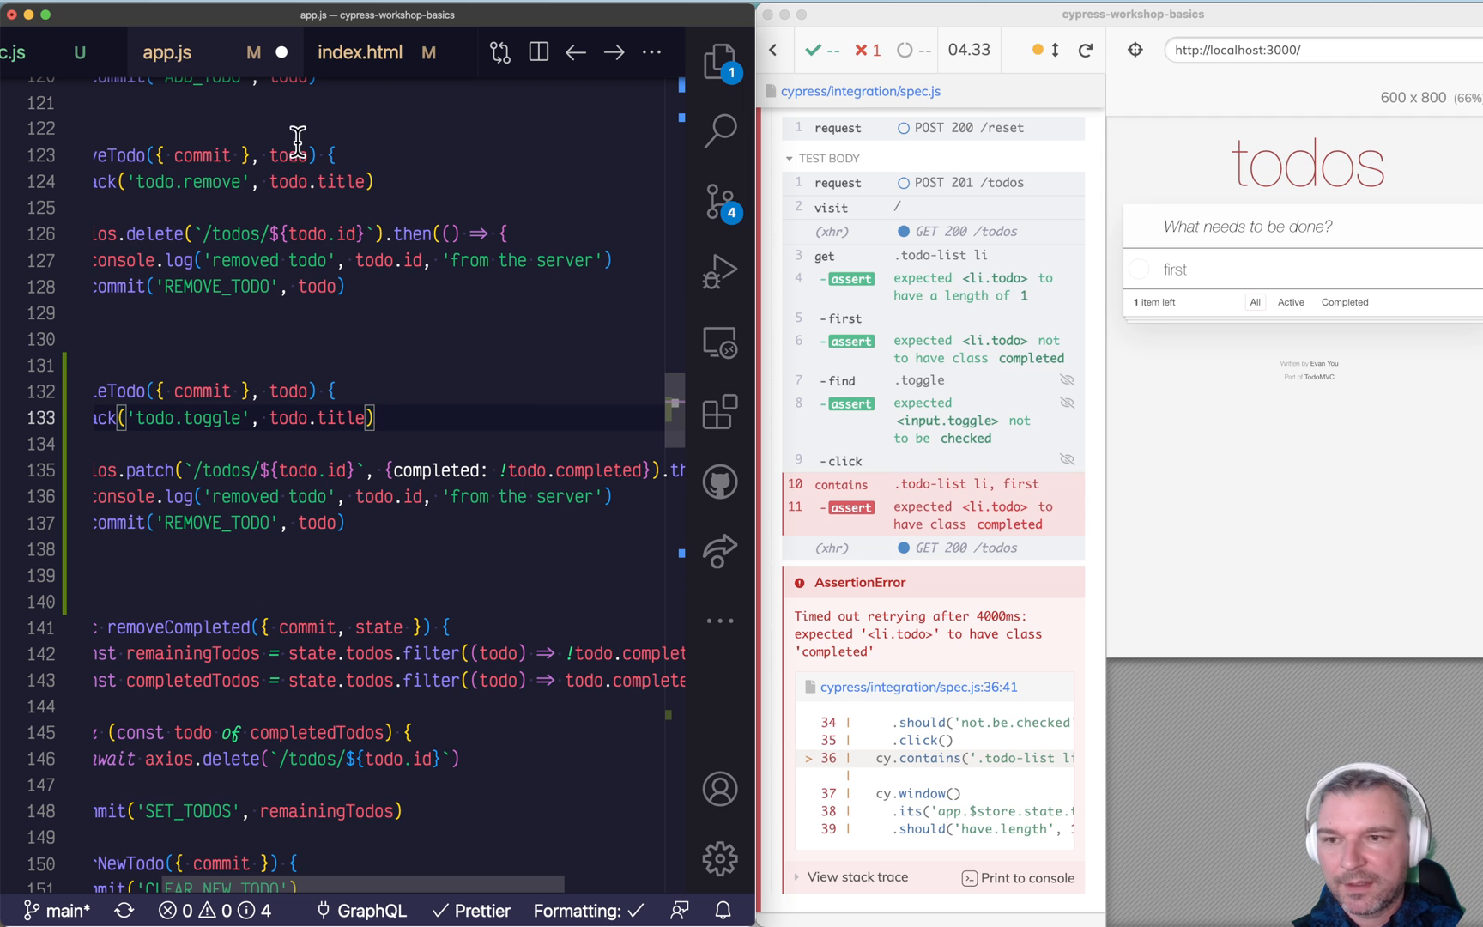
Change the action's commit from 'REMOVE_TODO' to 'TOGGLE_TODO'
click(43, 51)
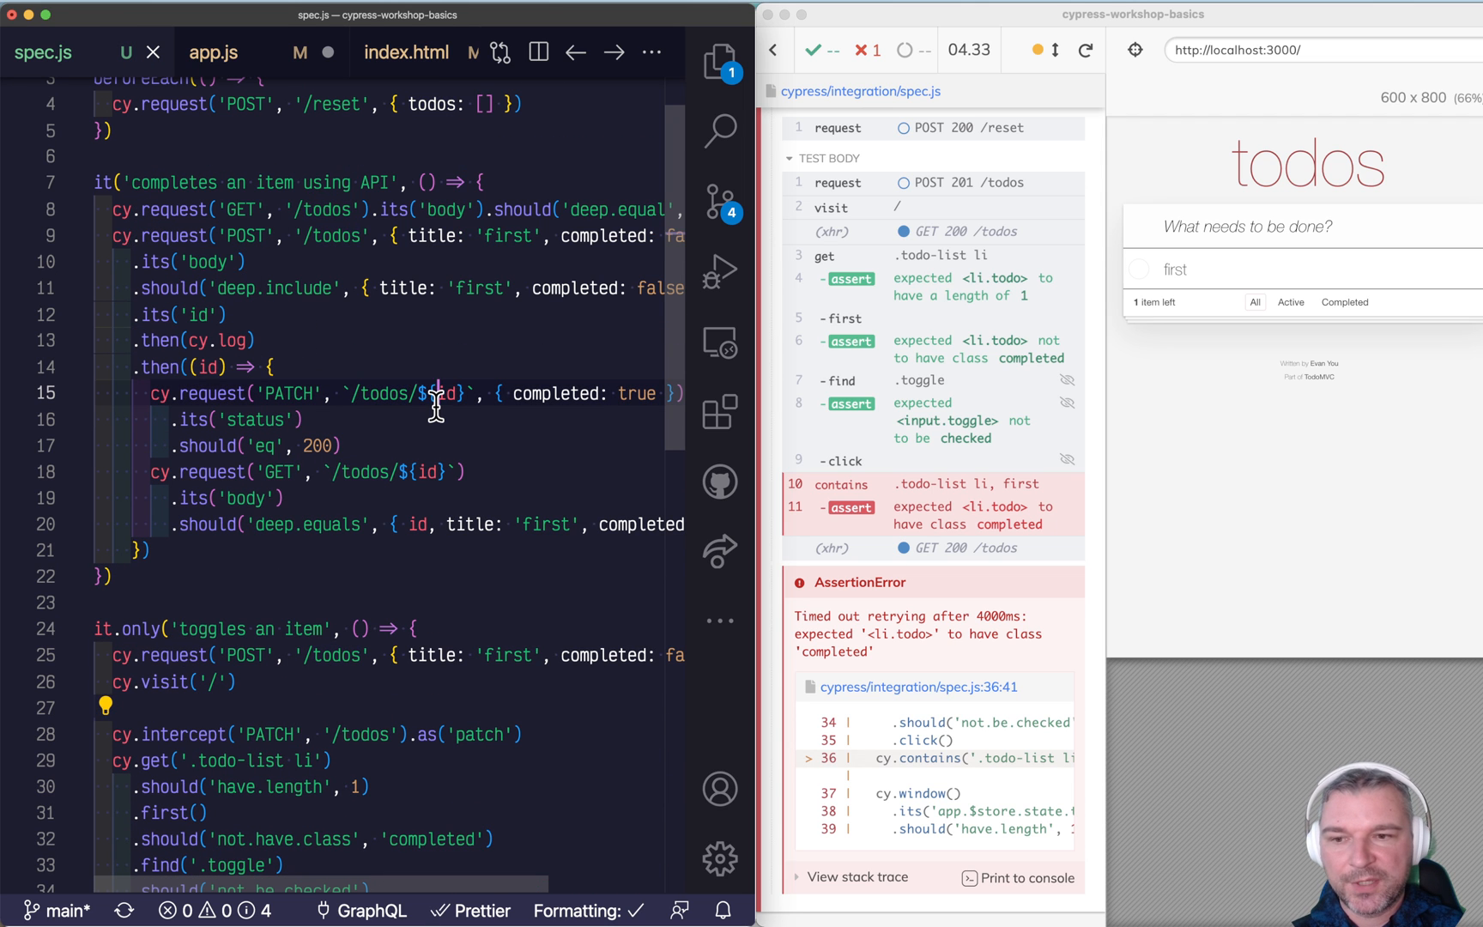
click(215, 51)
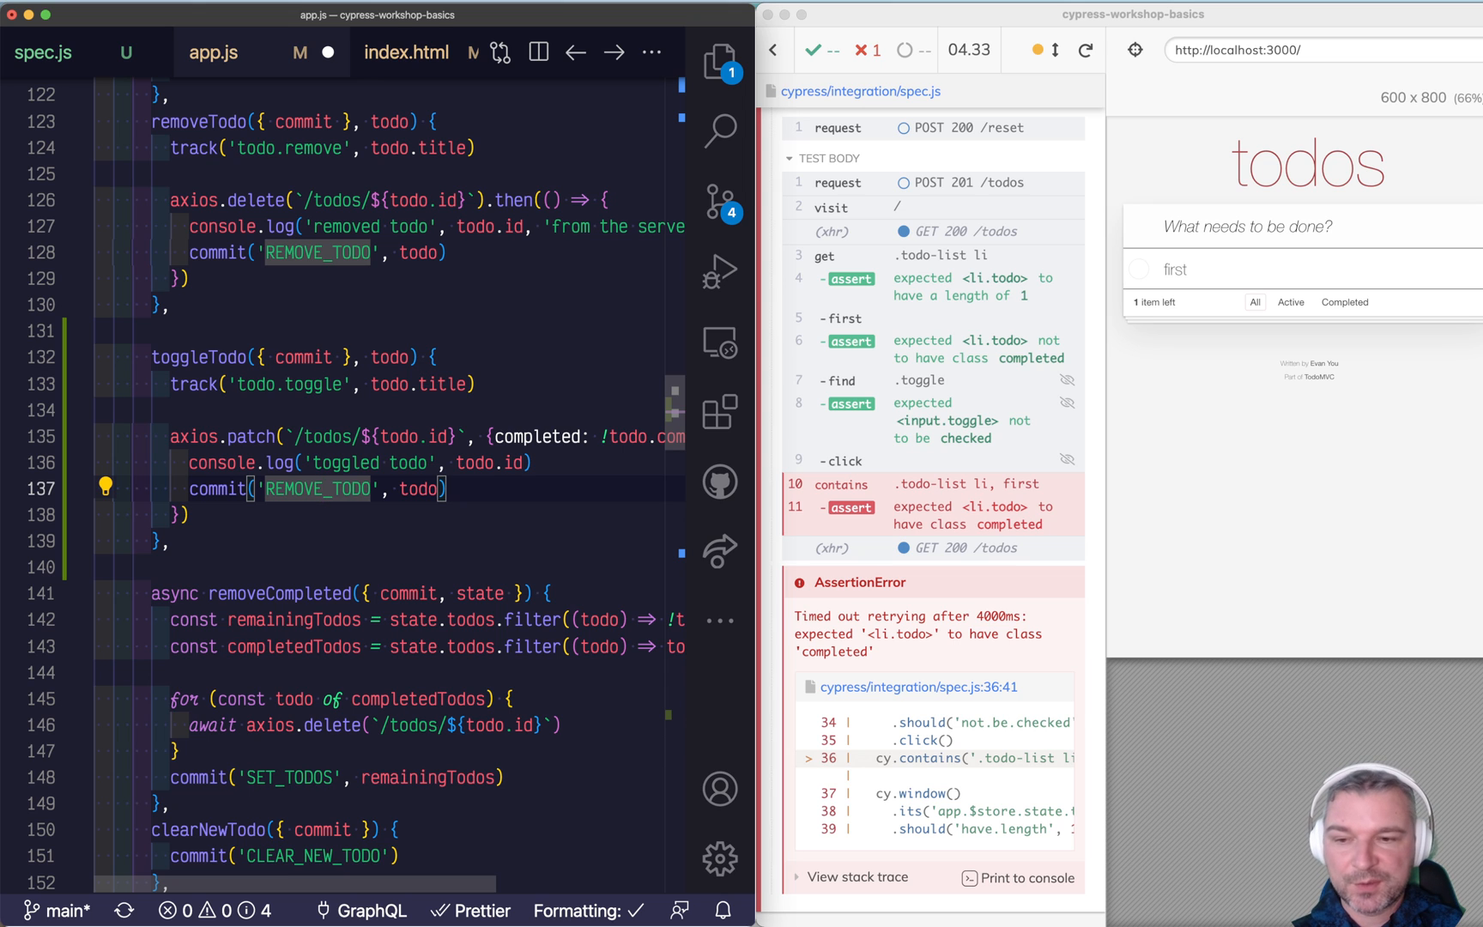
text(TOGGLE_TODO)
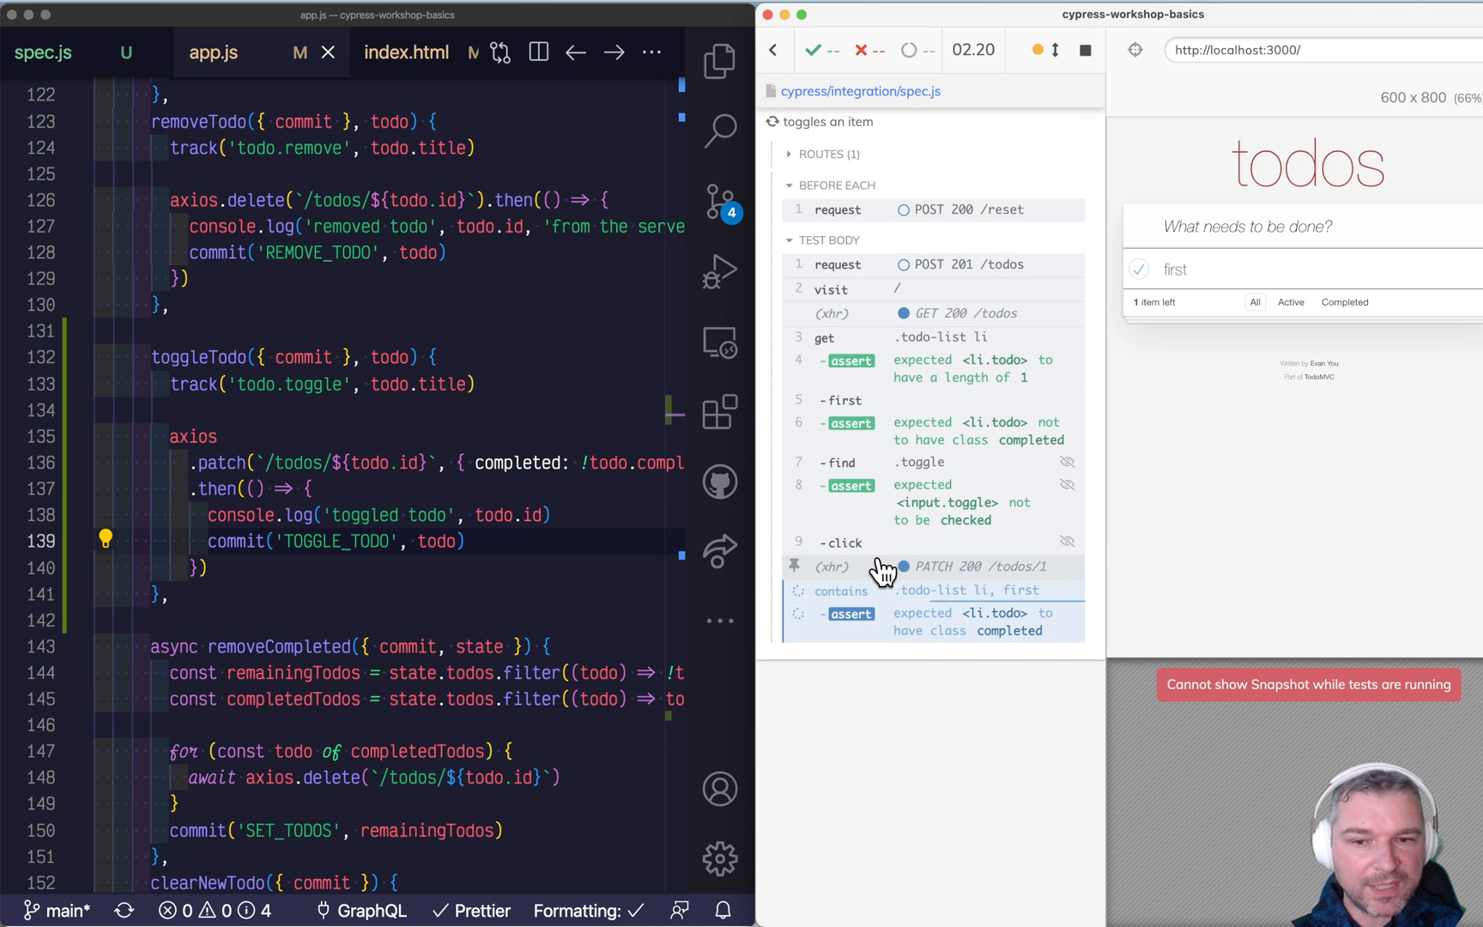
mouse_move(969, 585)
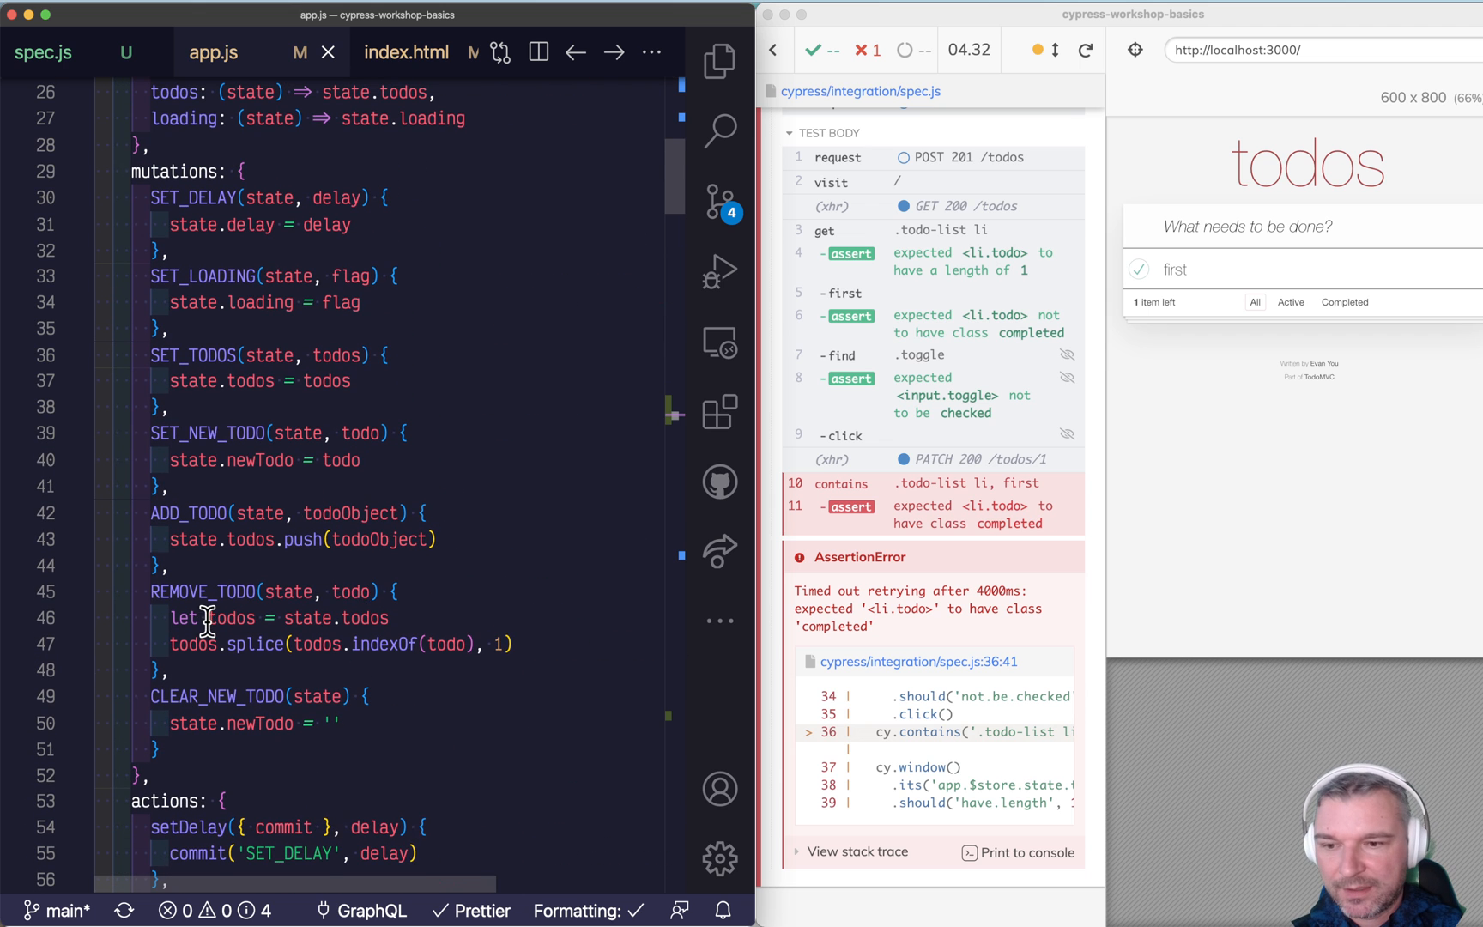
Add a TOGGLE_TODO(state, todo) mutation finding the todo by id in state.todos and negating completed
scroll(down, 3)
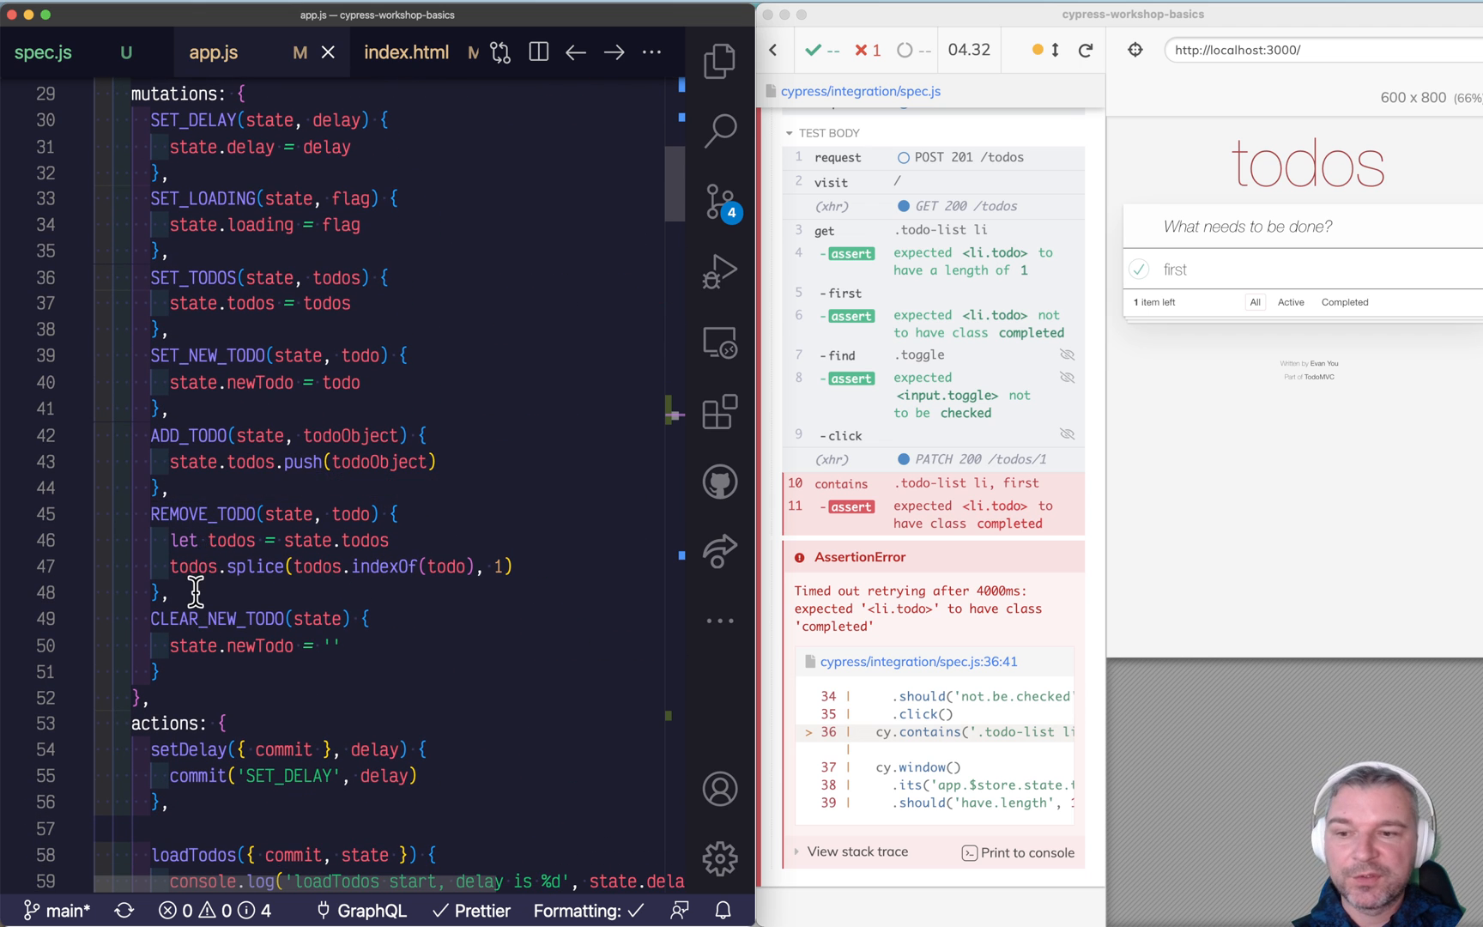
text(TOGGLE_TODO(state, todo) {)
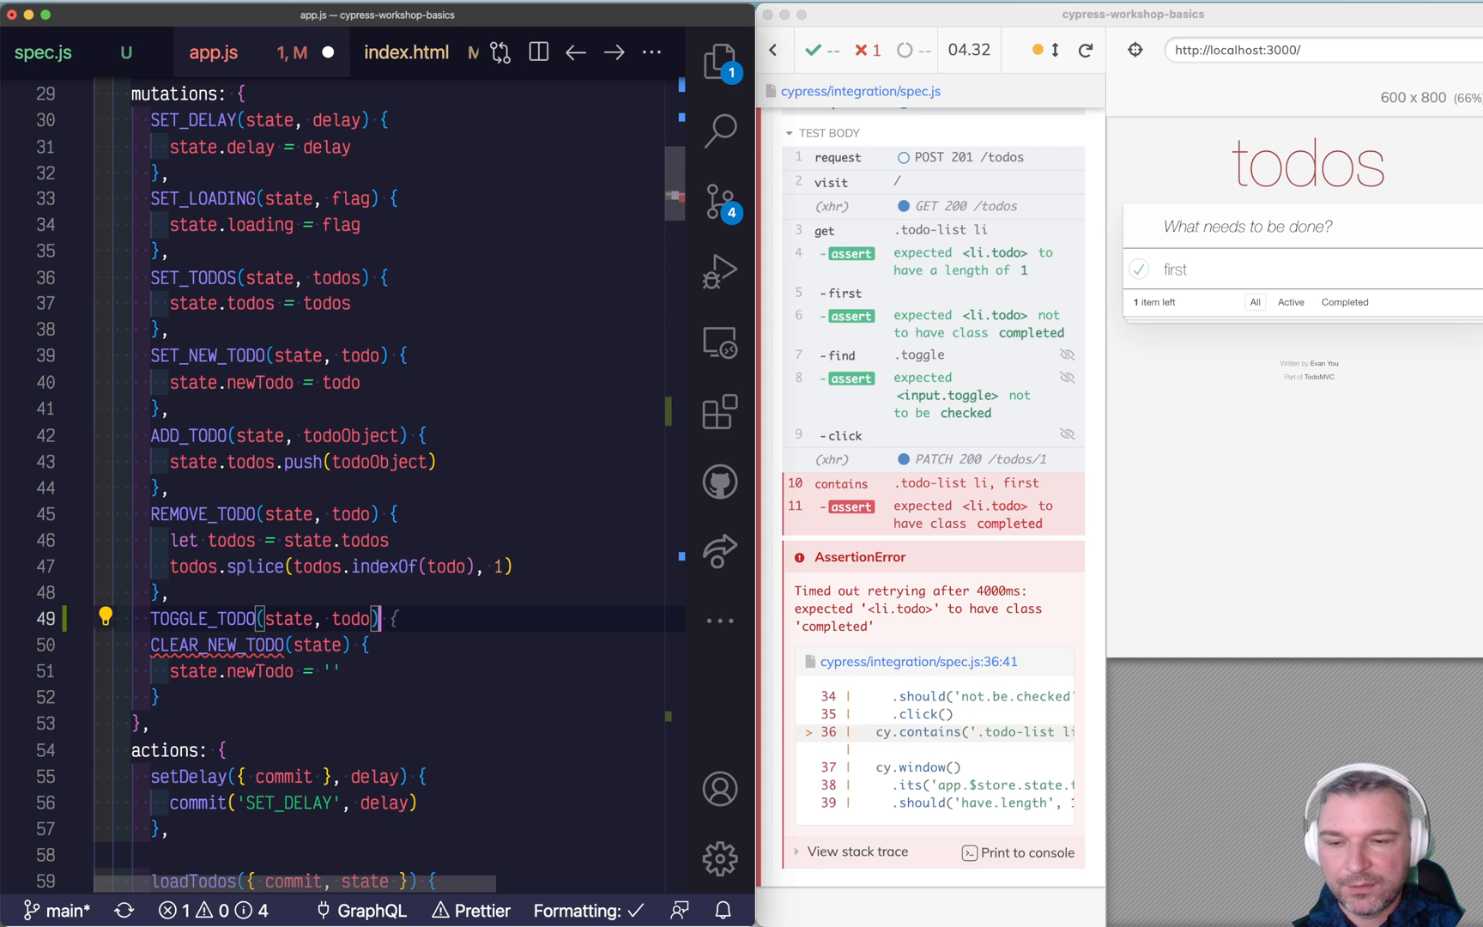
text(todo.completed = !todo.completed)
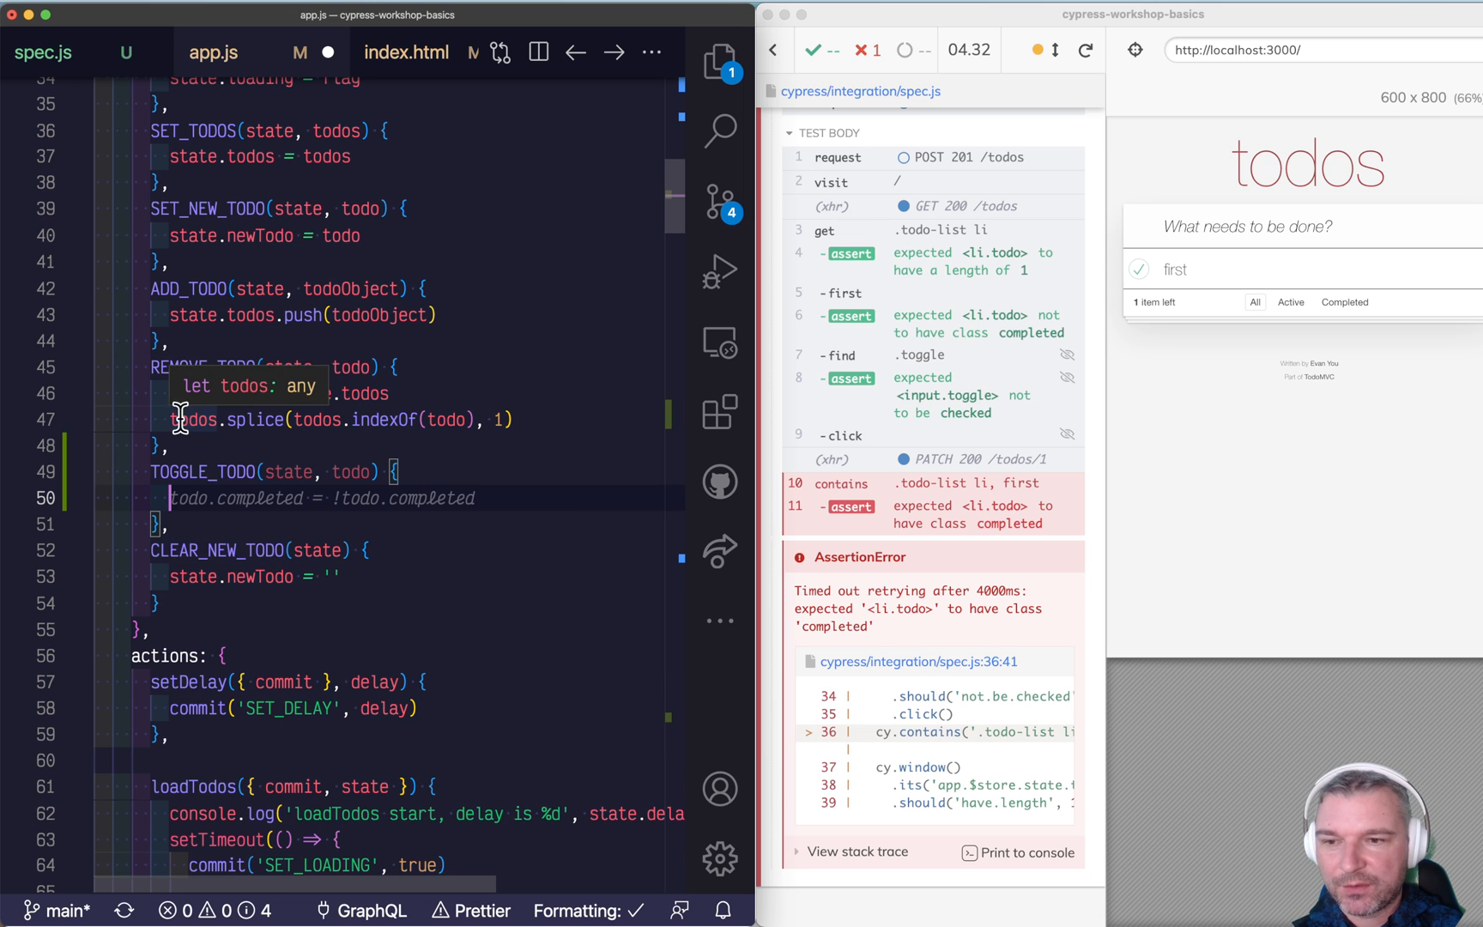
mouse_move(326, 513)
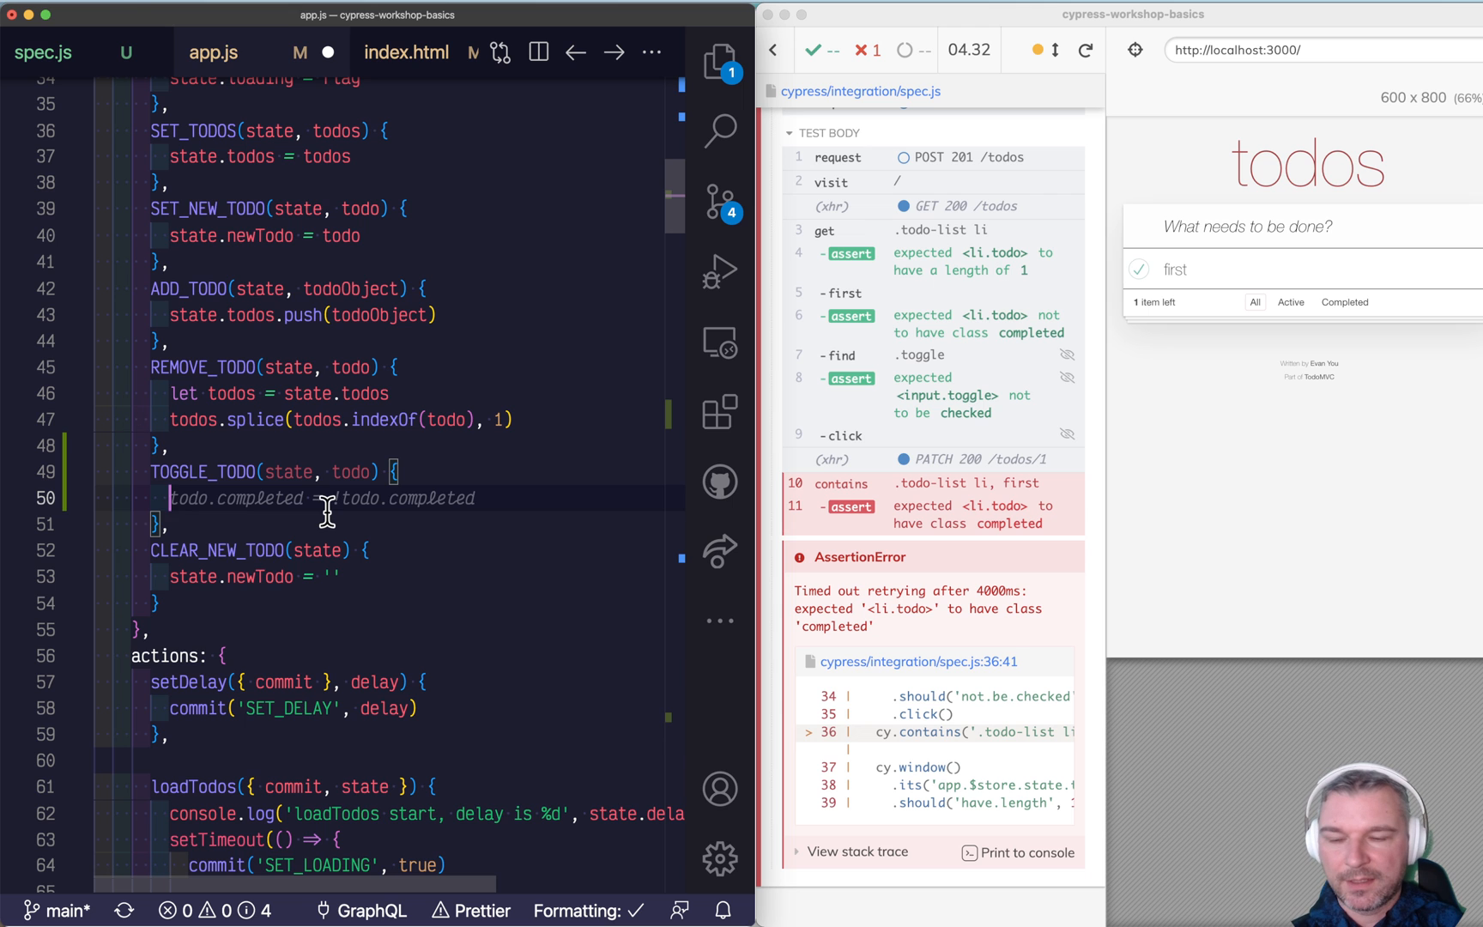
text(const found =)
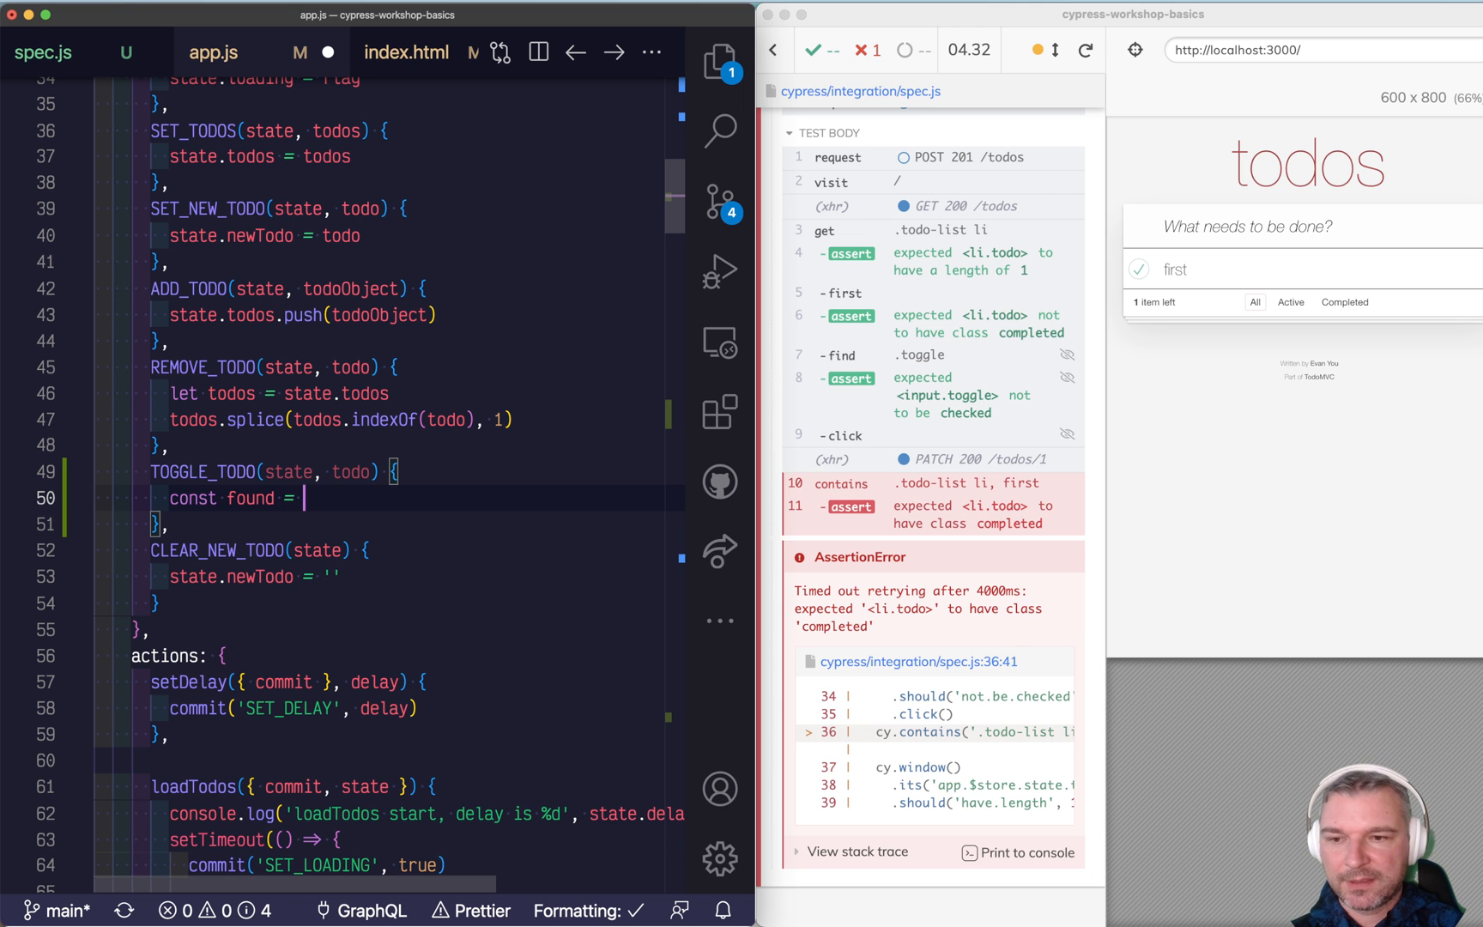
text(todos.find())
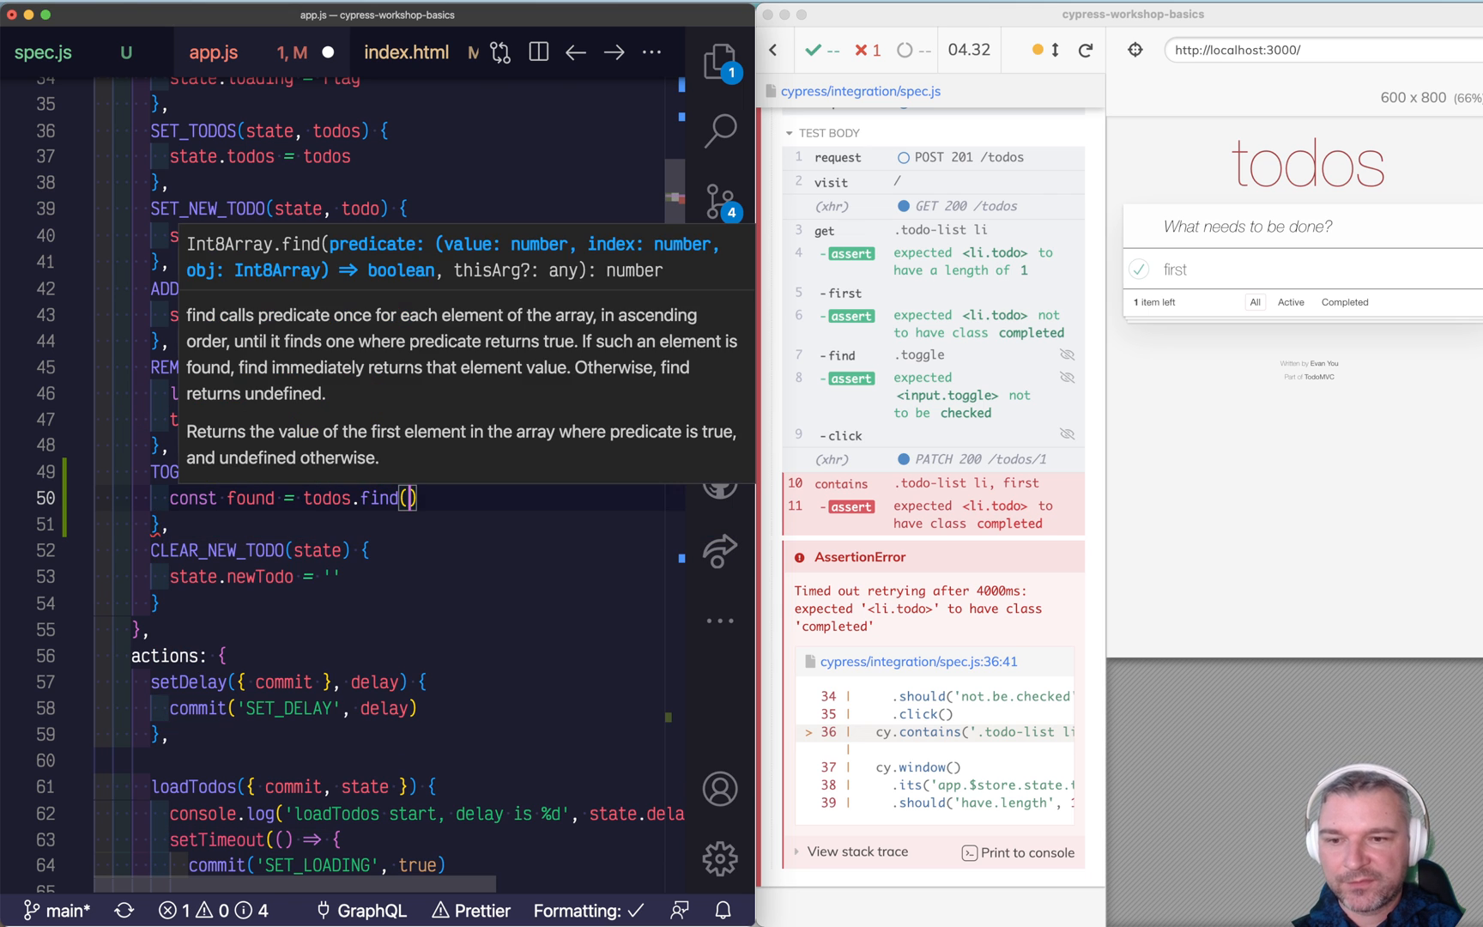
text(todo => todo.id === todo.id)
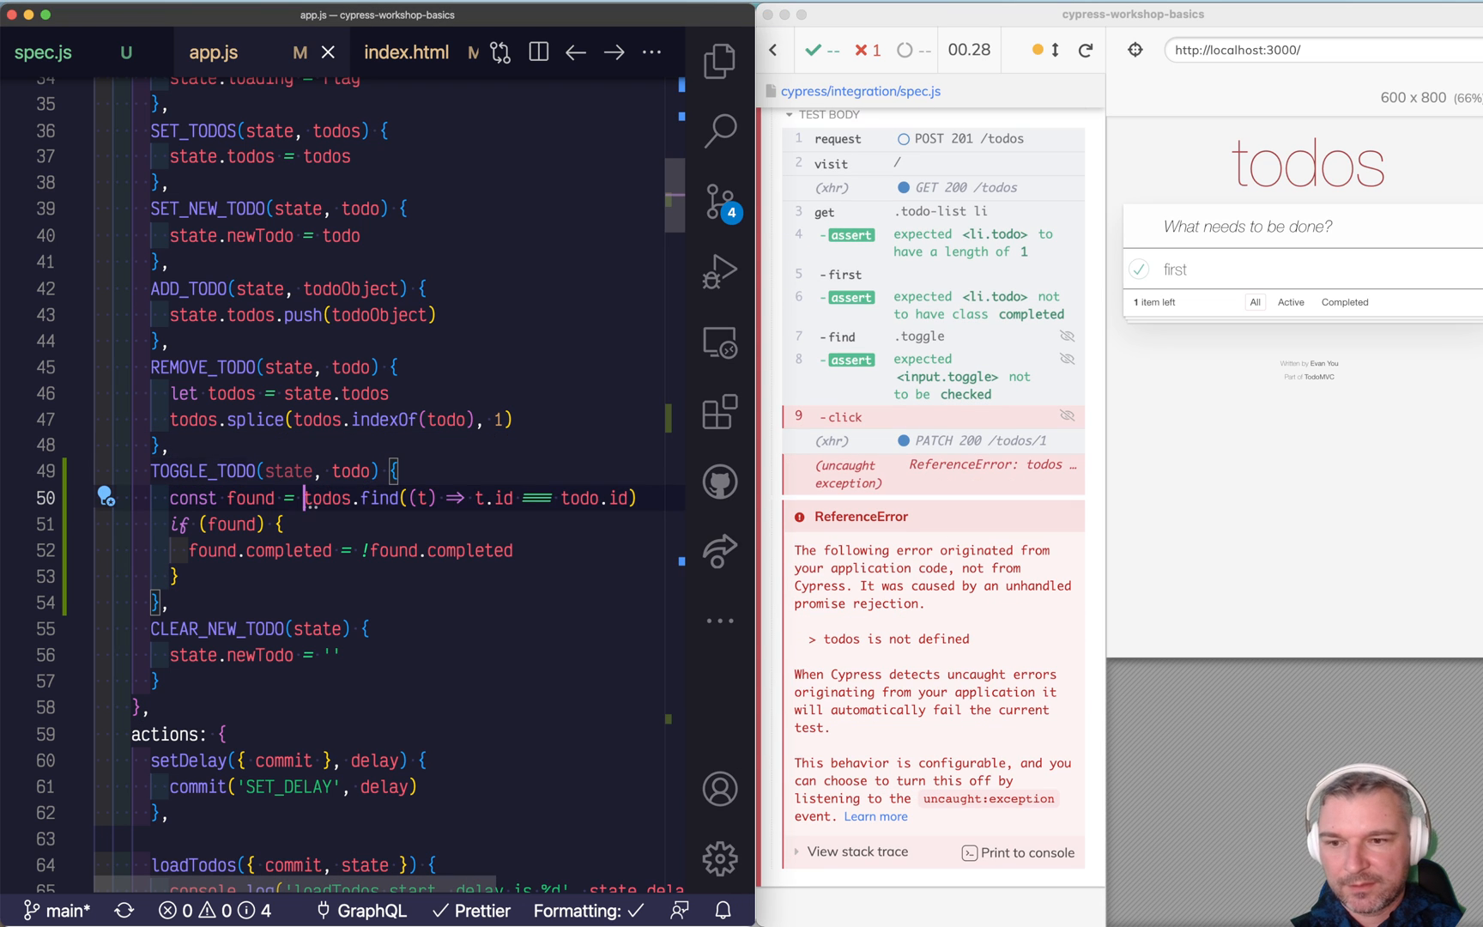
text(state.)
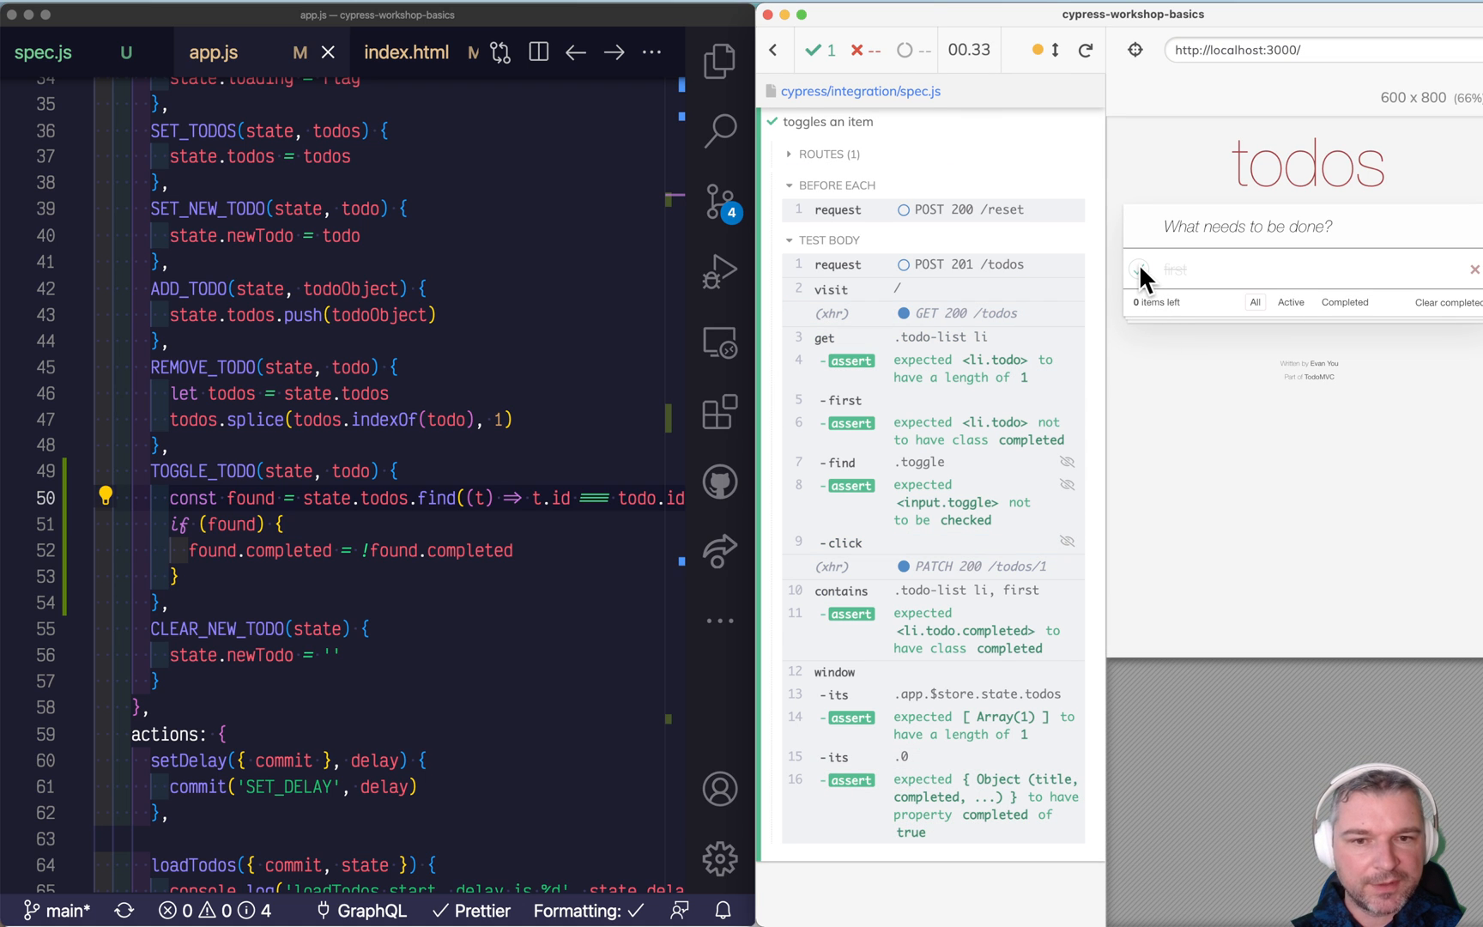
Toggle the first todo in the preview, show the intercepted routes, and return to spec.js
click(1138, 269)
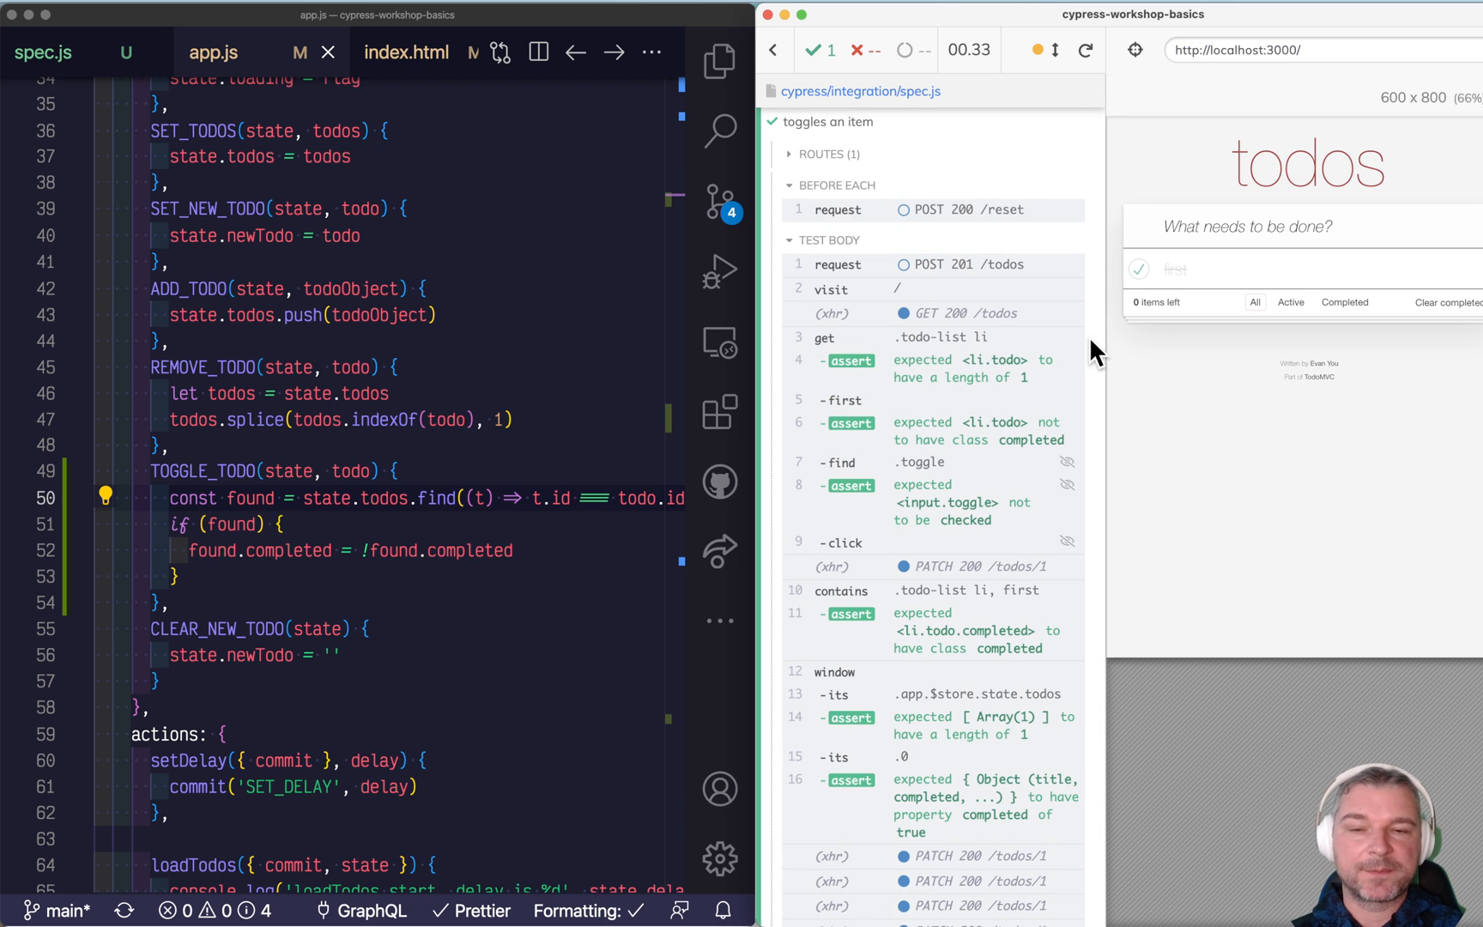
click(793, 152)
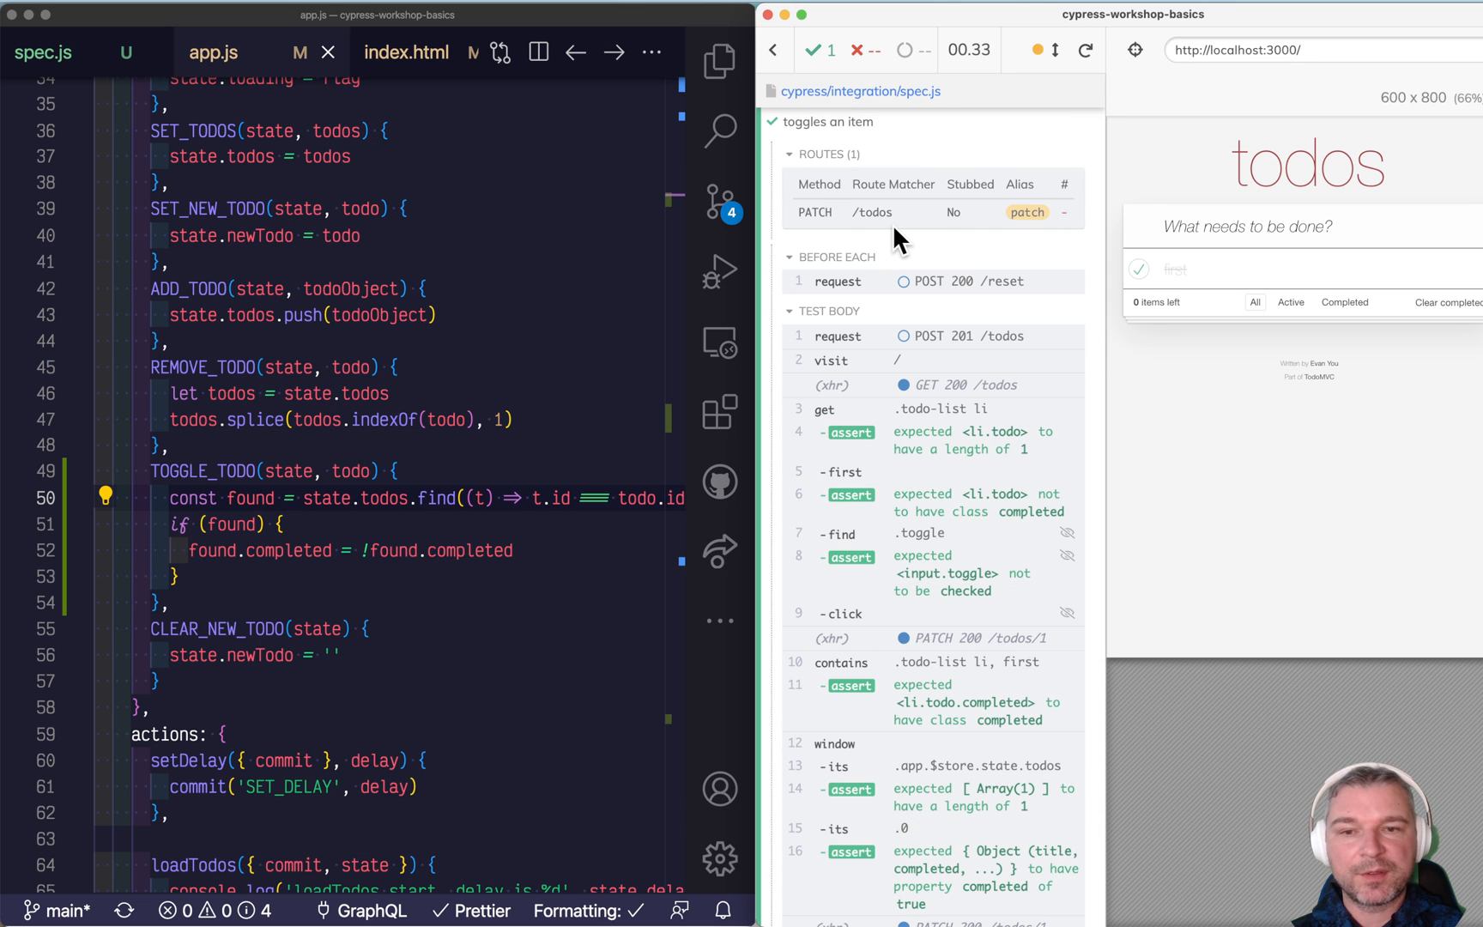
click(43, 52)
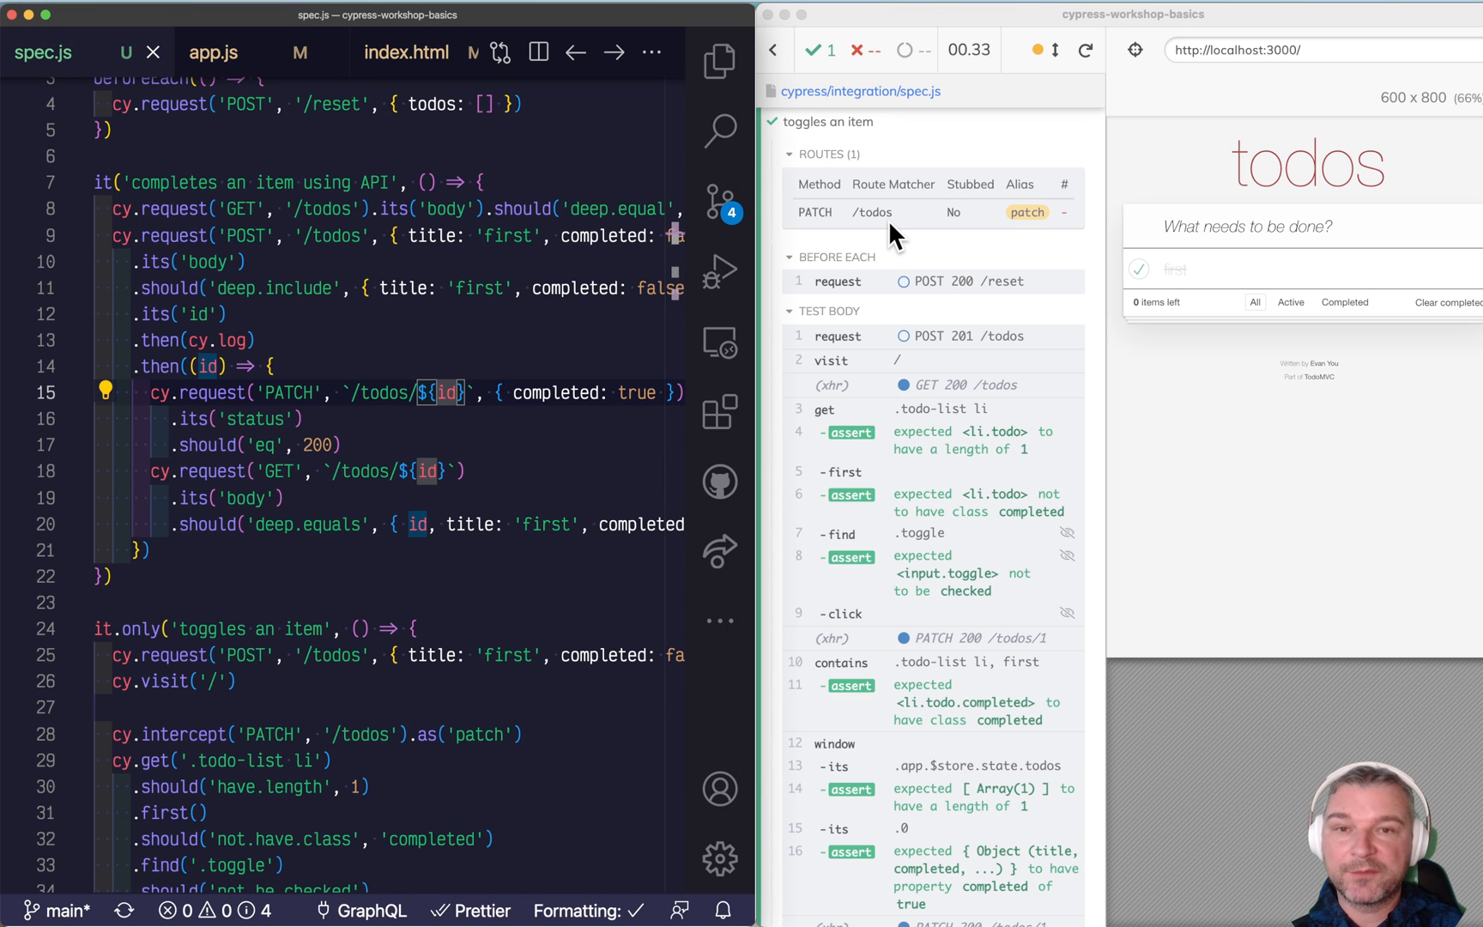
scroll(down, 3)
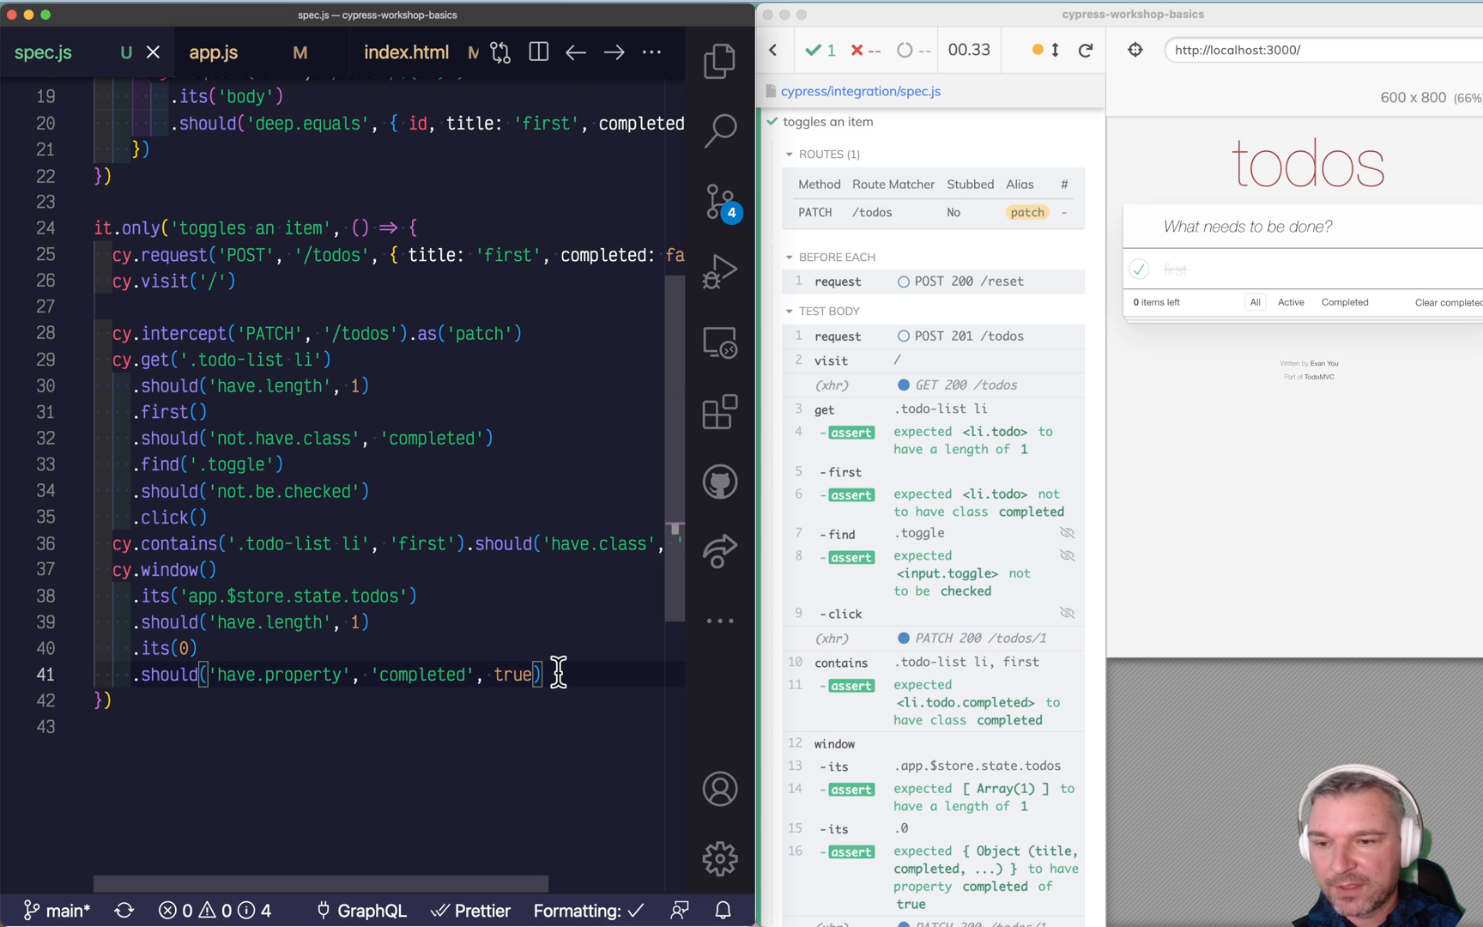
text(cy.wait('@patch'))
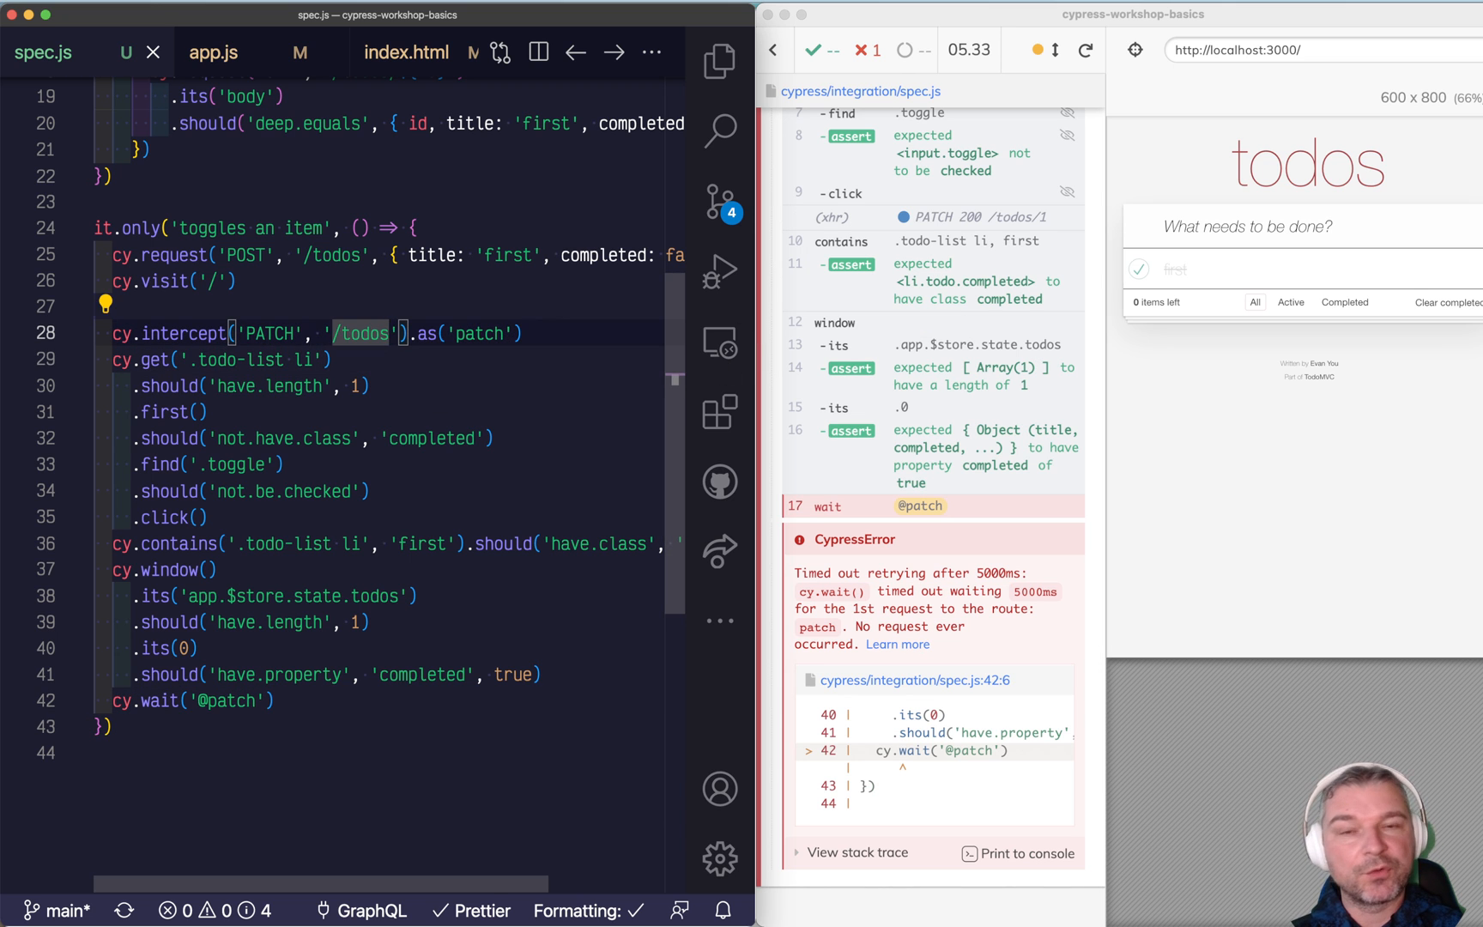
text(/*)
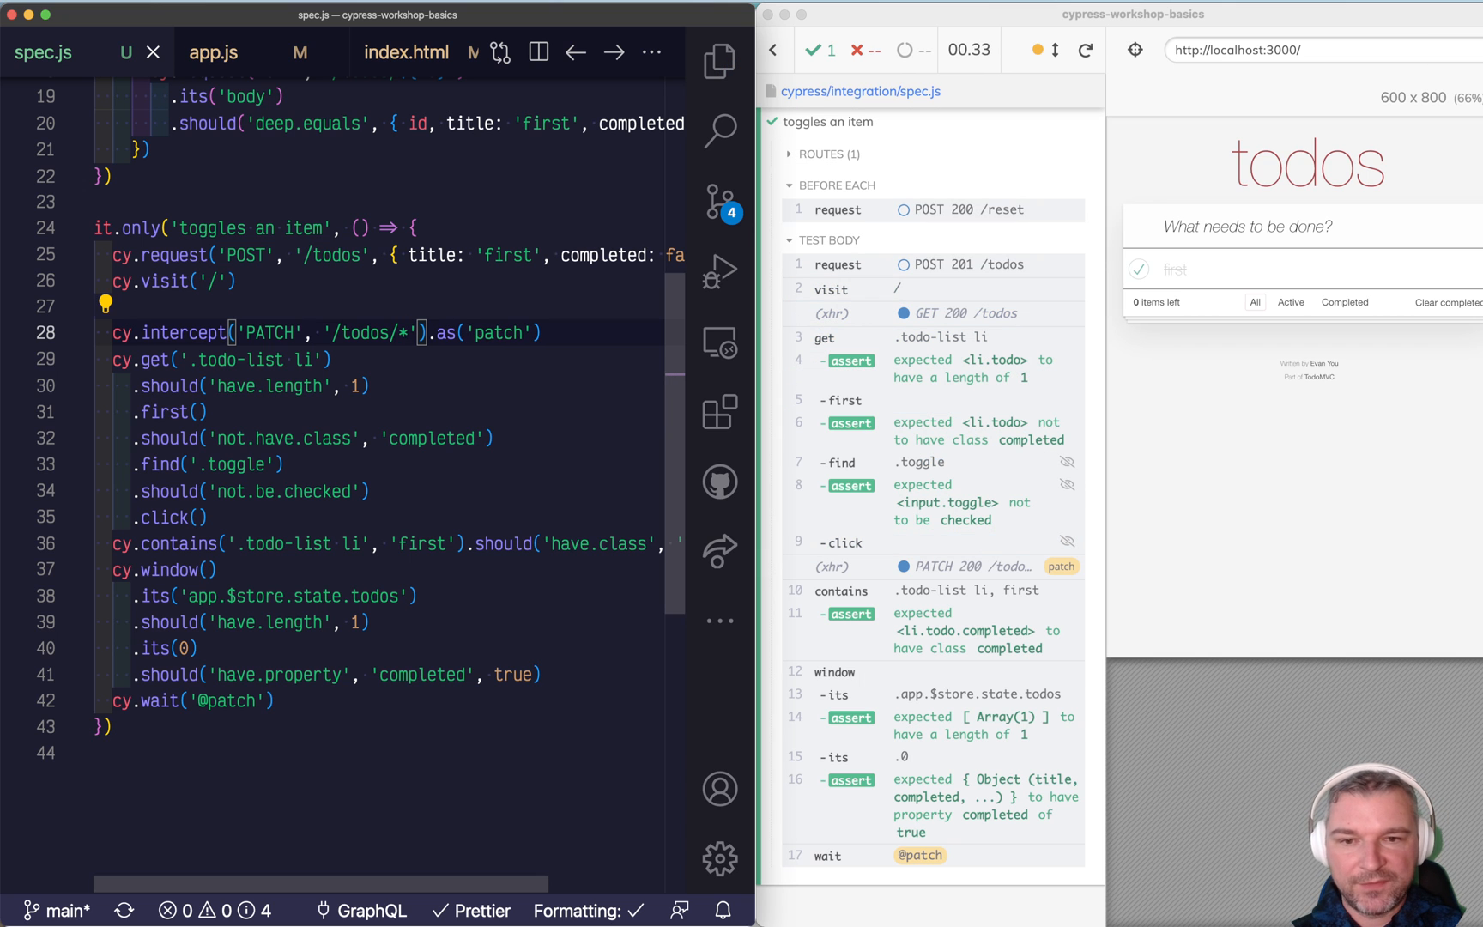
mouse_move(776, 340)
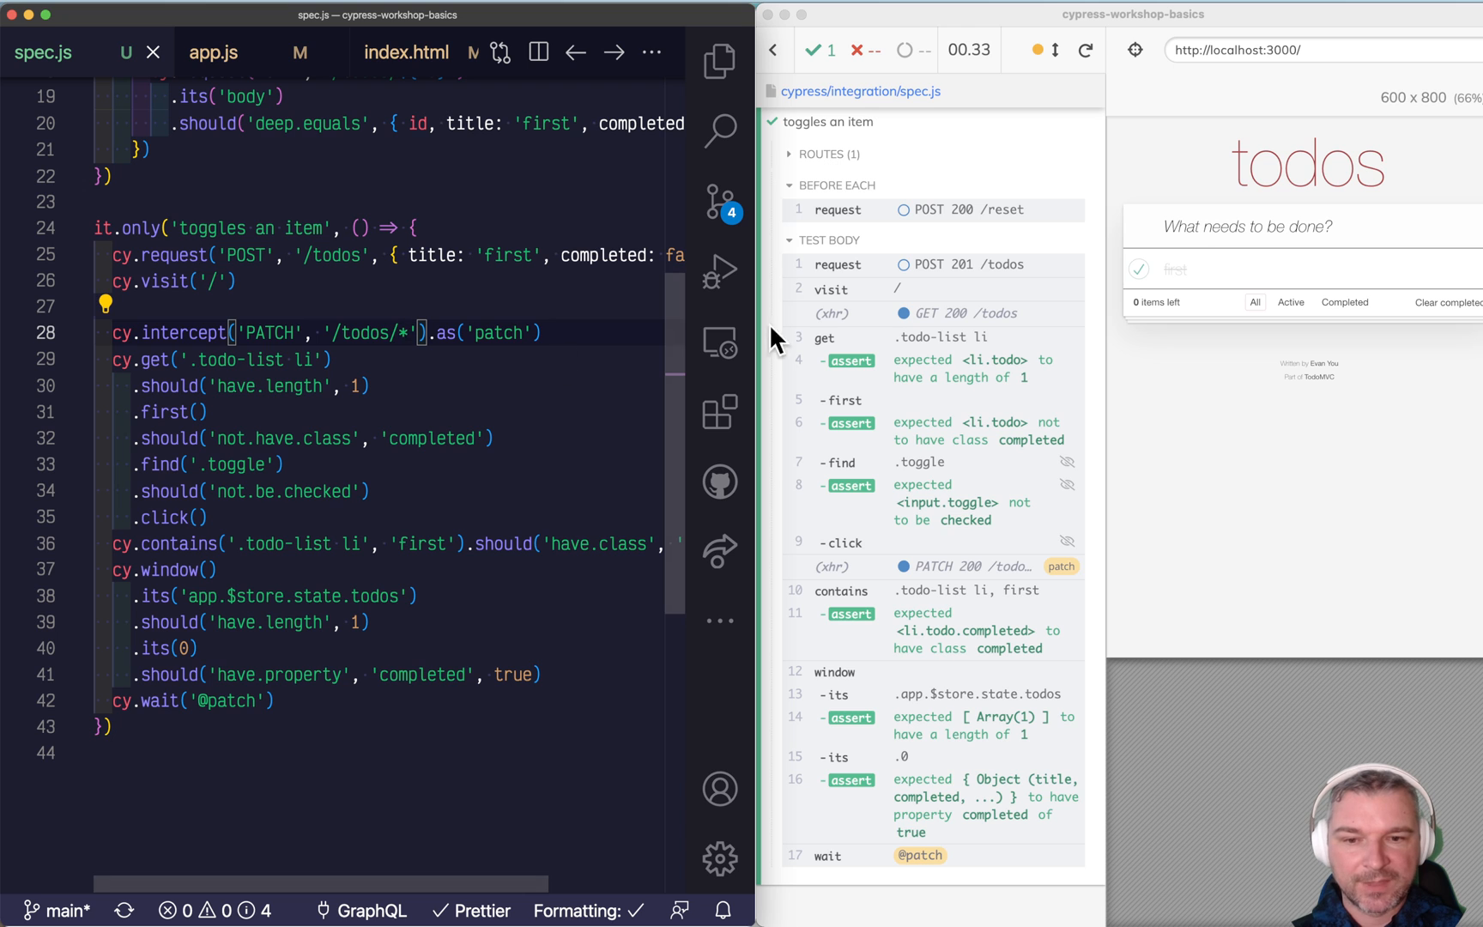
mouse_move(860, 553)
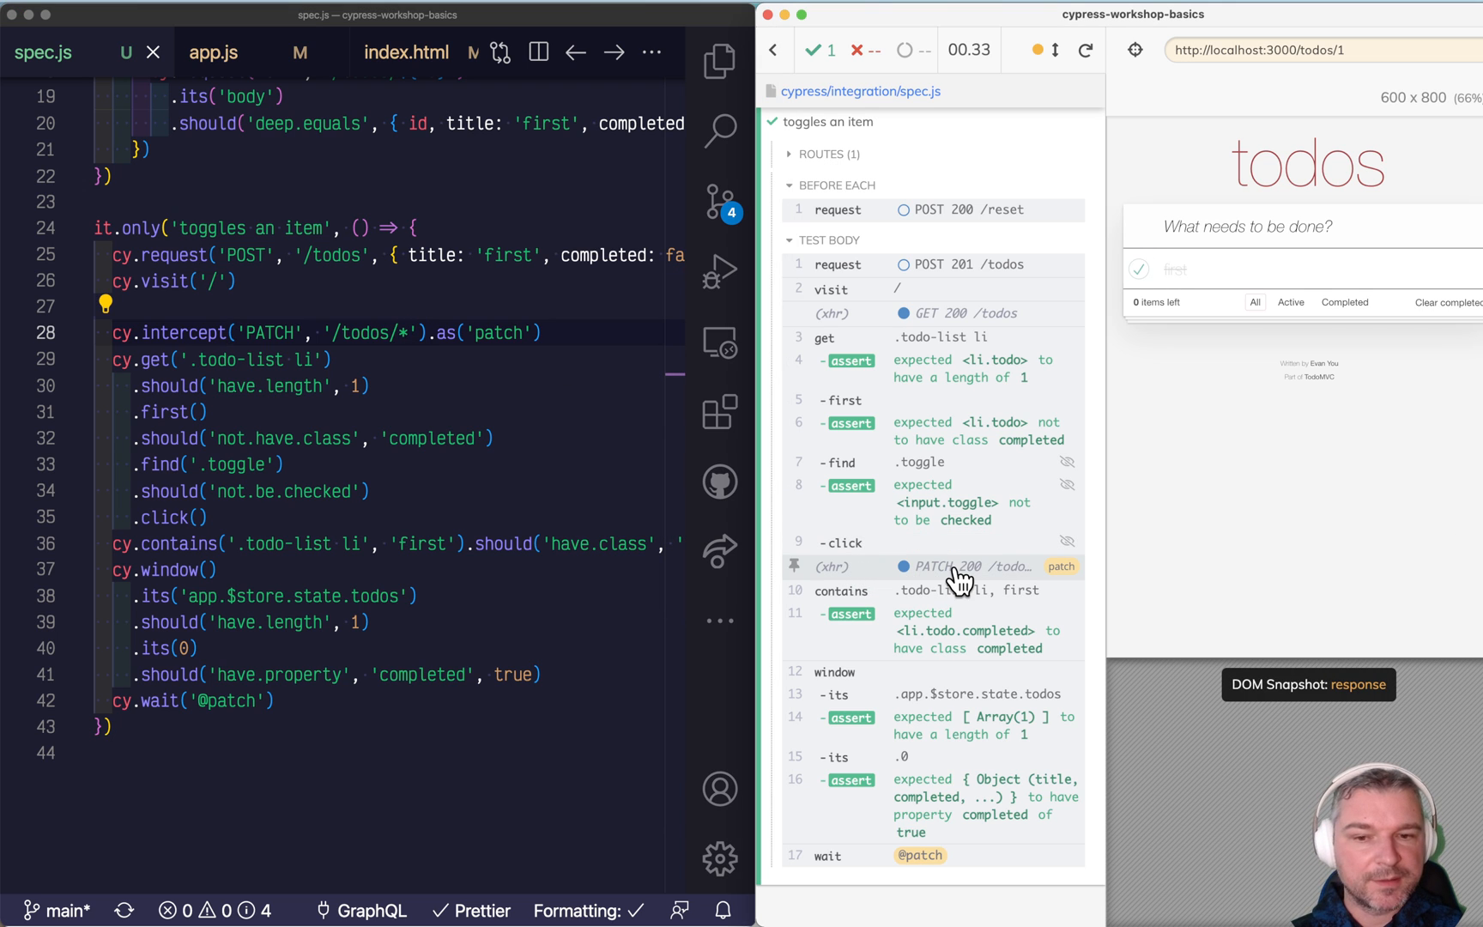
mouse_move(1060, 567)
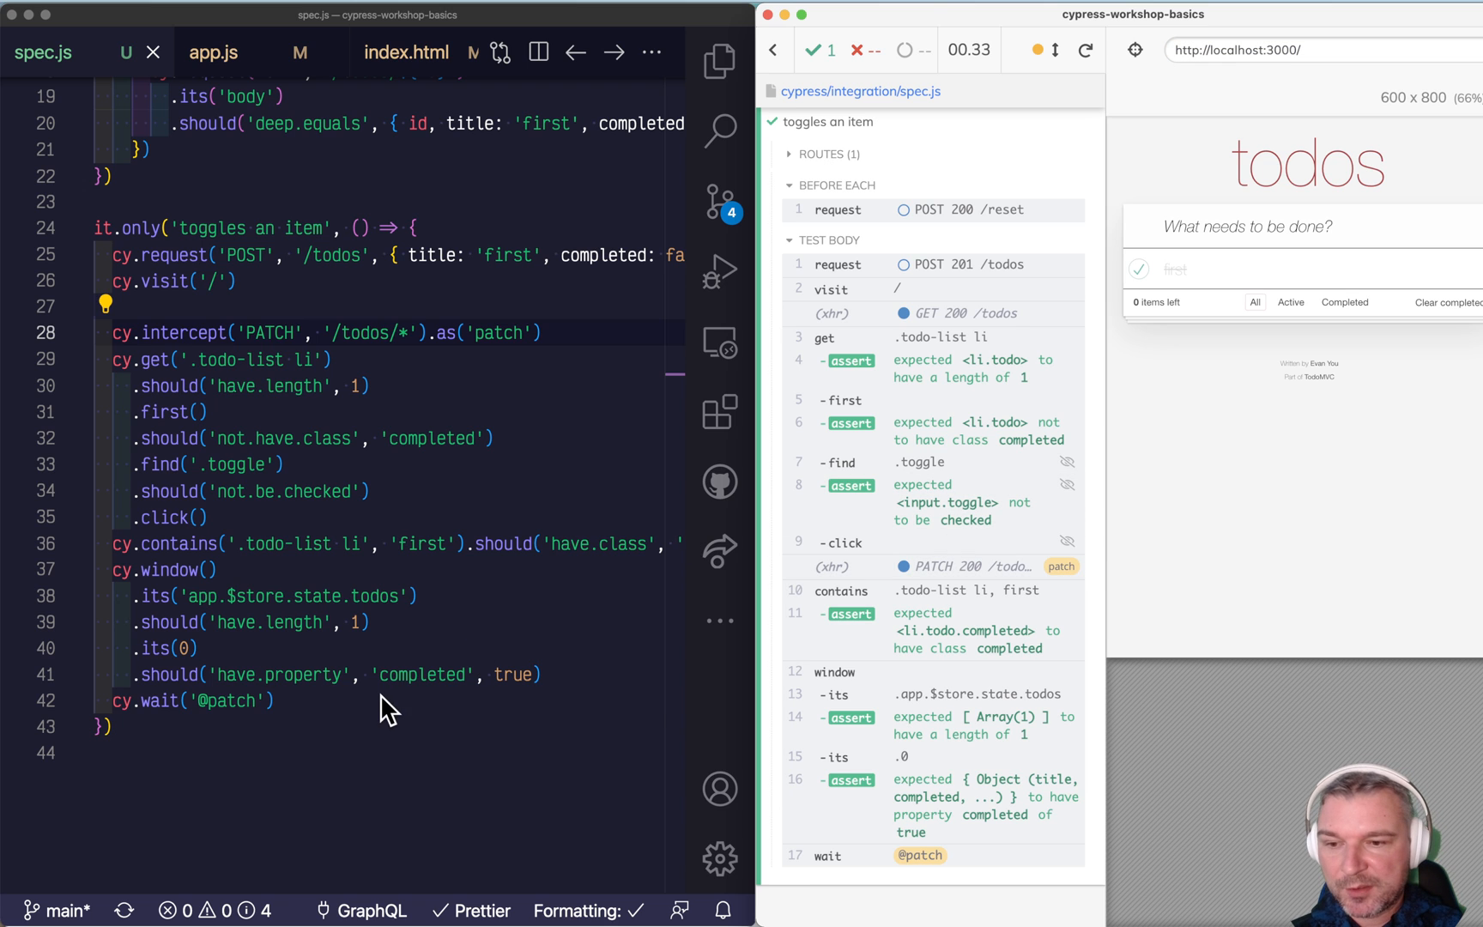
click(383, 700)
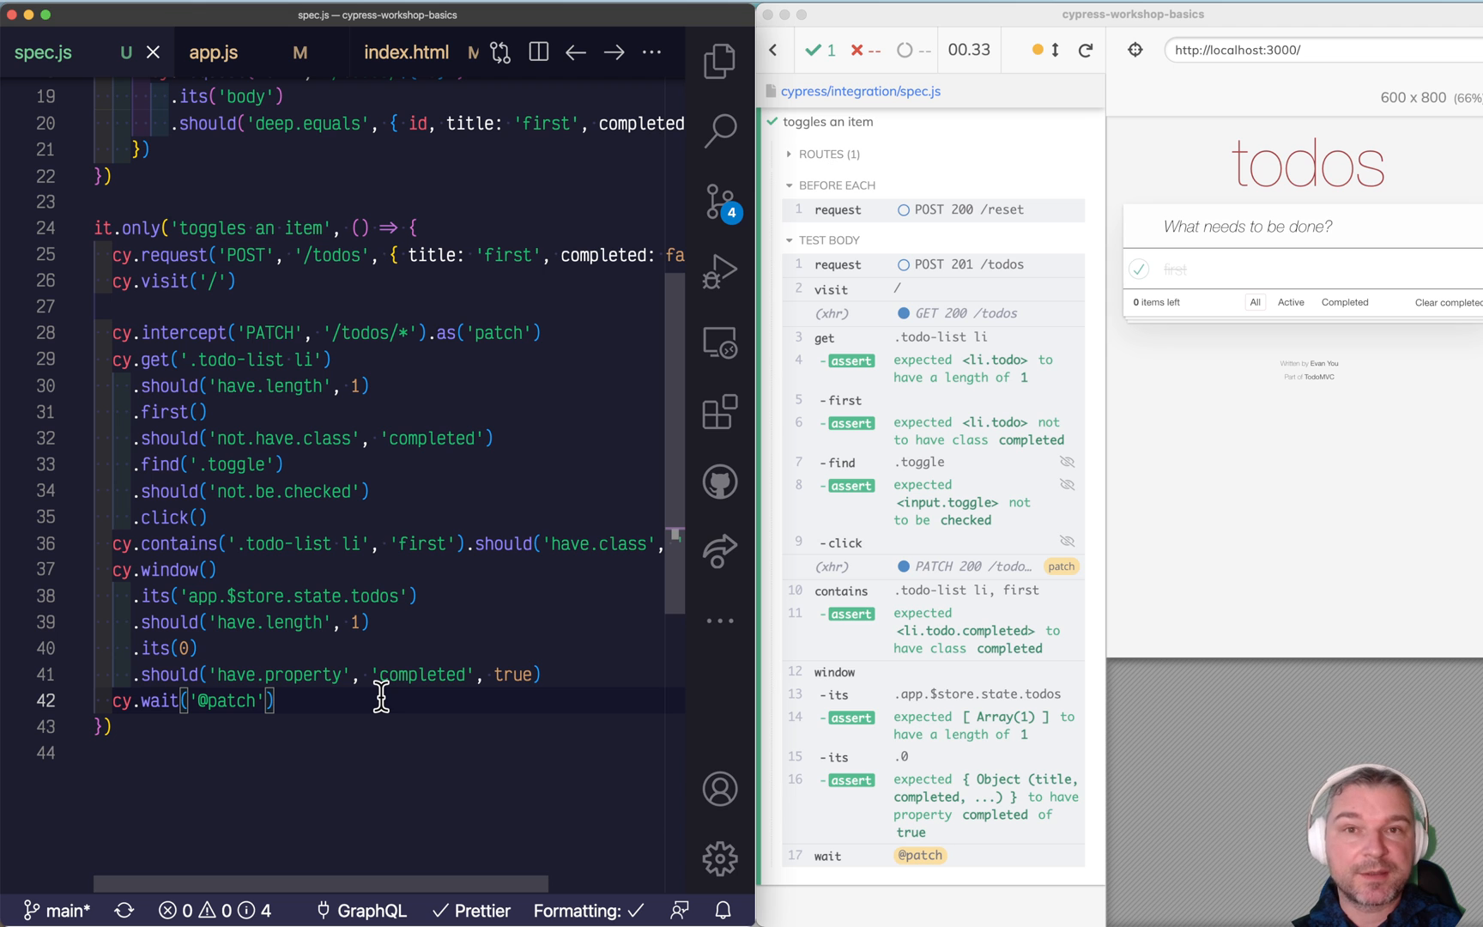
text(.its('request.body)
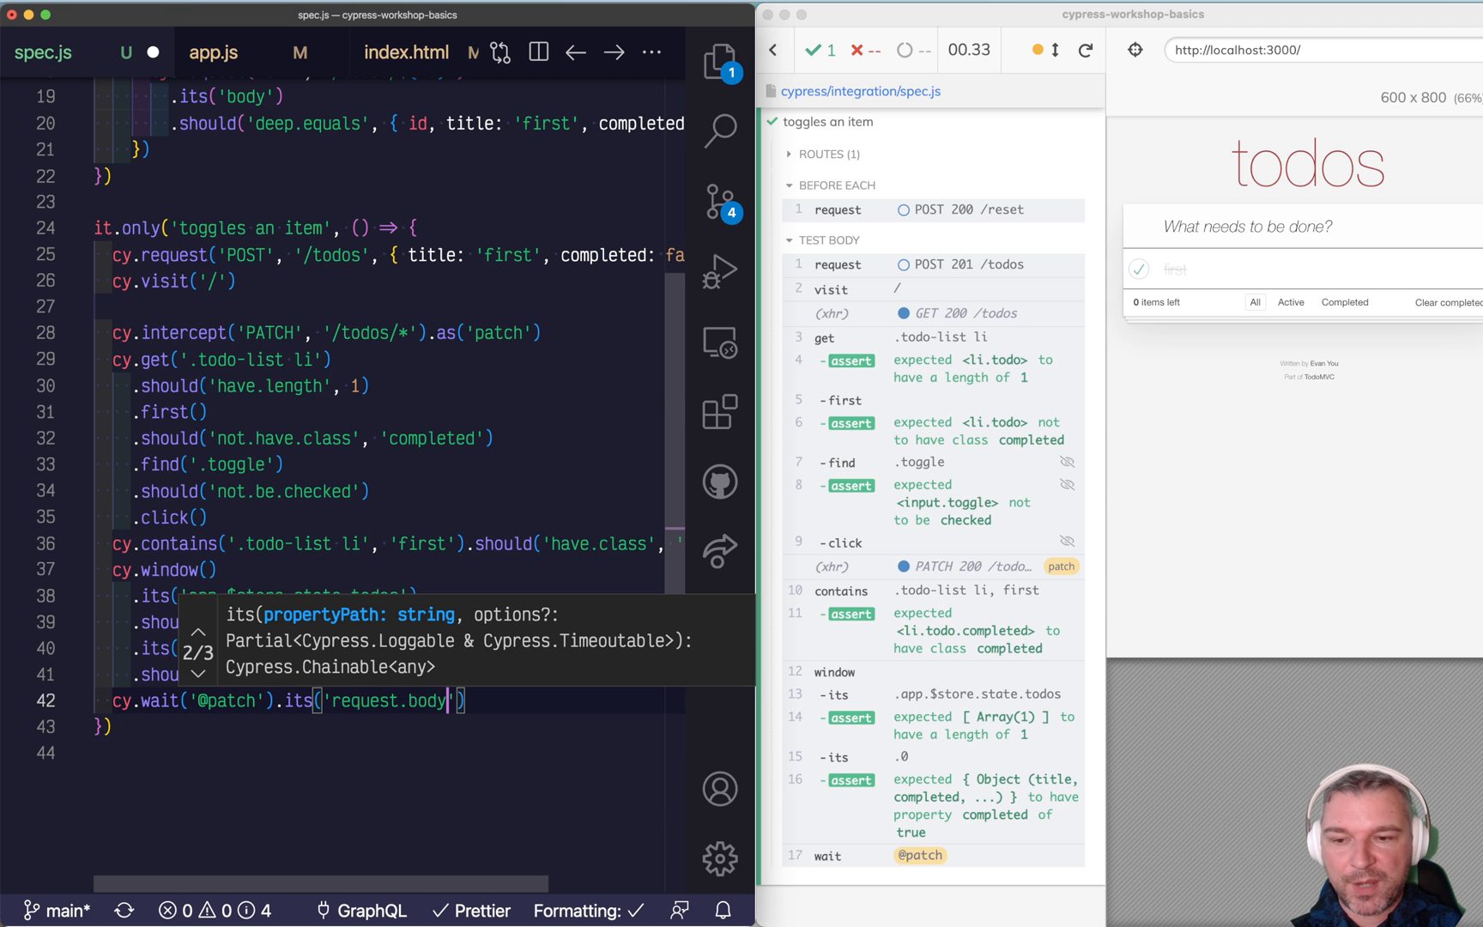
text(.should('deep.equal', {)
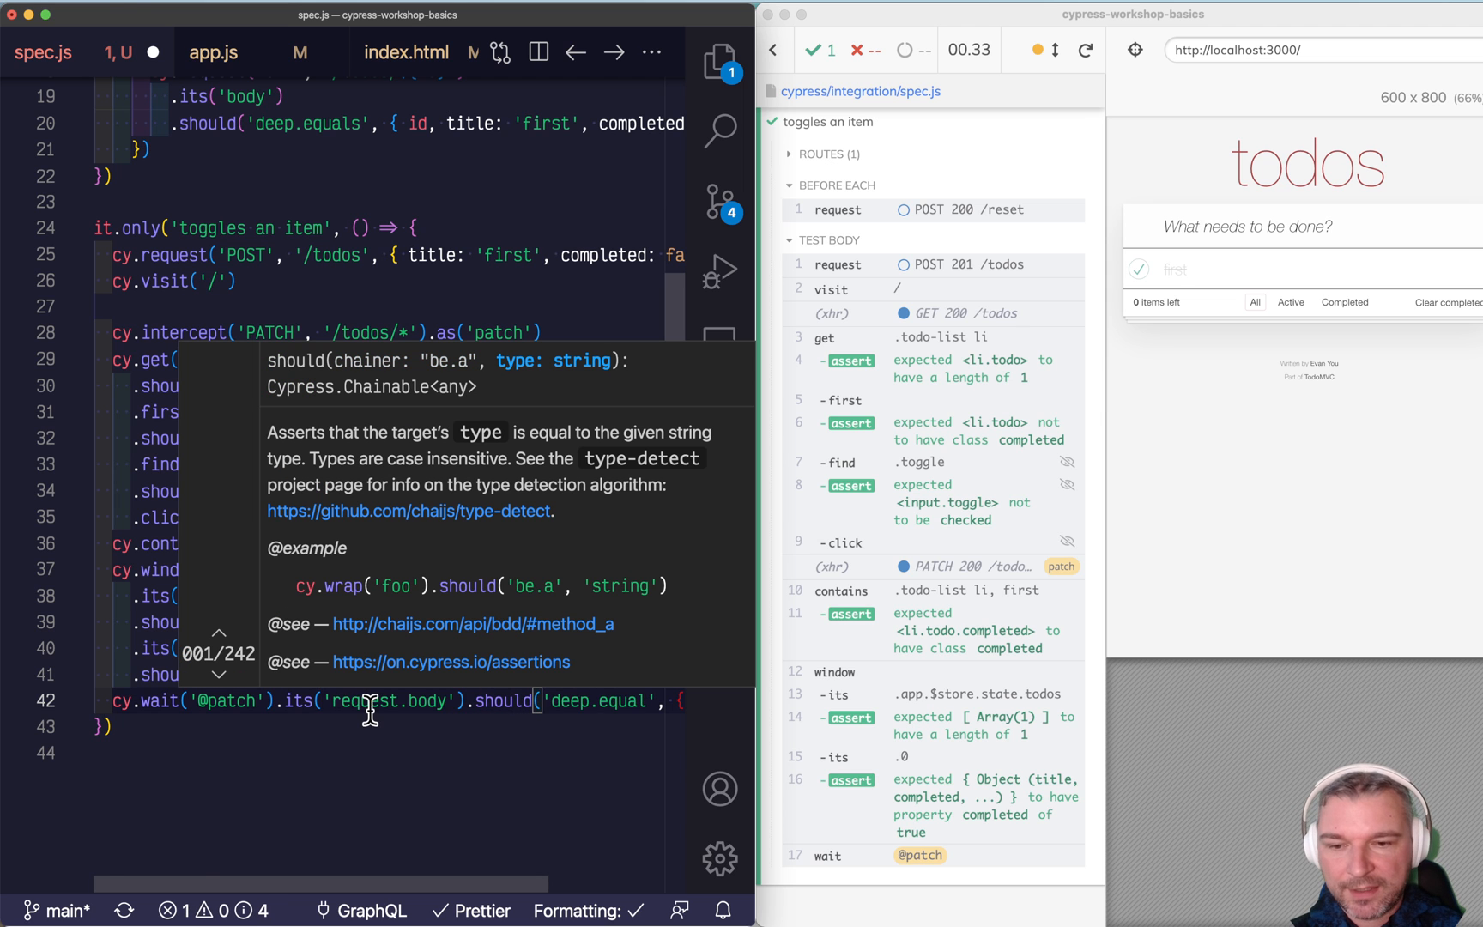
text(com)
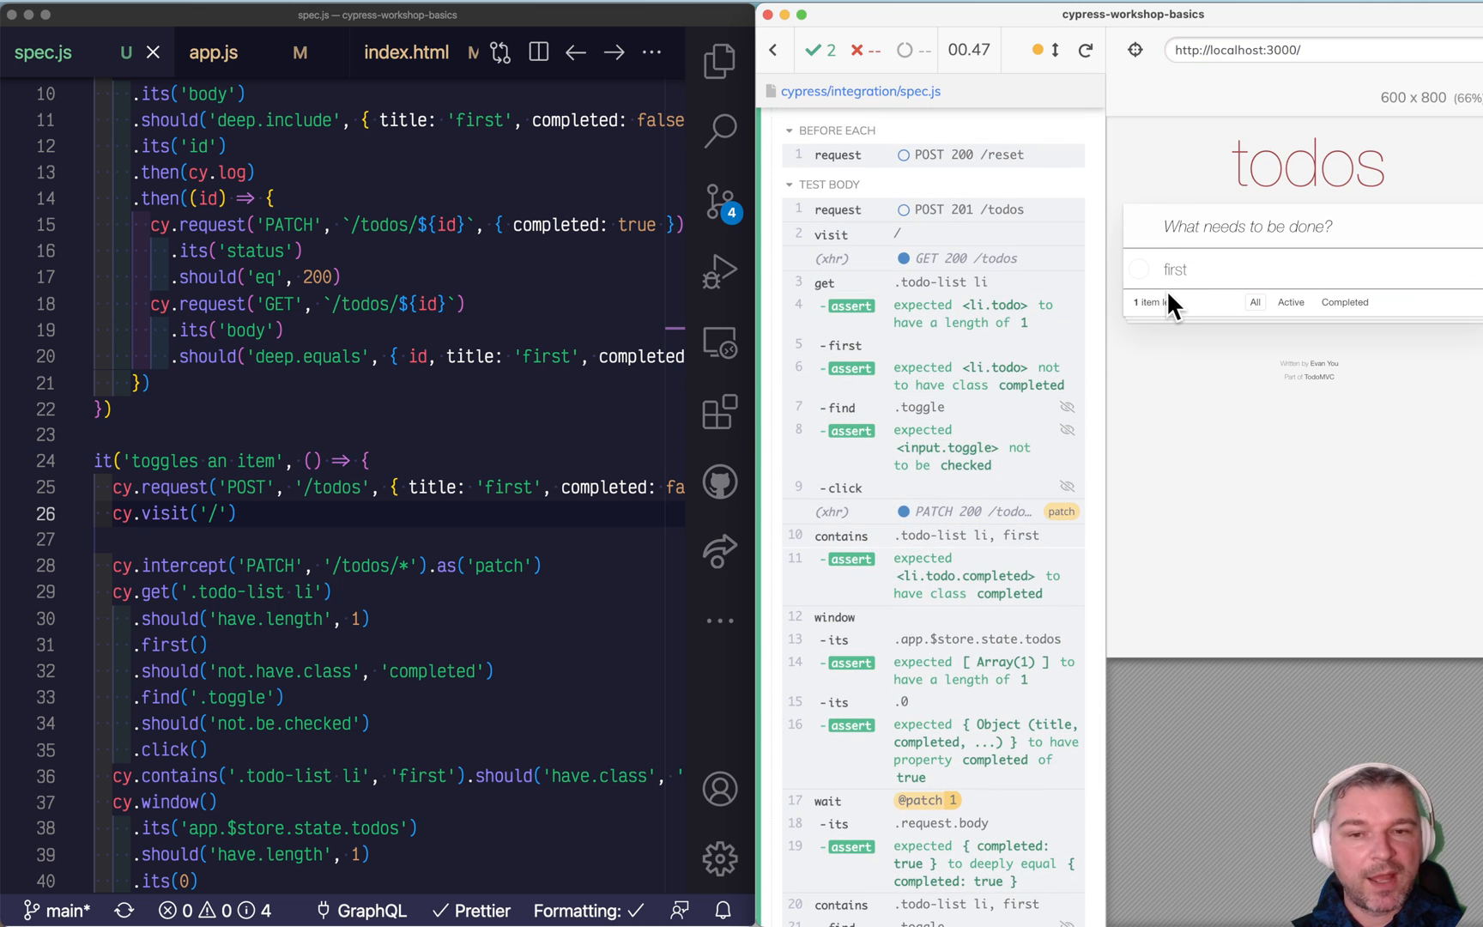
scroll(down, 3)
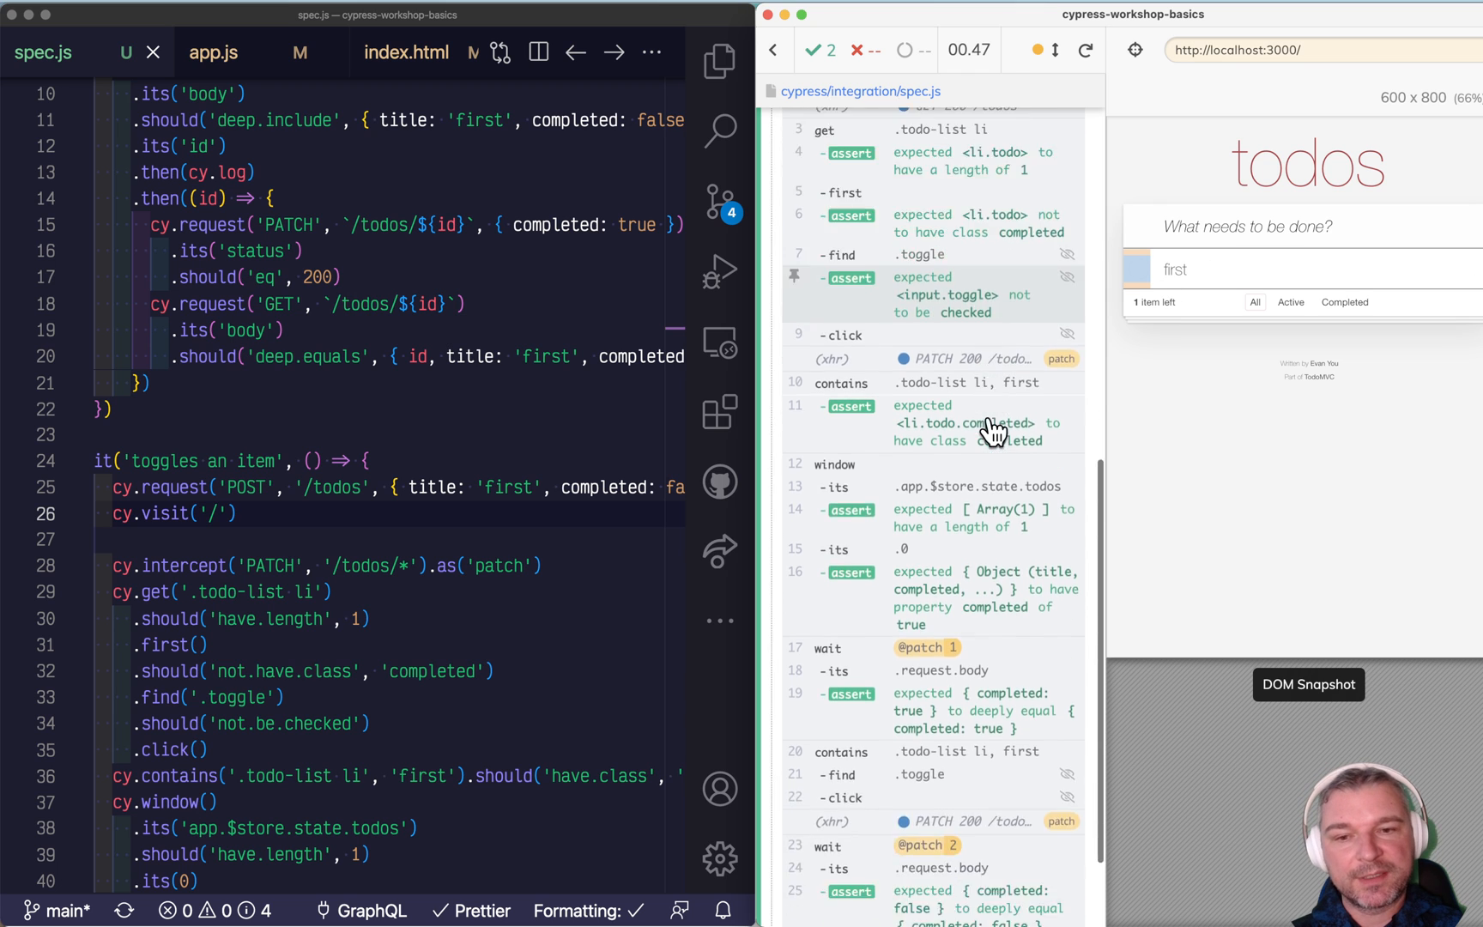